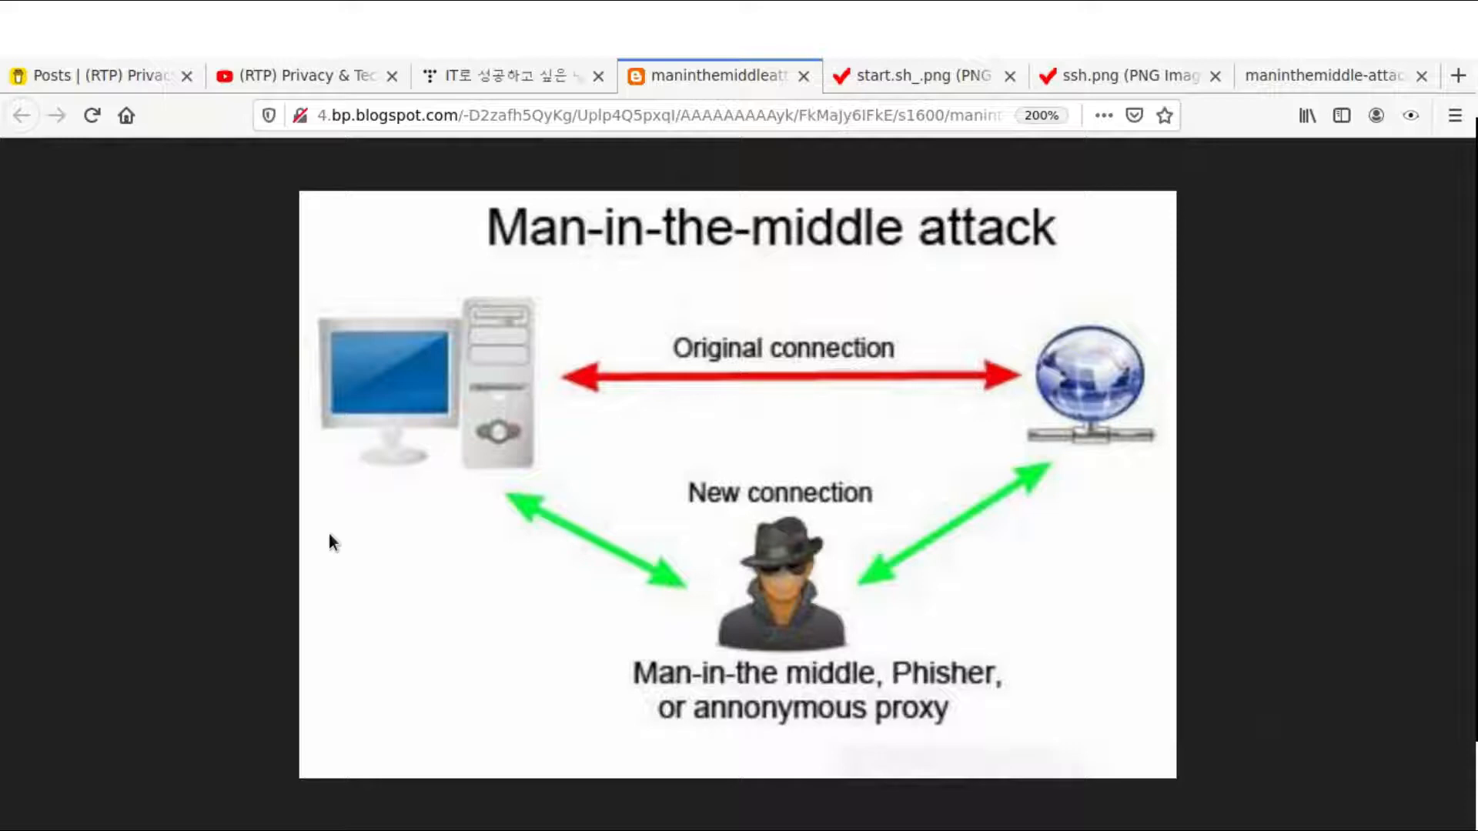
mouse_move(615, 236)
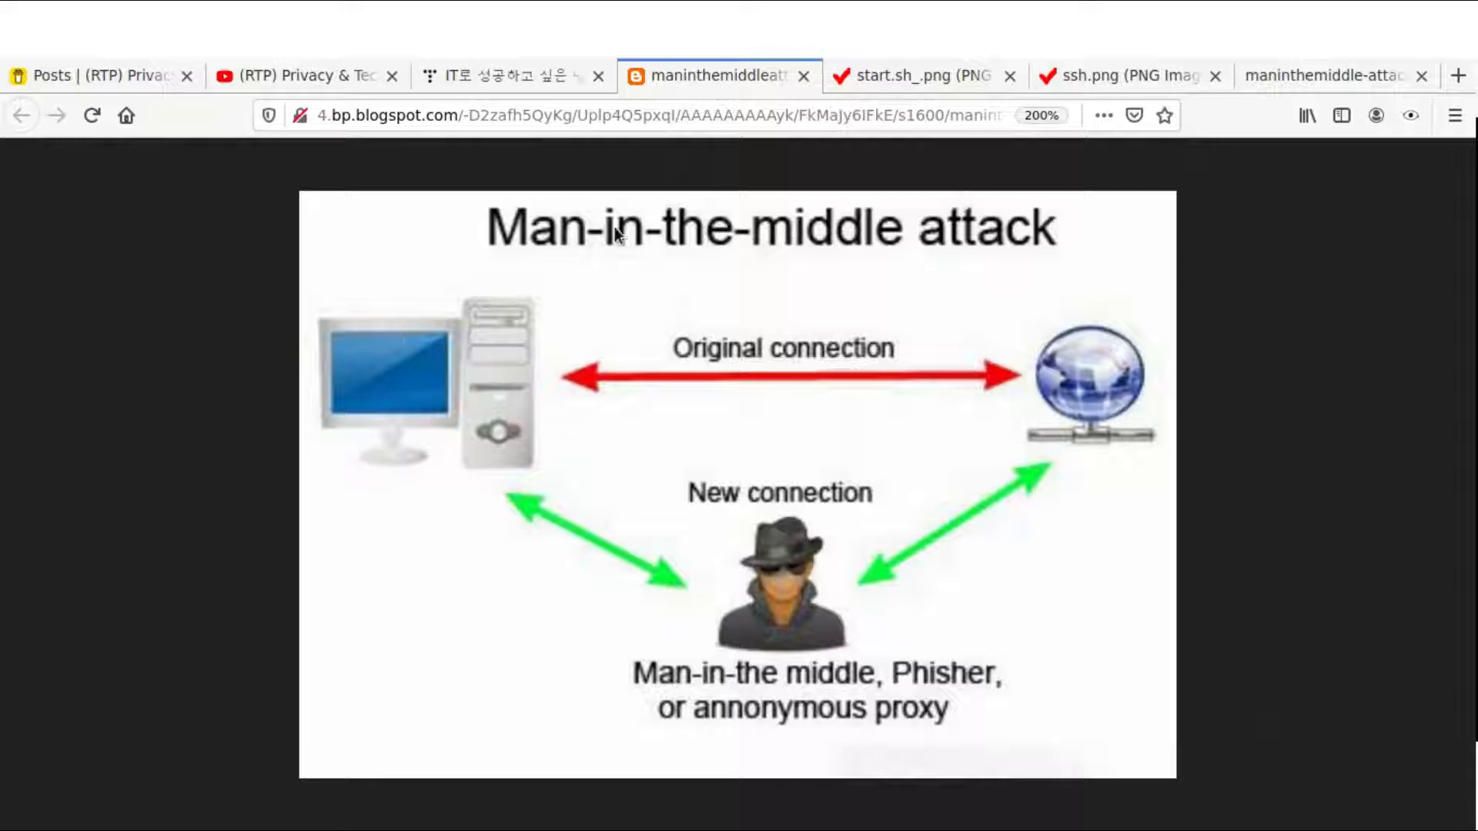
mouse_move(896, 154)
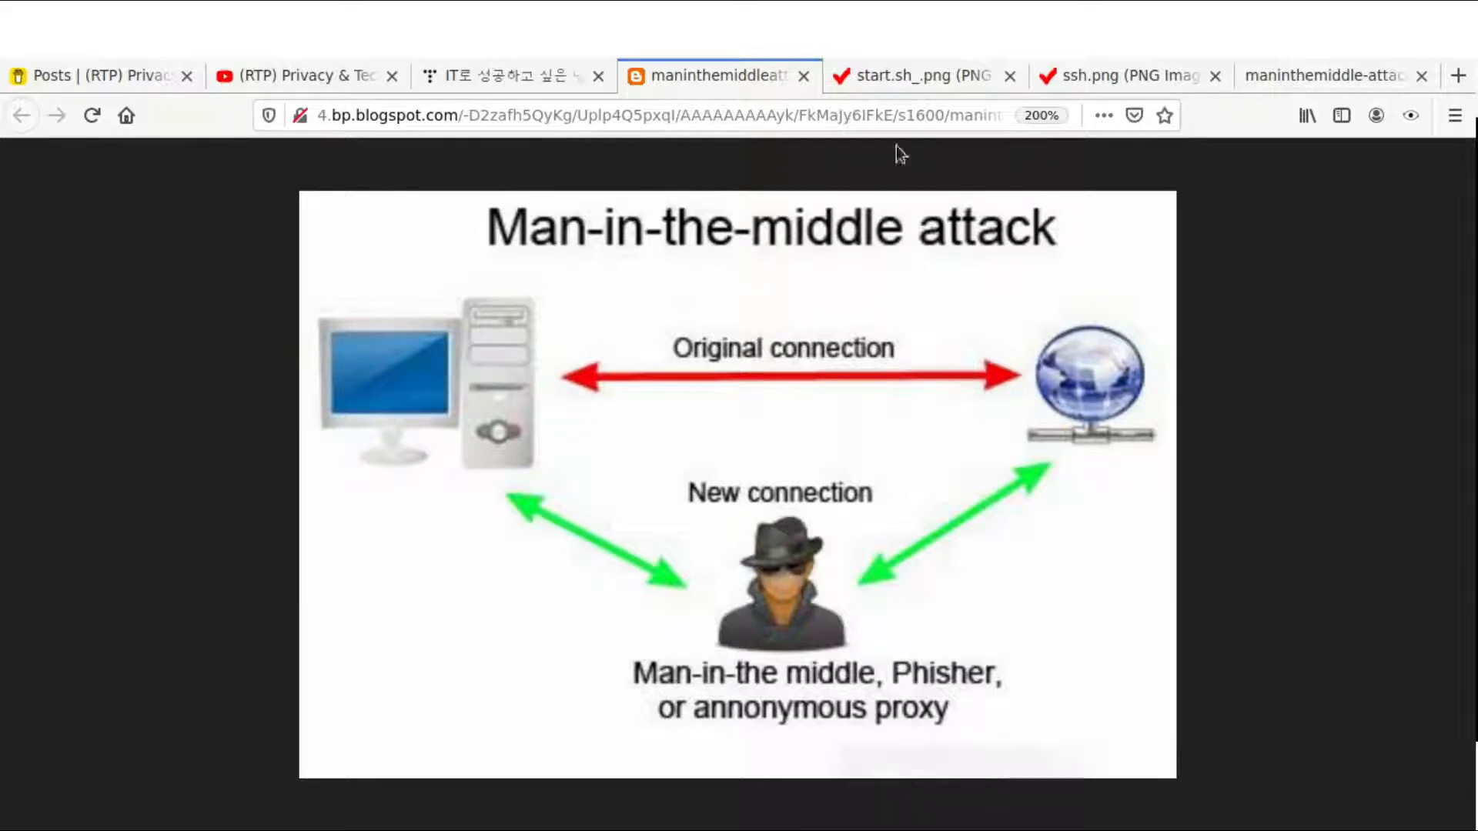
mouse_move(527, 343)
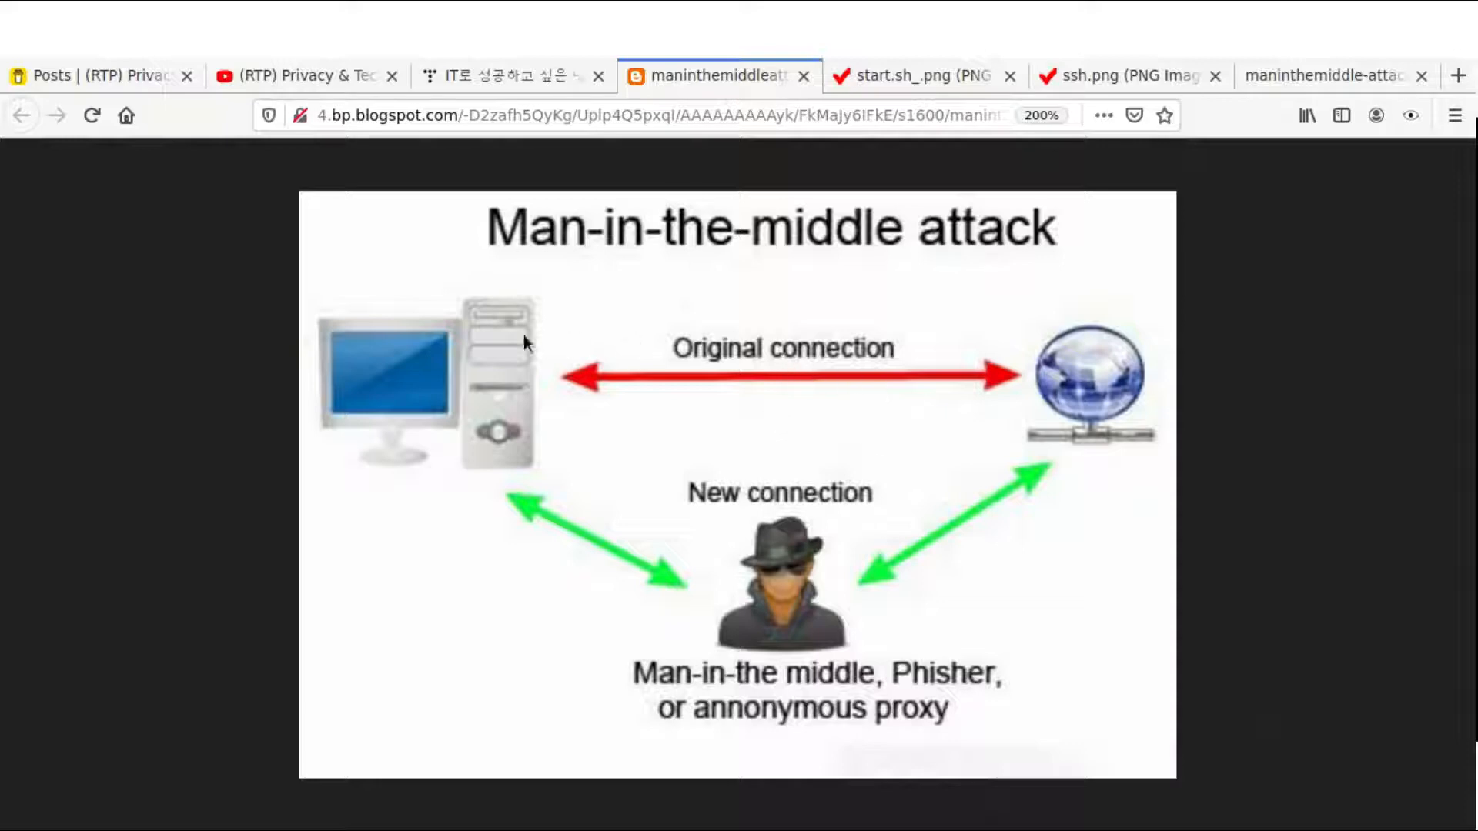
mouse_move(349, 291)
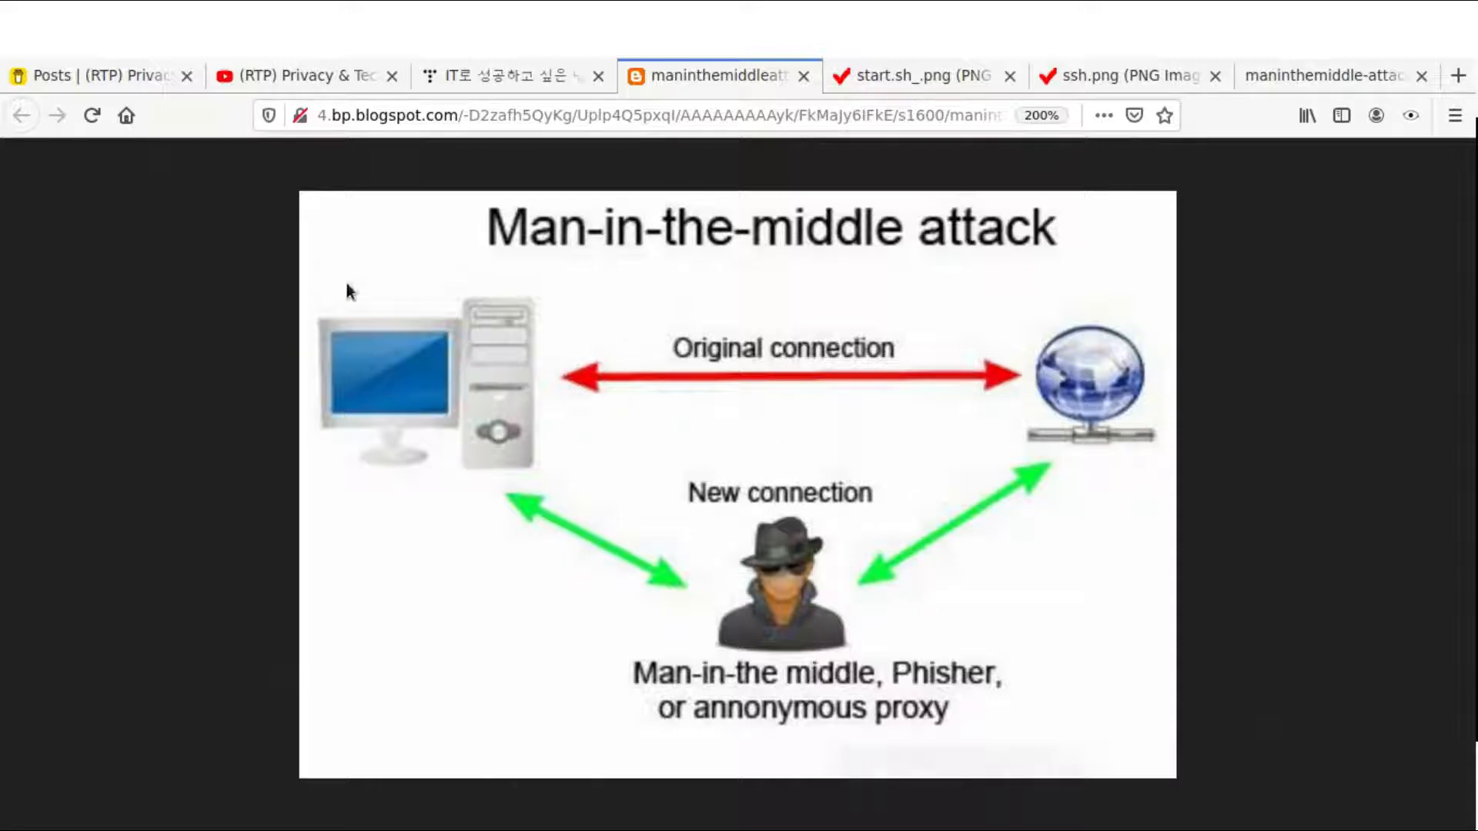
mouse_move(565, 531)
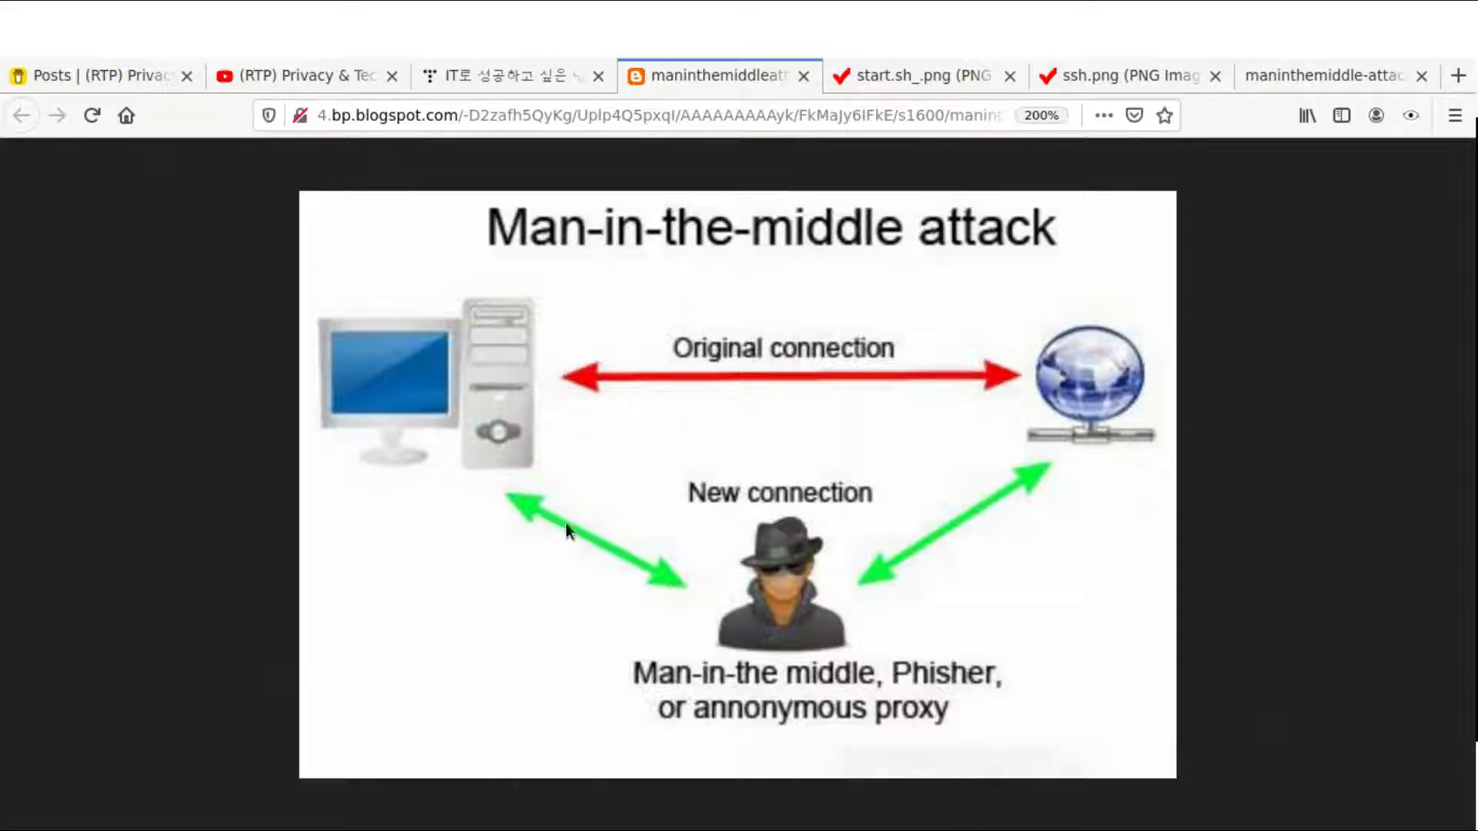
mouse_move(471, 412)
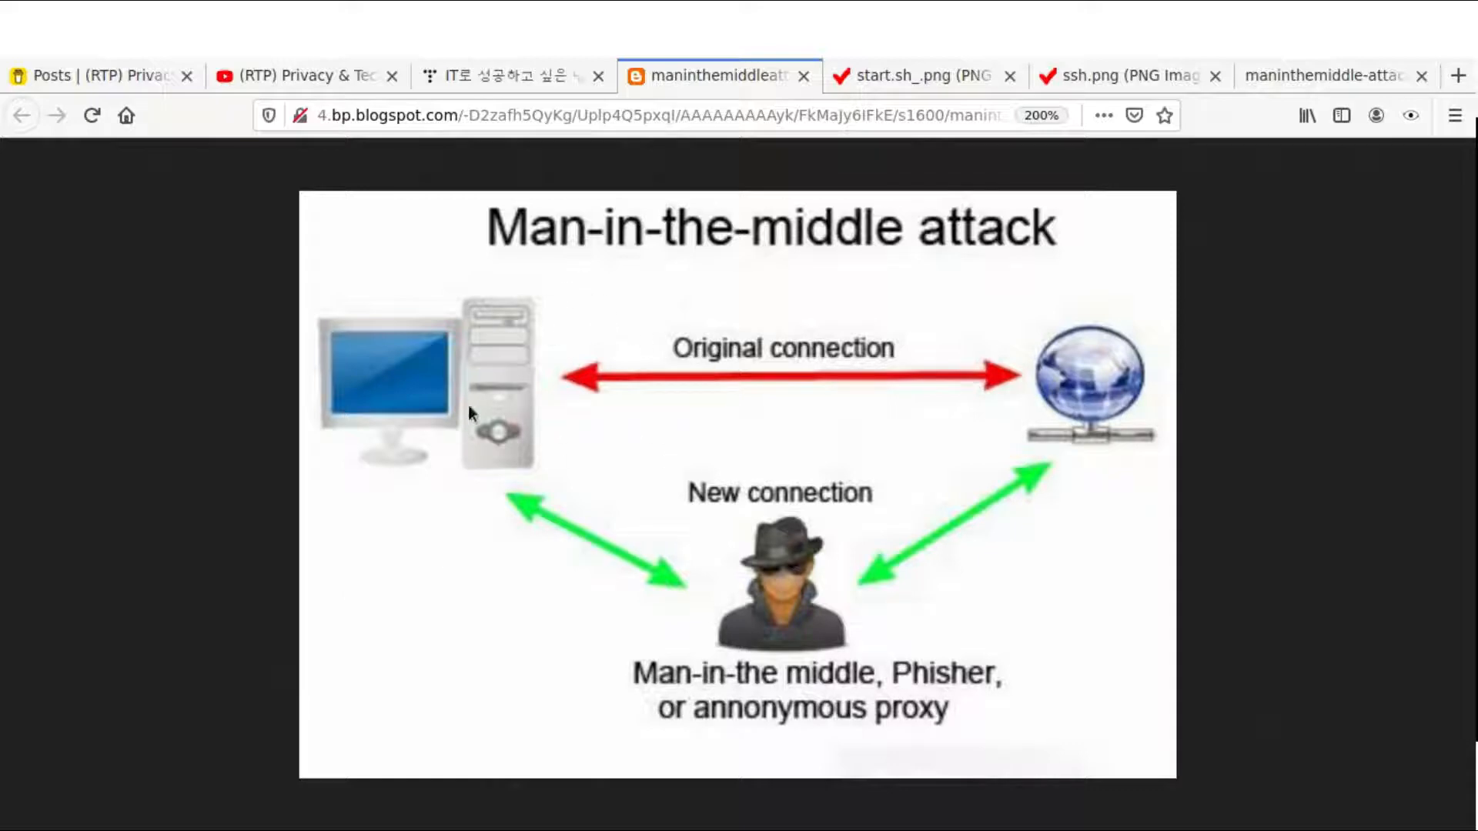
mouse_move(426, 334)
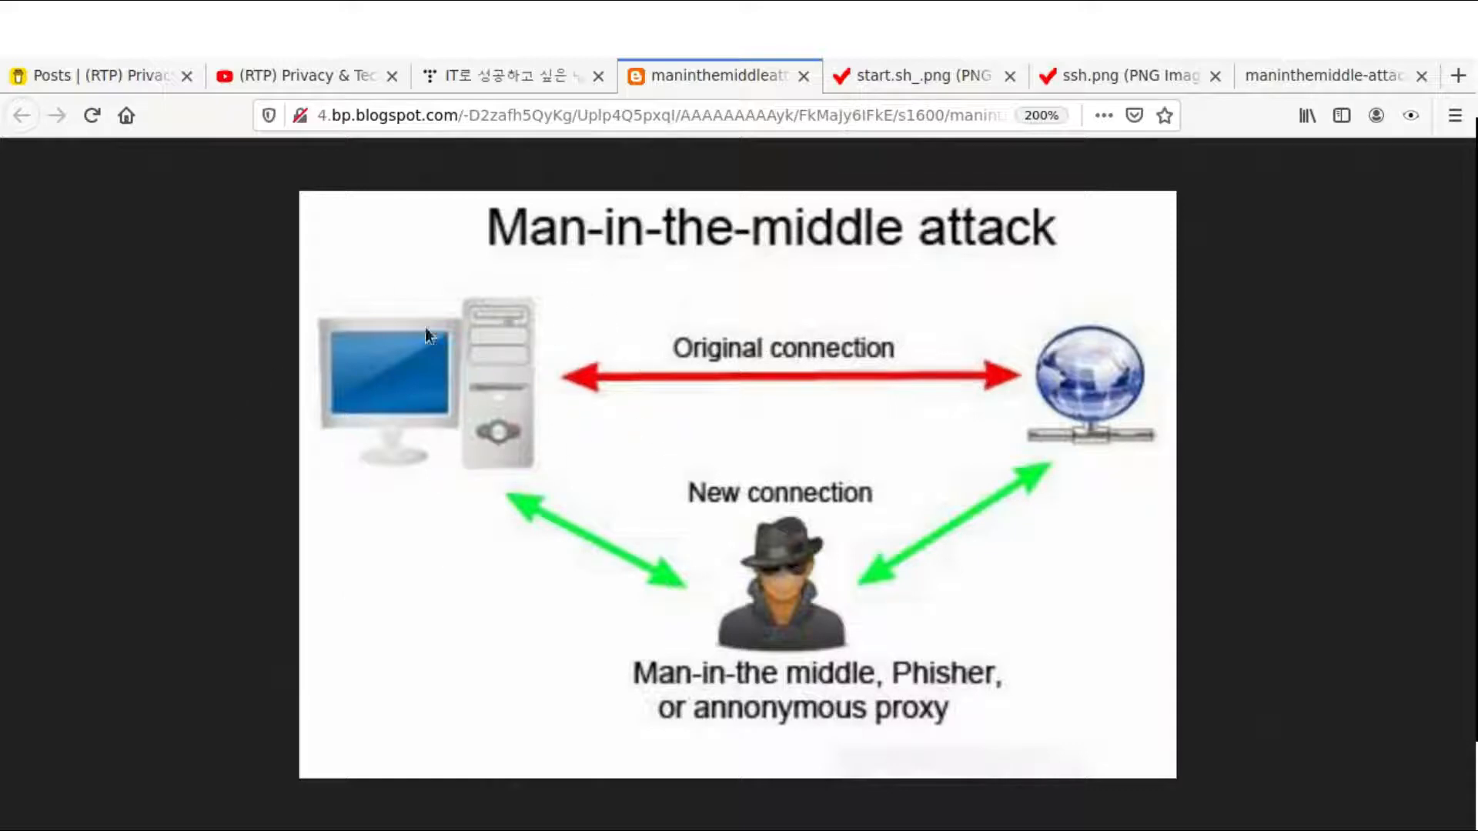
mouse_move(482, 568)
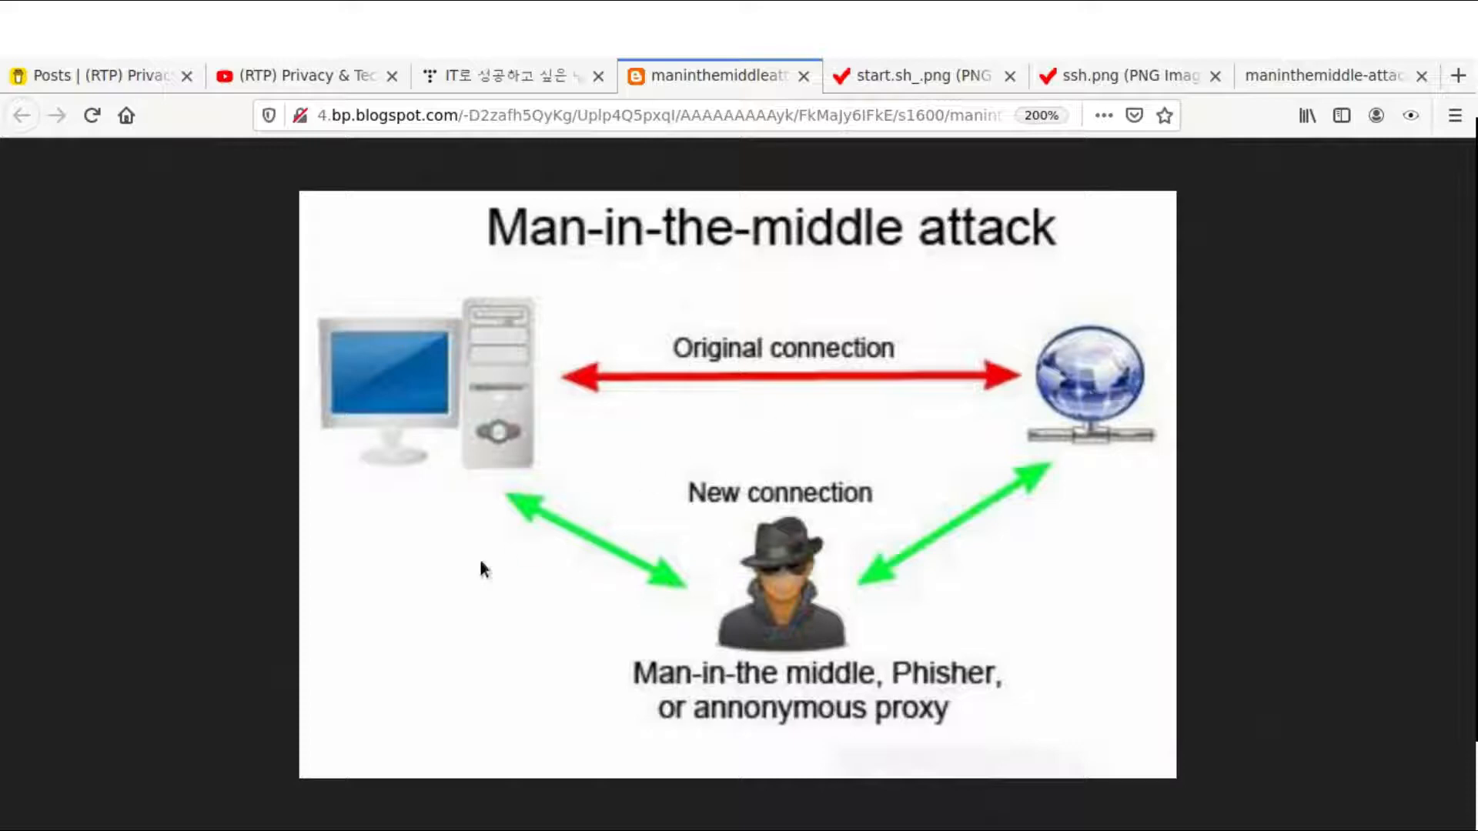
mouse_move(324, 390)
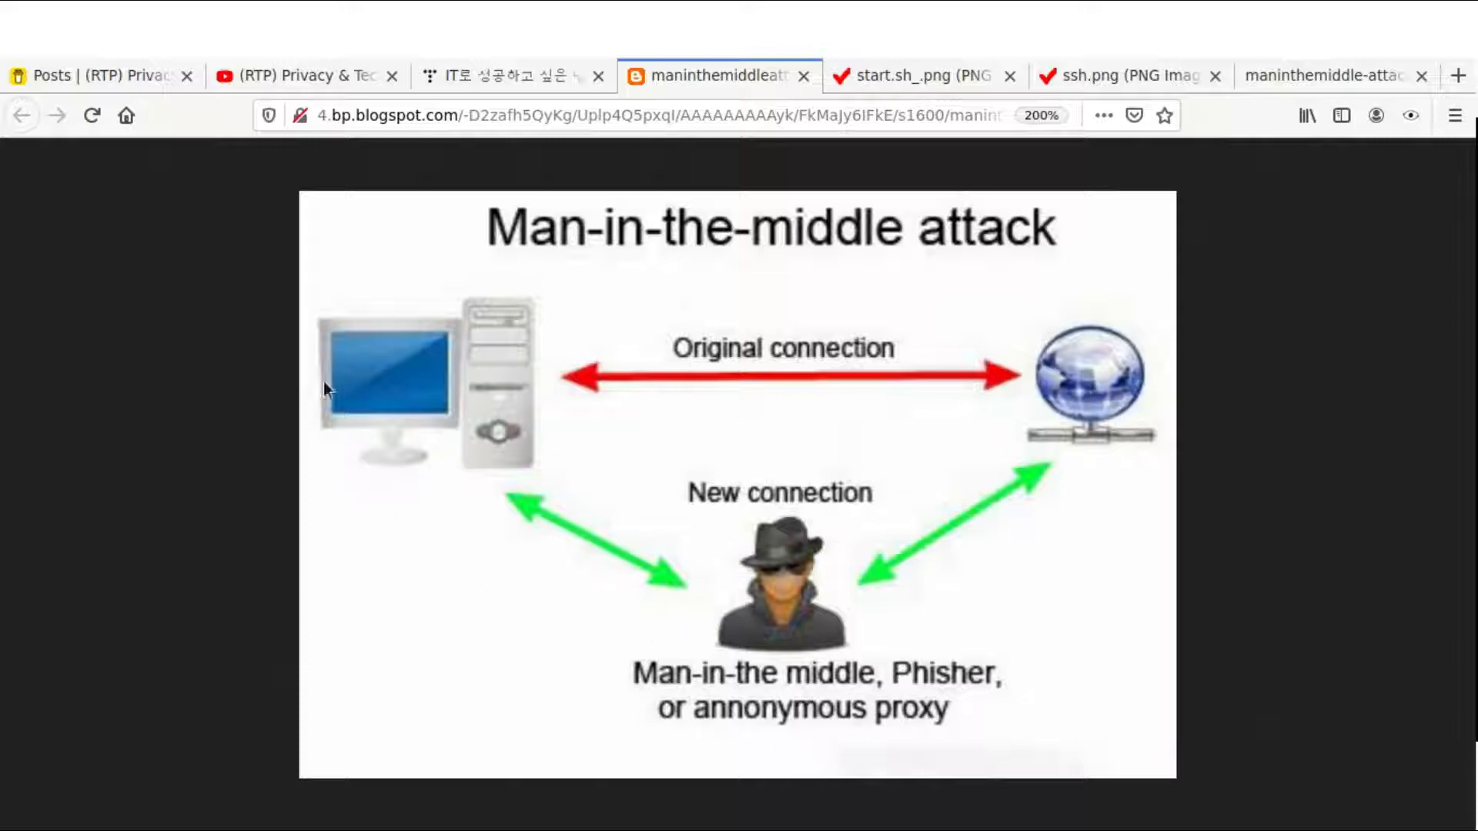
mouse_move(684, 582)
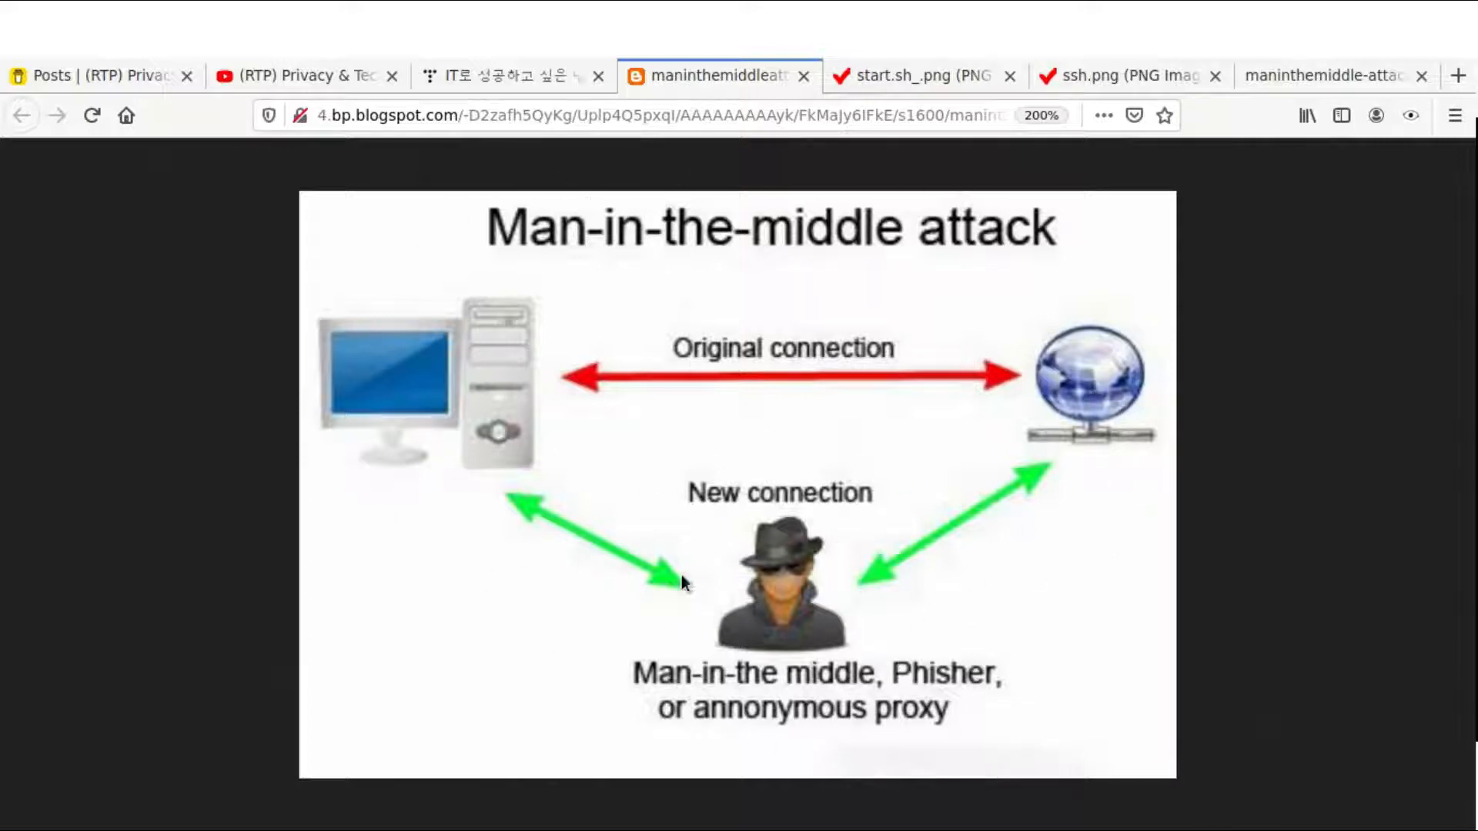
mouse_move(759, 688)
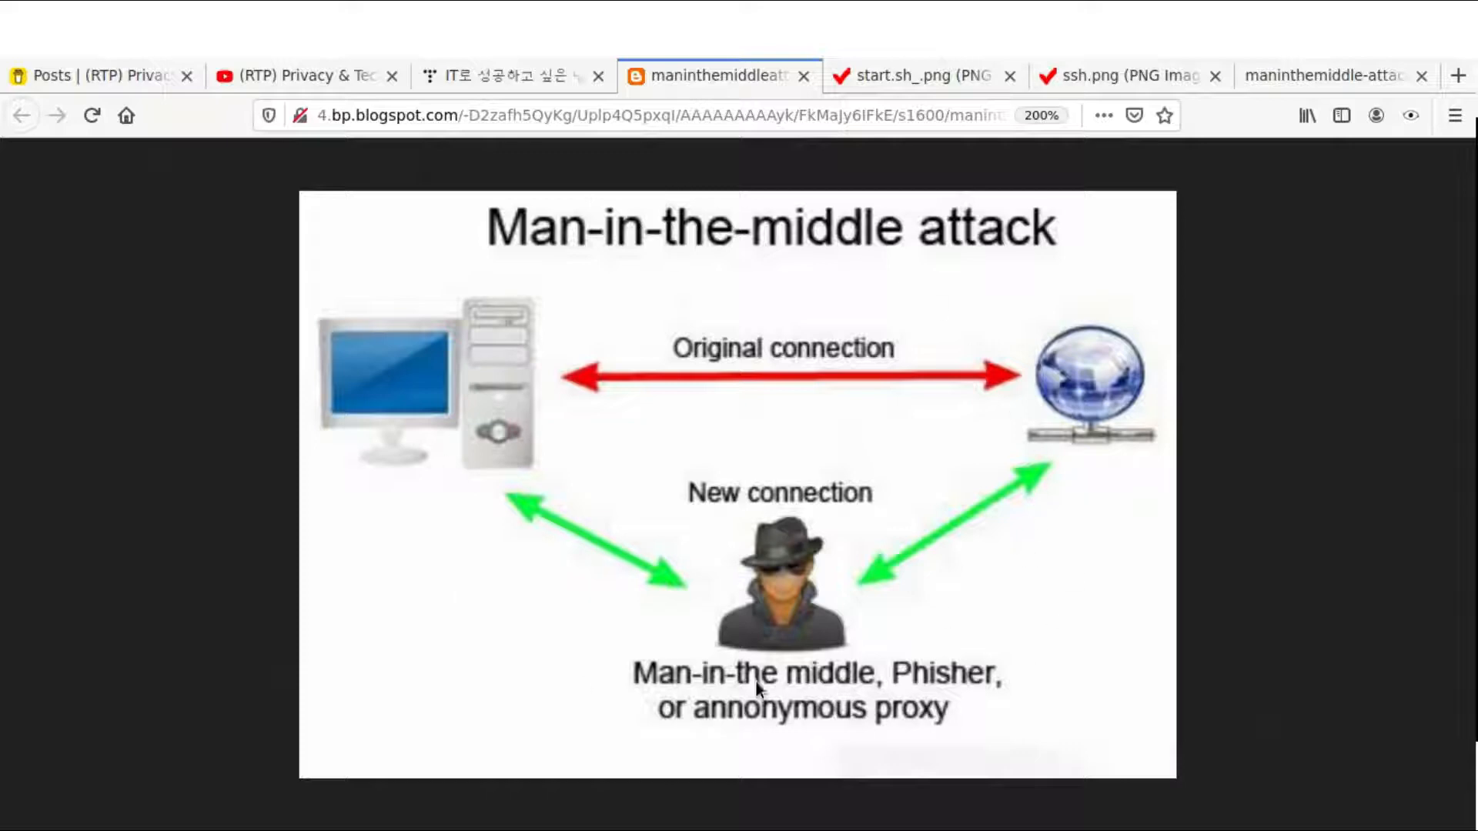
mouse_move(786, 702)
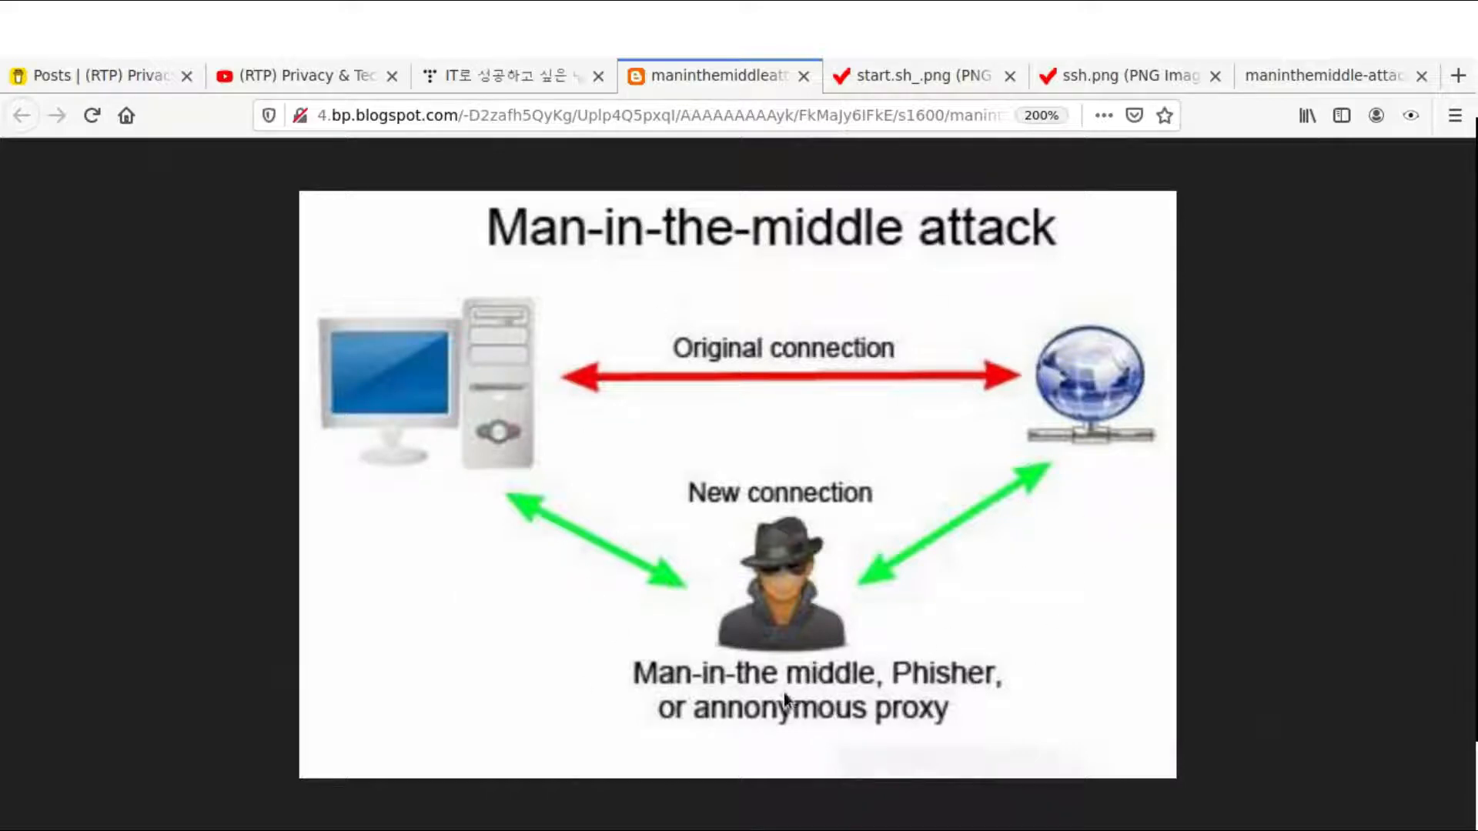
mouse_move(1078, 367)
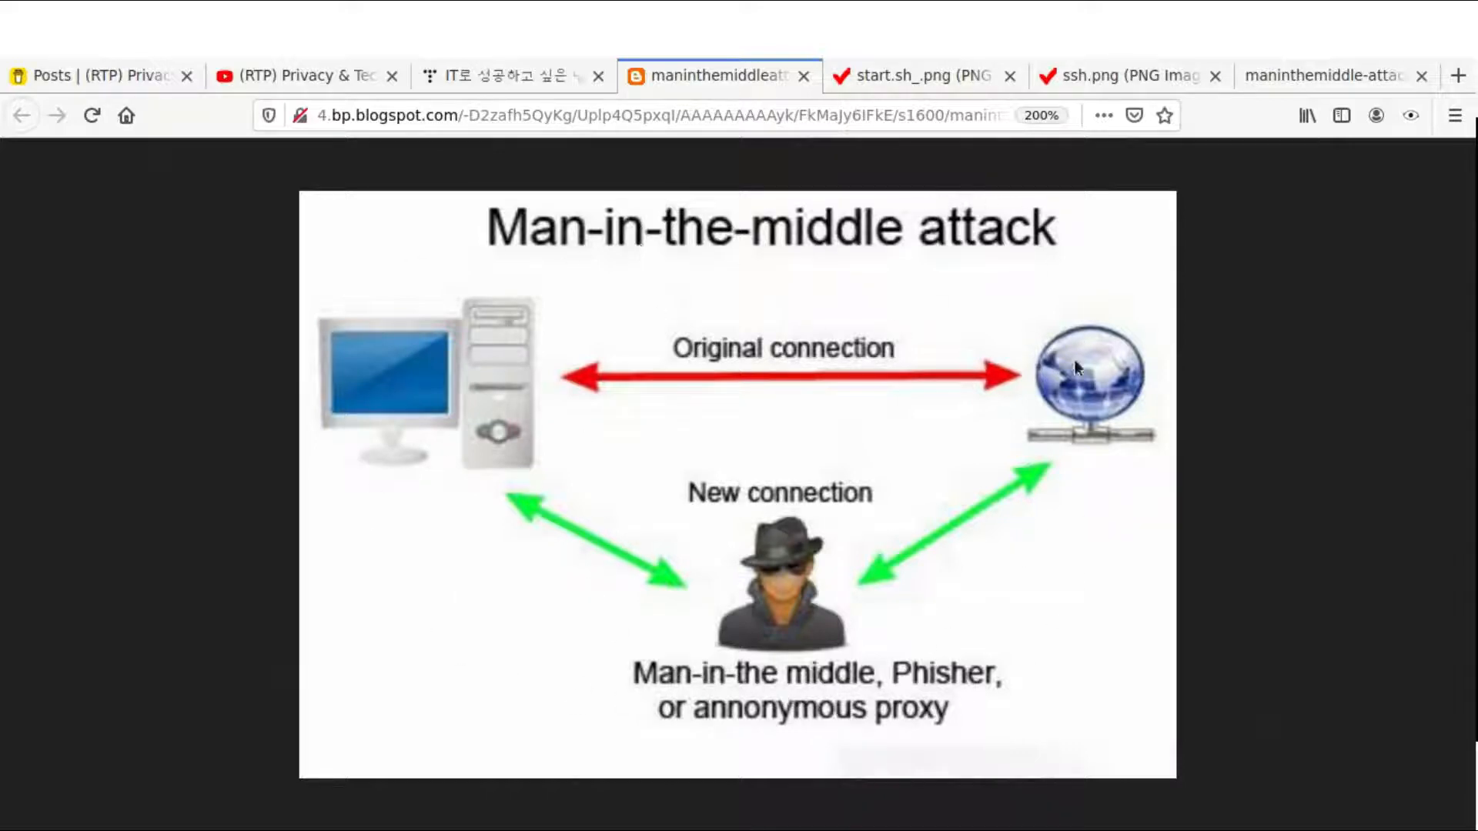
mouse_move(609, 698)
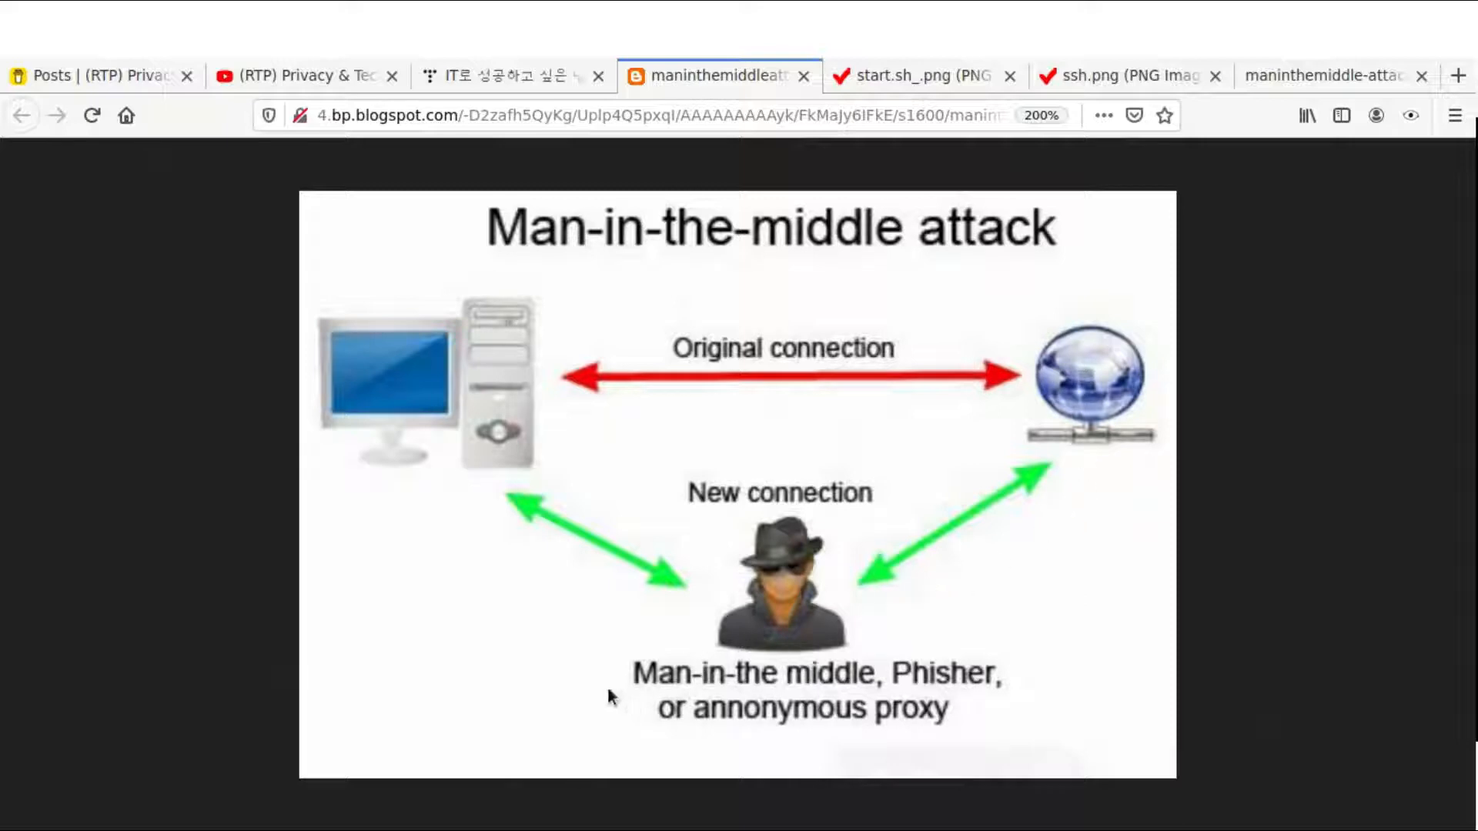
mouse_move(436, 615)
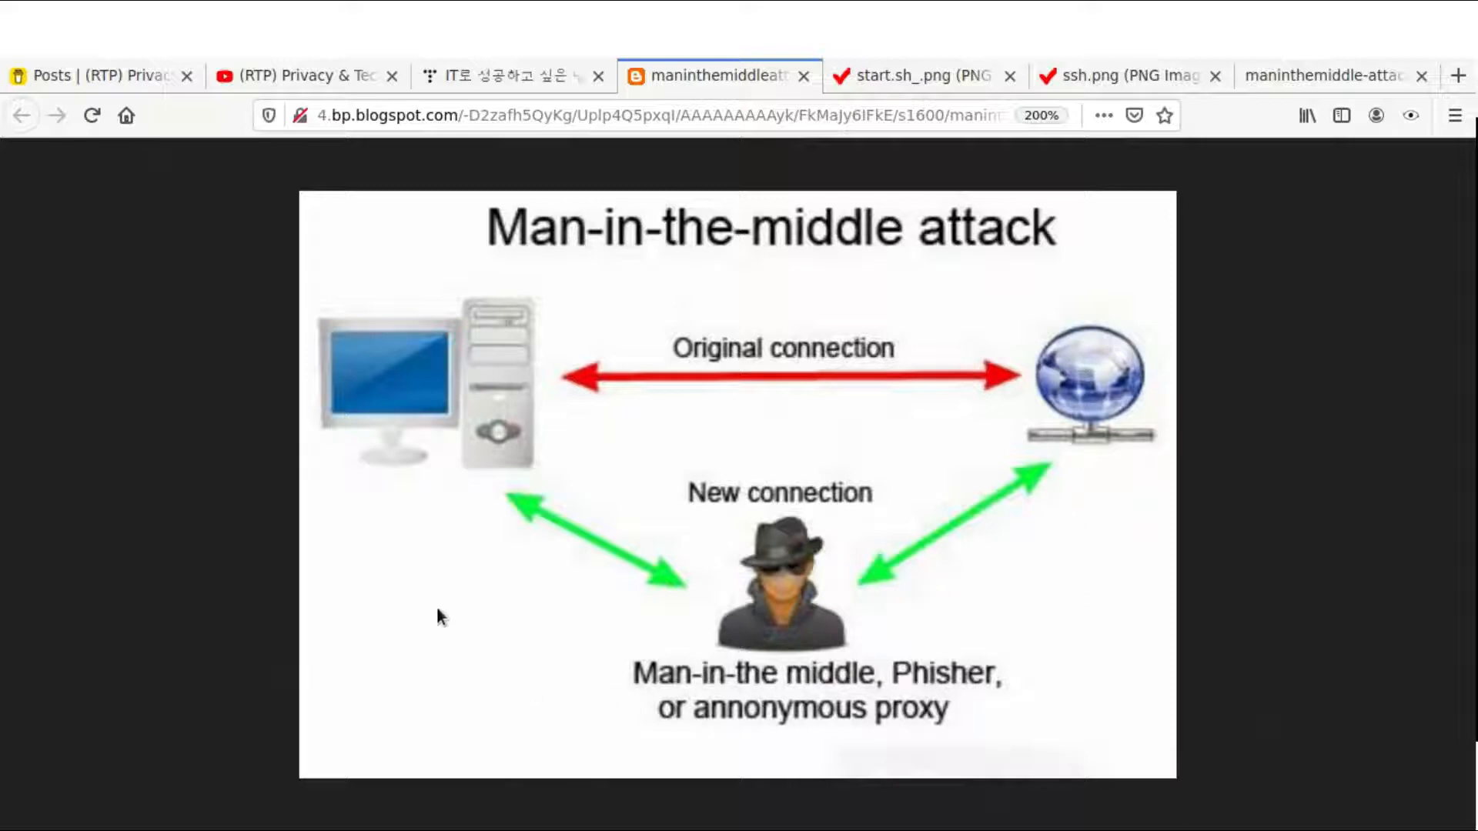
mouse_move(391, 548)
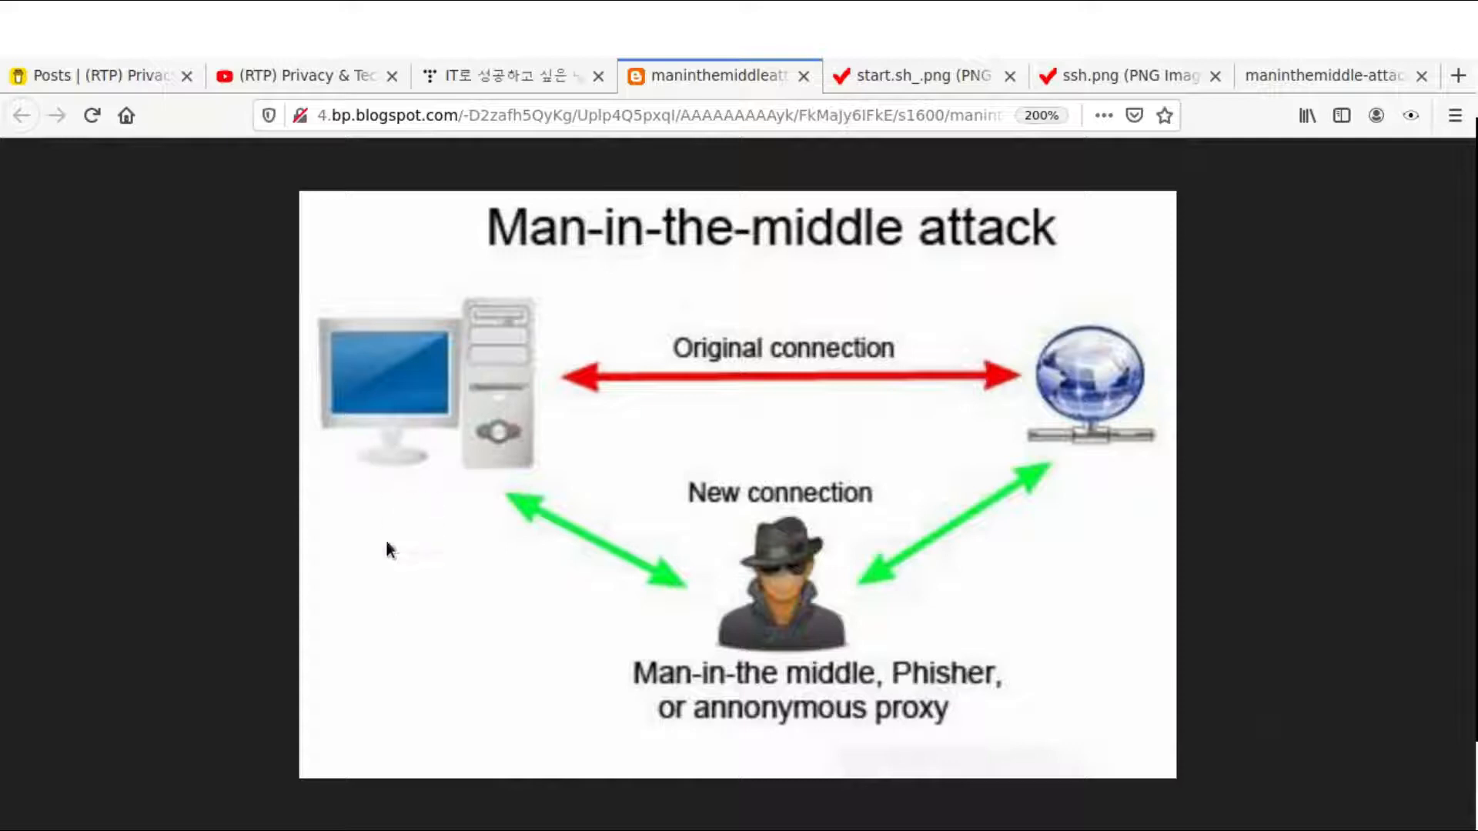
mouse_move(643, 462)
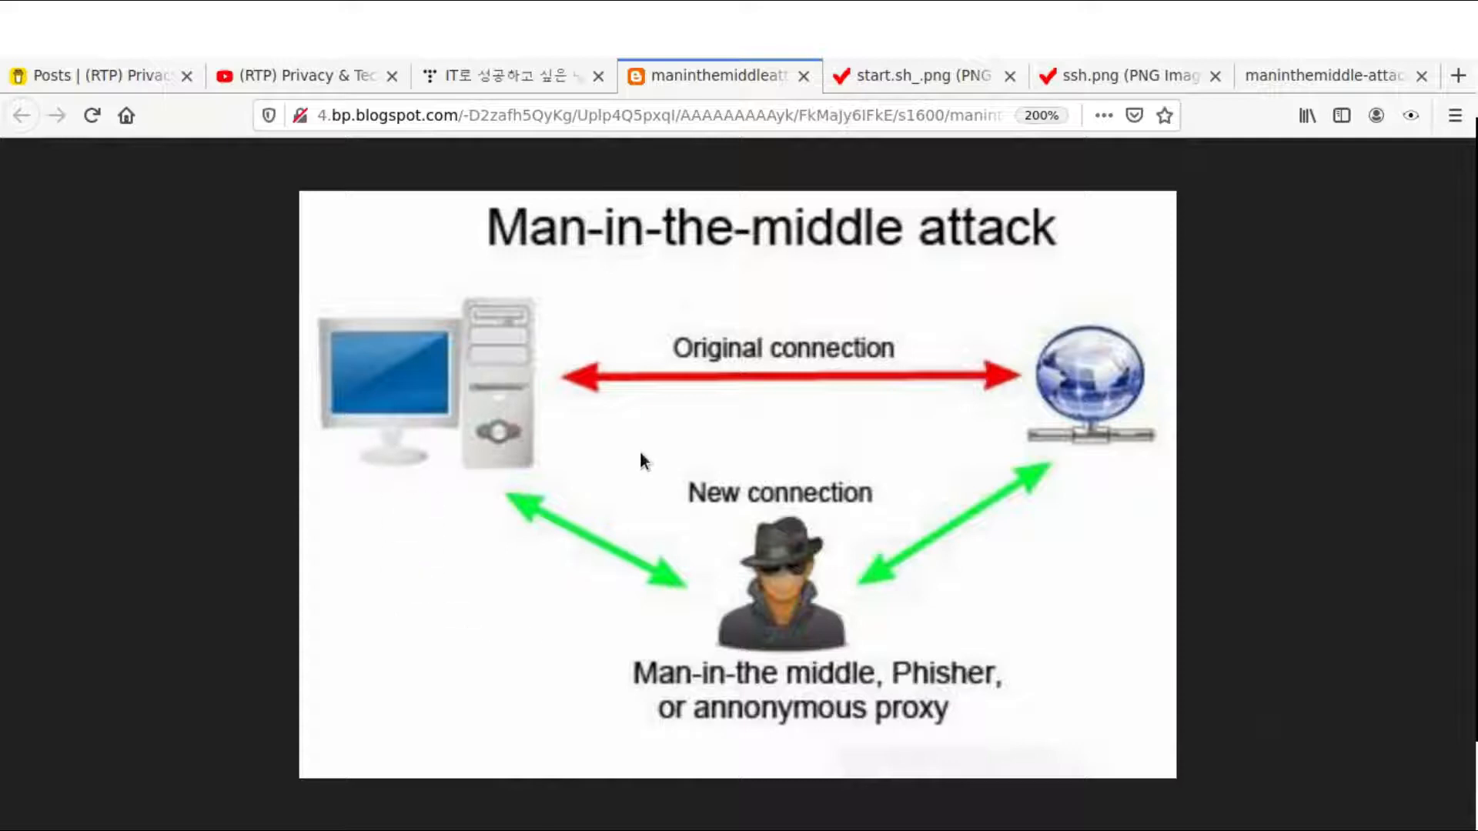
mouse_move(640, 656)
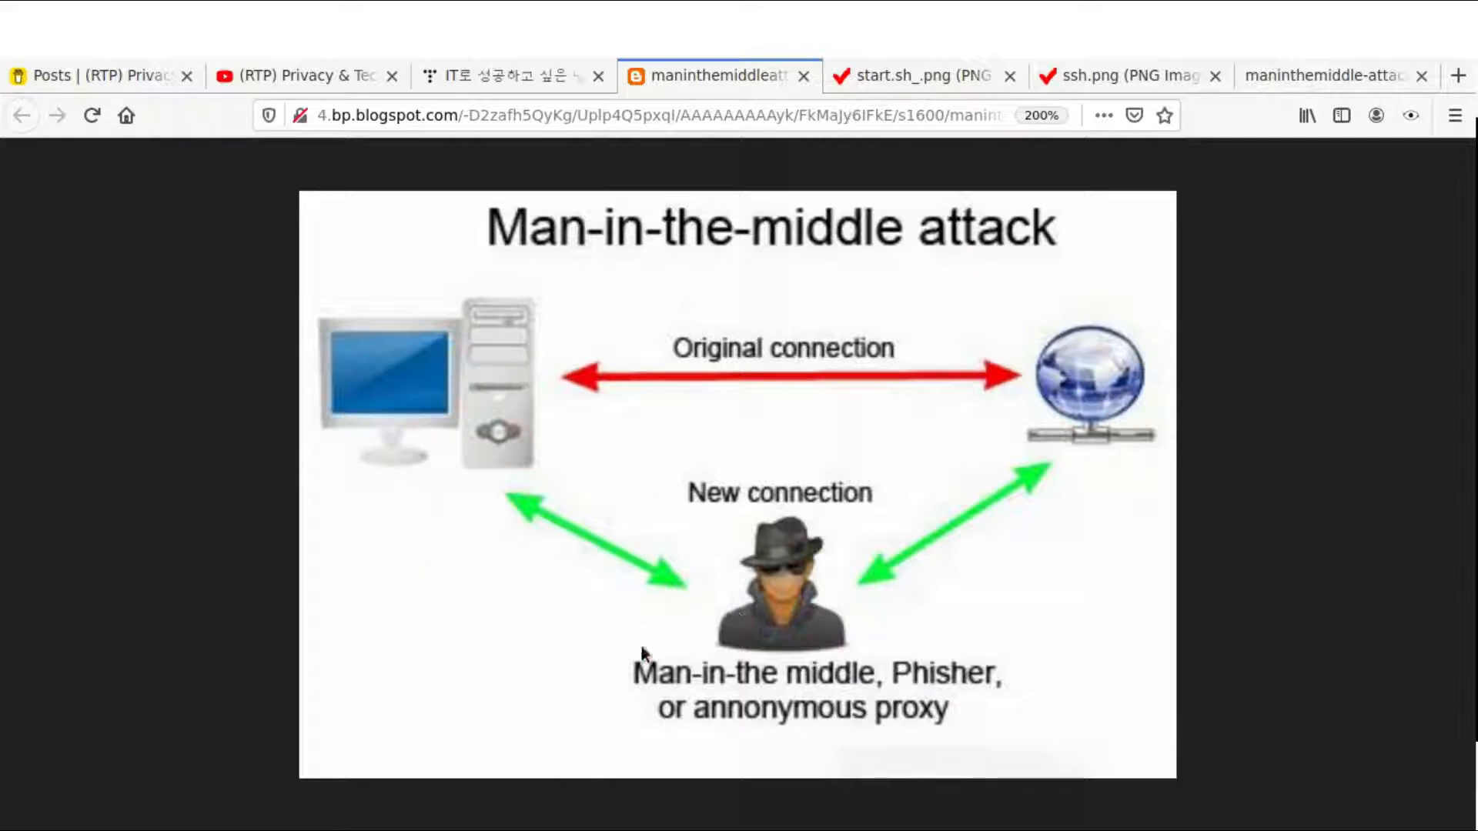
mouse_move(1109, 485)
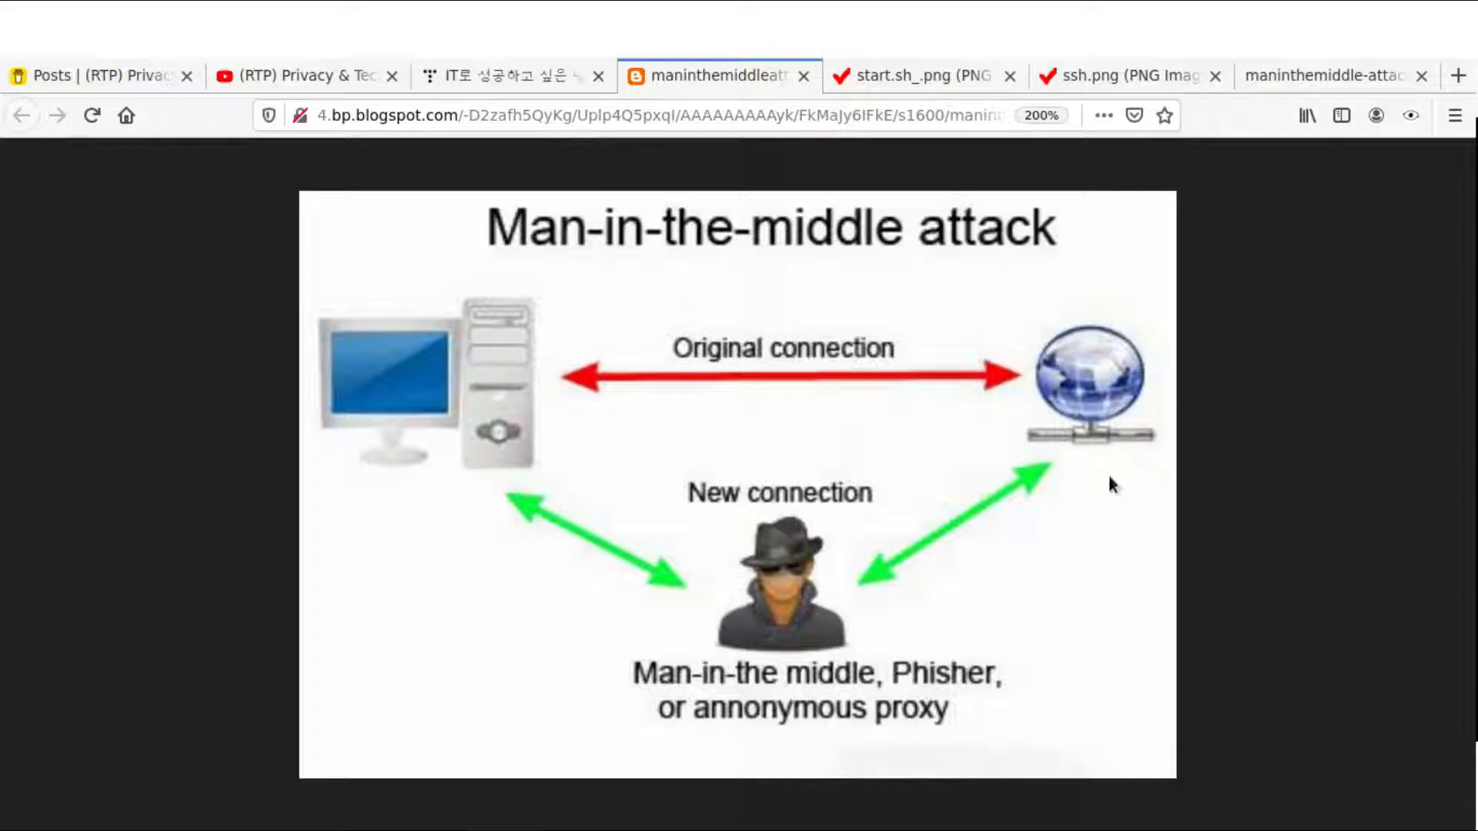
mouse_move(551, 667)
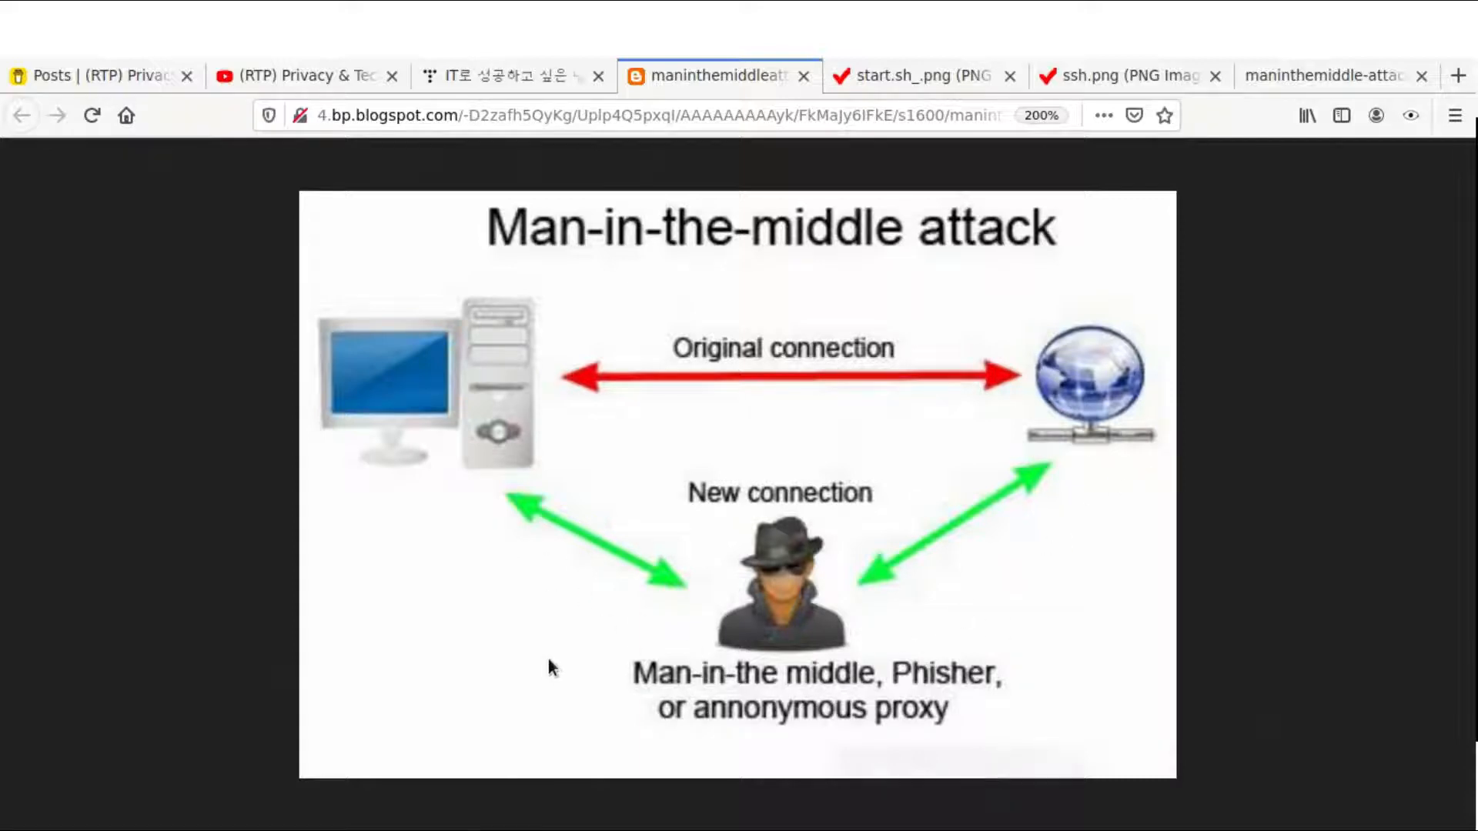
mouse_move(805, 691)
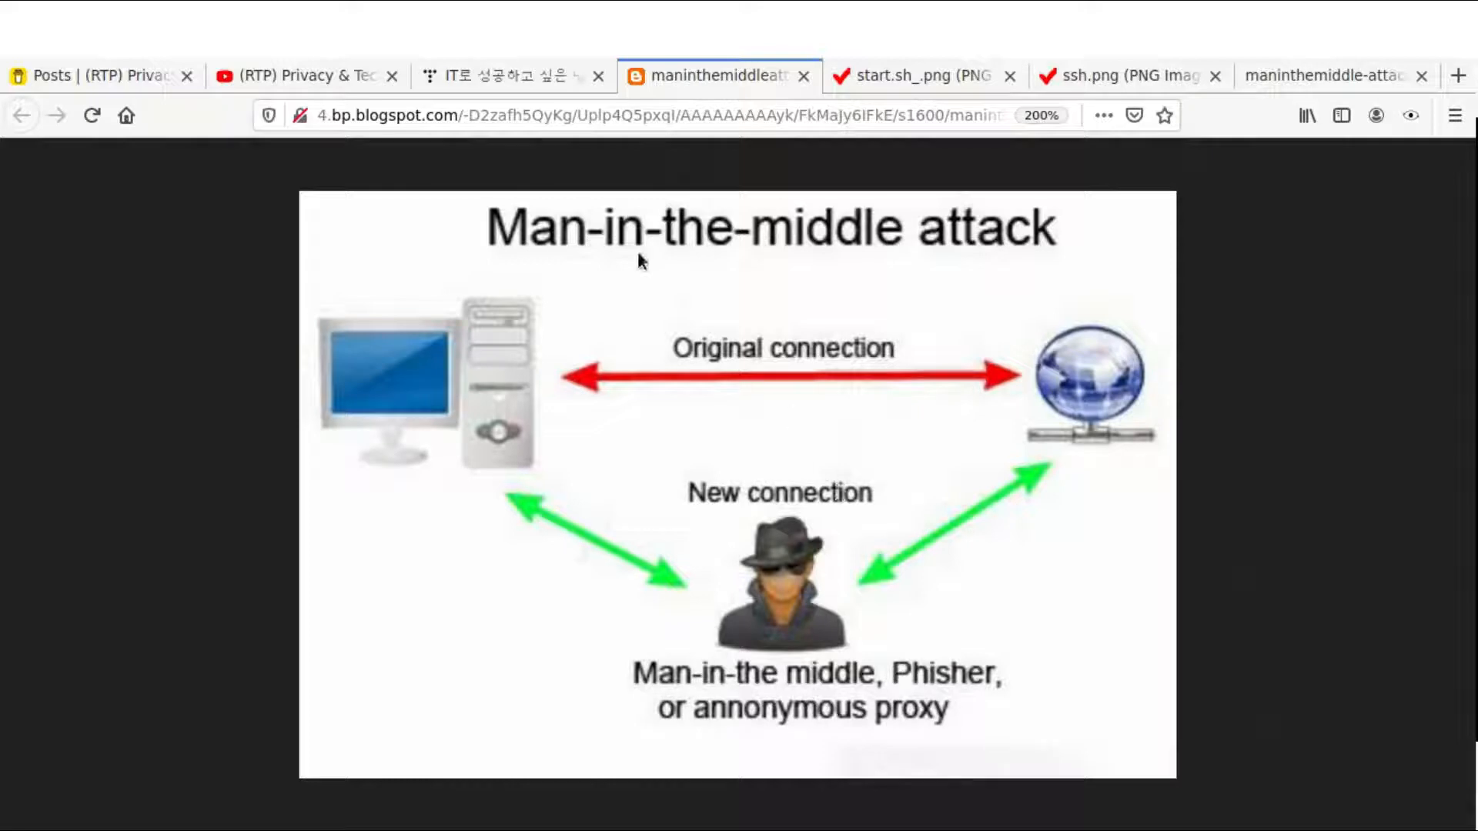
Switch to the kimdongwook.tistory.com SSH-MITM article and scroll to the ettercap filter and sniffing steps
left_click(514, 75)
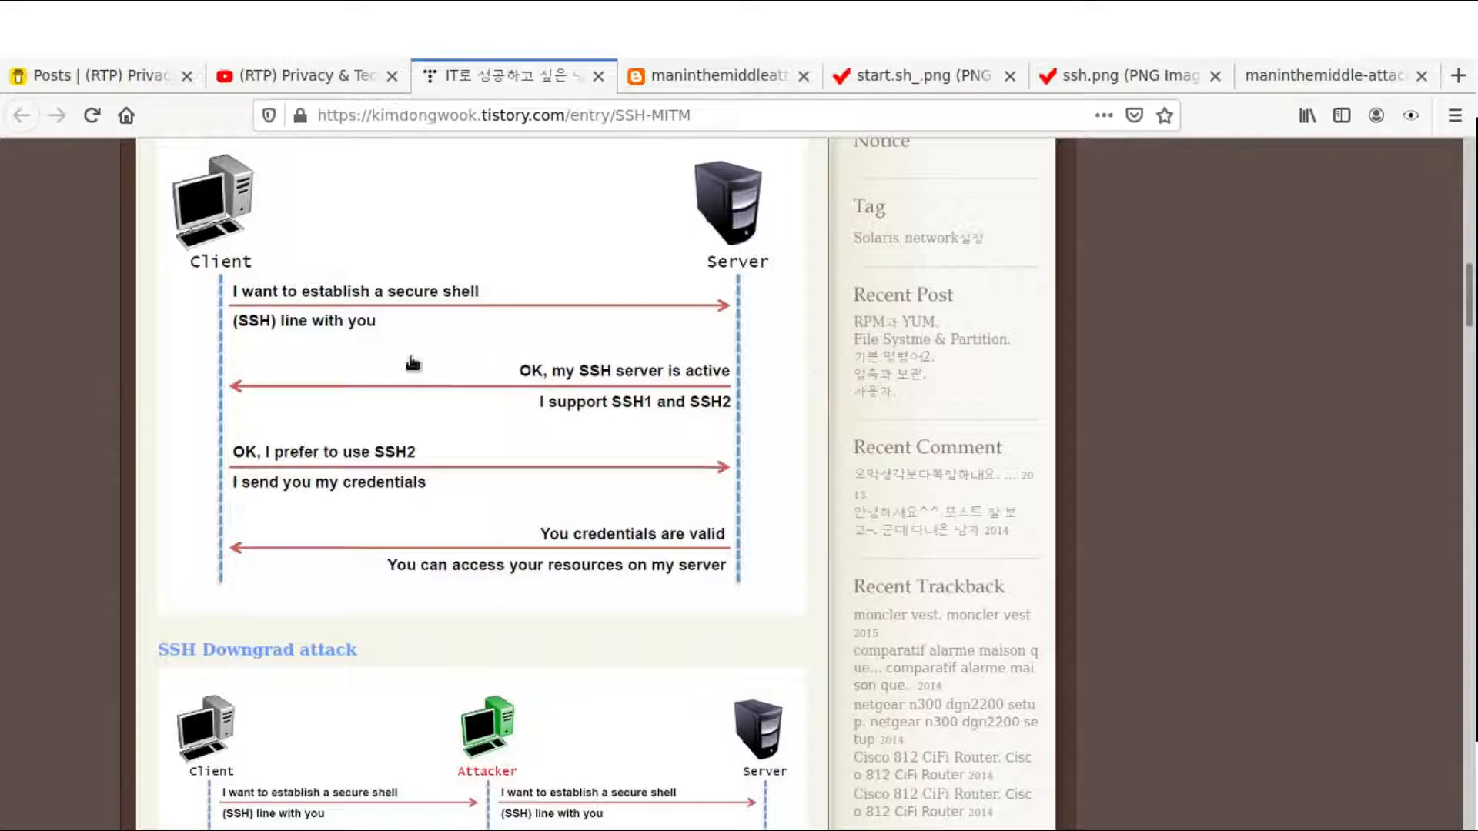
scroll("down", 3)
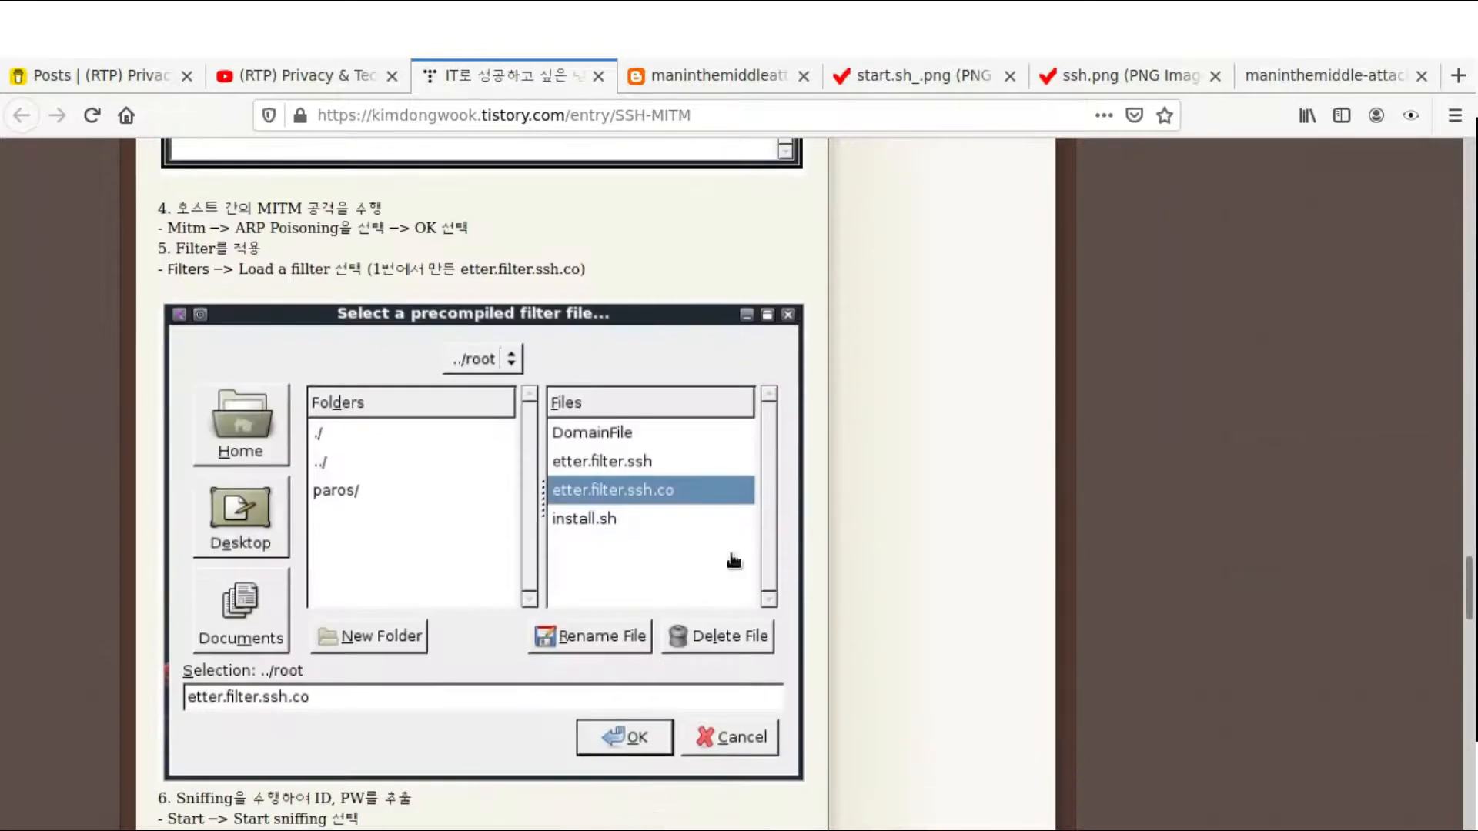
scroll("down", 3)
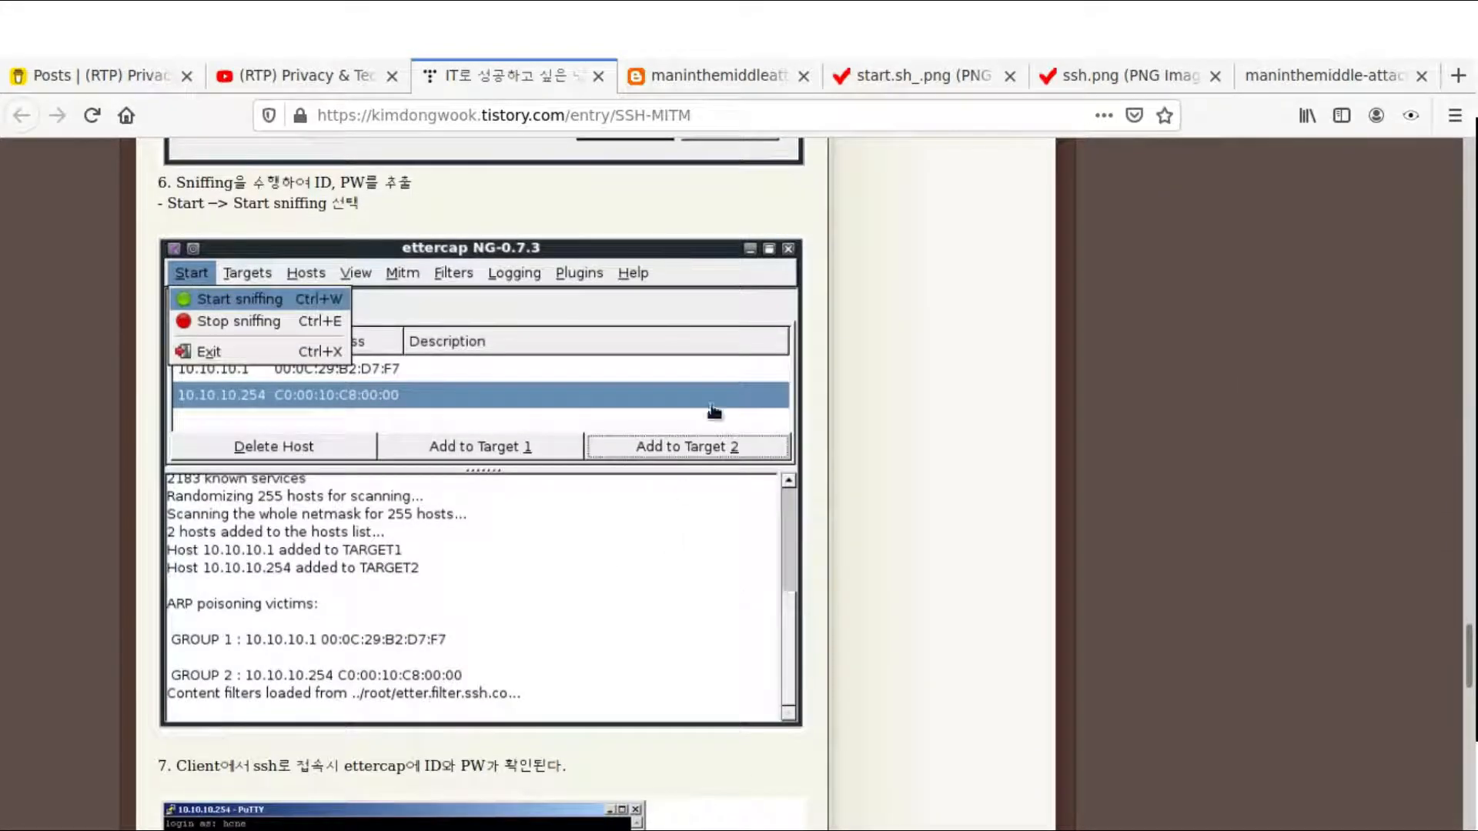
left_click(914, 75)
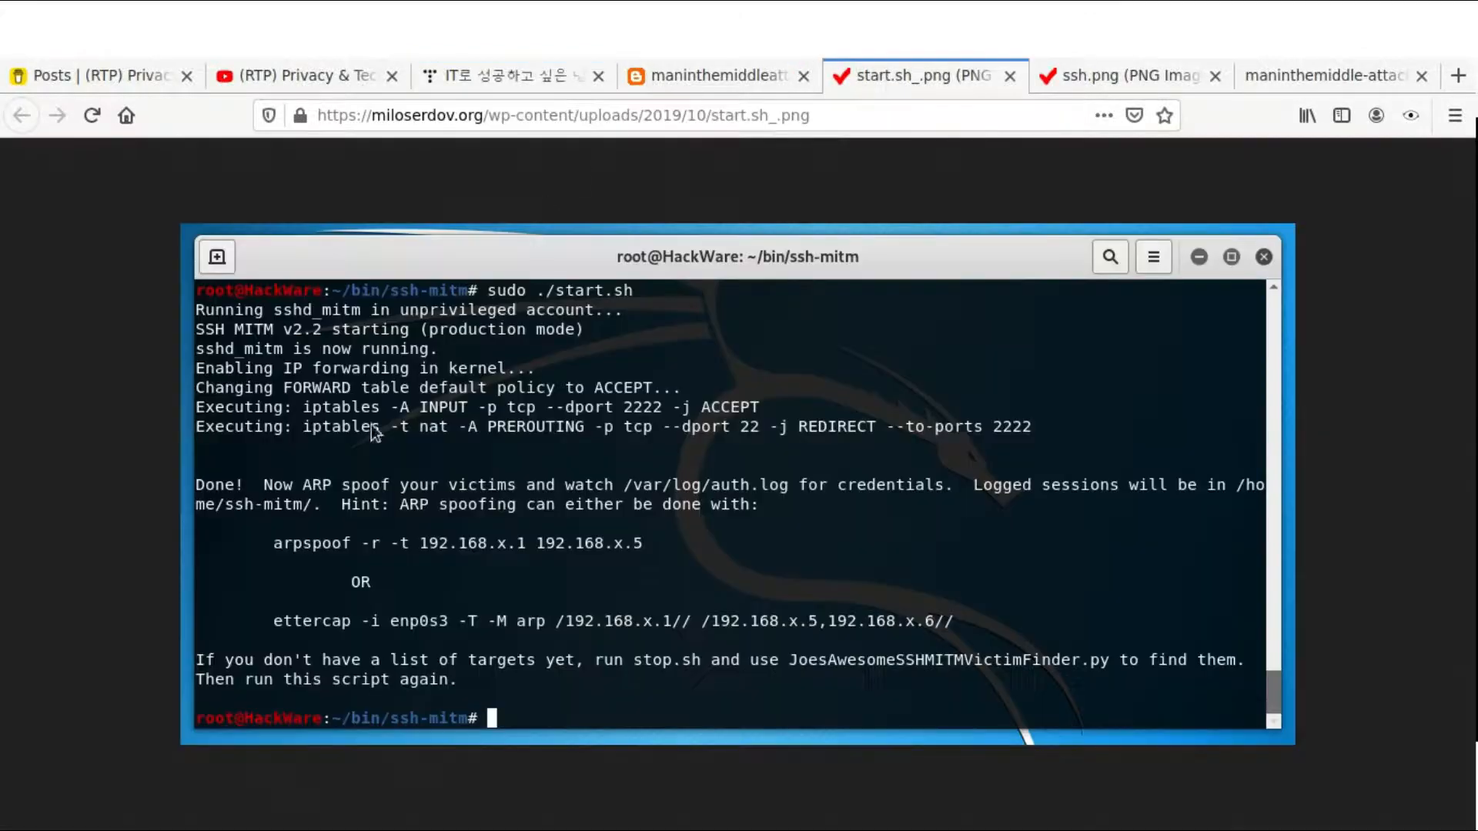
mouse_move(697, 510)
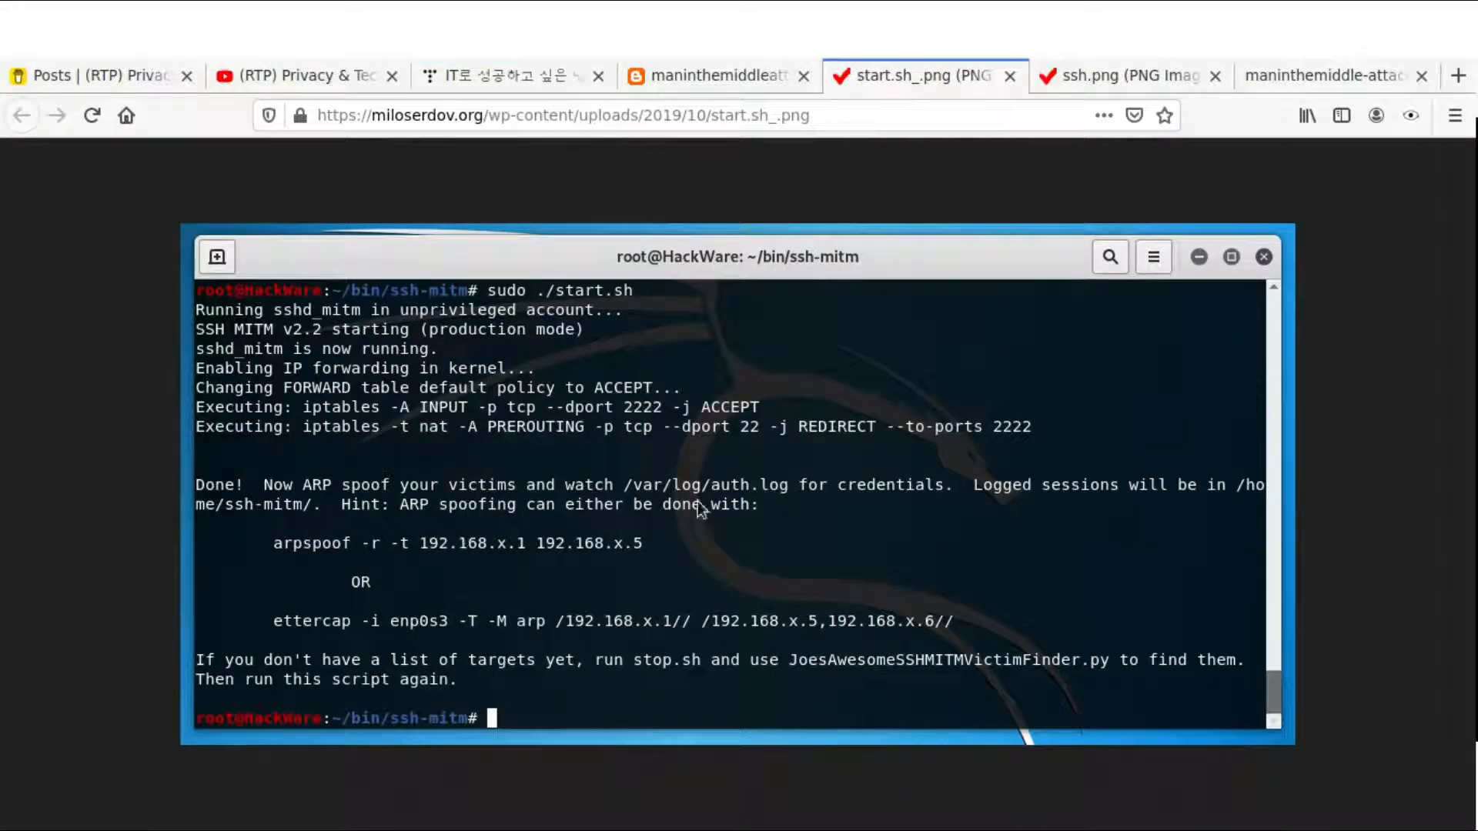
mouse_move(839, 596)
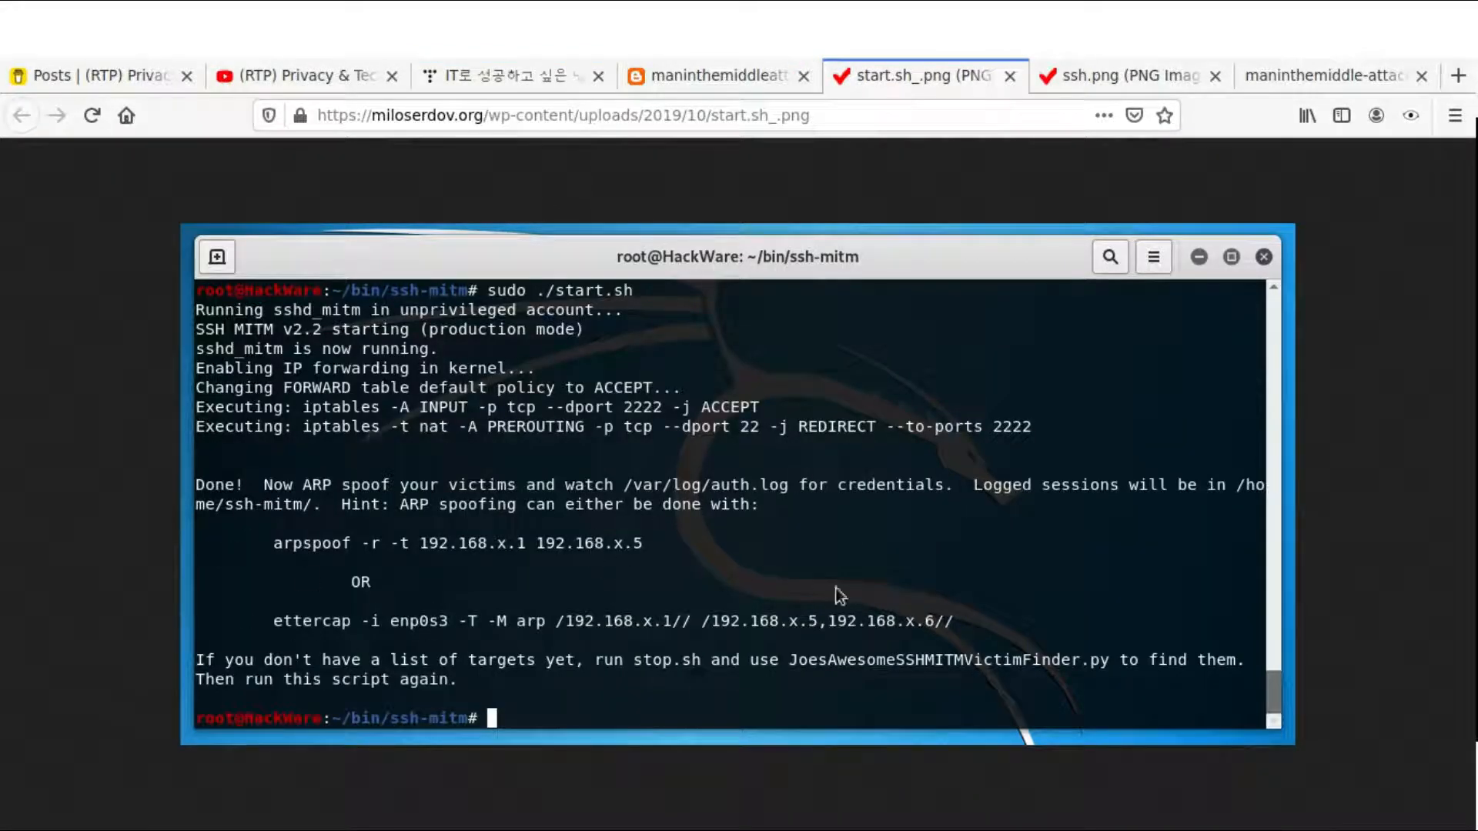
mouse_move(266, 728)
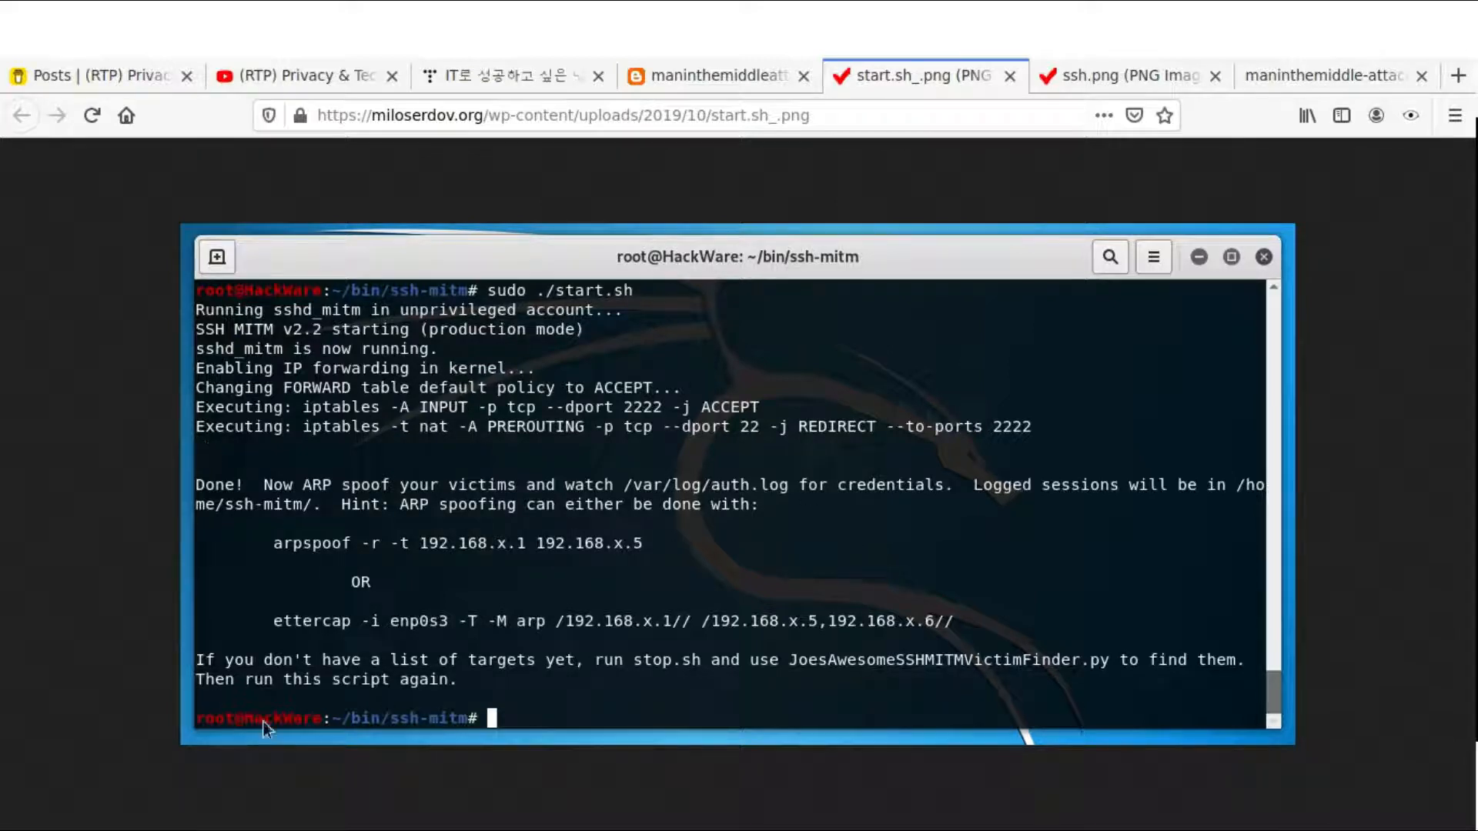
mouse_move(1243, 647)
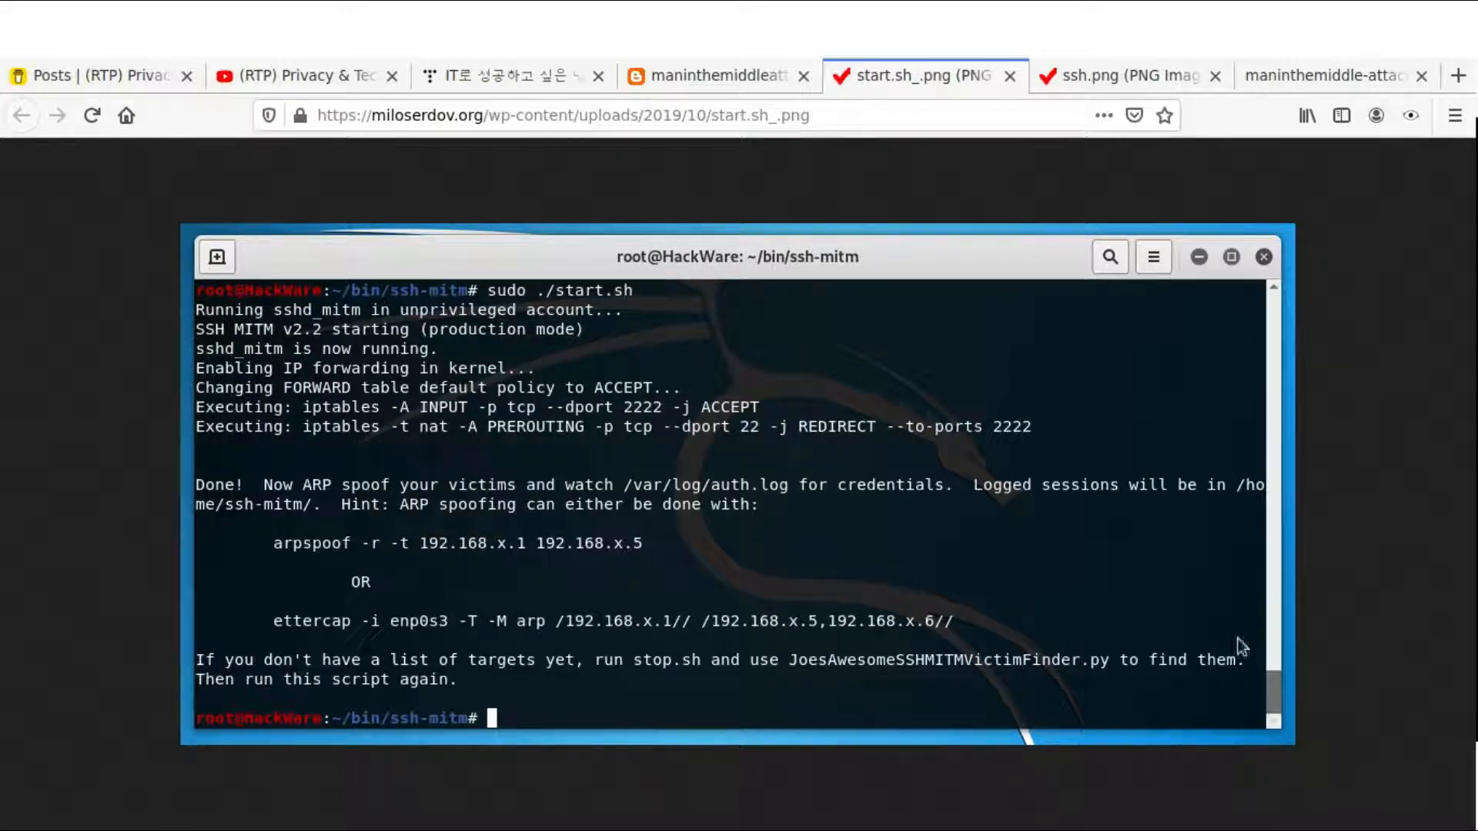
mouse_move(891, 710)
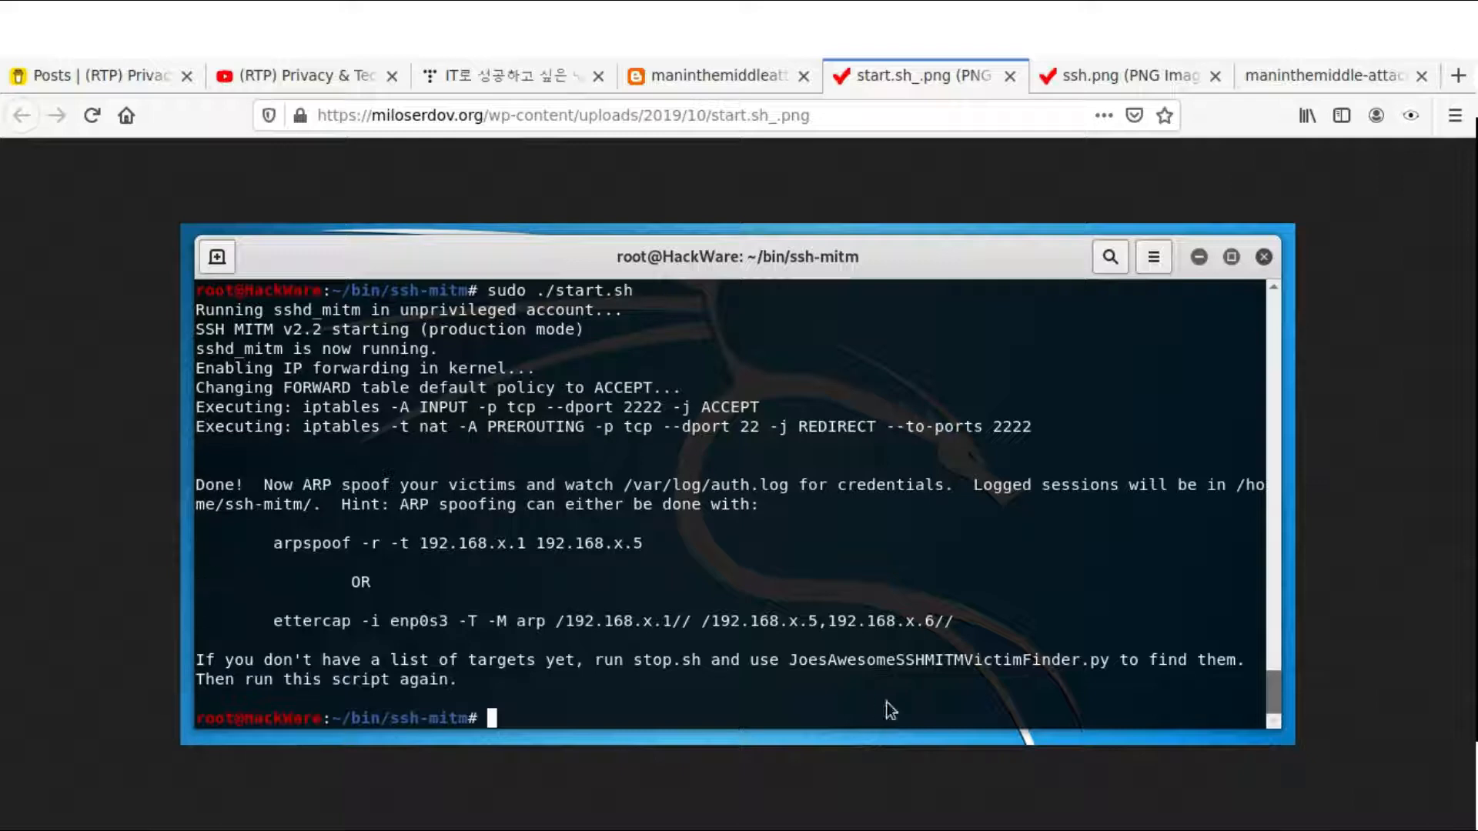
mouse_move(523, 440)
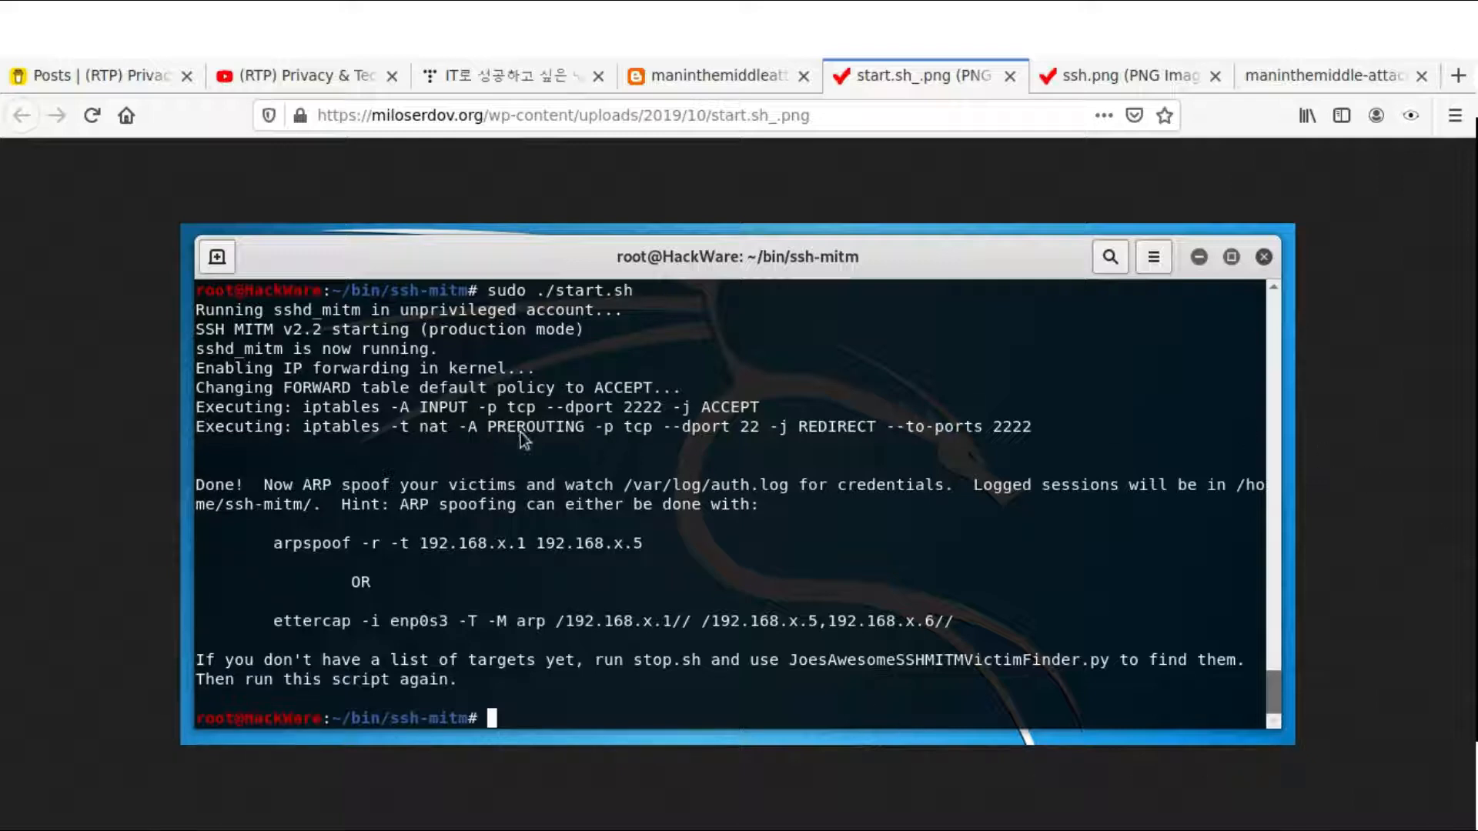
mouse_move(794, 383)
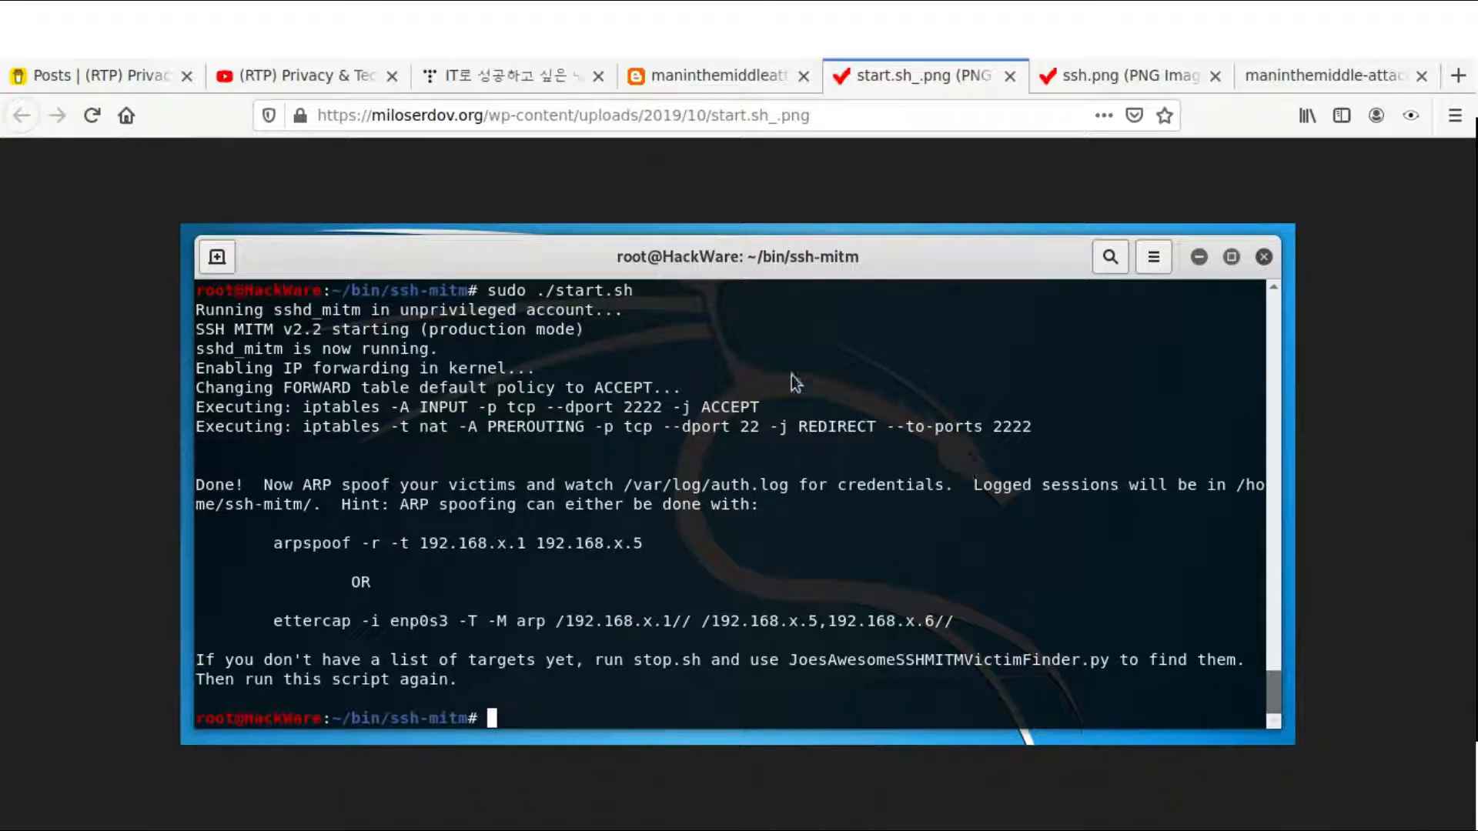
mouse_move(354, 585)
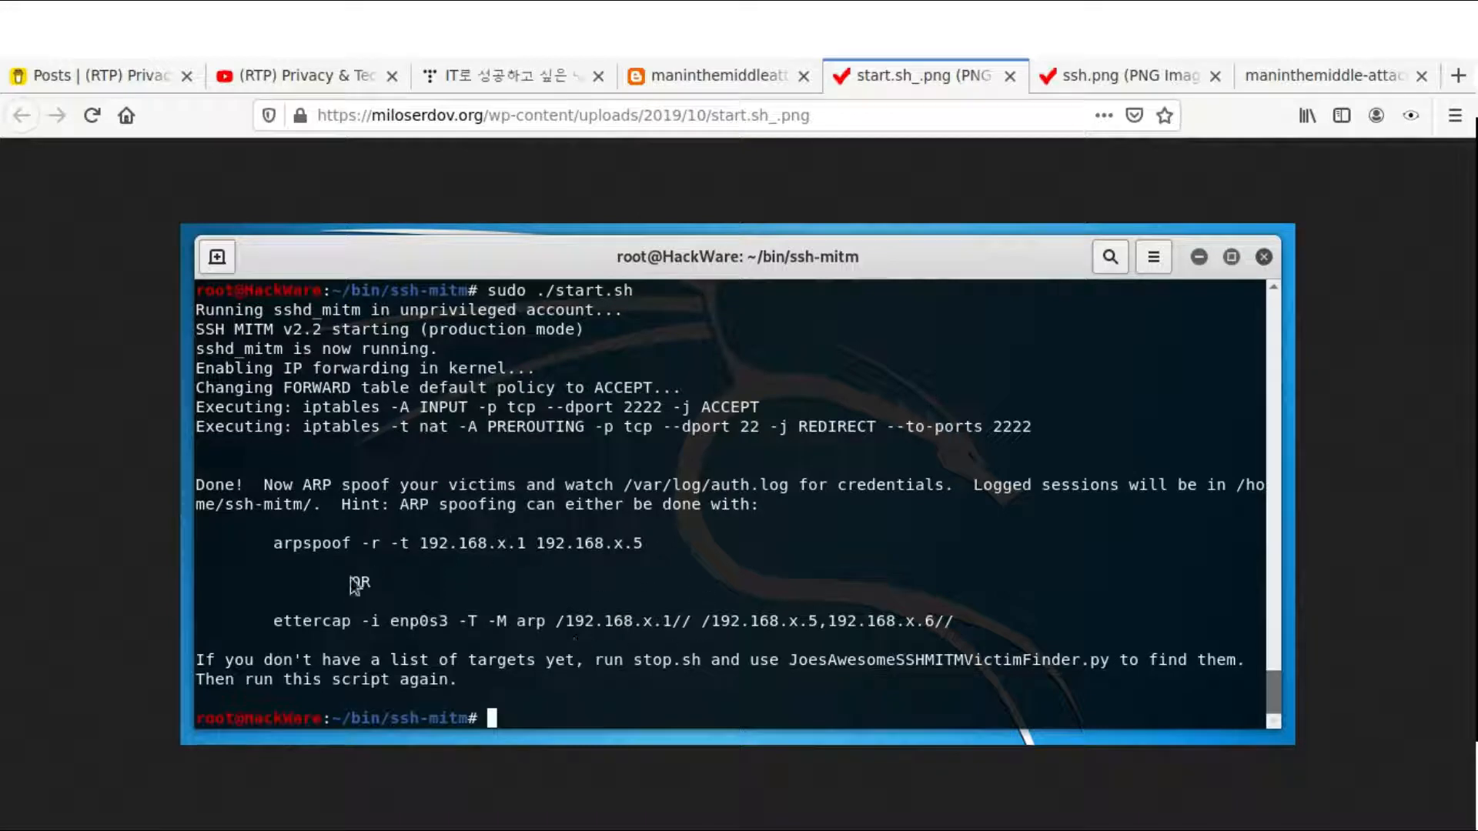
mouse_move(455, 633)
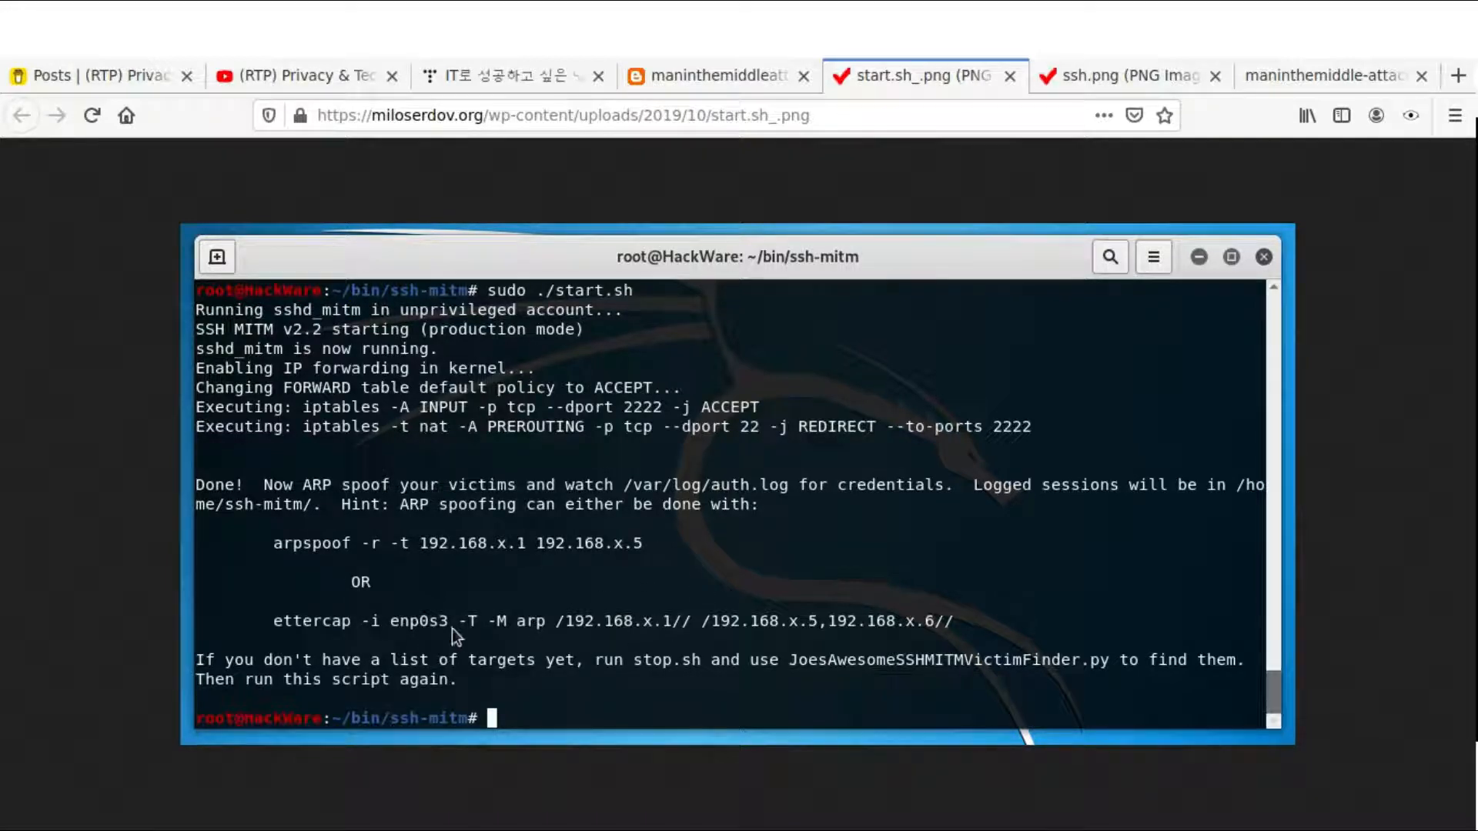
mouse_move(530, 640)
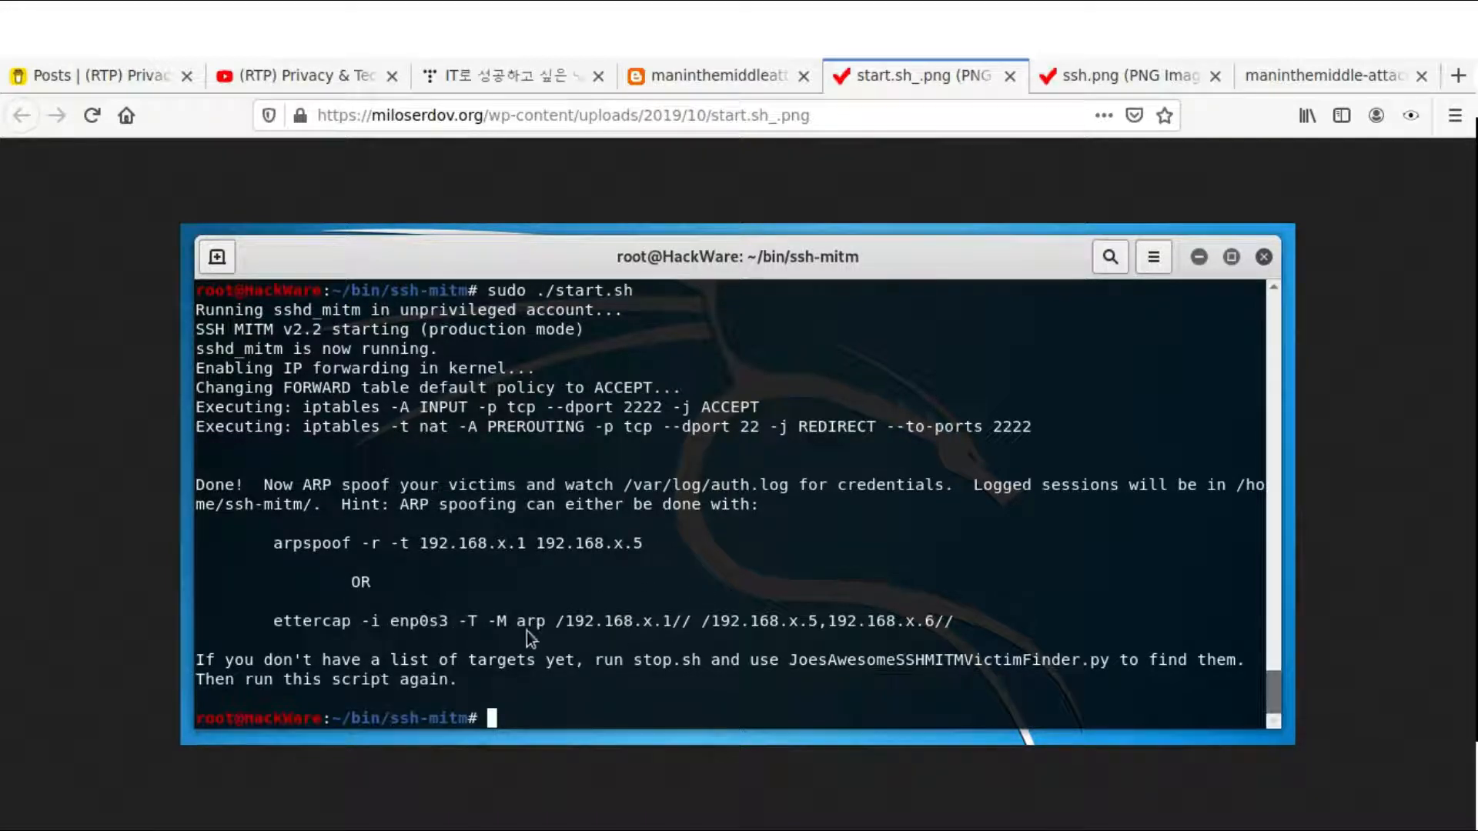
mouse_move(520, 650)
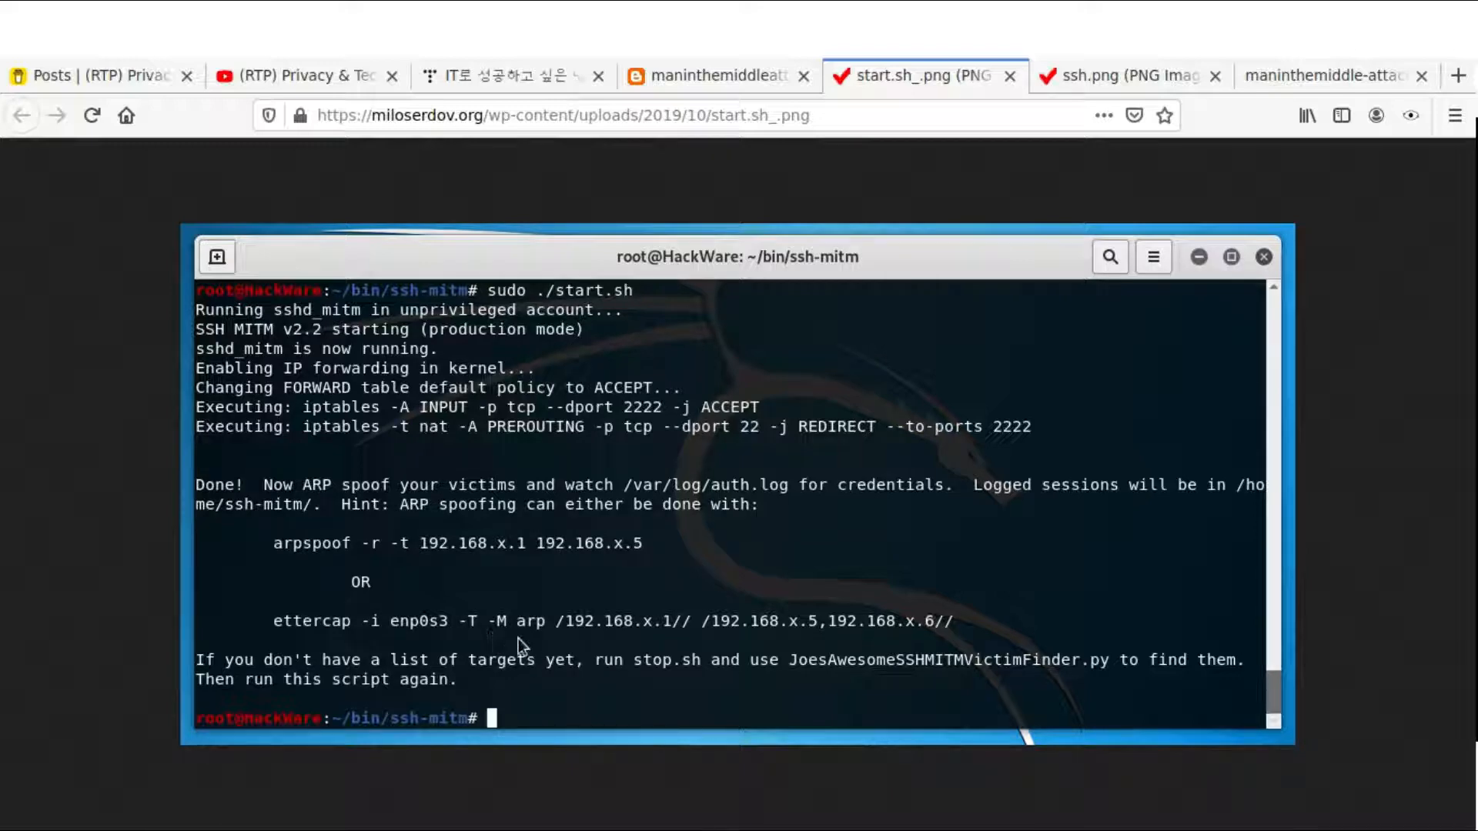
mouse_move(519, 636)
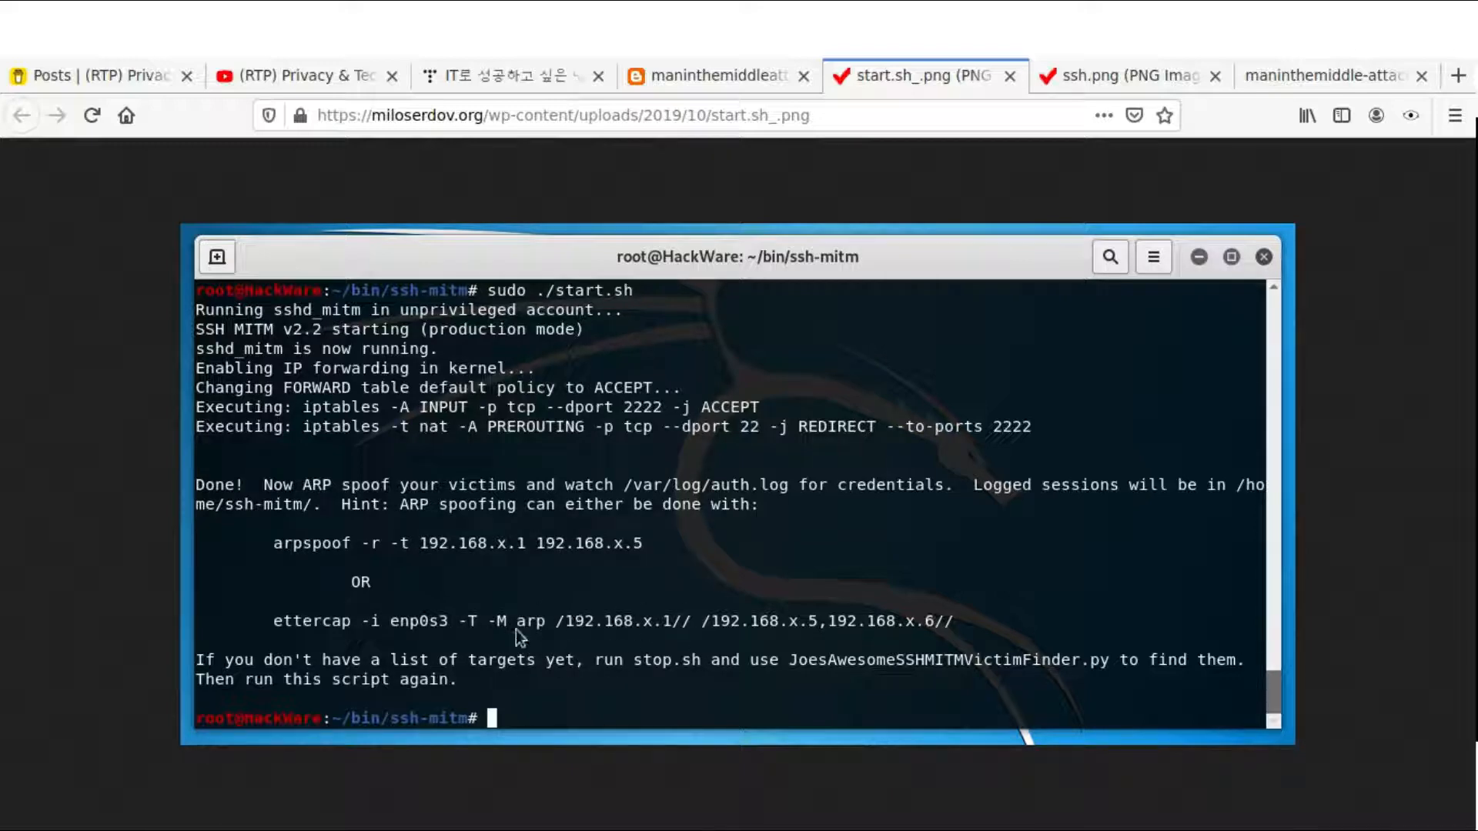
mouse_move(848, 704)
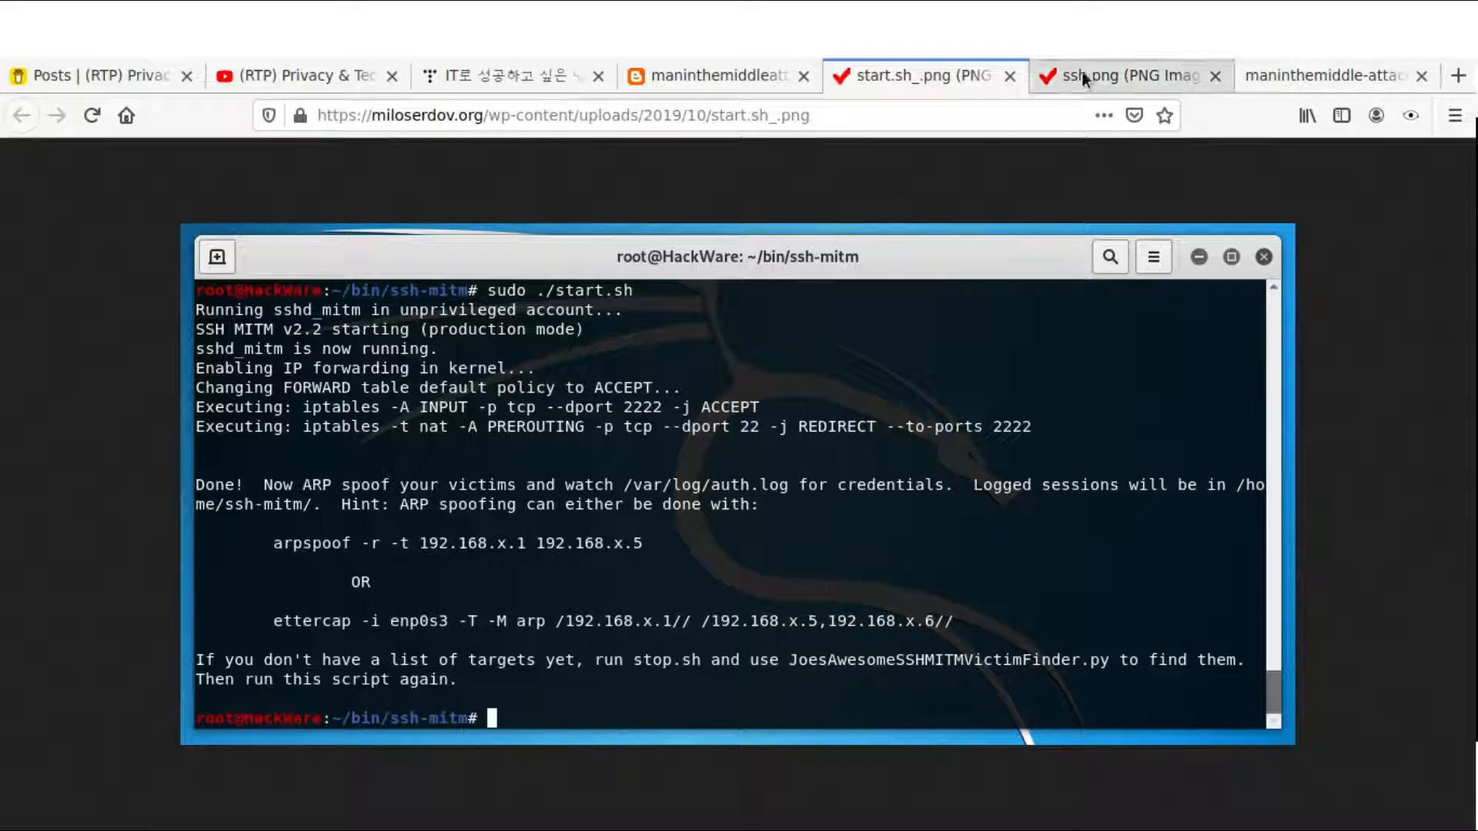
View the ssh.png screenshot of the remote host identification changed warning
left_click(1122, 76)
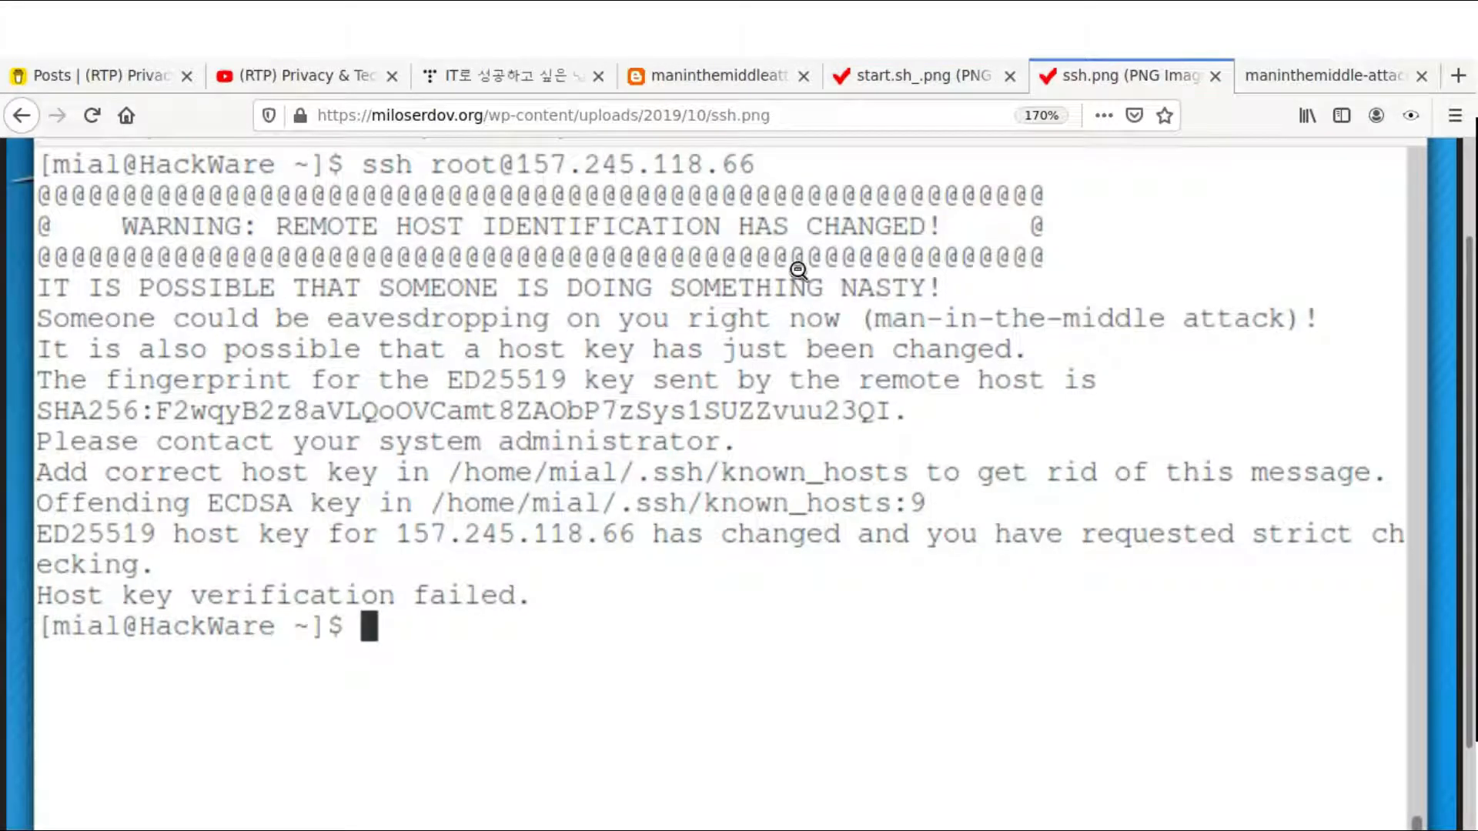
mouse_move(55, 274)
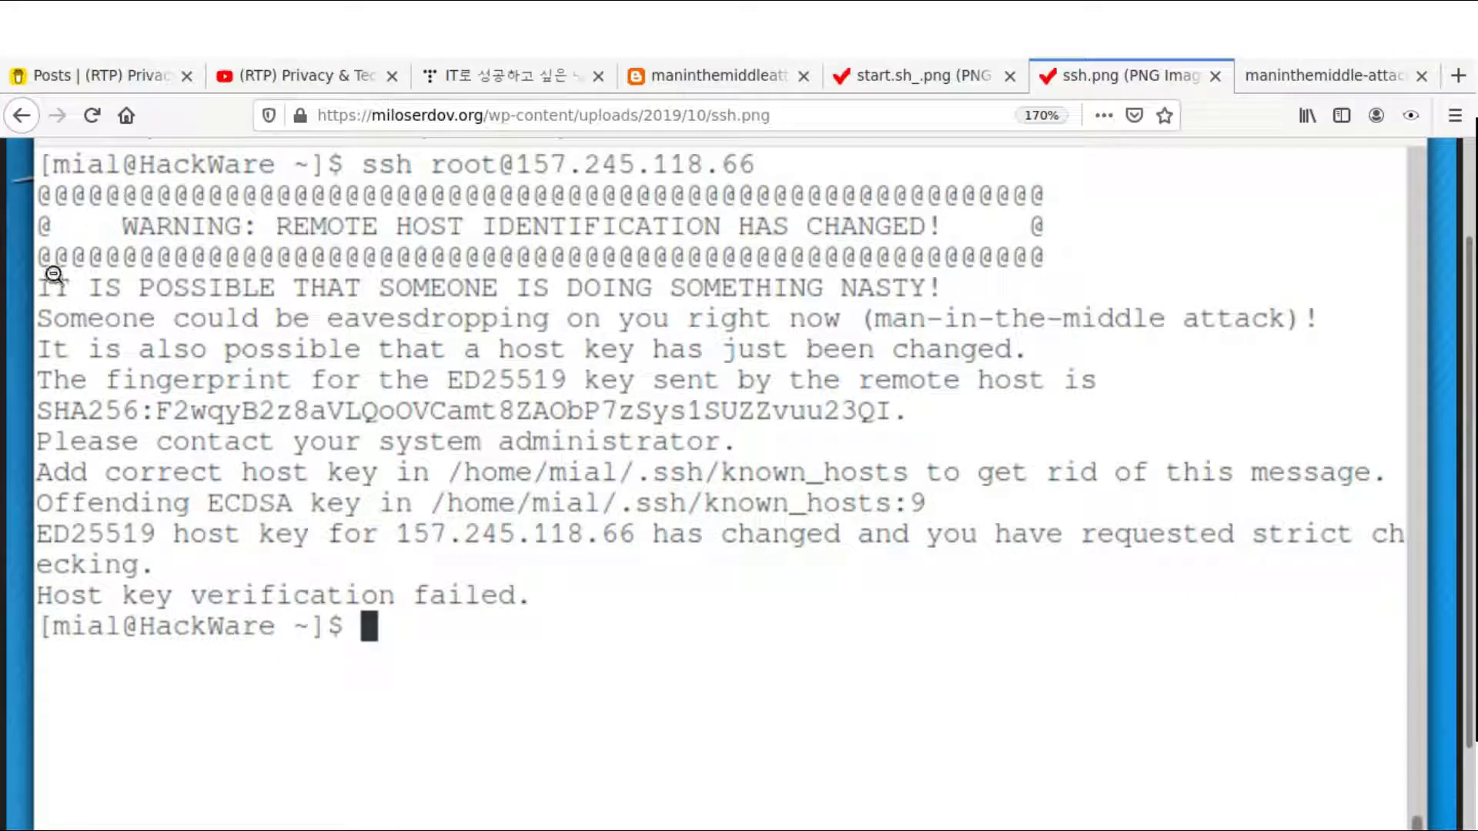
mouse_move(300, 243)
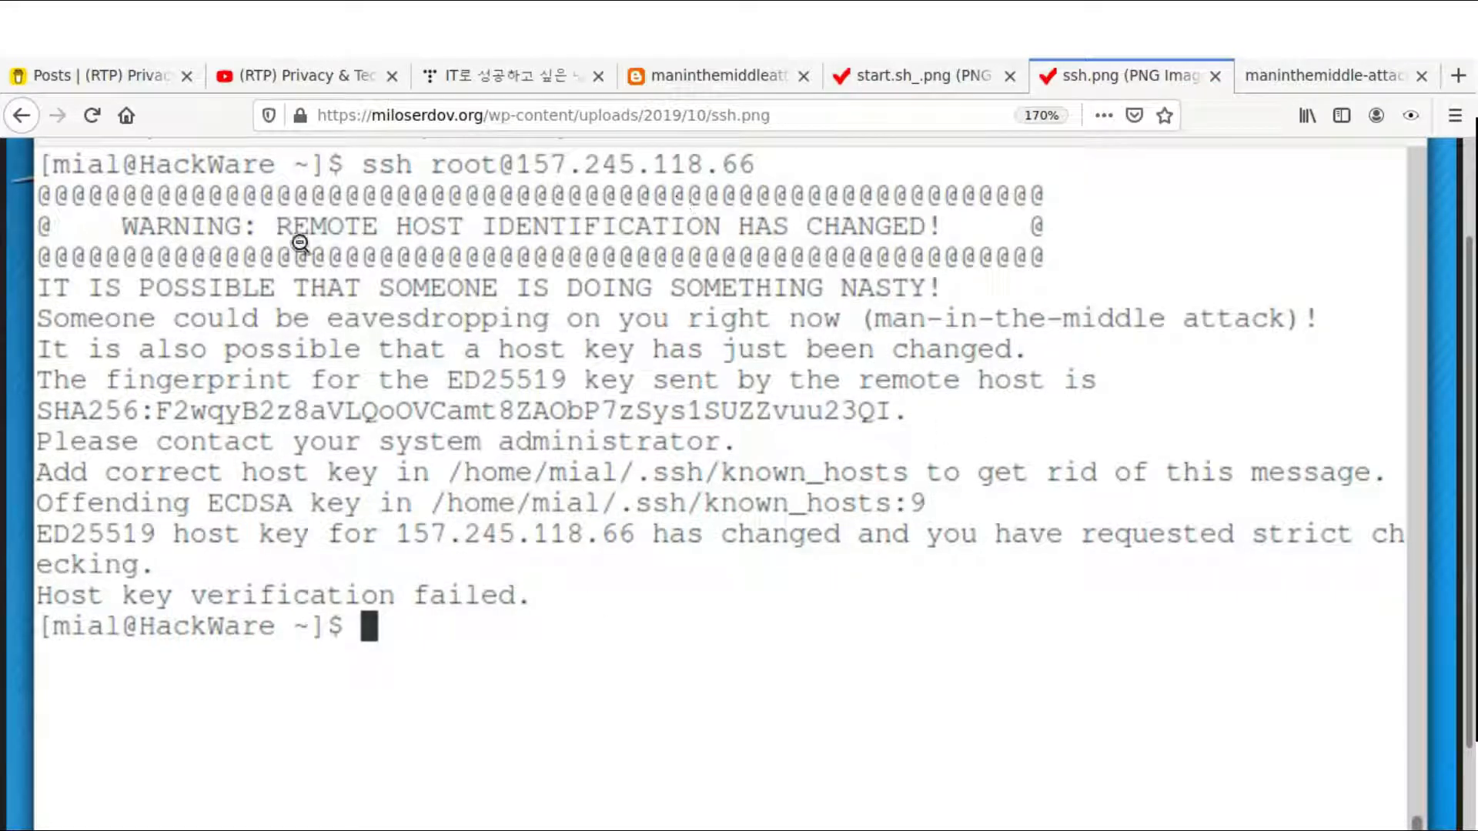
mouse_move(837, 286)
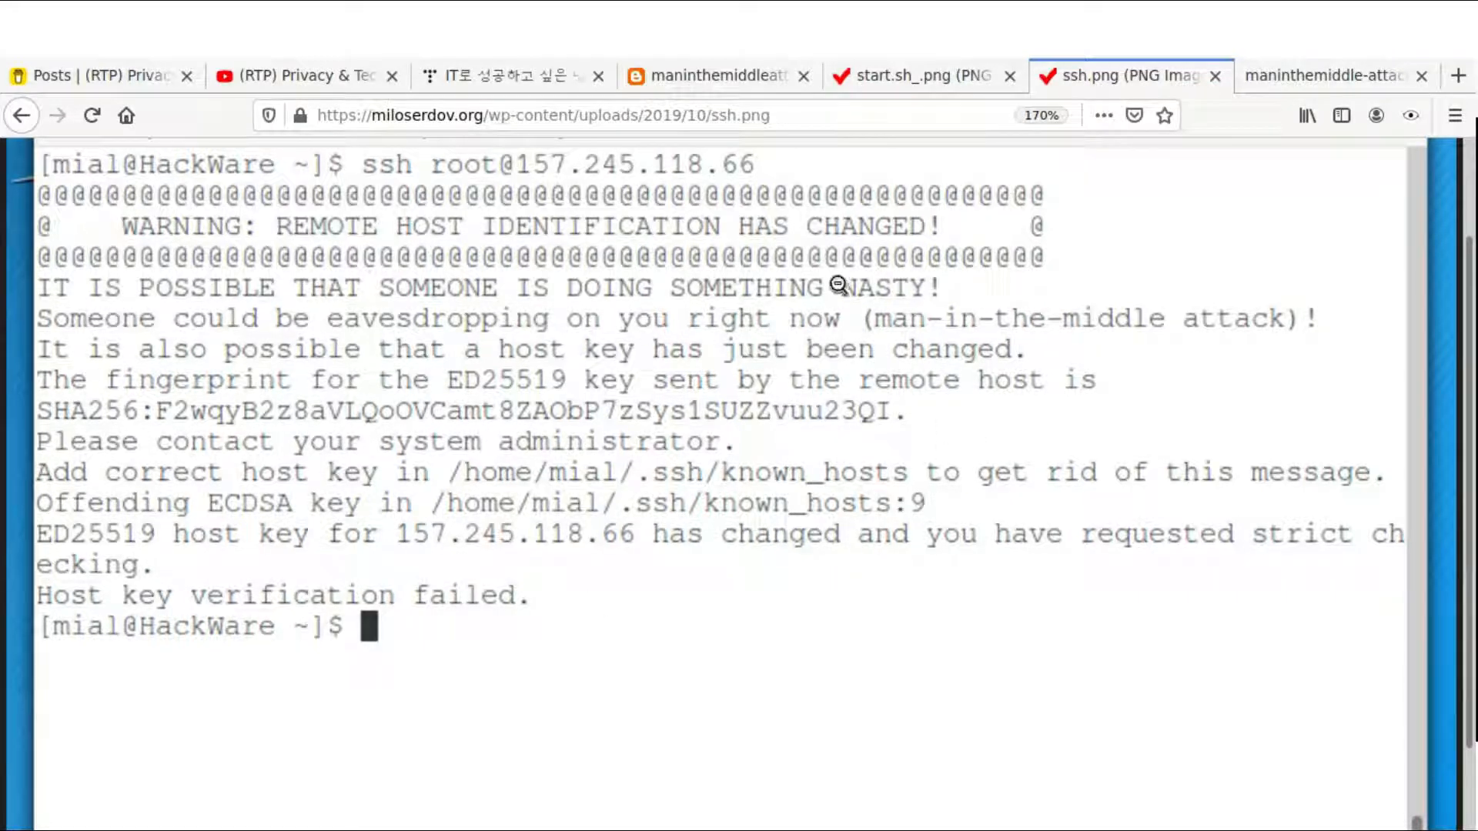
mouse_move(443, 334)
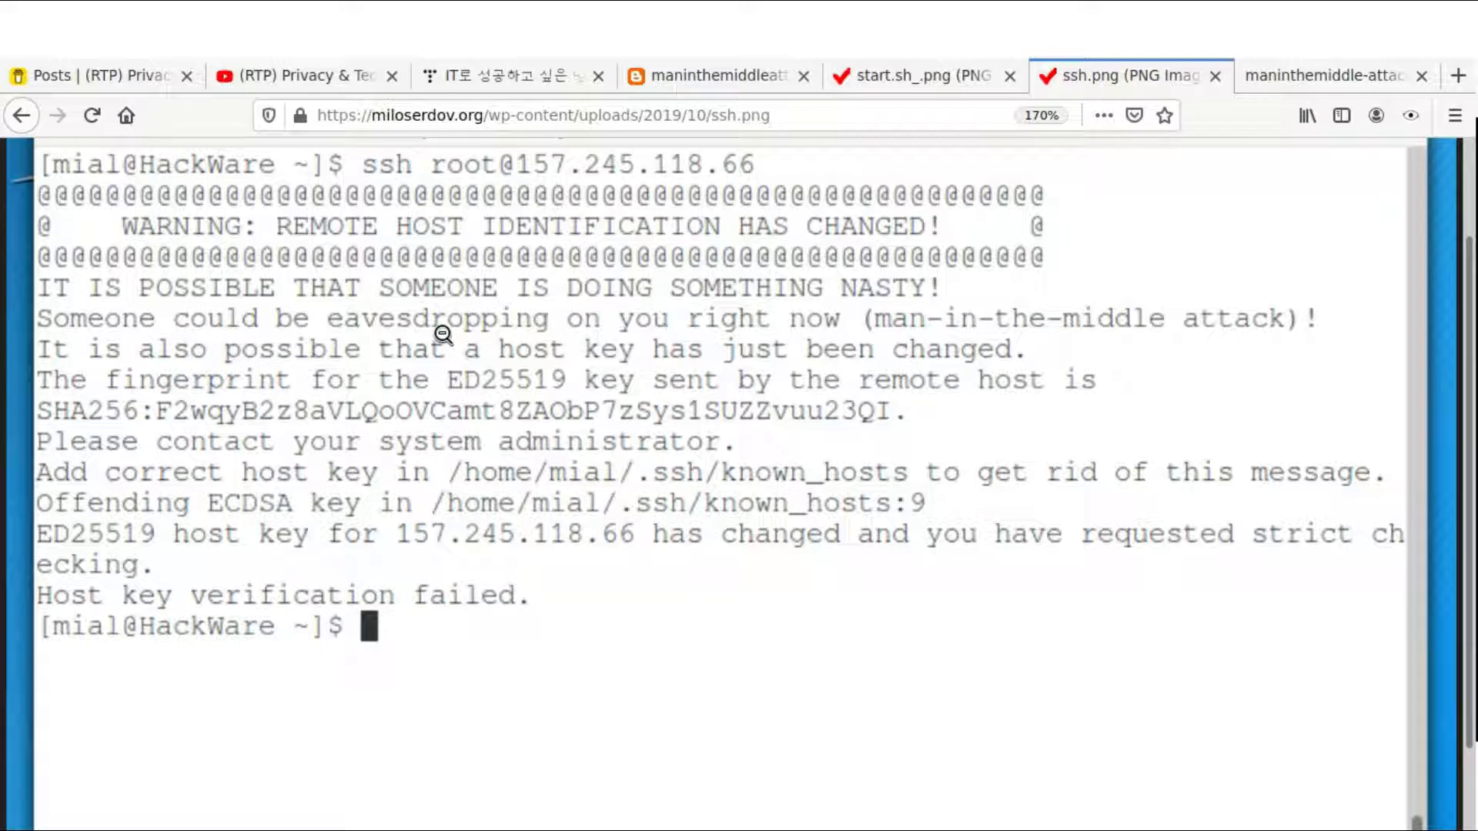
mouse_move(426, 508)
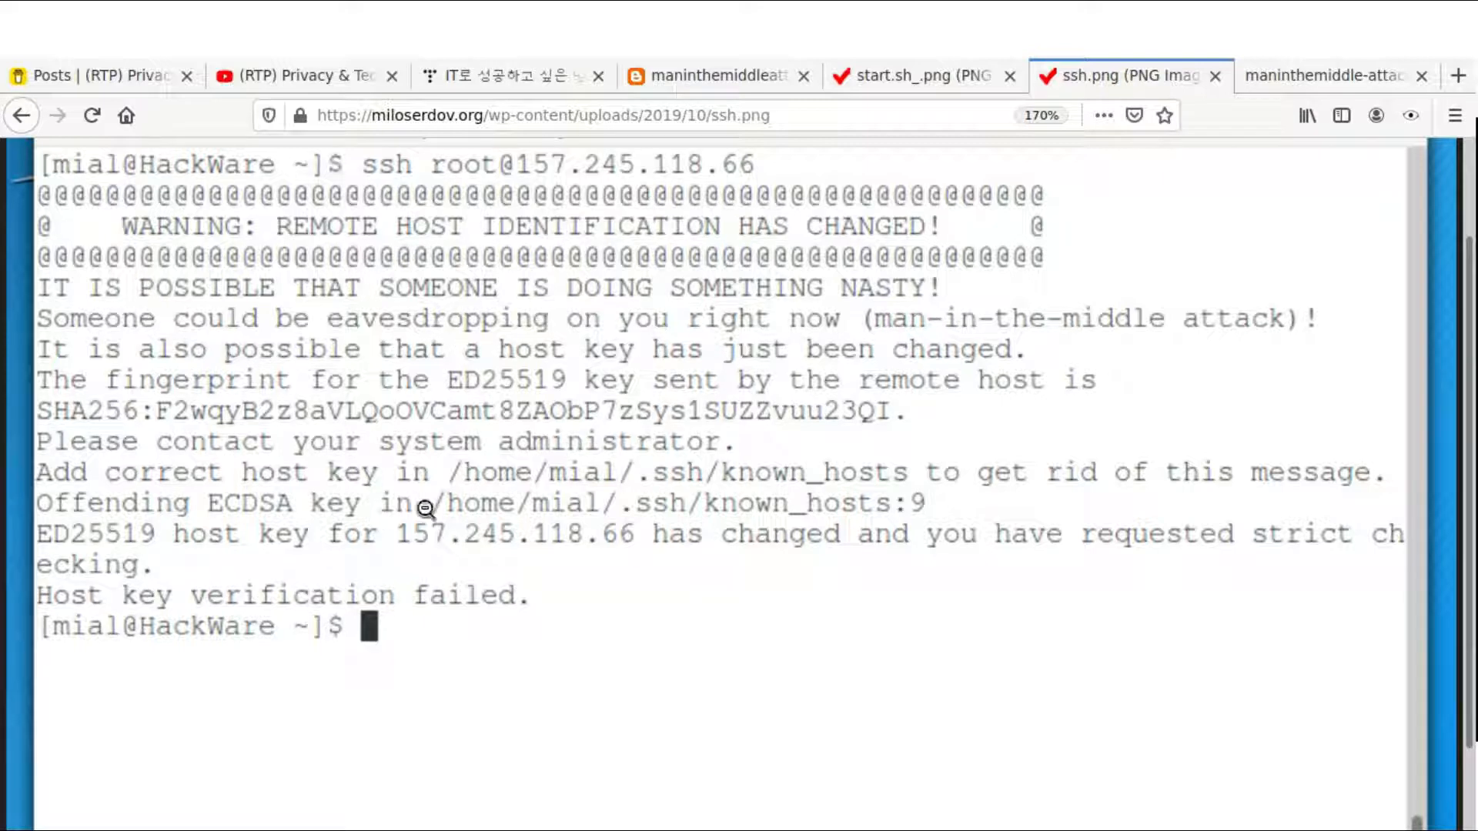
mouse_move(918, 341)
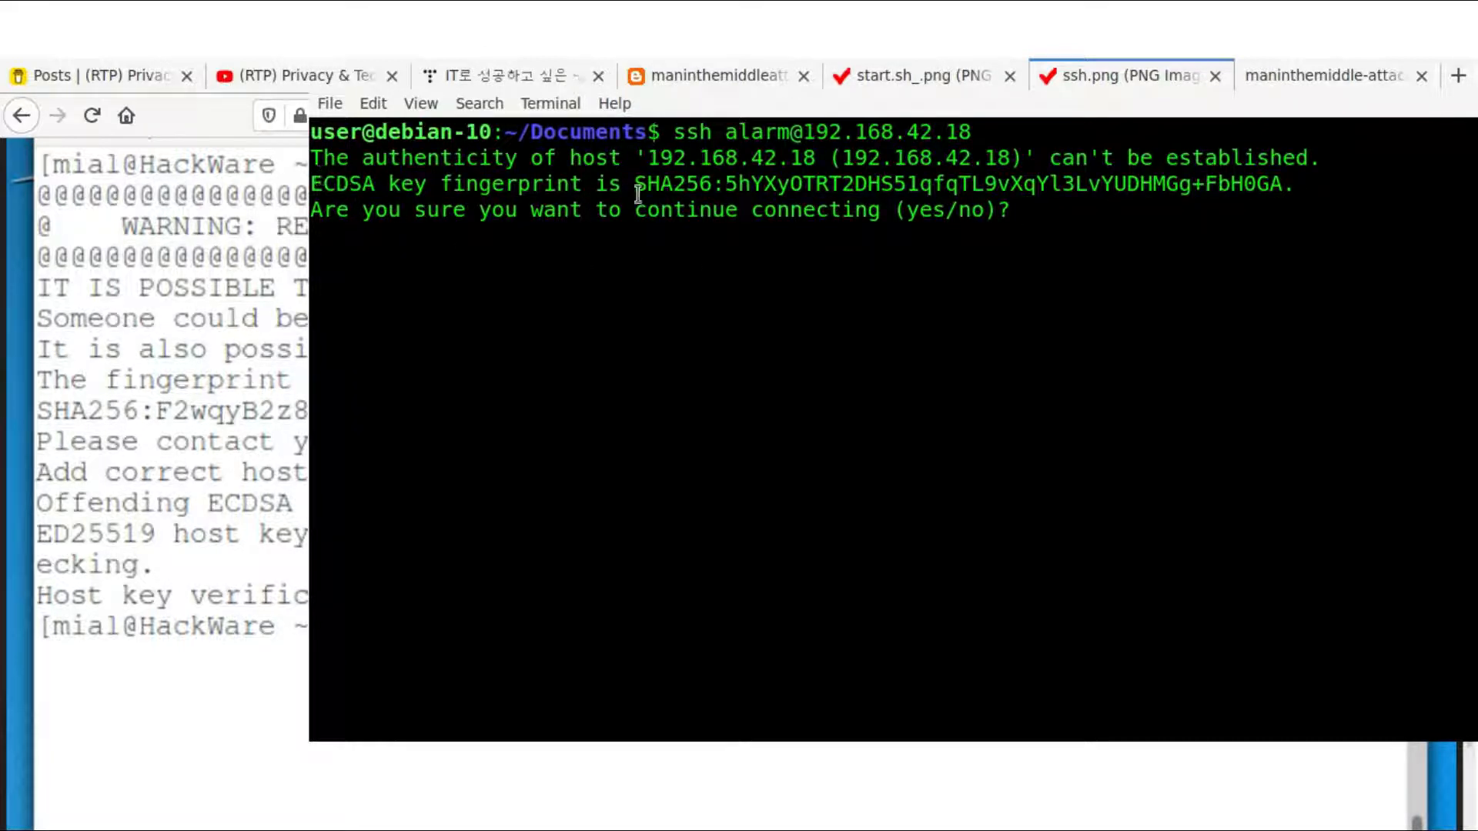
mouse_move(749, 188)
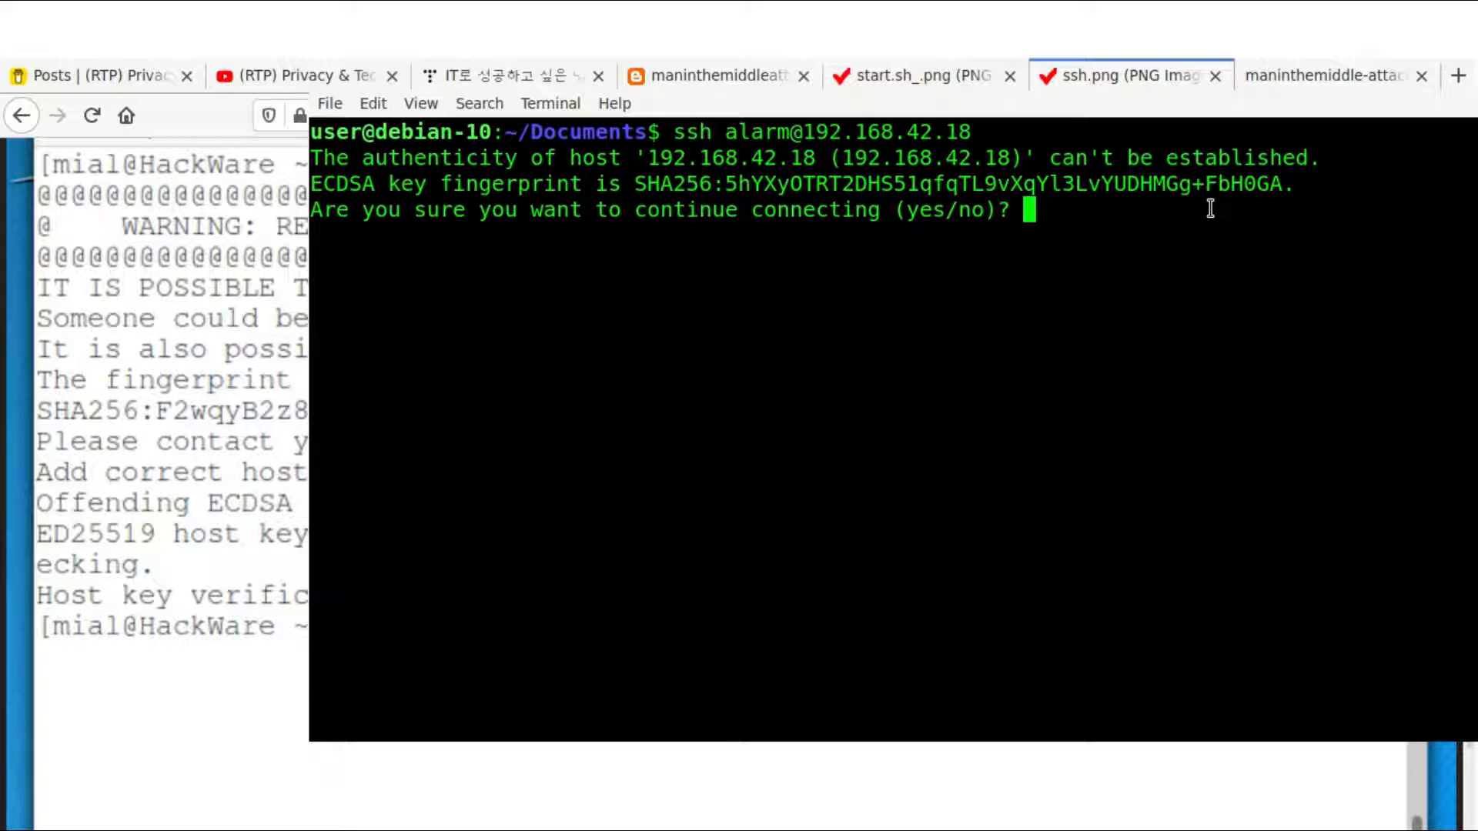
mouse_move(703, 183)
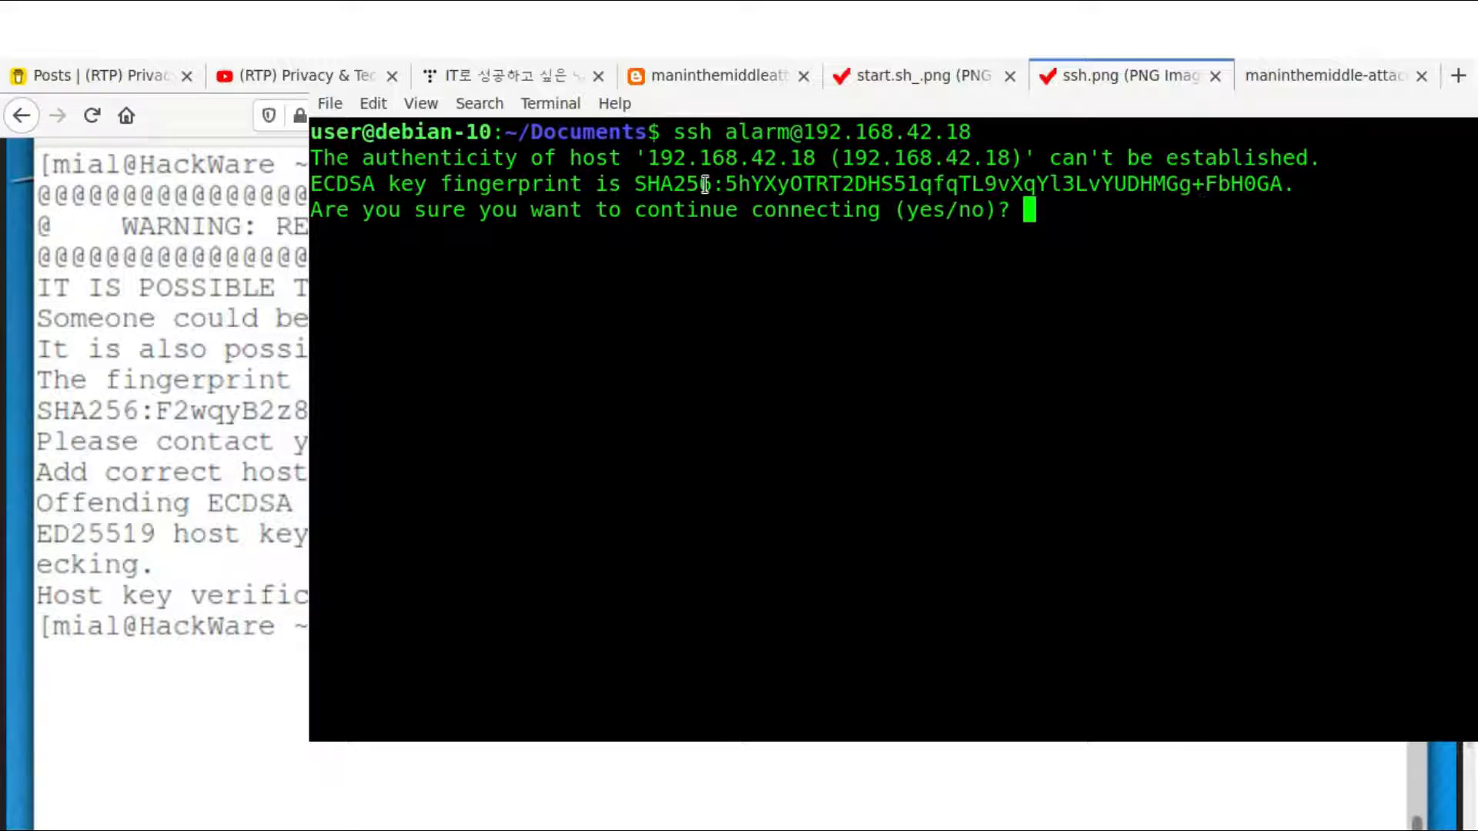
mouse_move(763, 245)
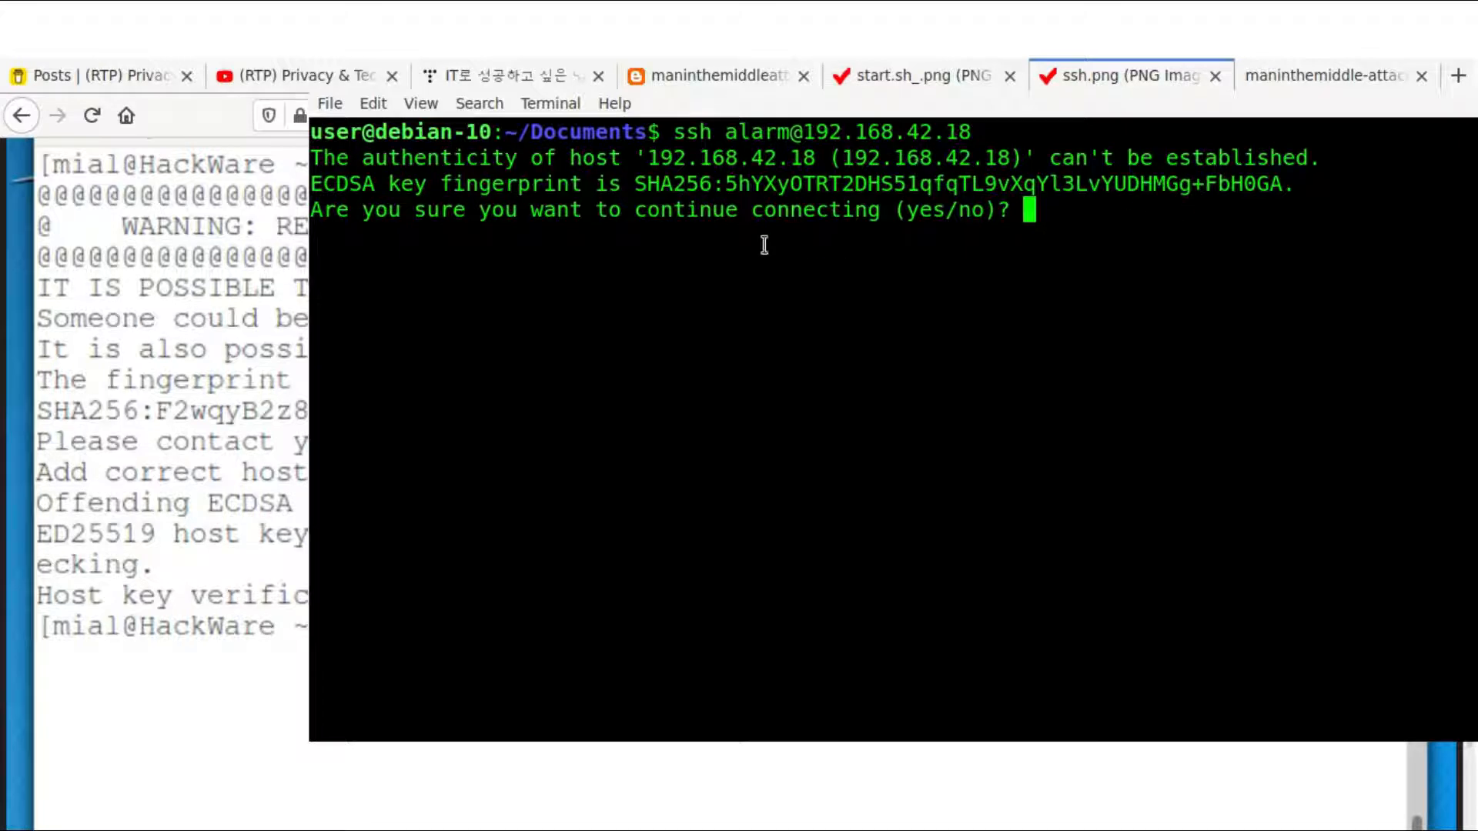
mouse_move(802, 254)
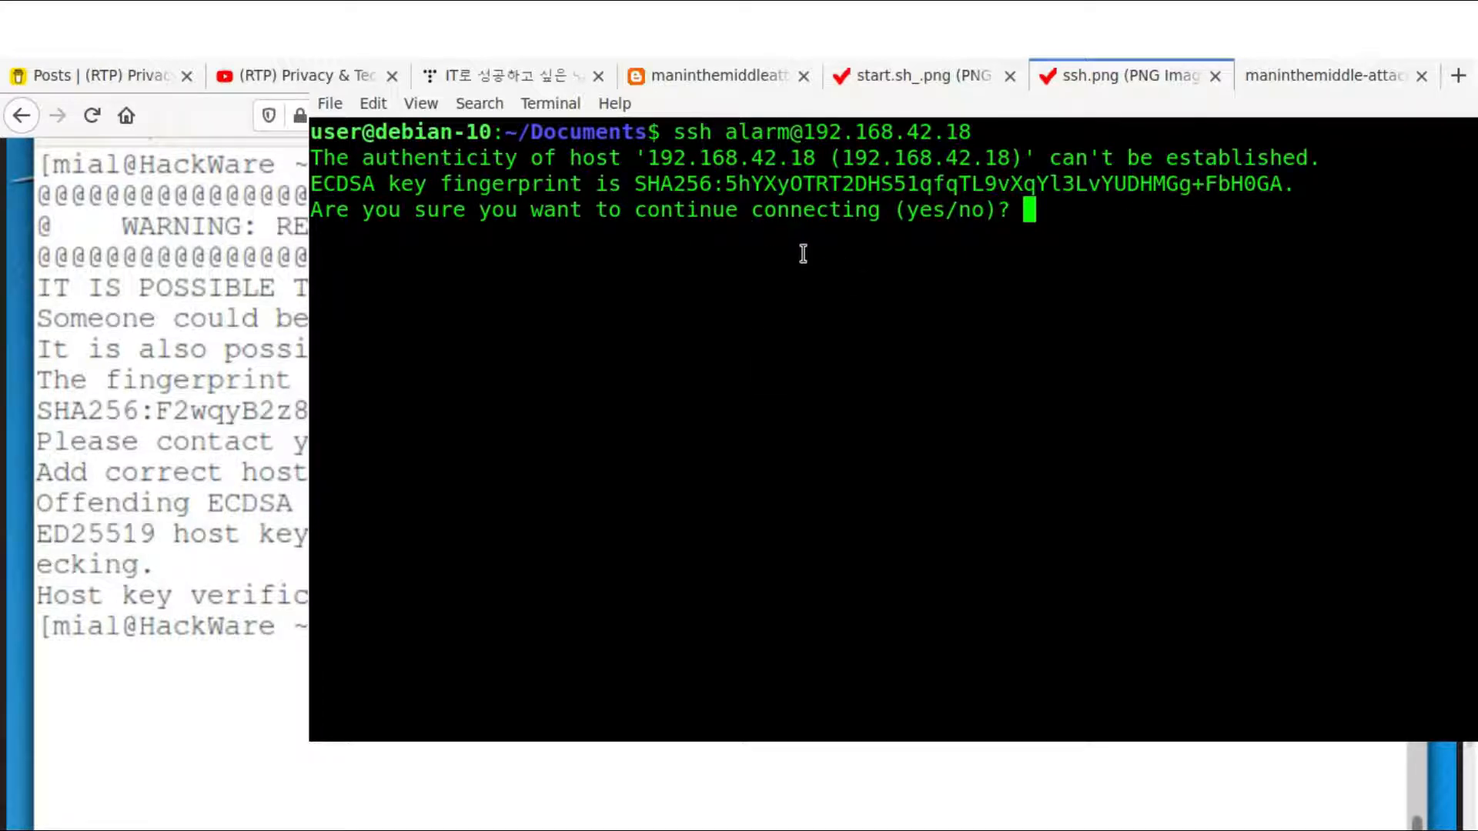
Answer yes to trust 192.168.42.18, adding its ECDSA key to known hosts
type("yes")
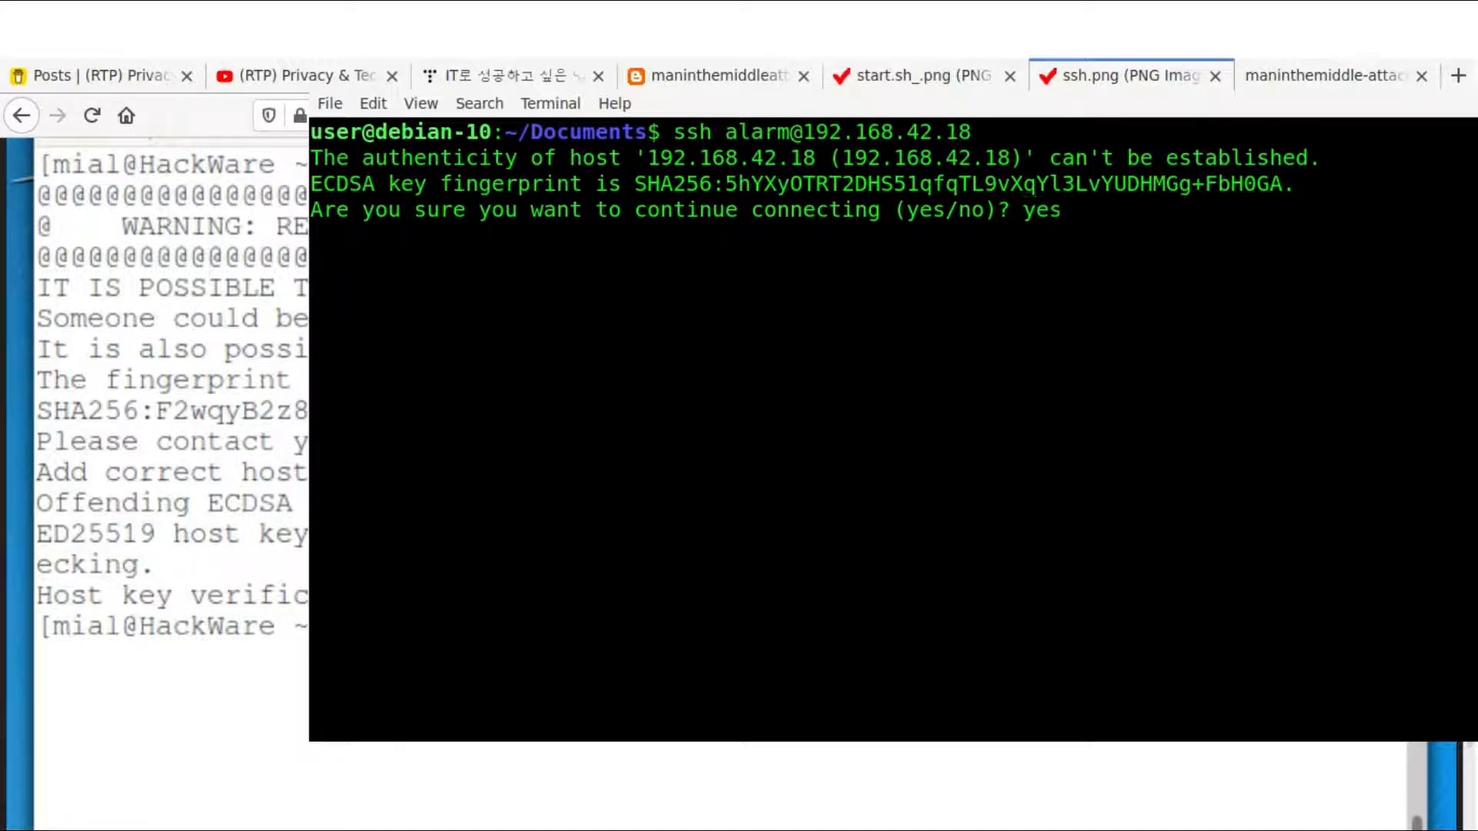
key("Return")
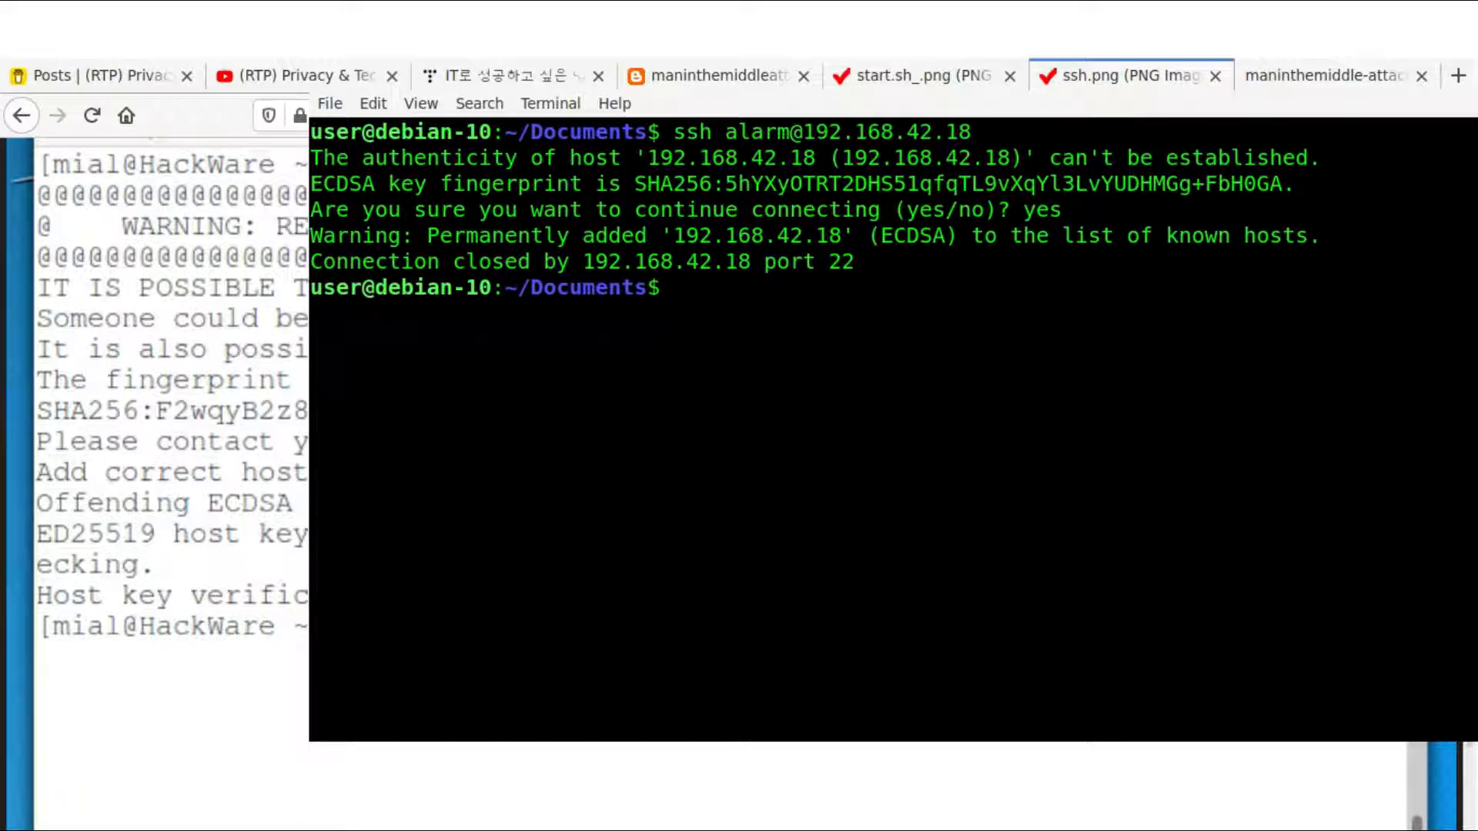
type("ssh alarm@192.168.42.18")
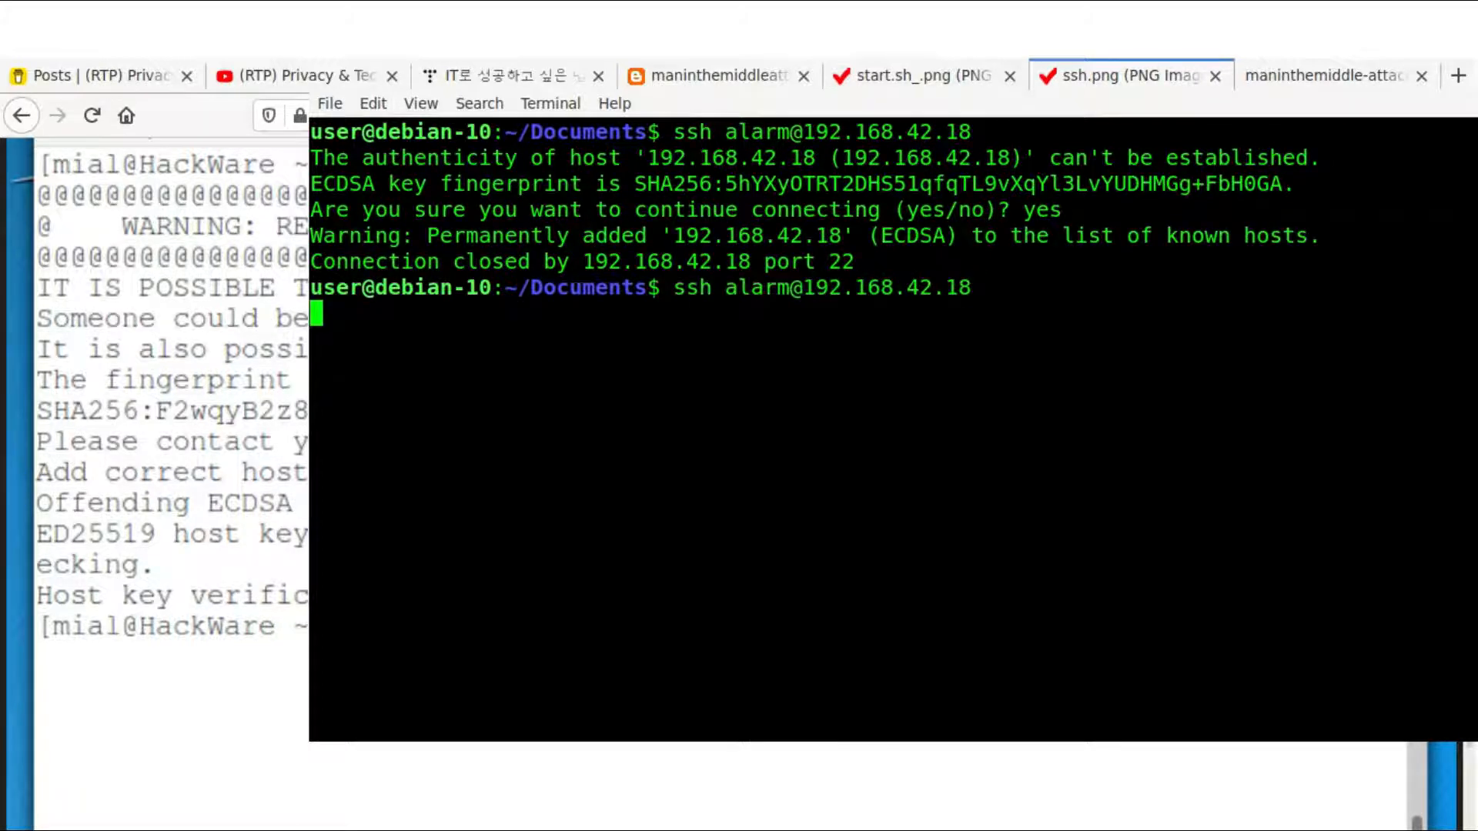
key("Return")
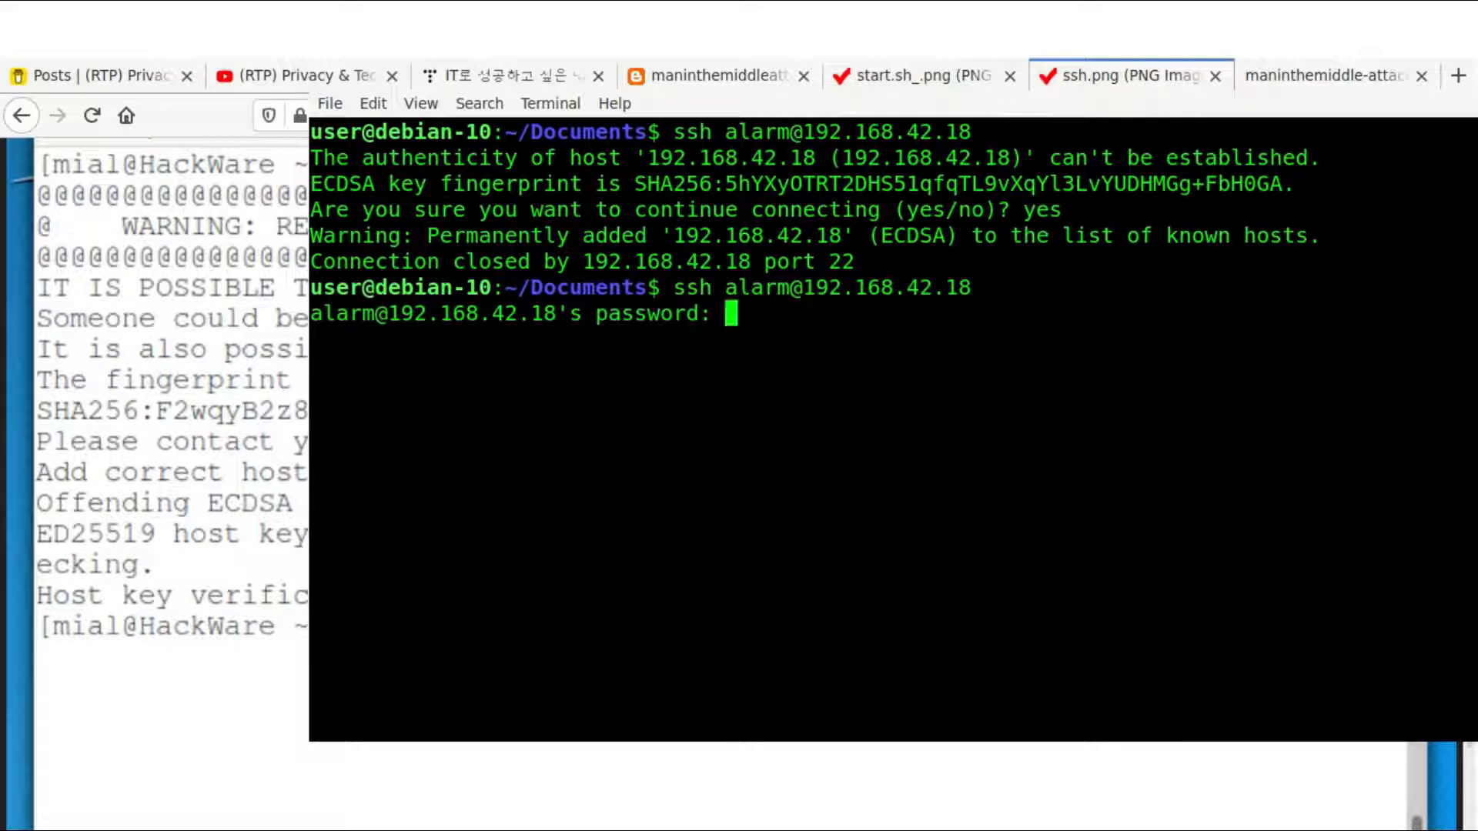
mouse_move(725, 288)
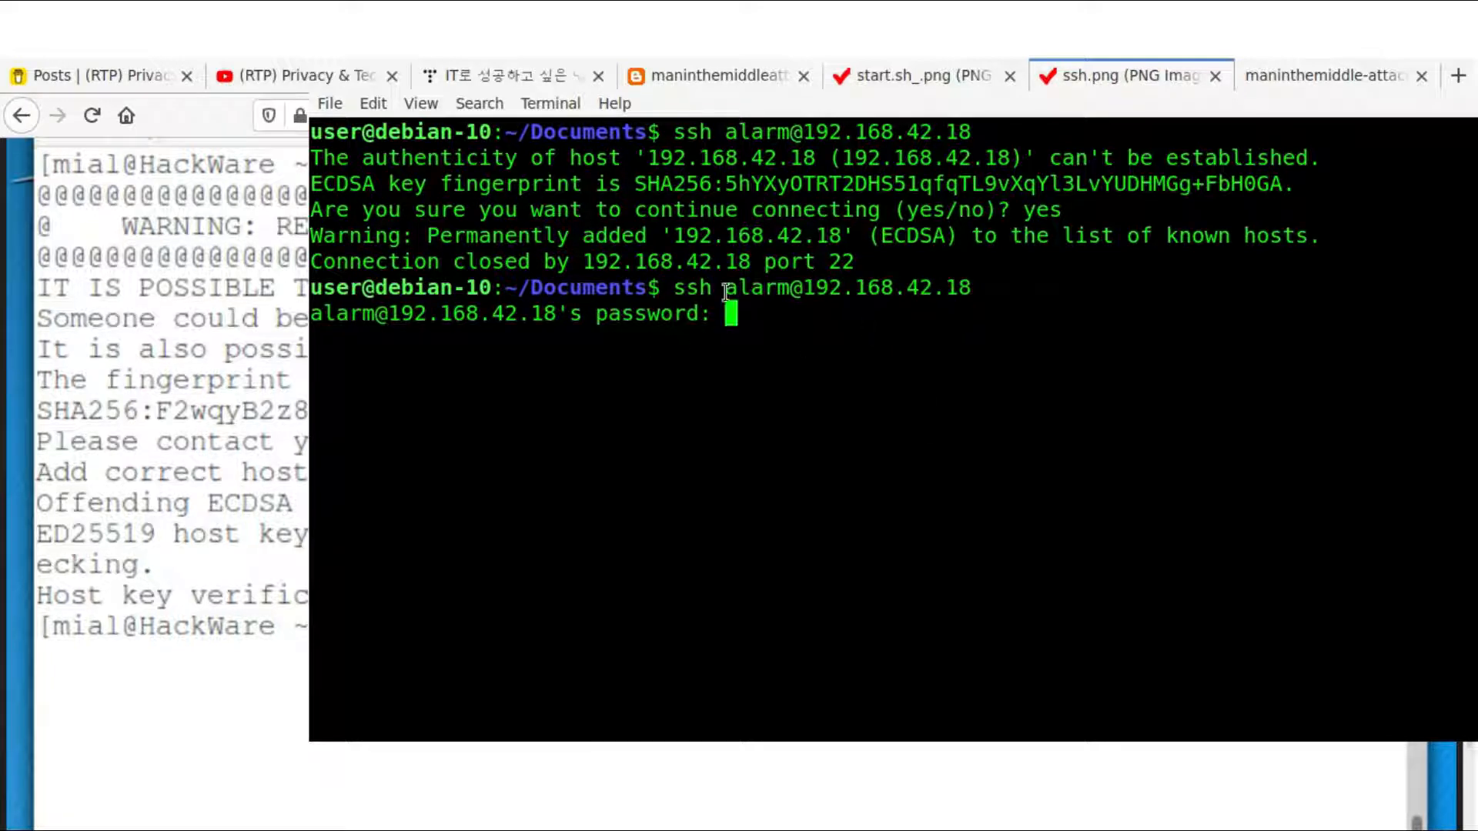
mouse_move(759, 345)
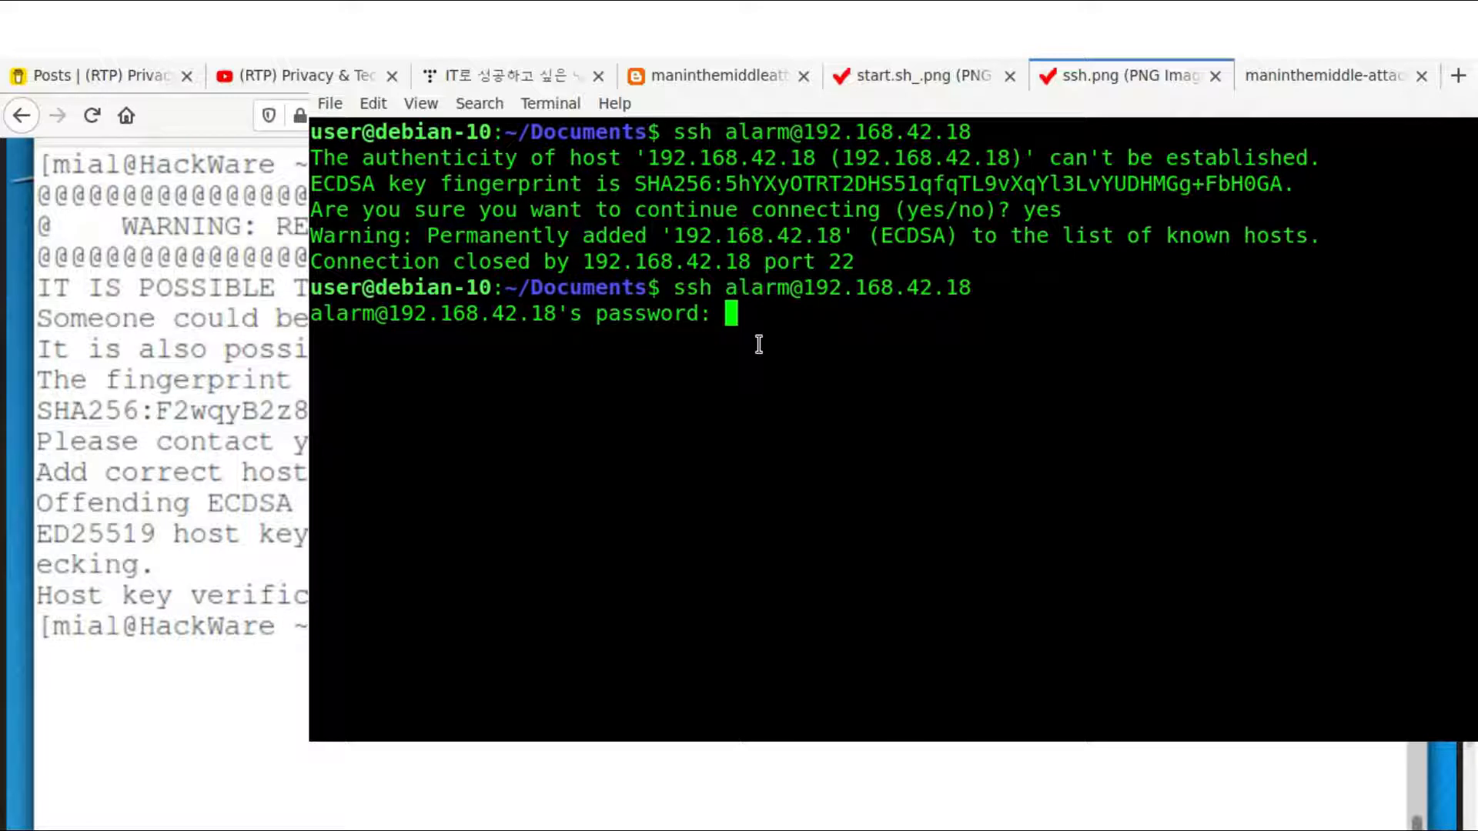
key("Return")
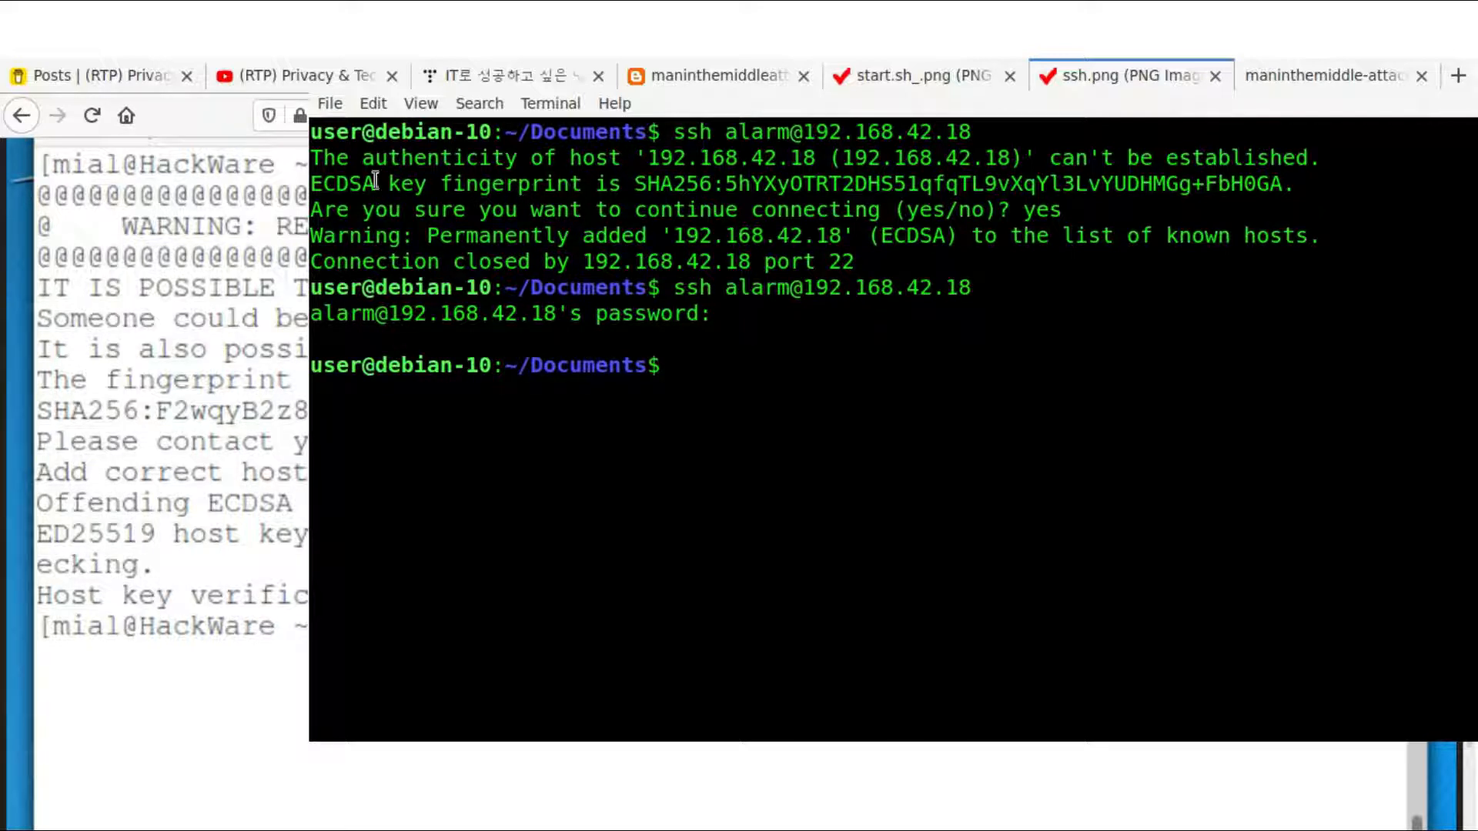
mouse_move(1267, 177)
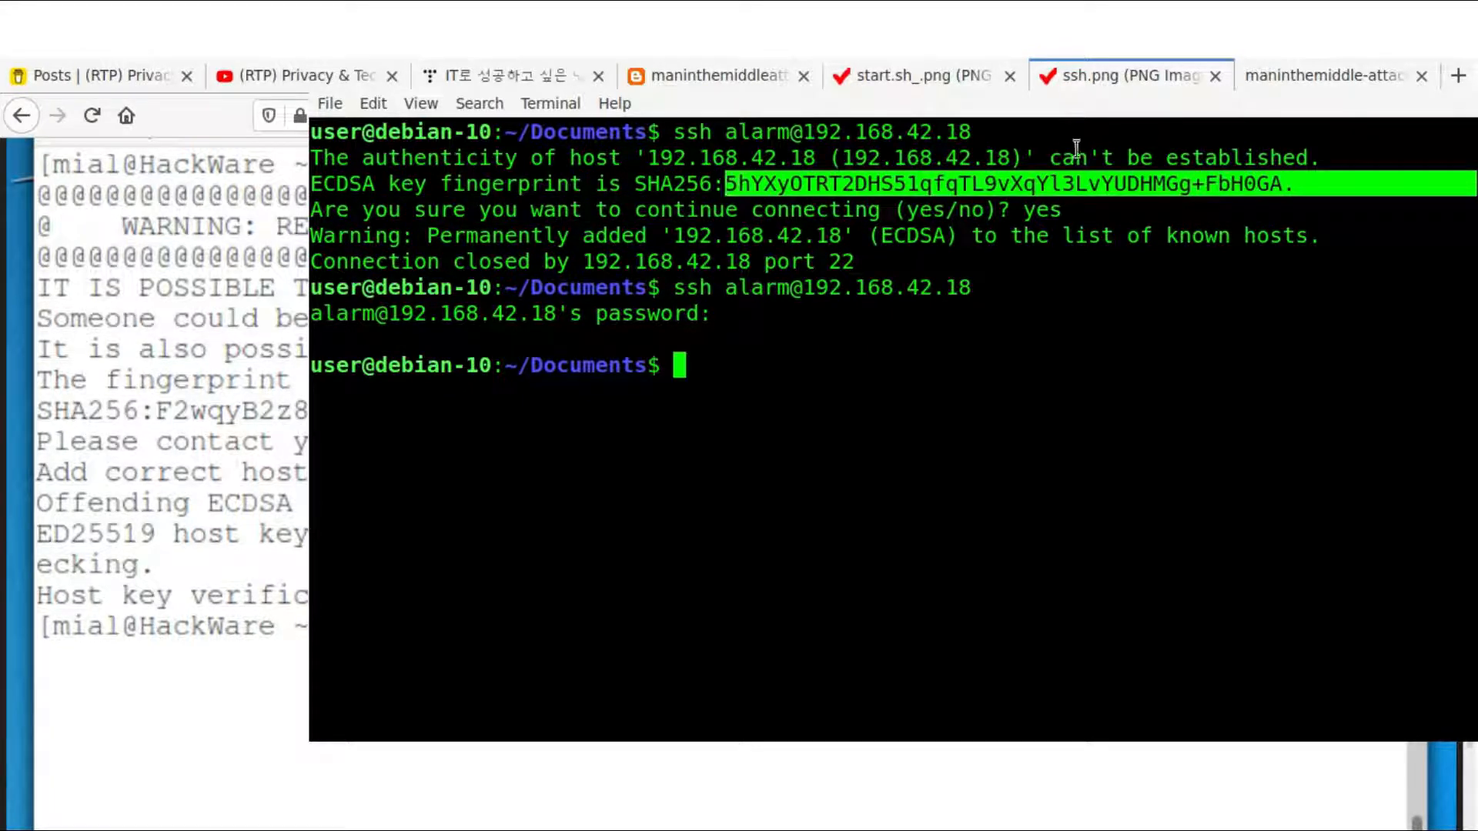
mouse_move(816, 222)
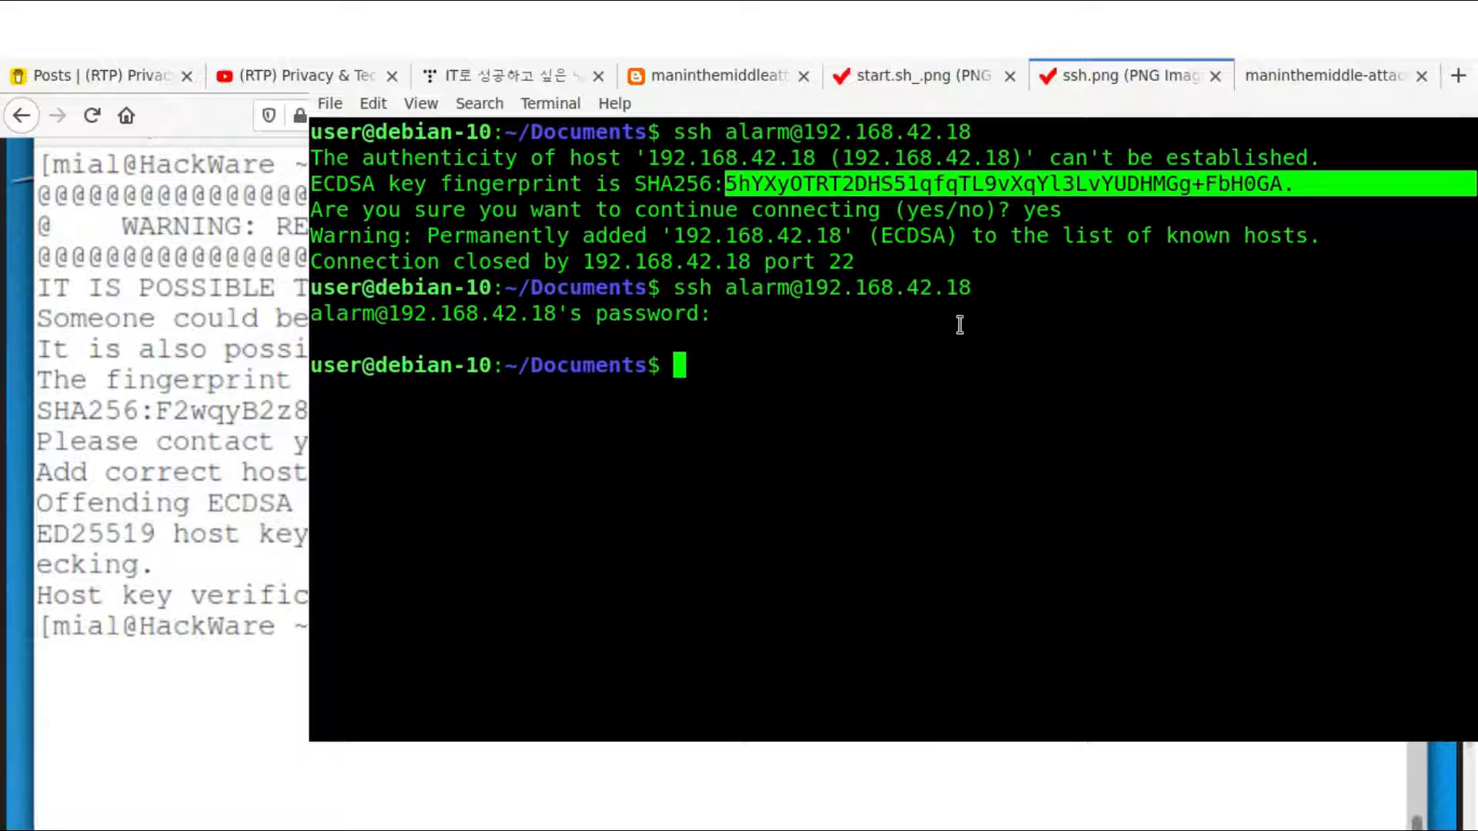
mouse_move(1010, 344)
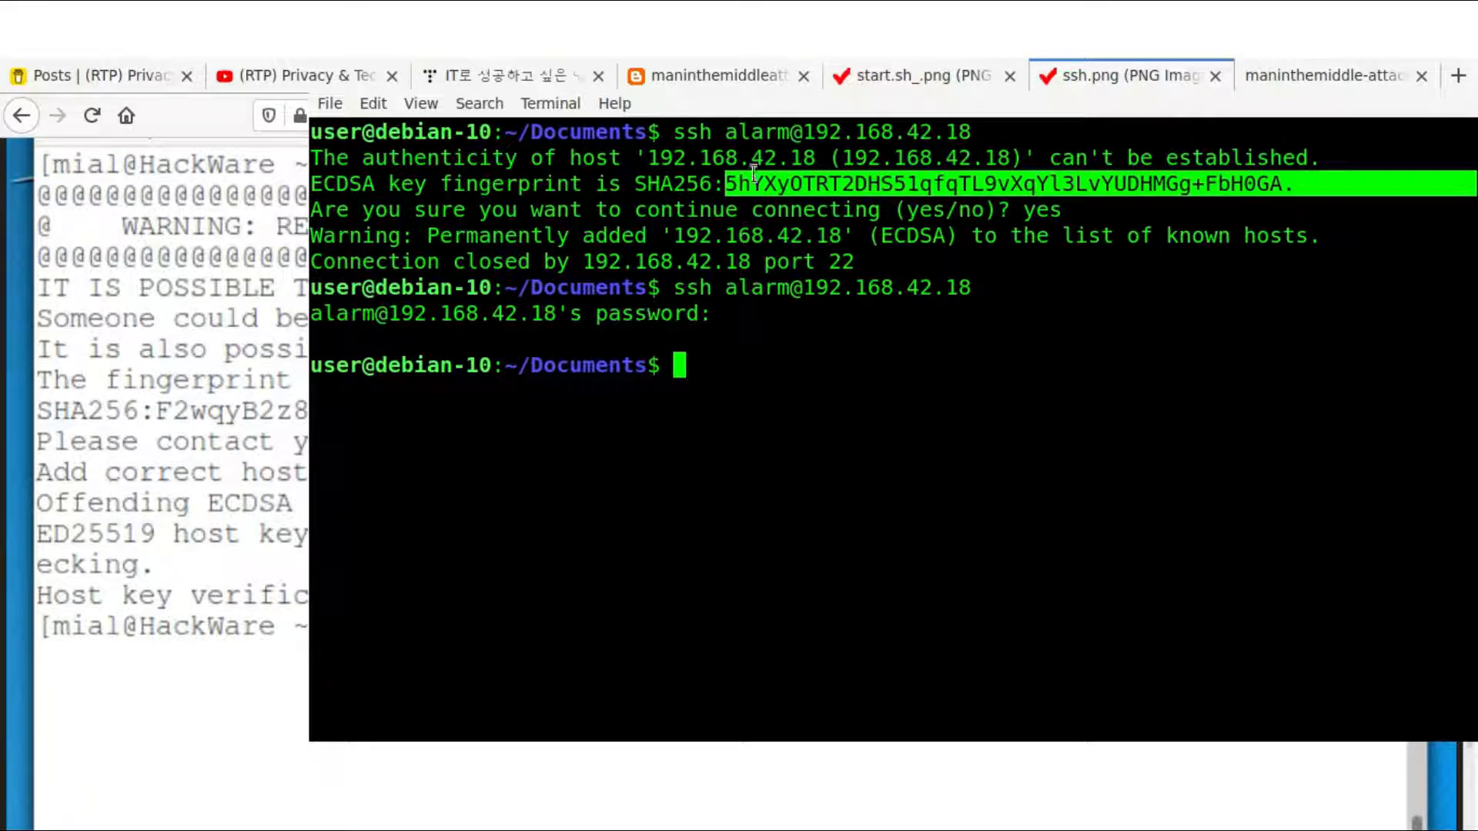
mouse_move(829, 158)
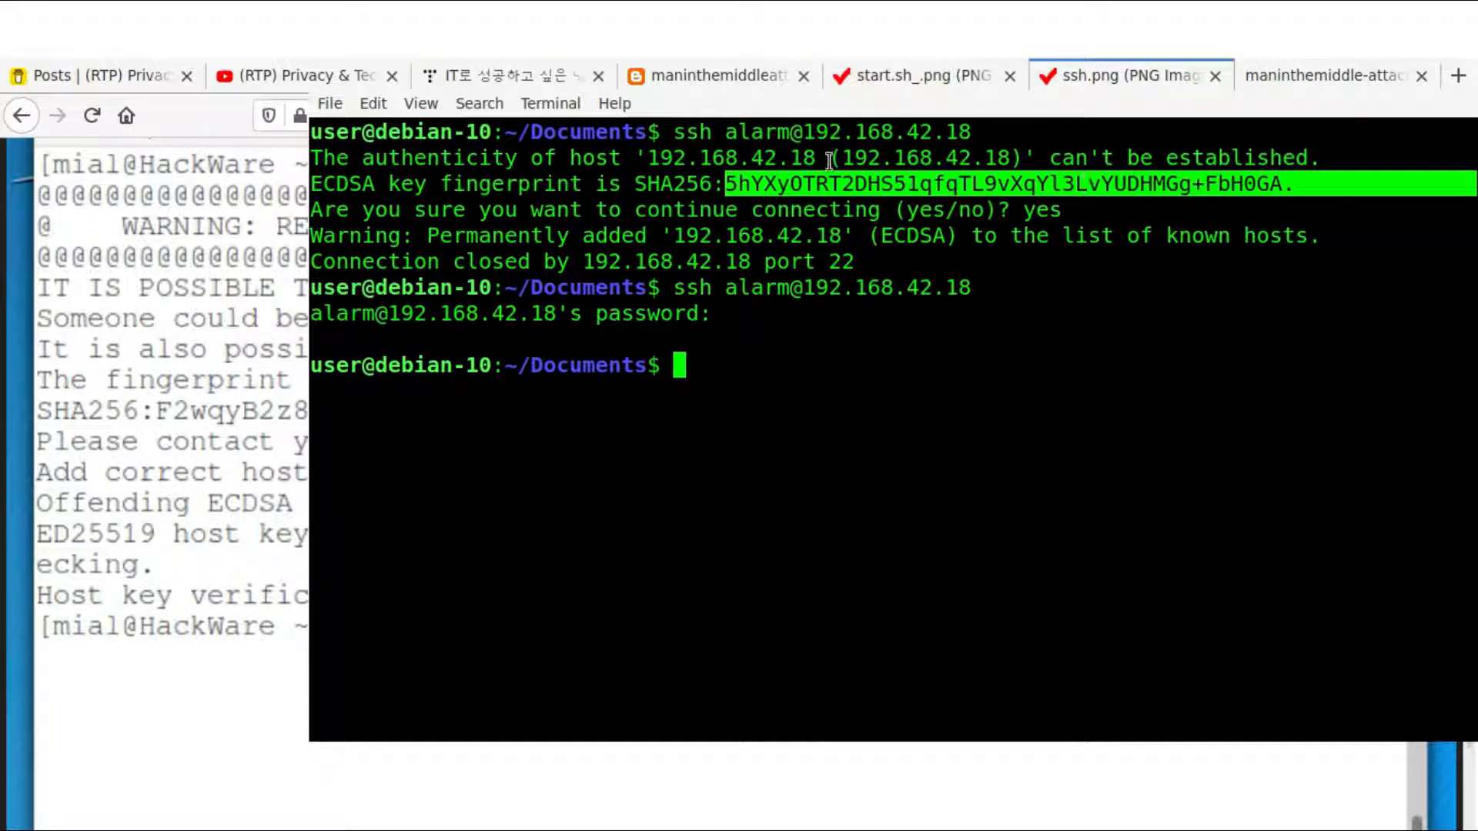
mouse_move(985, 209)
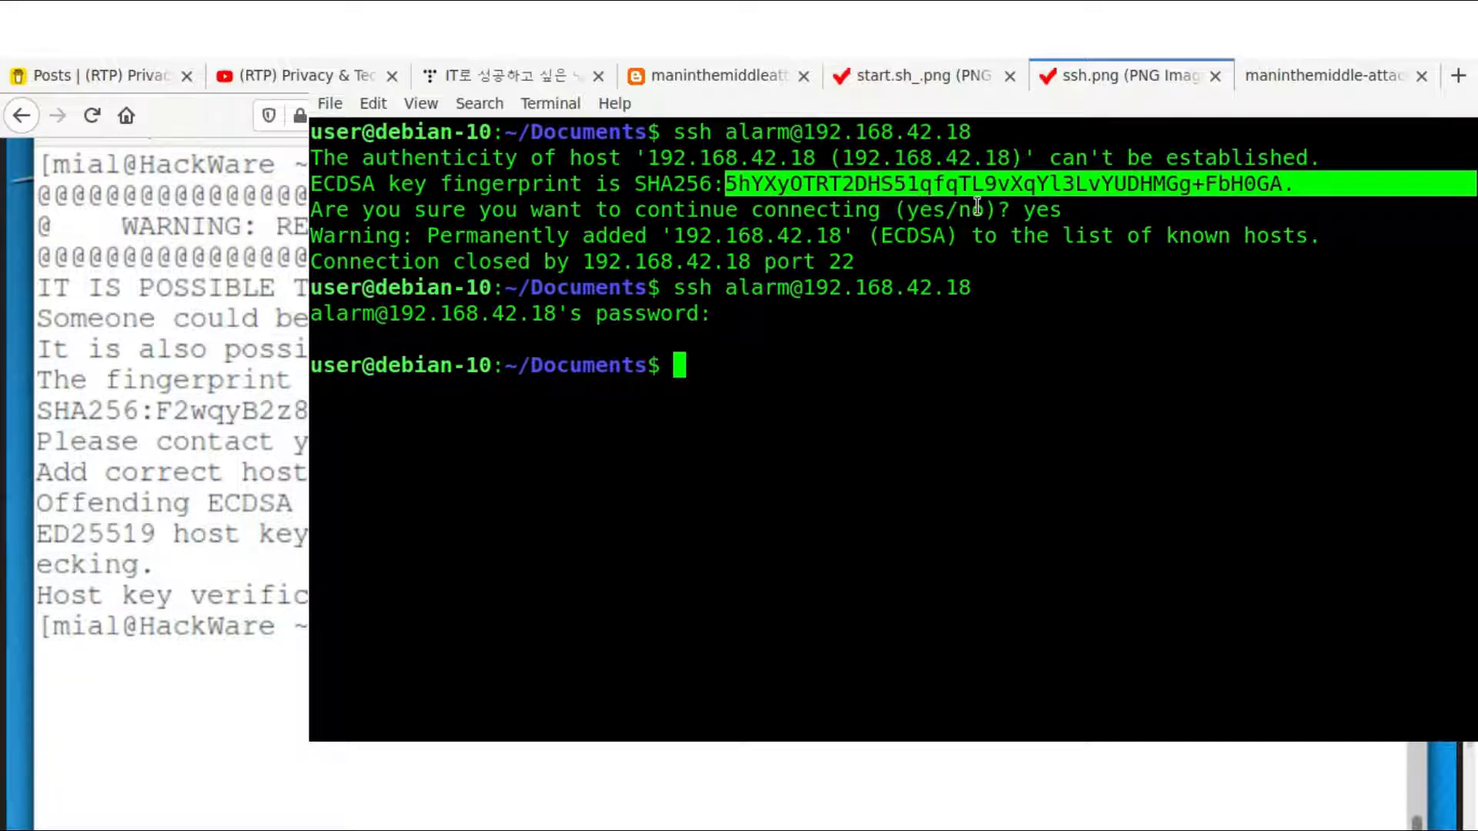
mouse_move(736, 132)
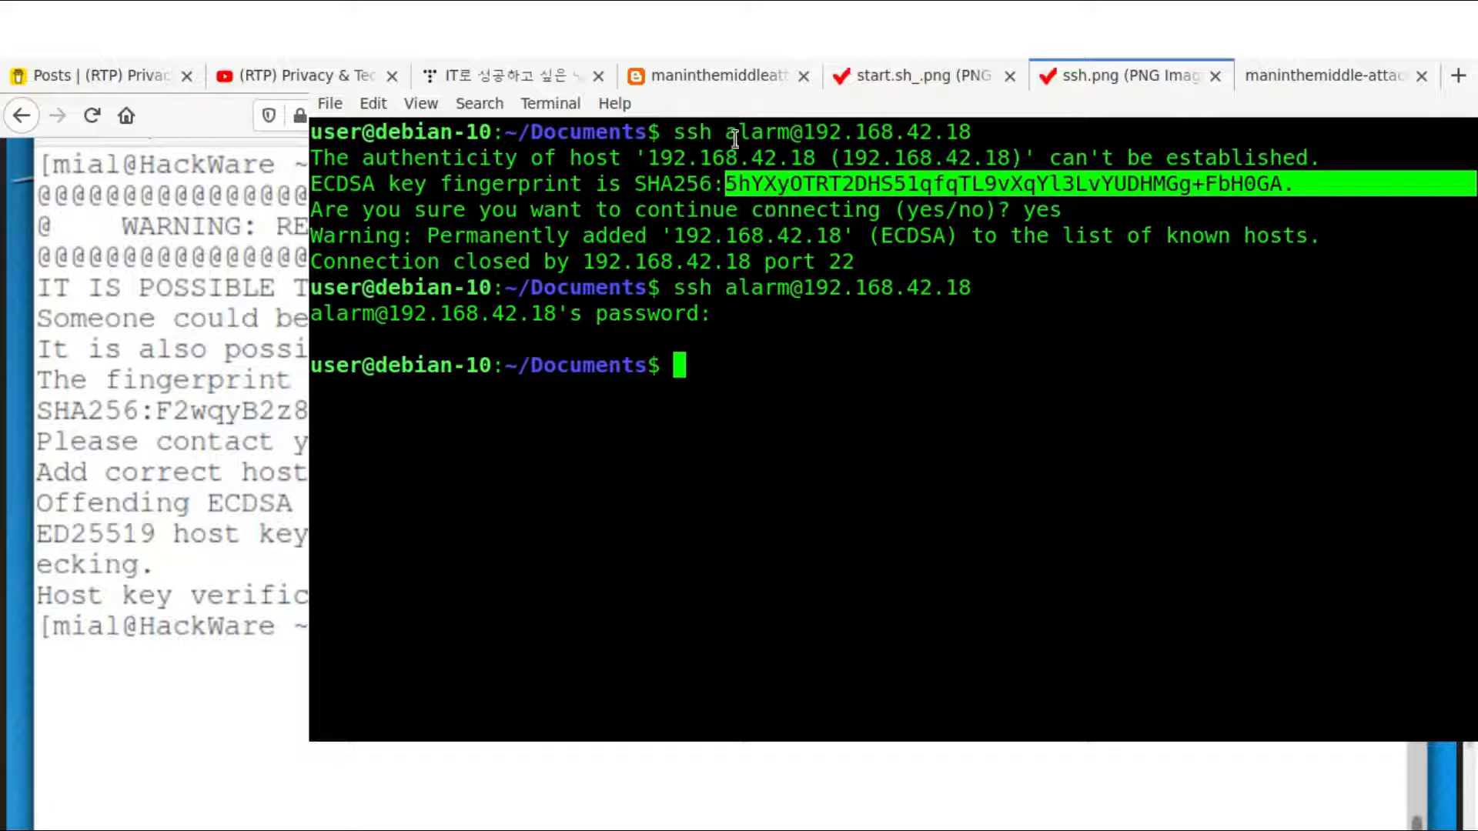
mouse_move(586, 221)
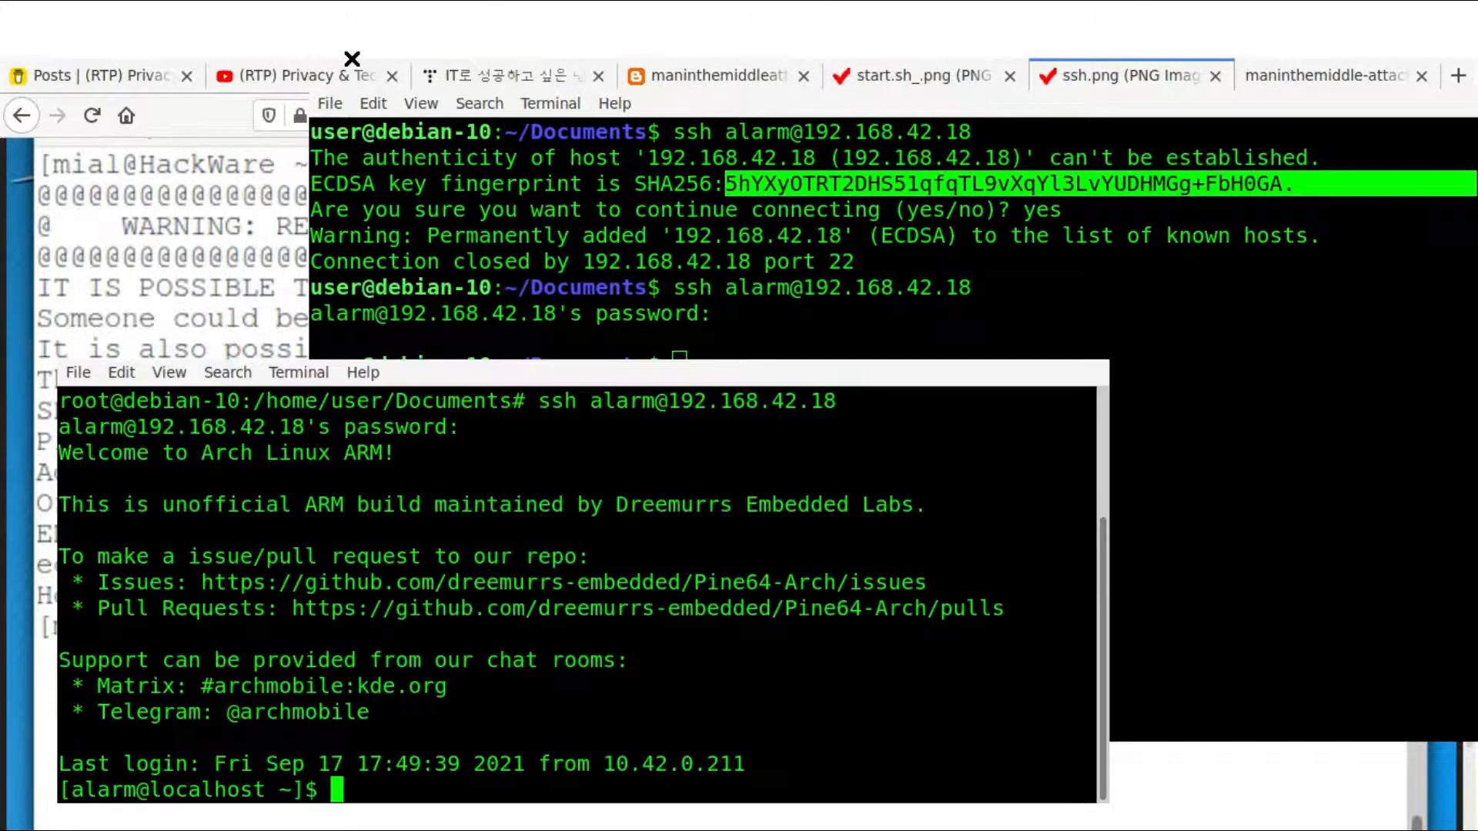
mouse_move(474, 336)
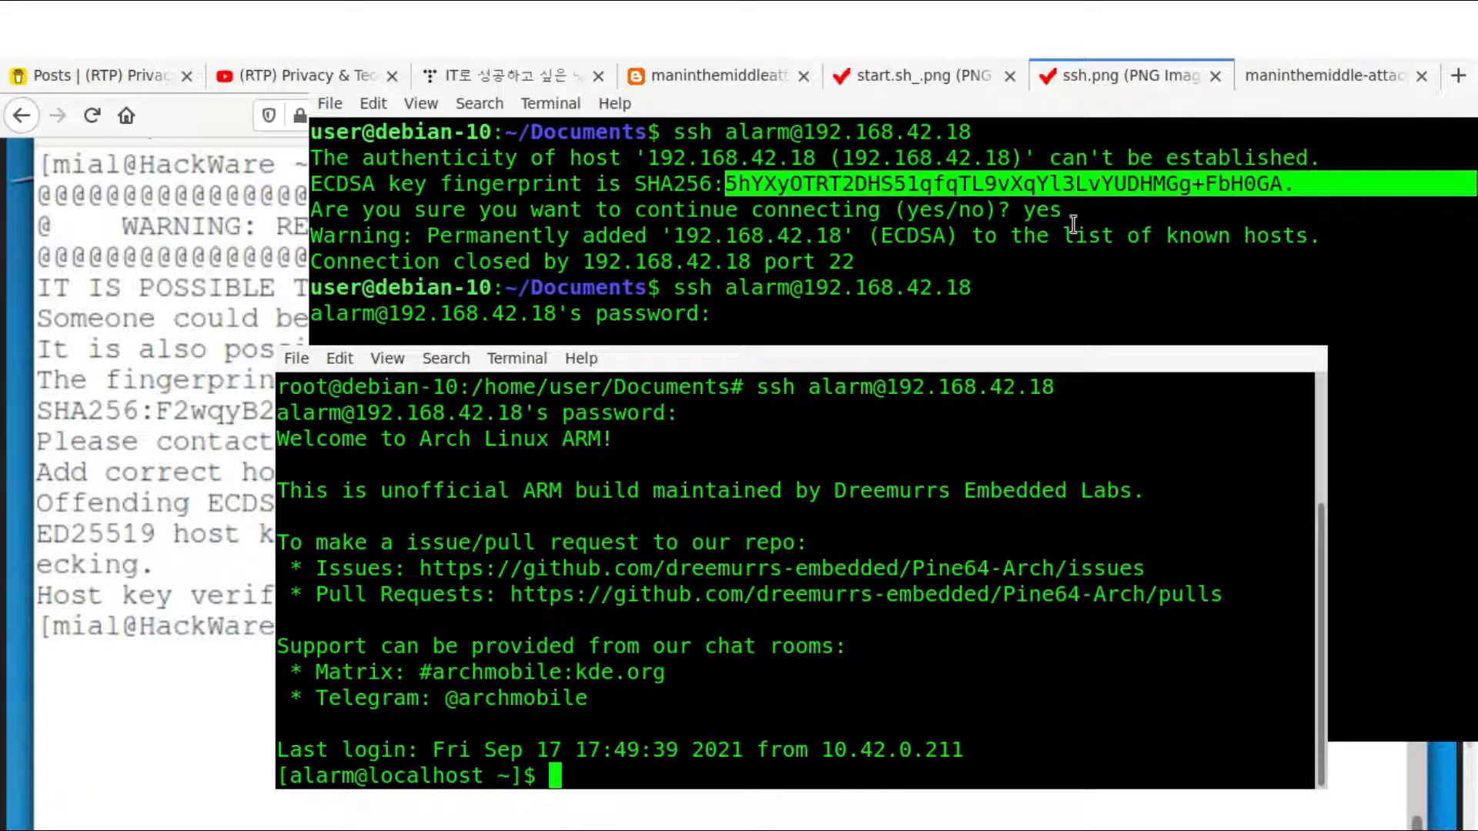
mouse_move(200, 194)
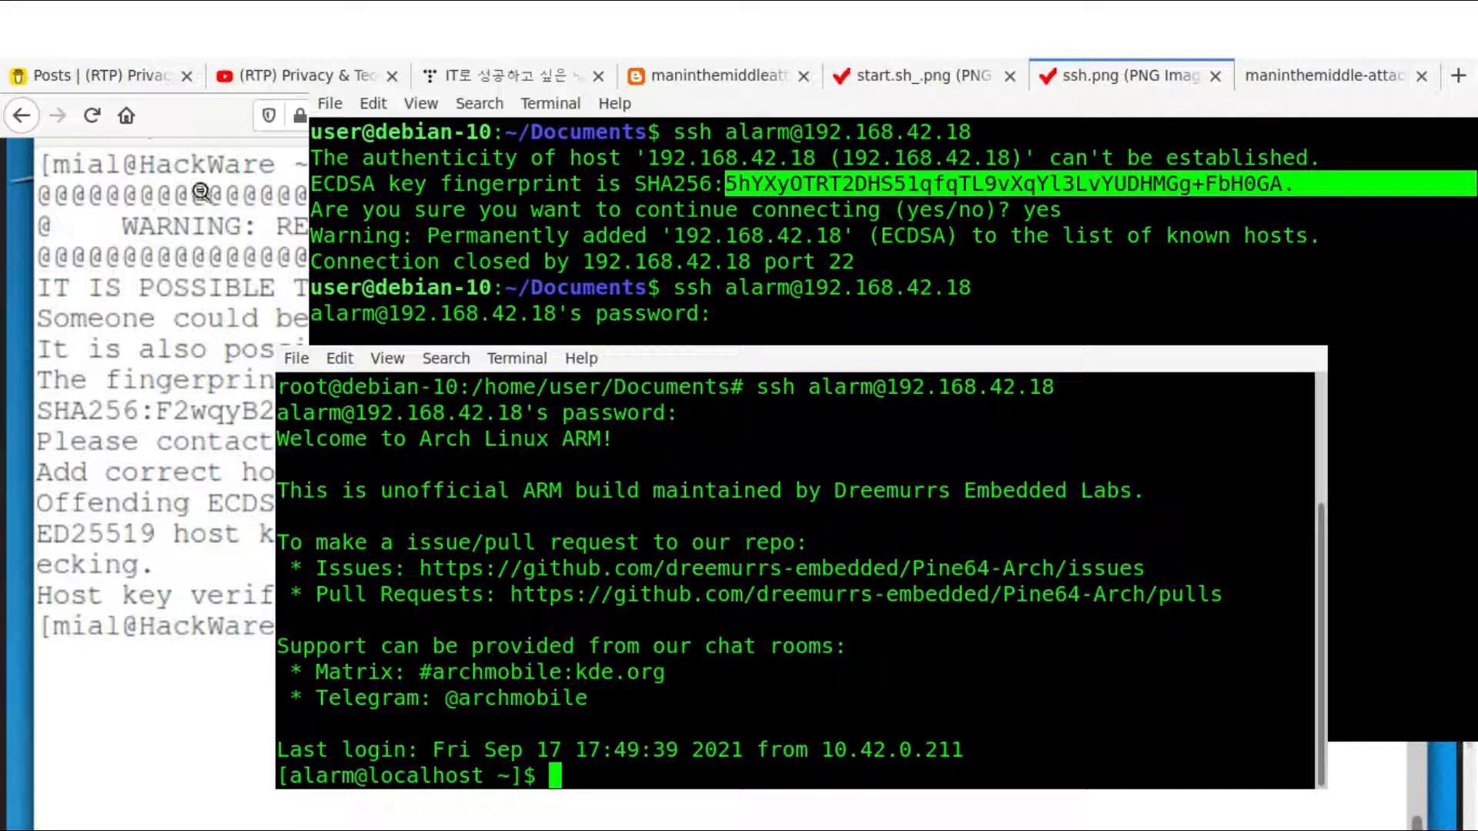
mouse_move(661, 475)
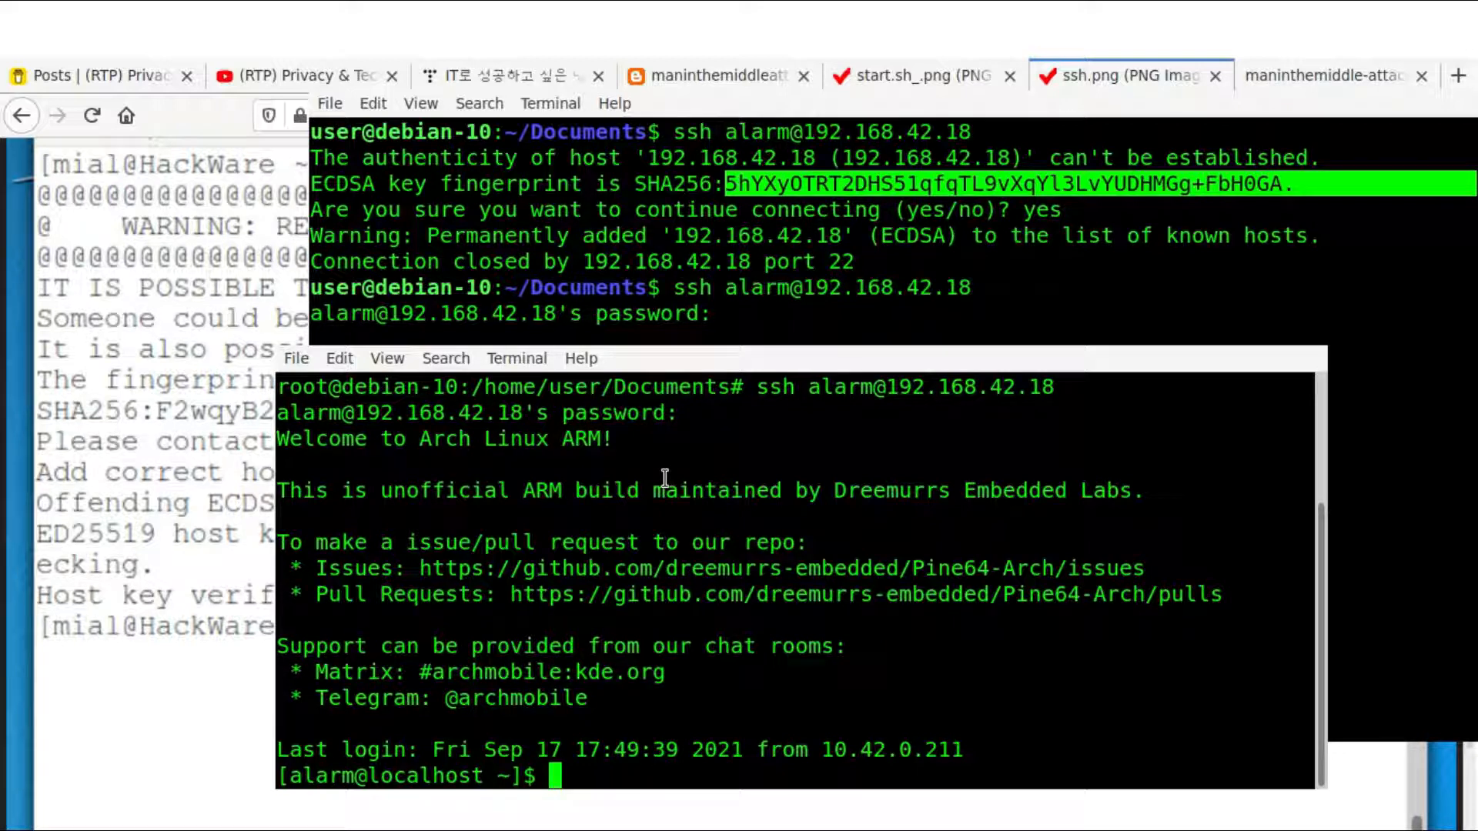
Run ssh-keygen -lf /etc/ssh/ssh_host_ecdsa_key.pub on the server to print its SHA256 fingerprint
type("ssh-keygen")
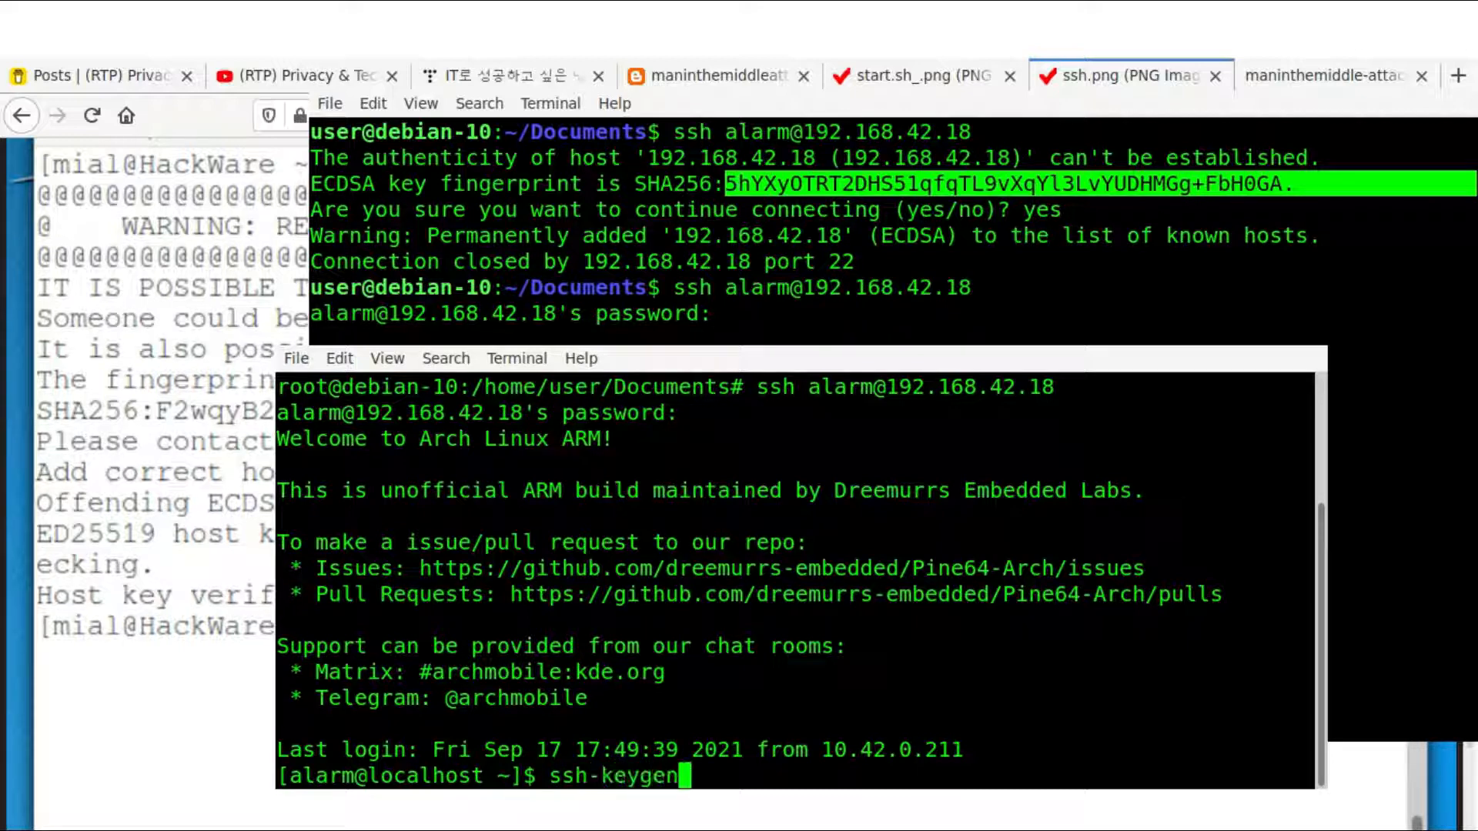
type("-l")
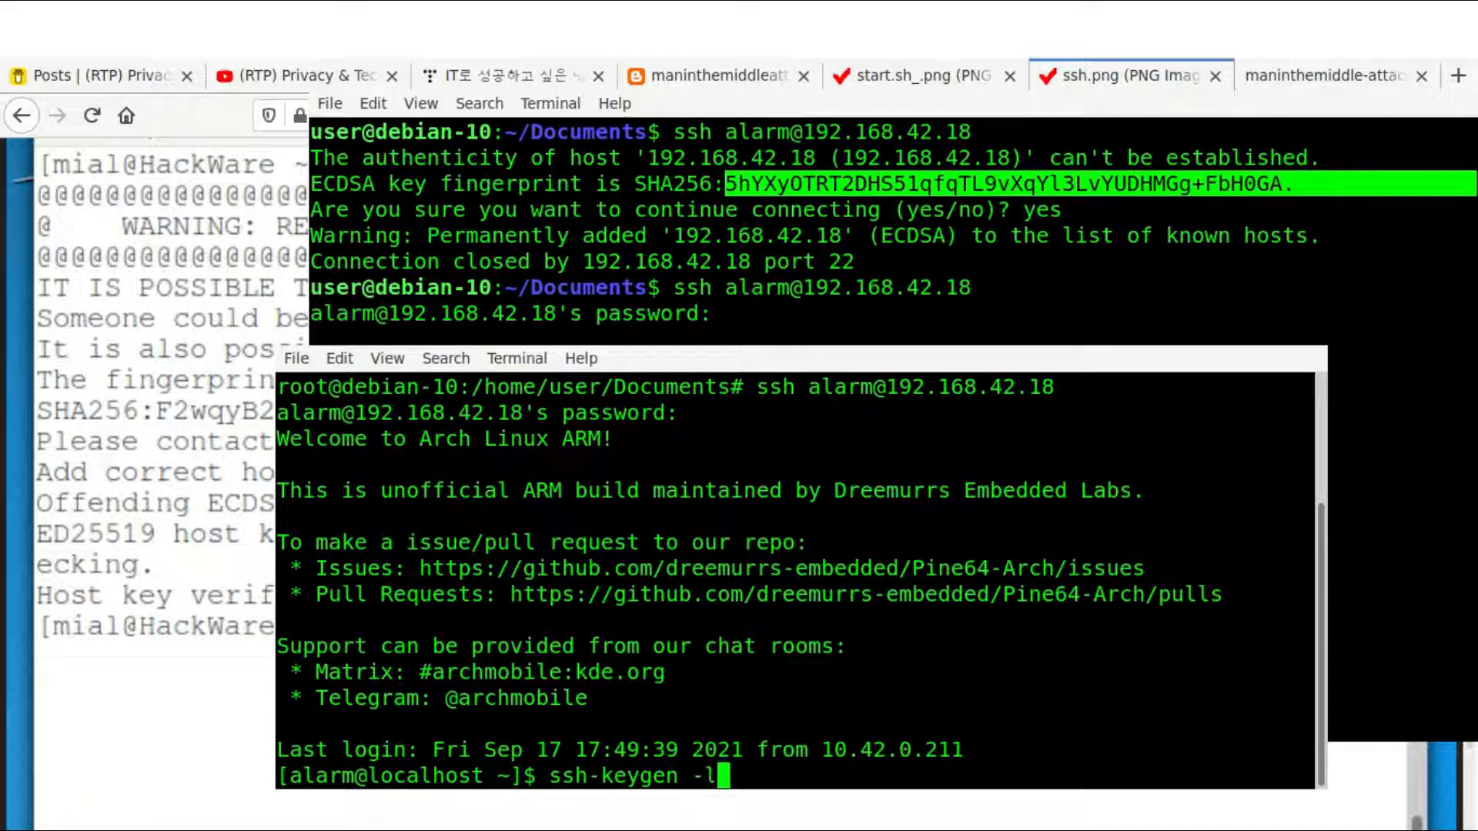
type("f")
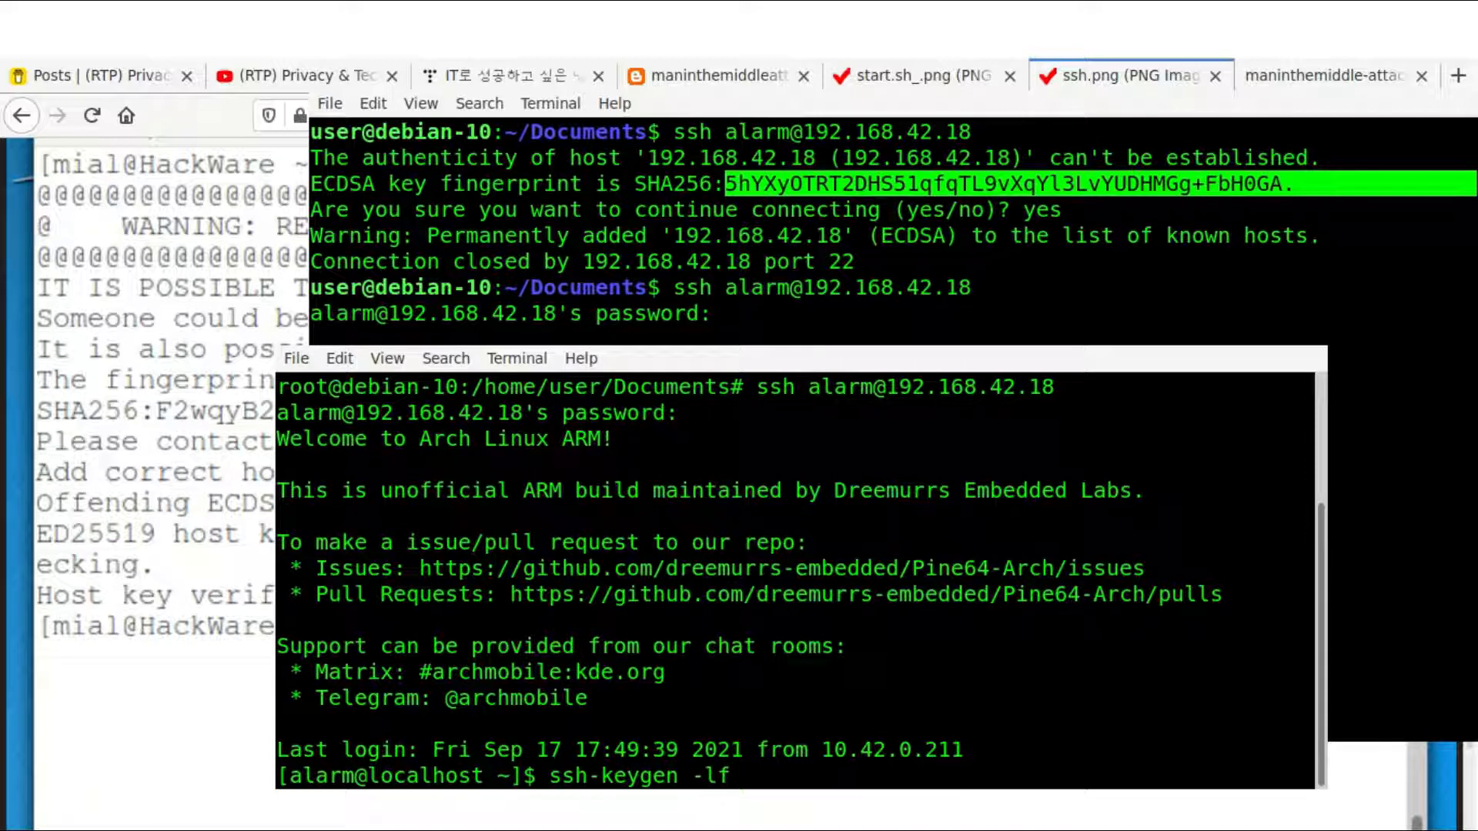
type("/etc/")
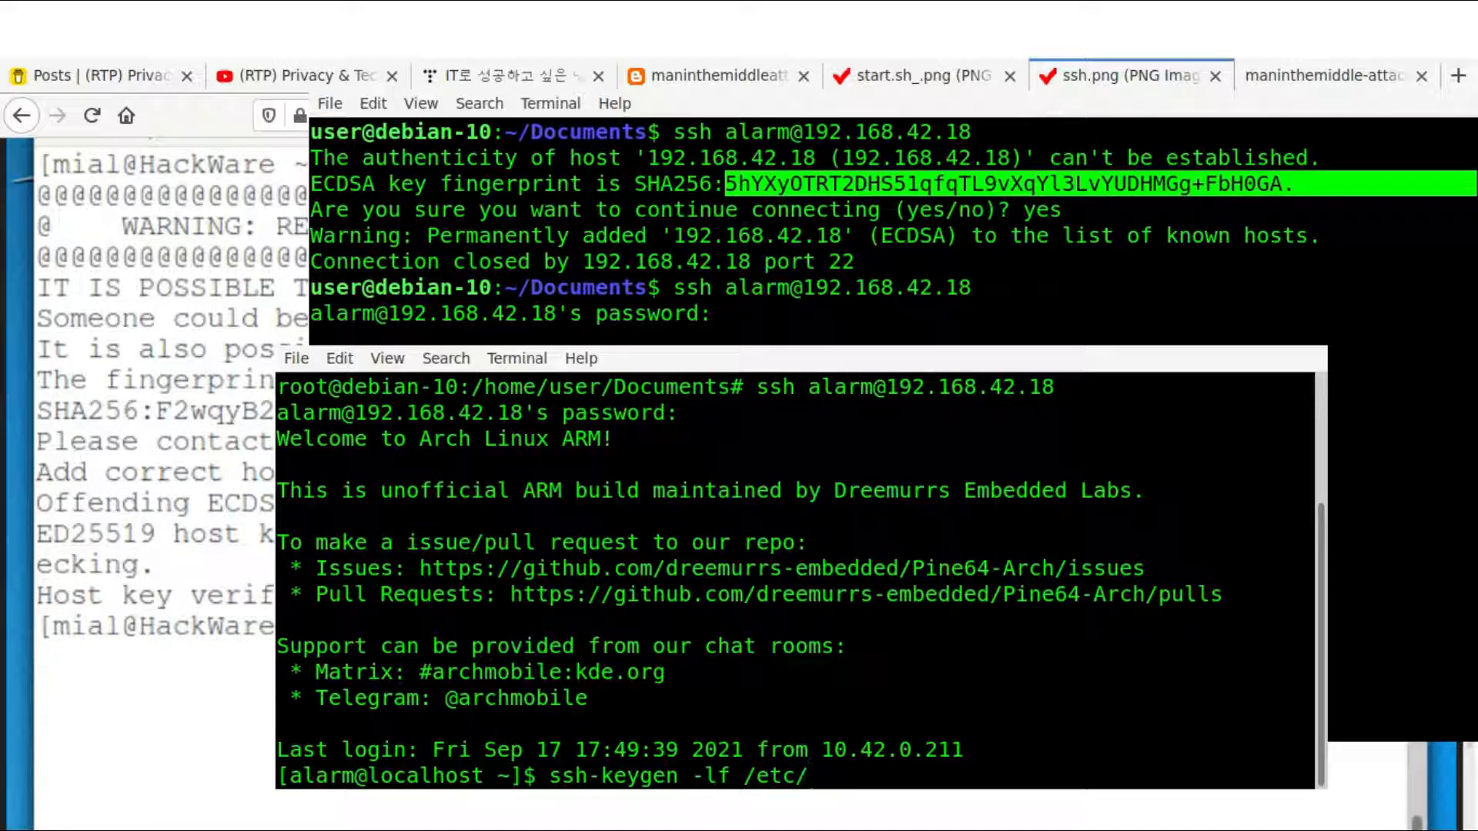
type("ssh/")
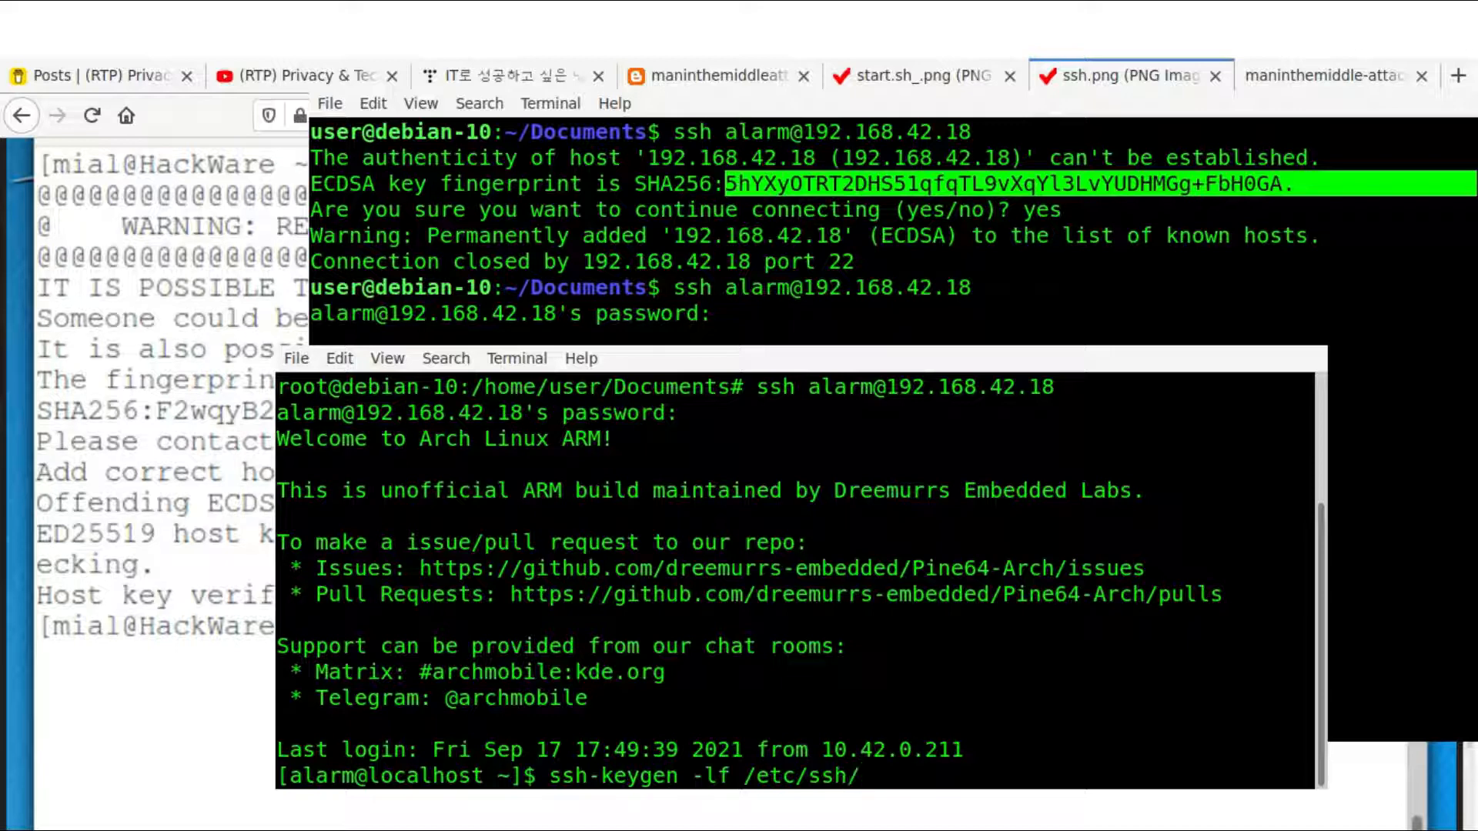
type("ssh_host_")
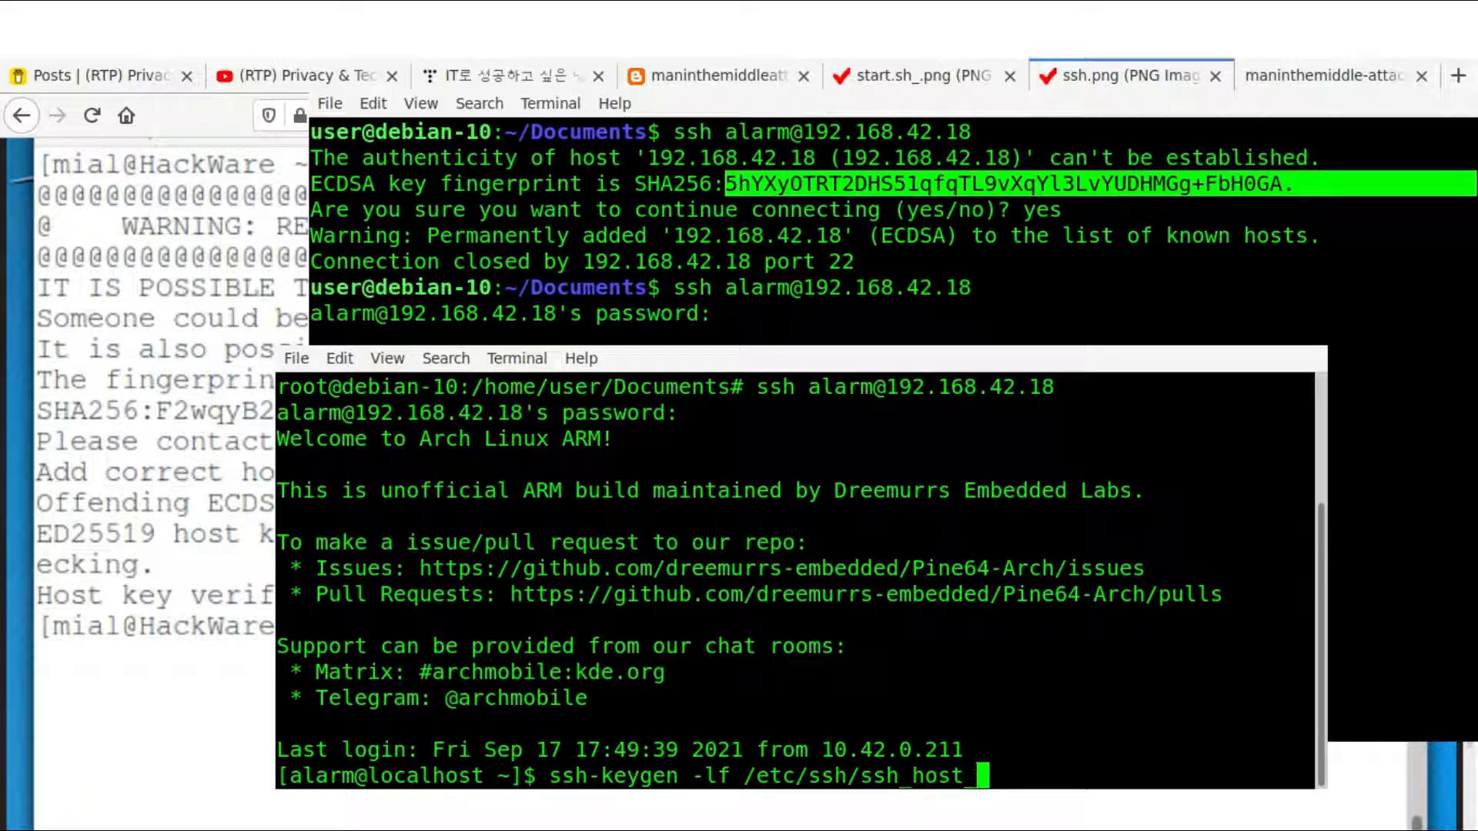
type("ecds")
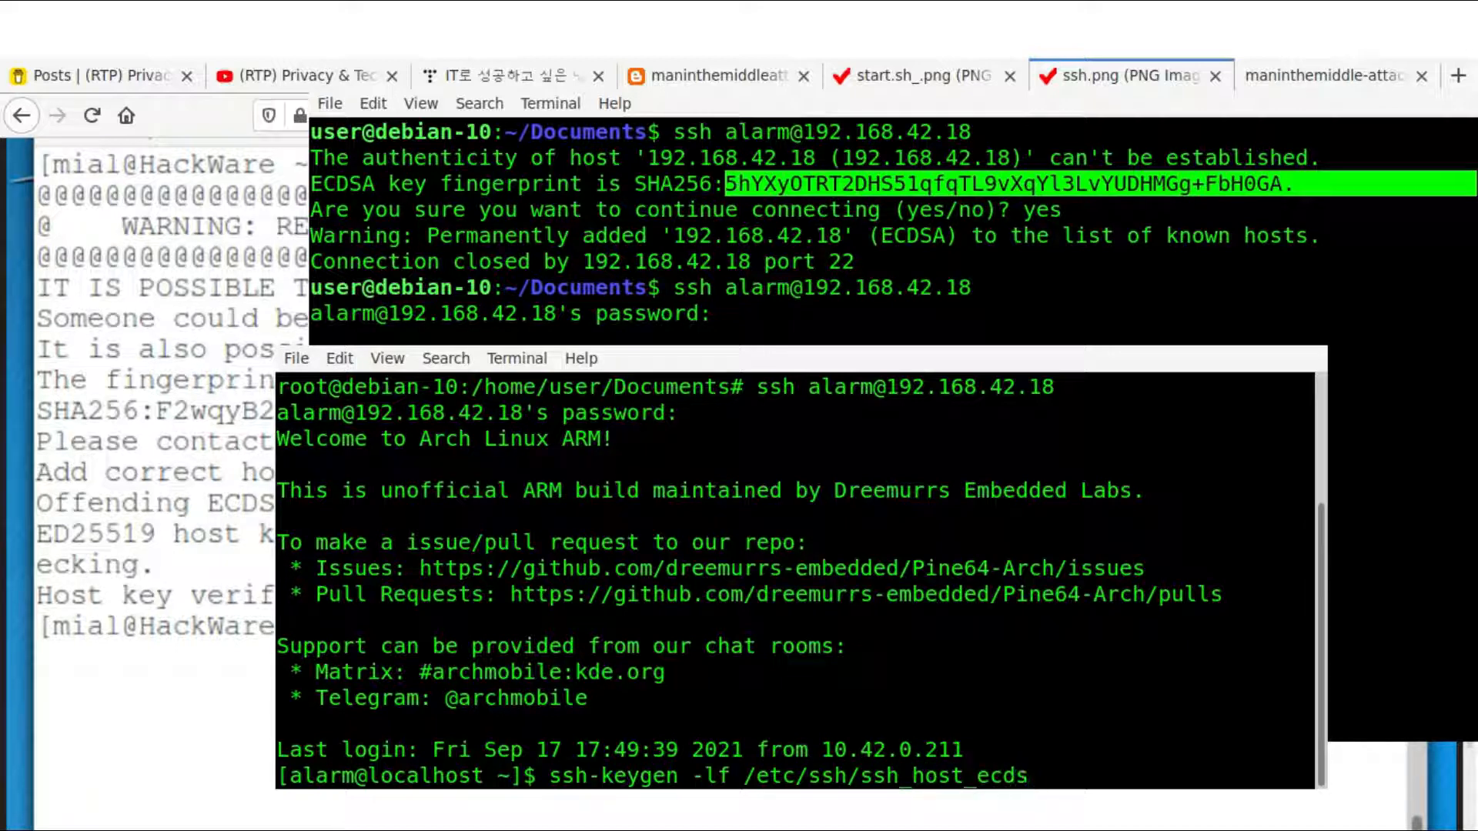
type("a")
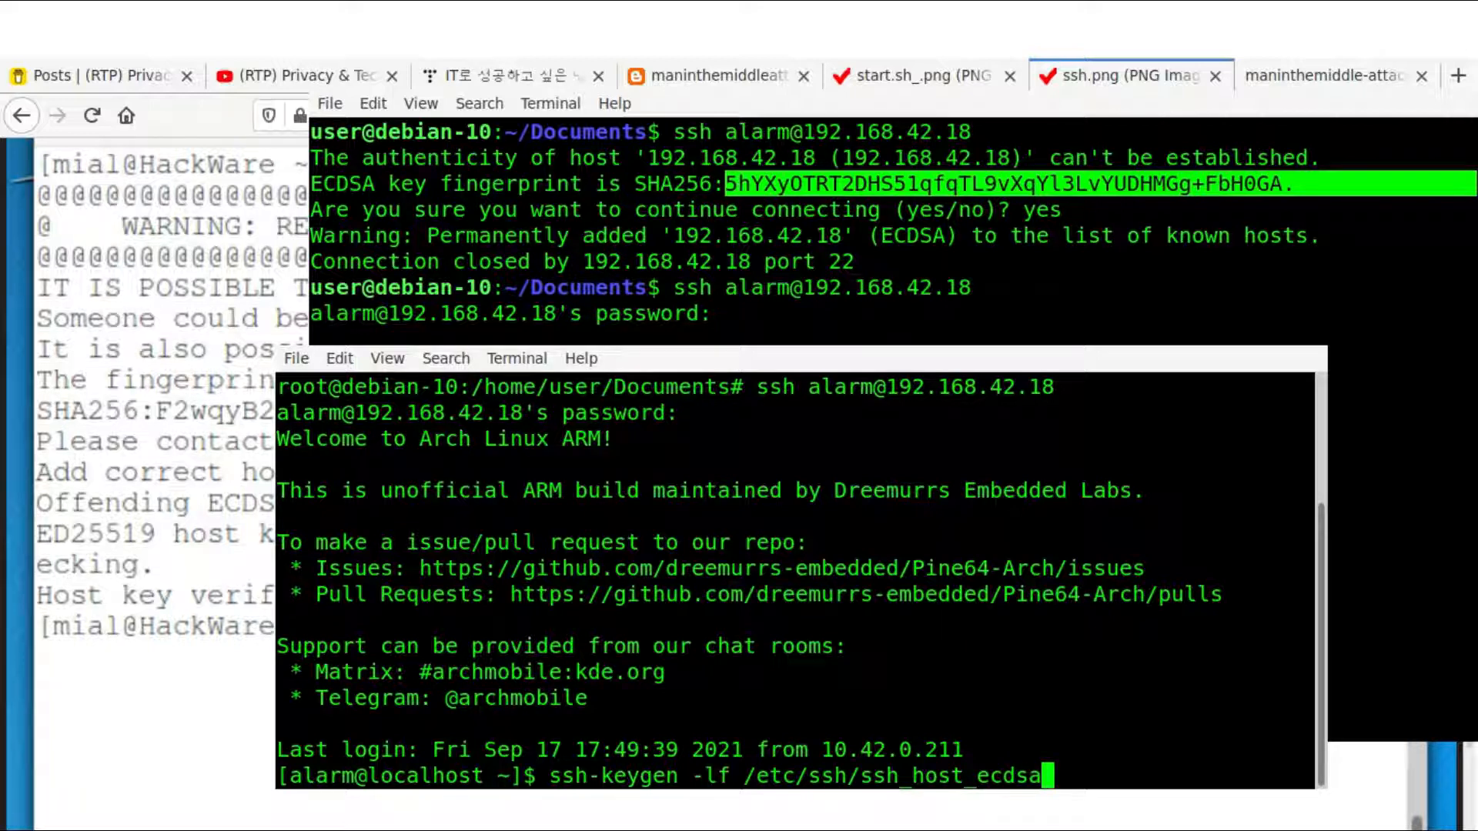
type("_key.pub")
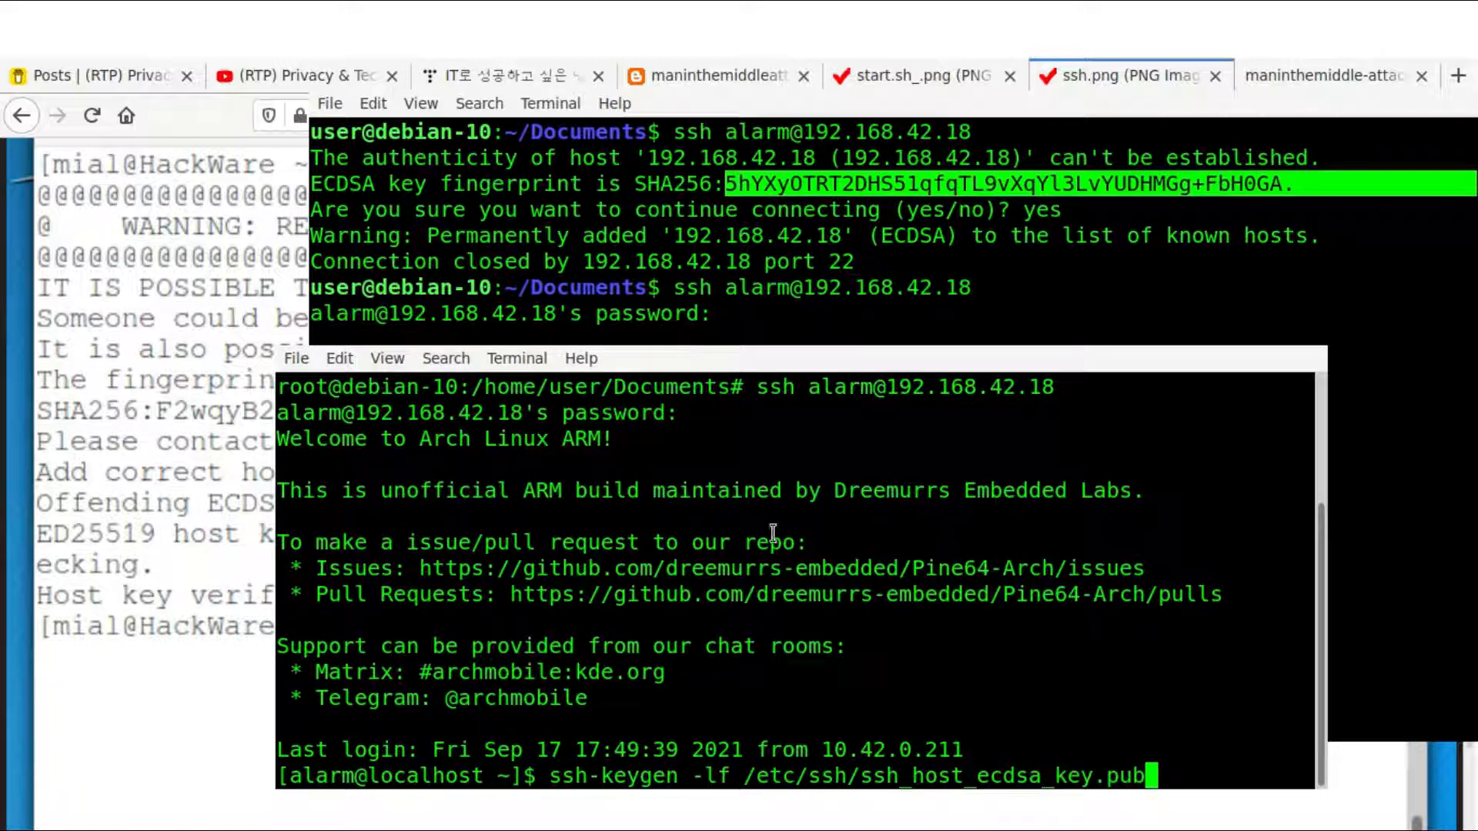
mouse_move(805, 698)
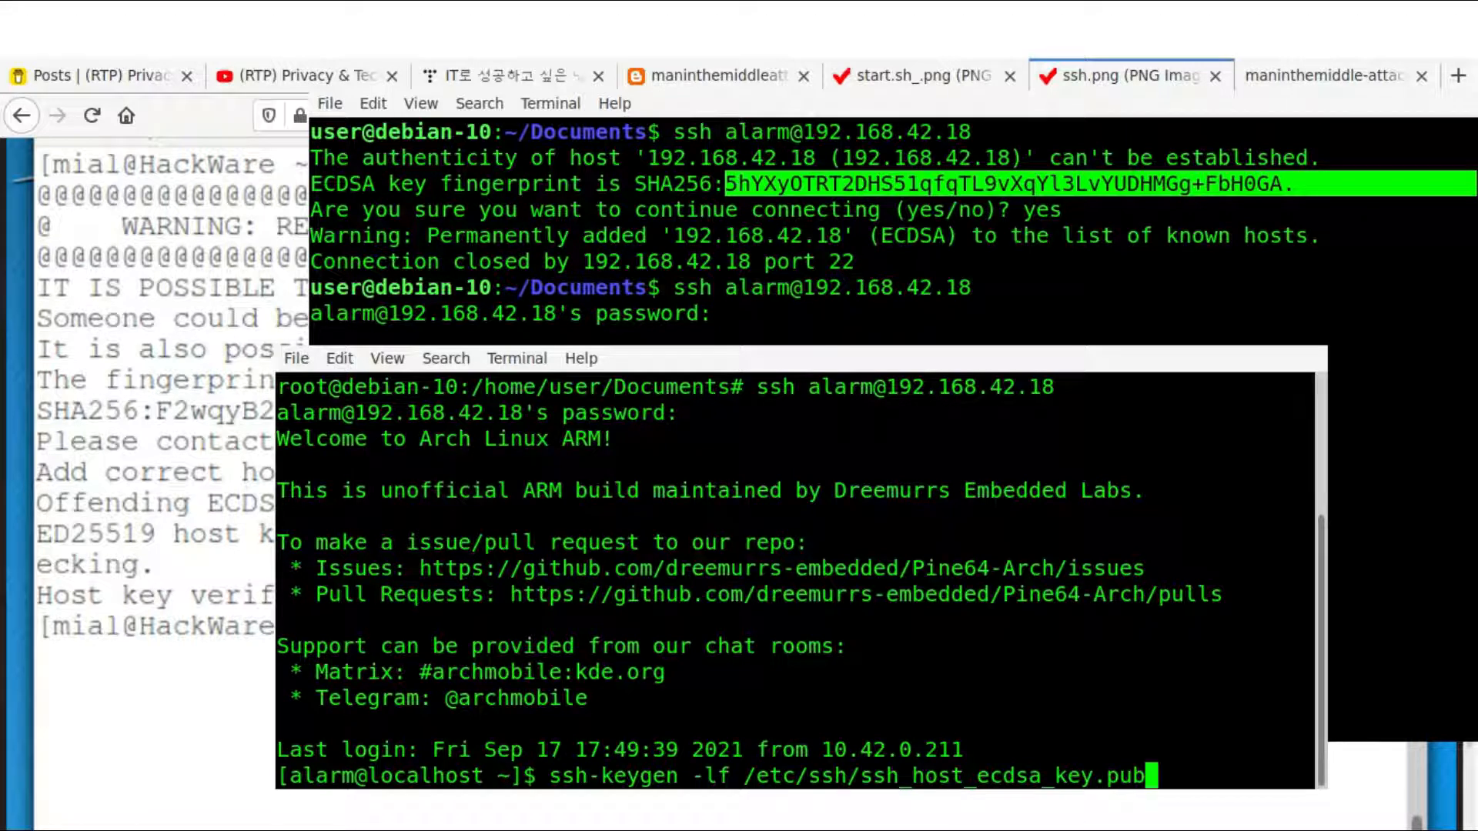
key("Return")
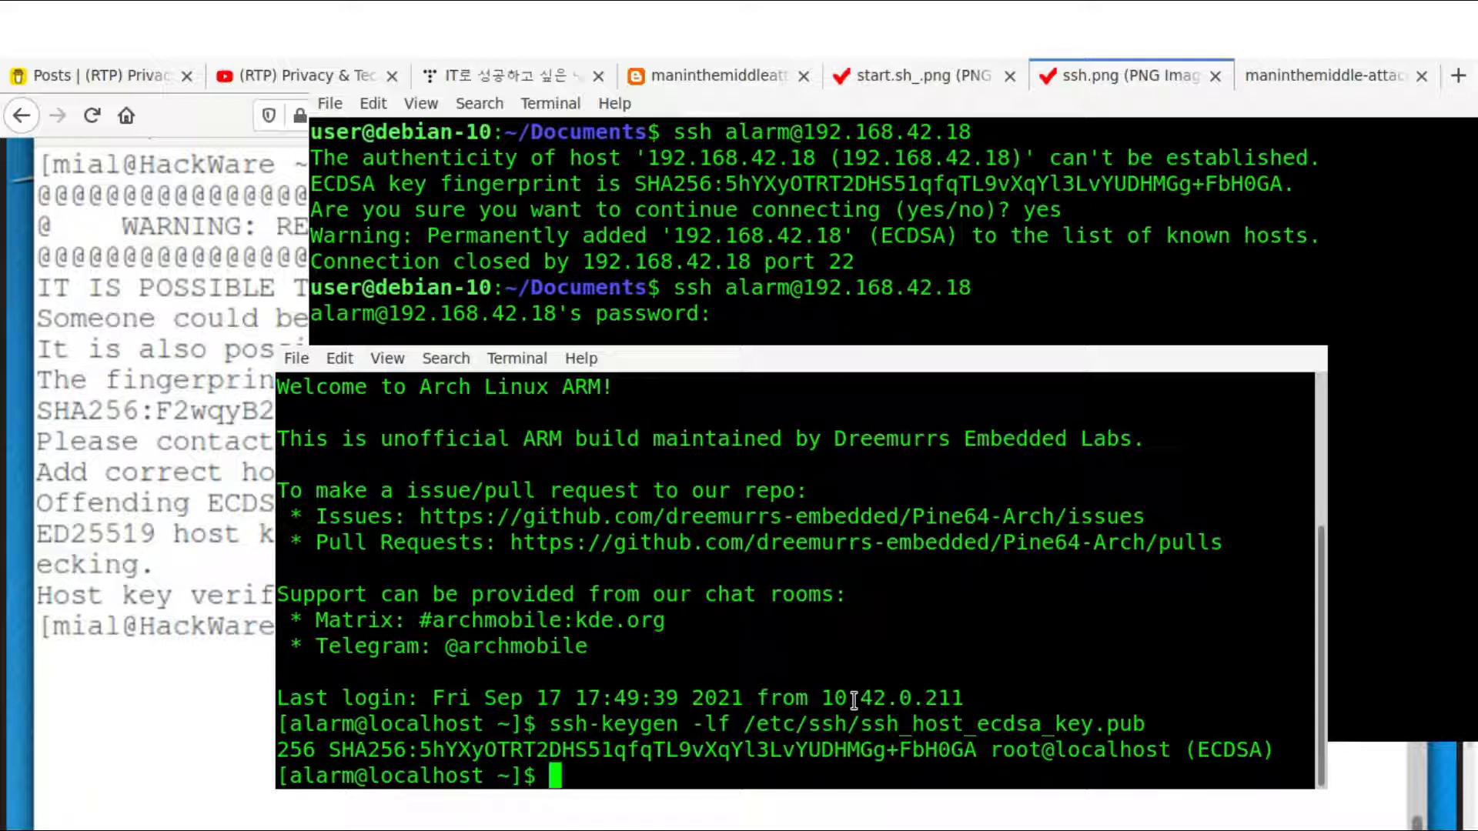
mouse_move(1128, 548)
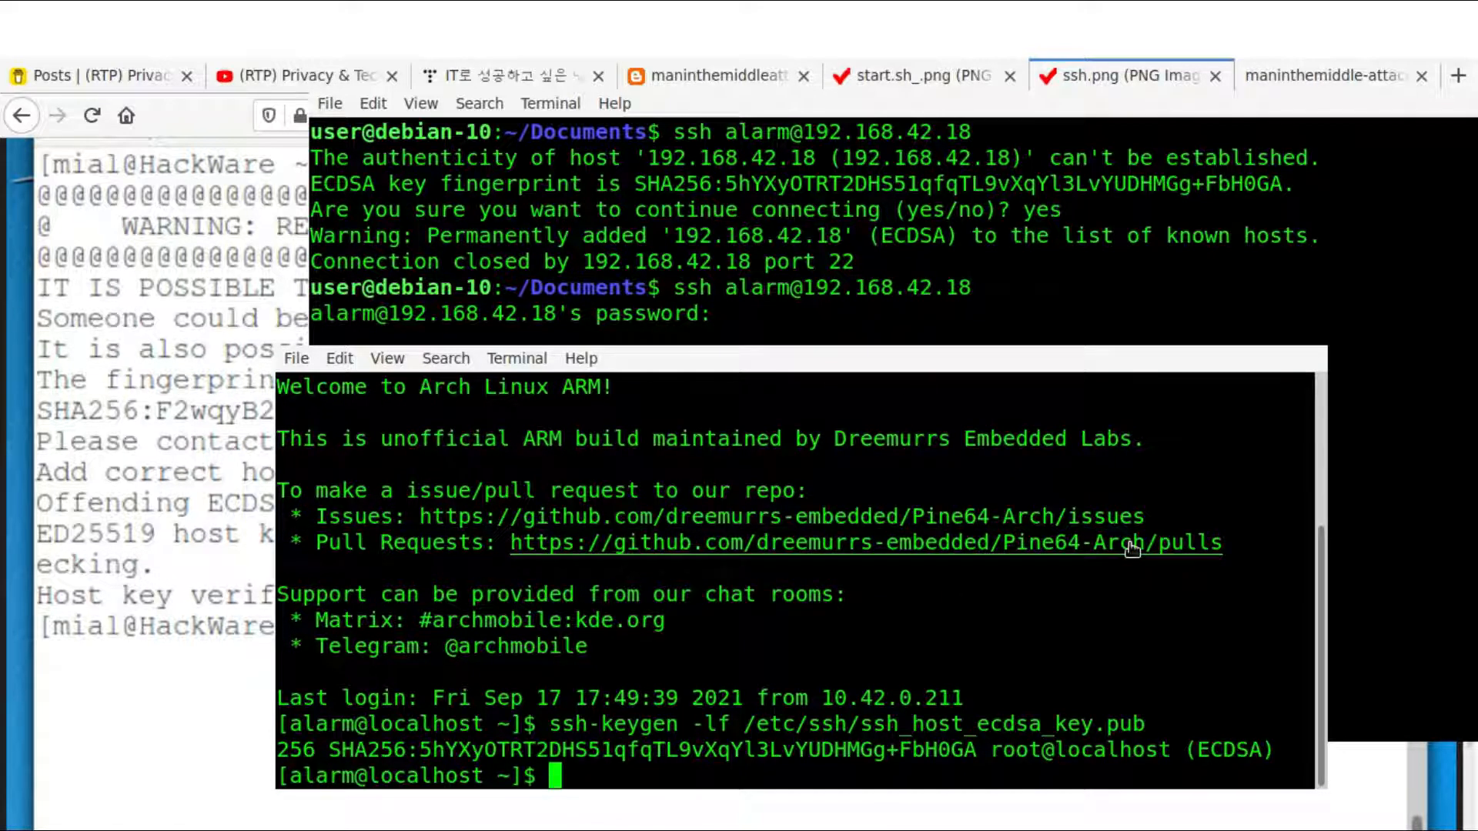
mouse_move(1207, 288)
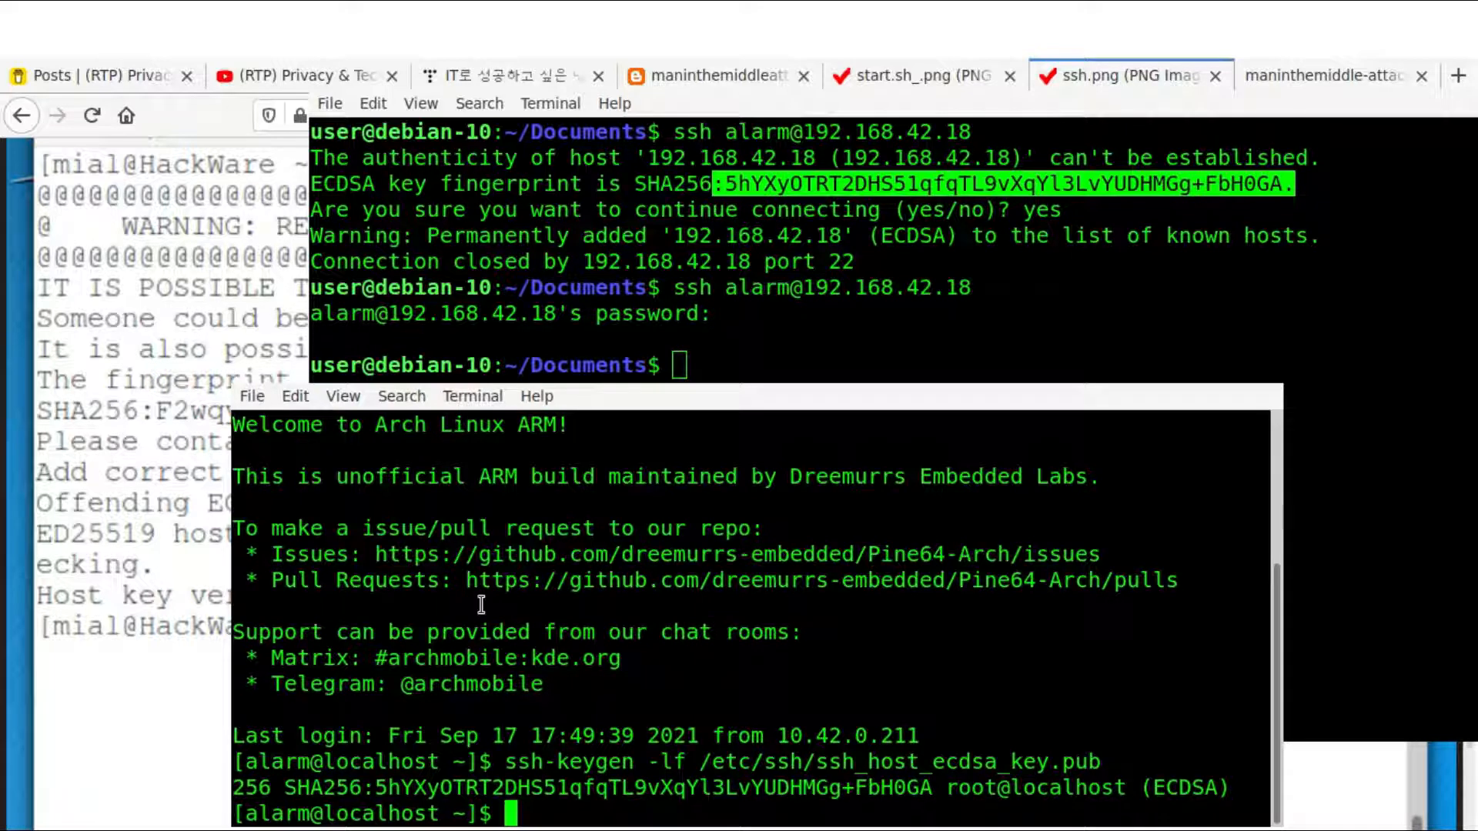
mouse_move(591, 799)
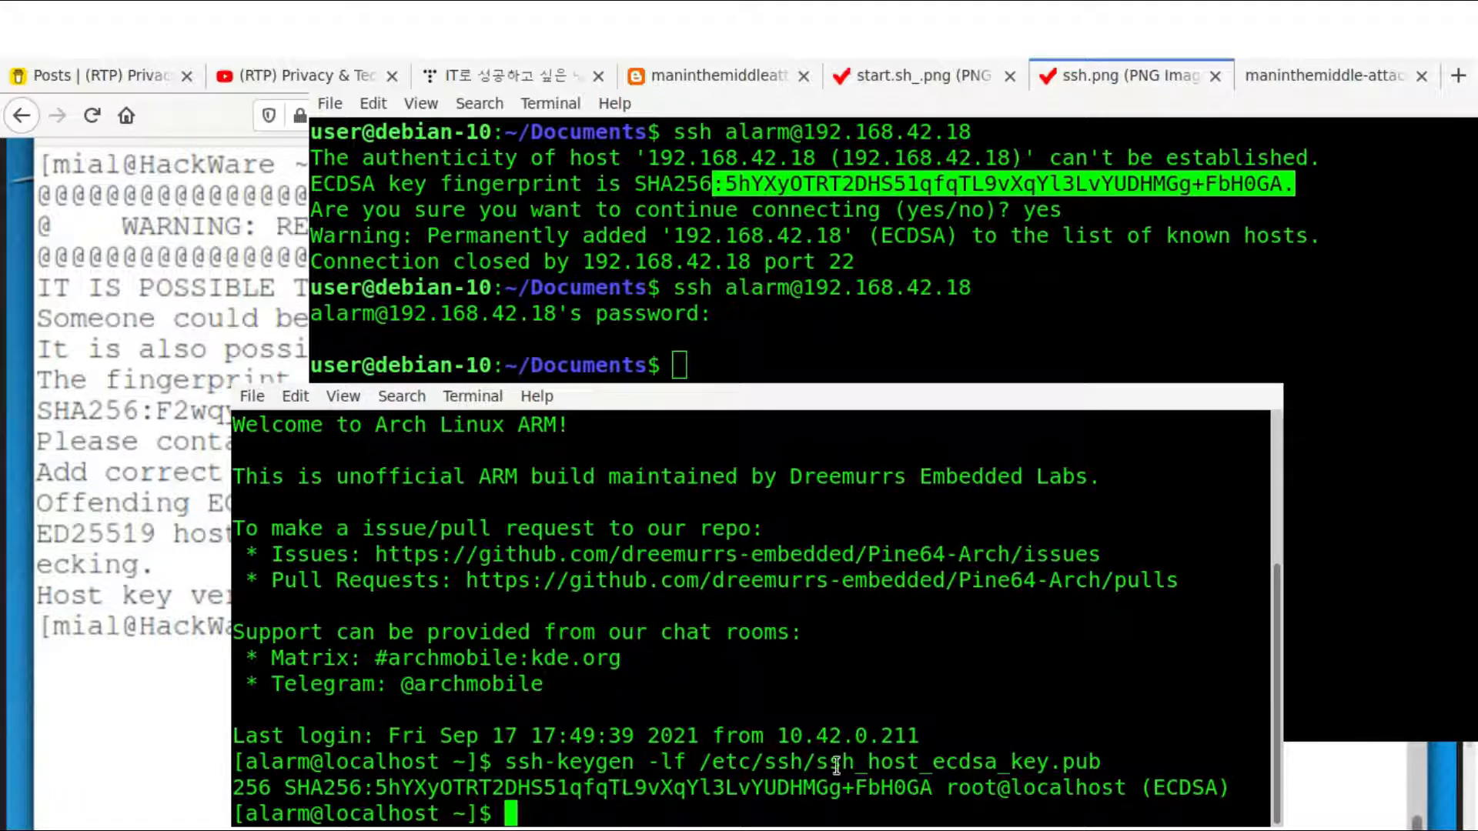
mouse_move(866, 801)
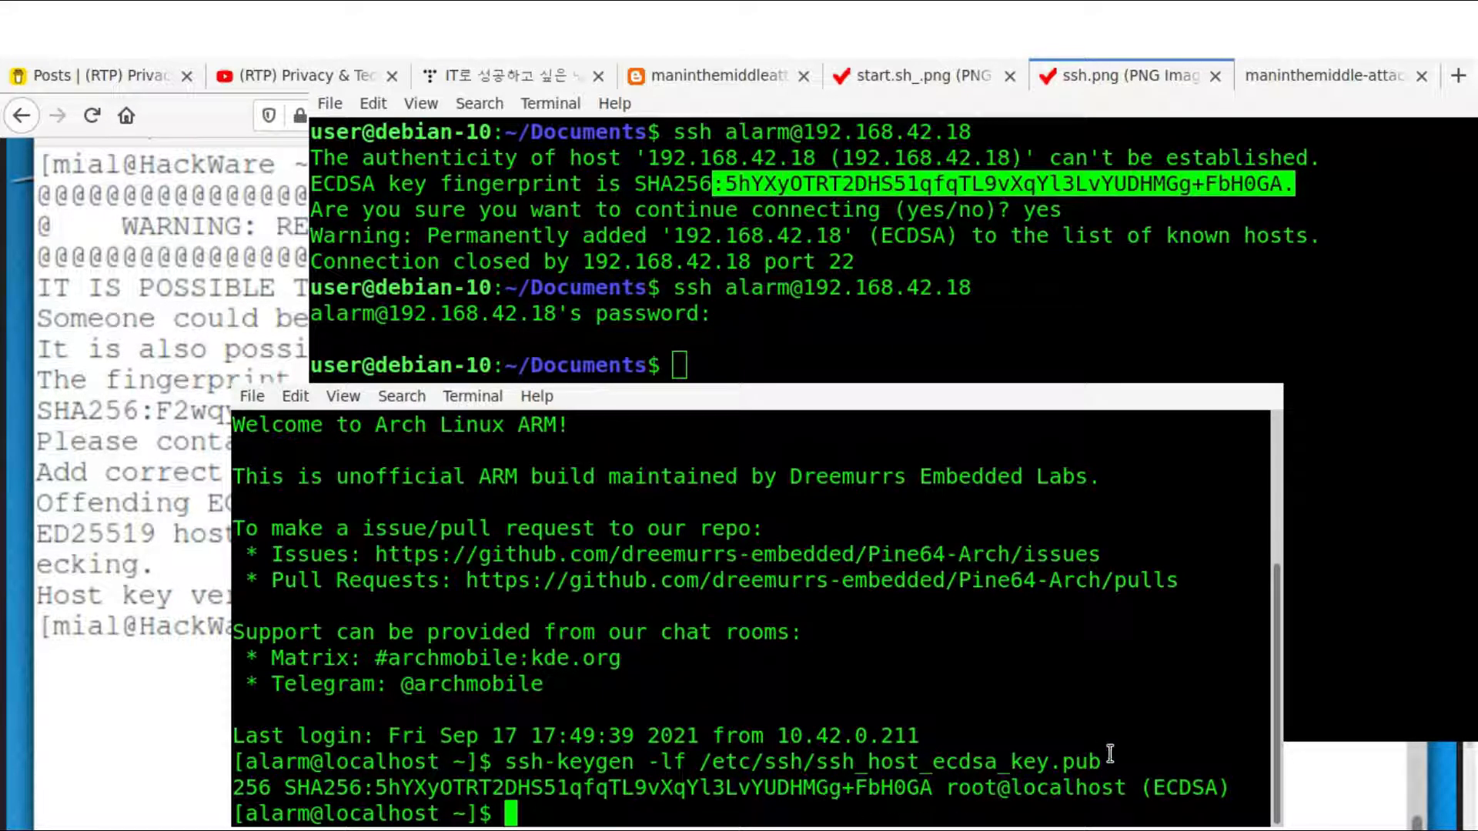
mouse_move(1093, 741)
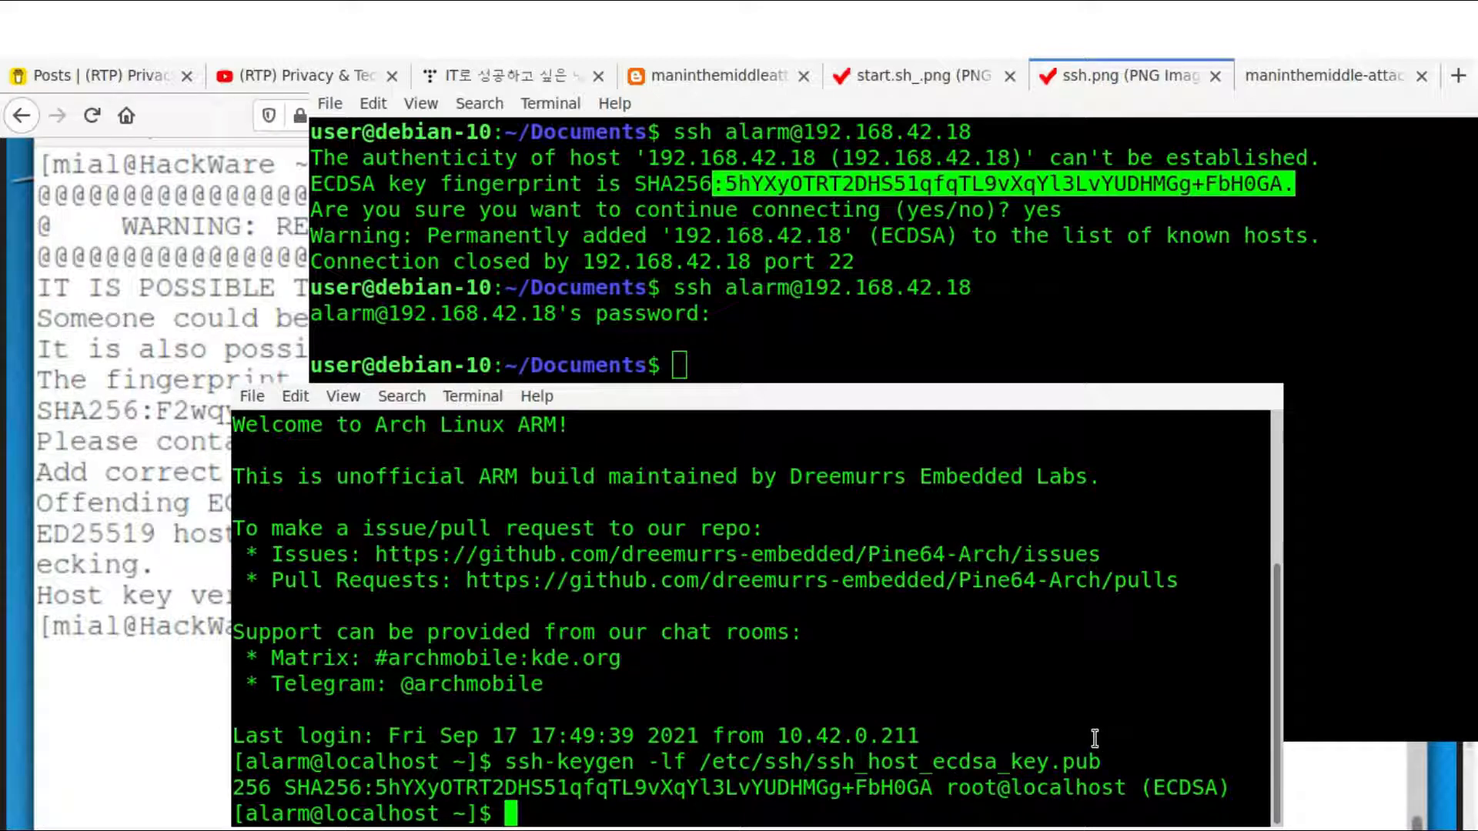
mouse_move(410, 693)
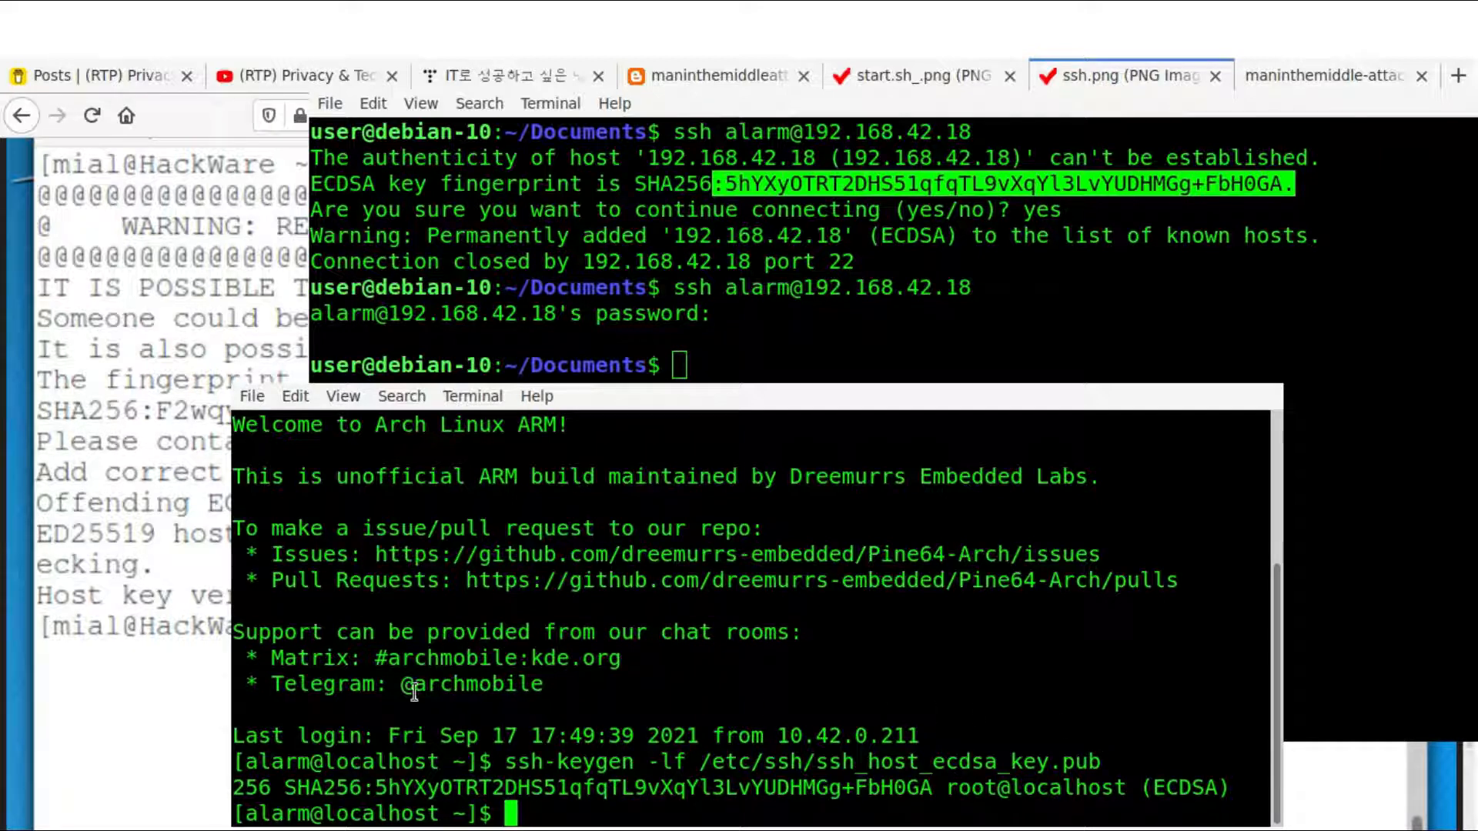
mouse_move(484, 768)
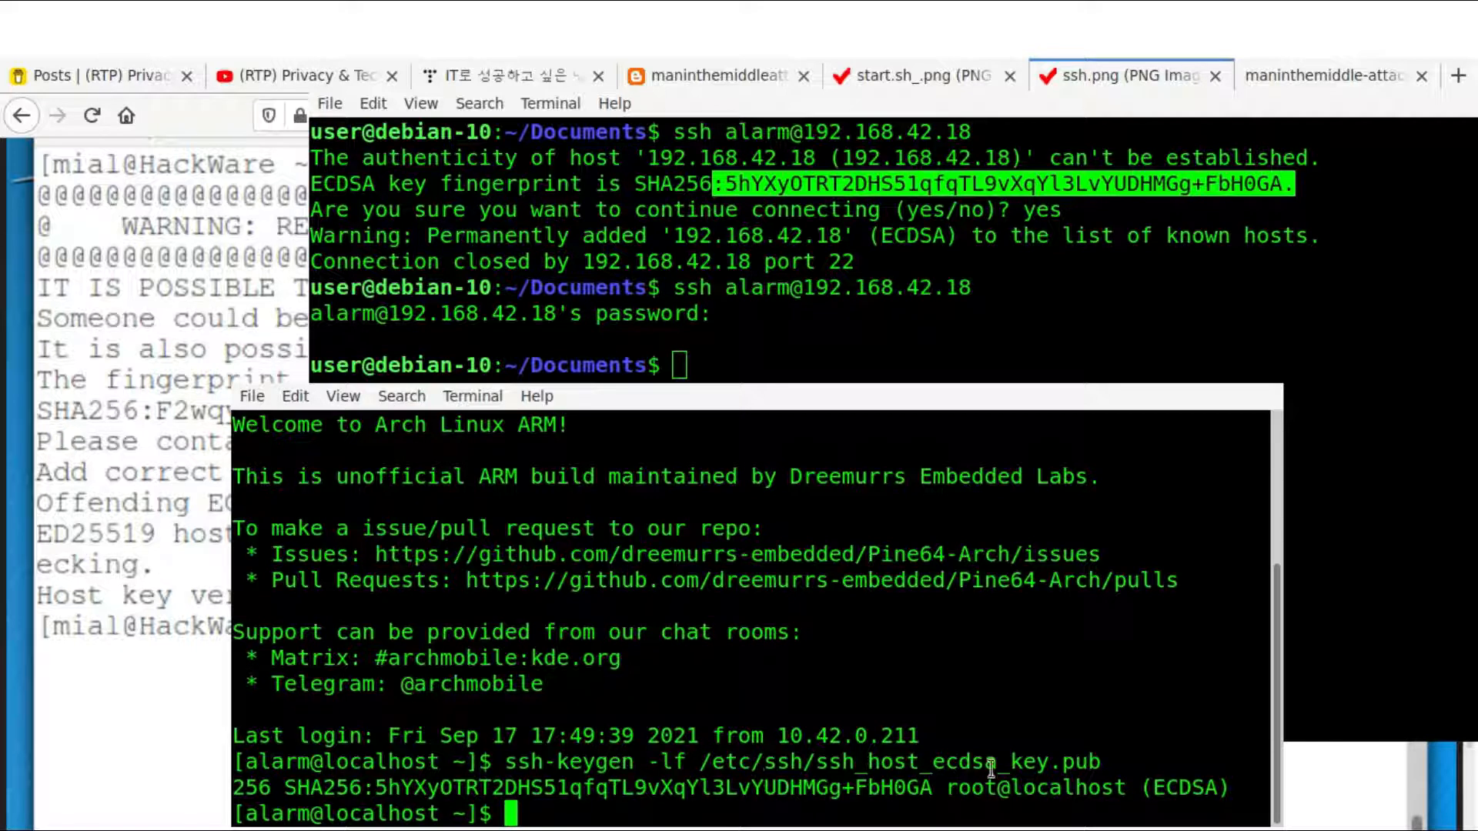
mouse_move(641, 808)
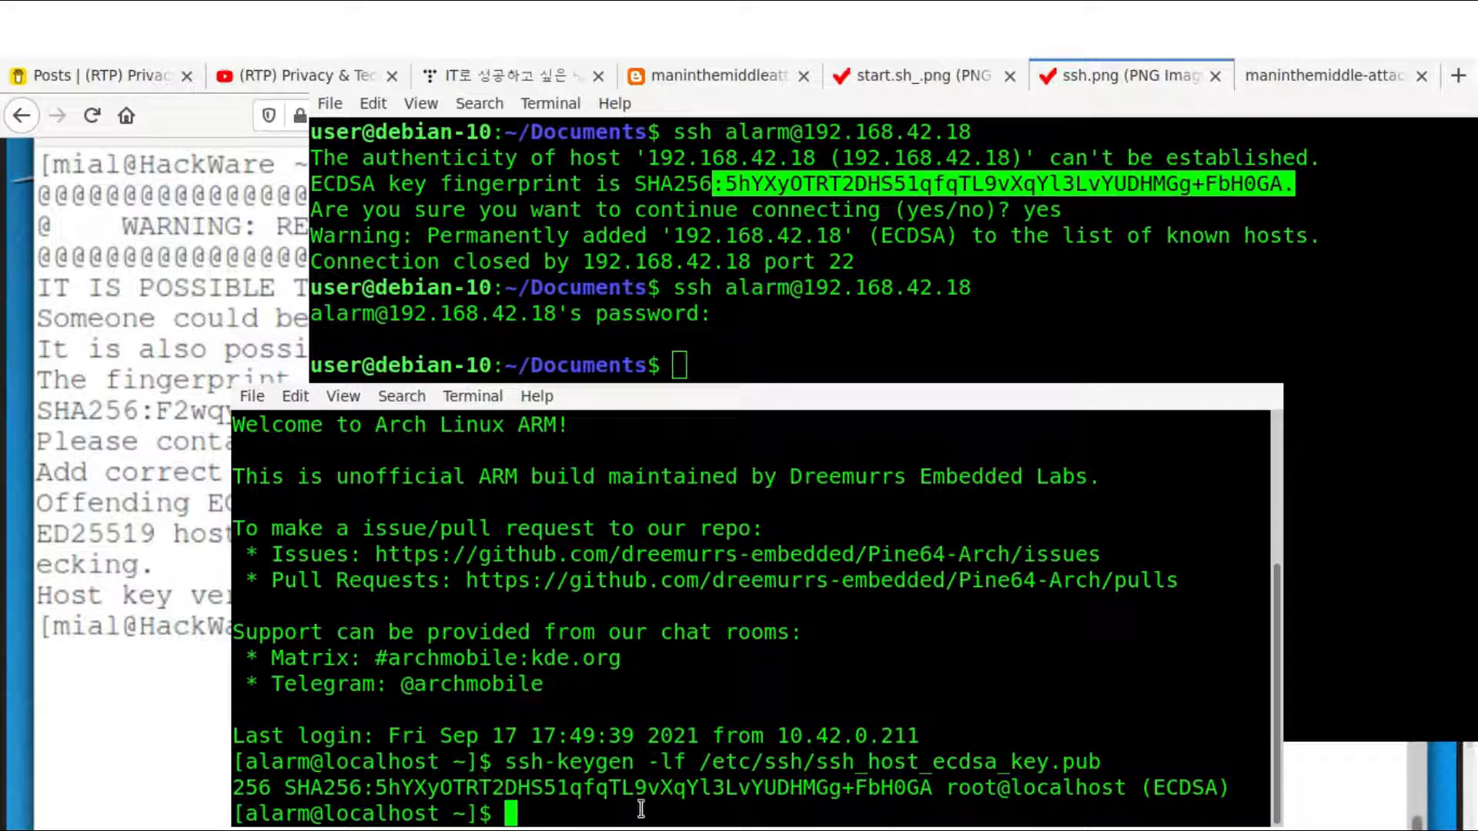
mouse_move(412, 797)
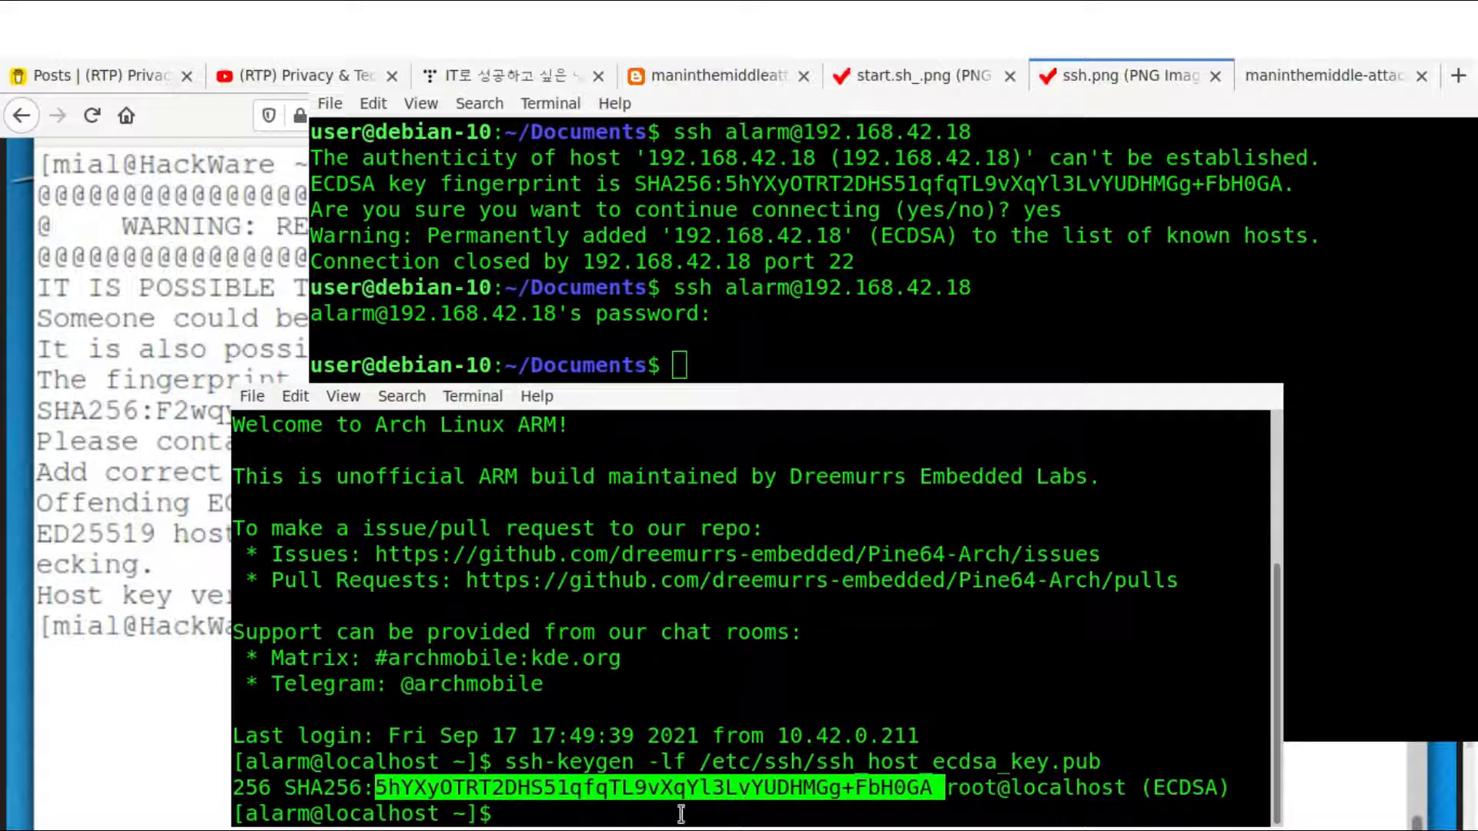
mouse_move(1068, 762)
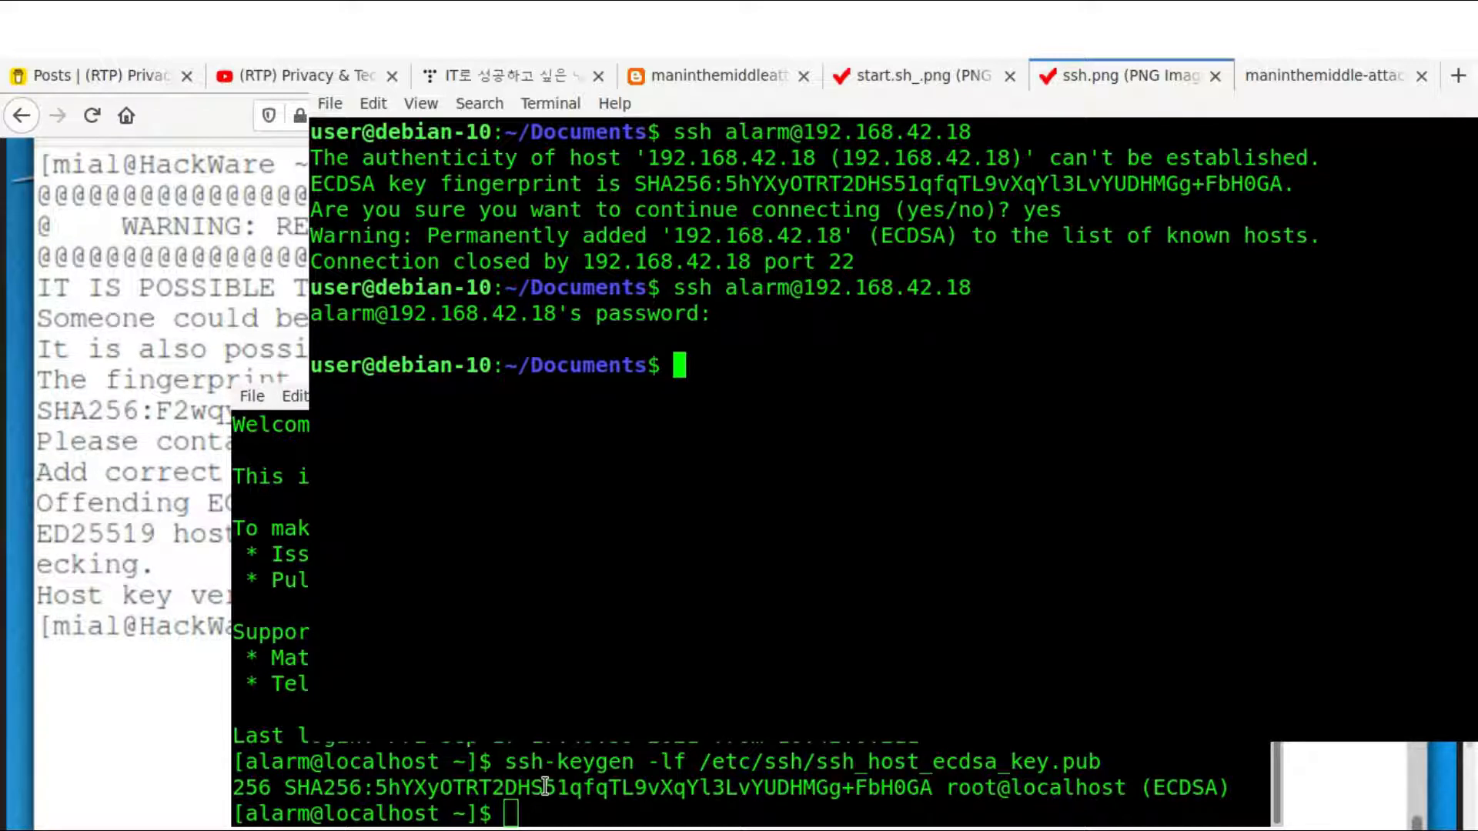
mouse_move(544, 616)
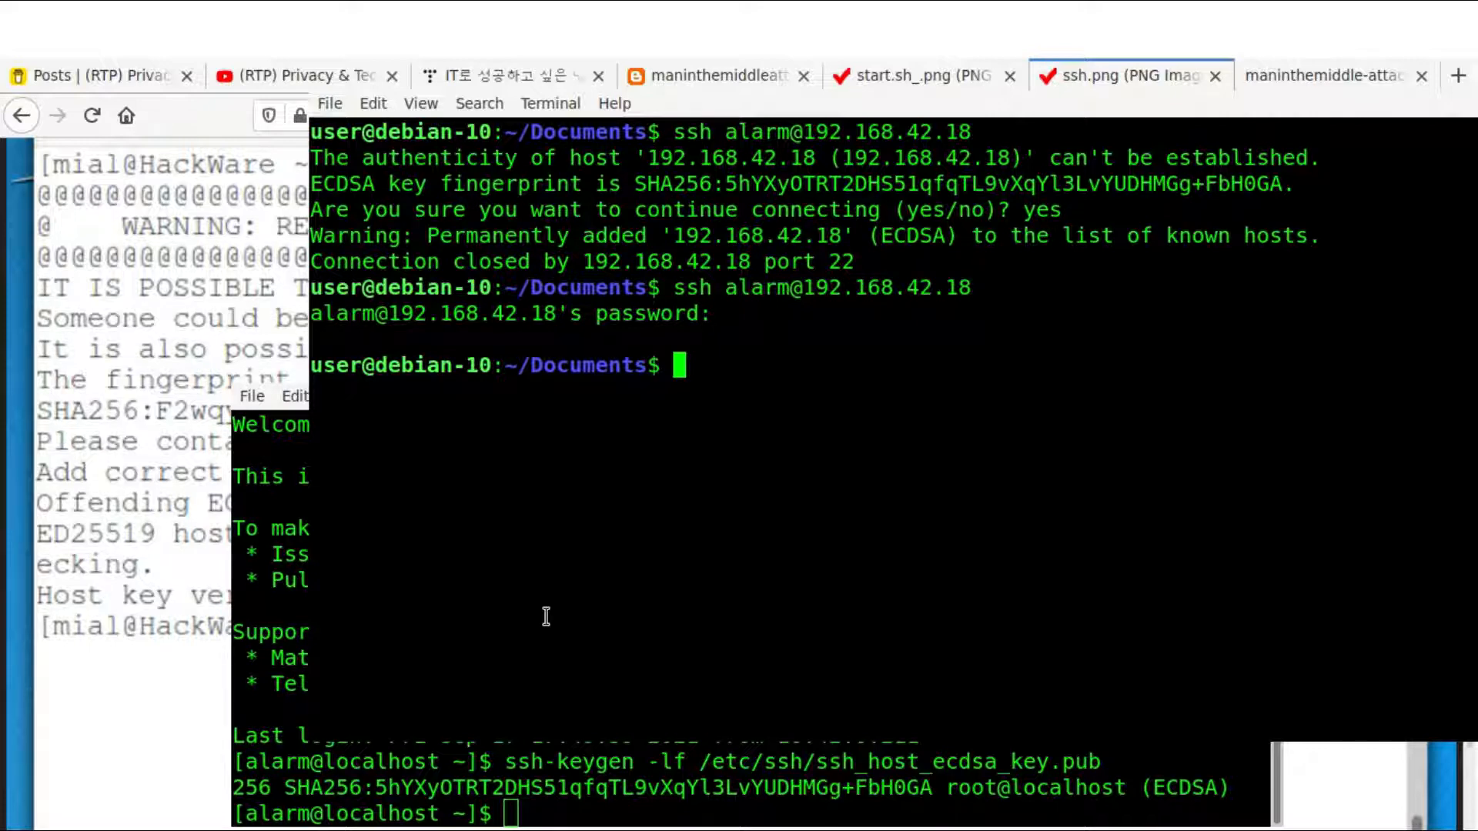
type("ssh-co")
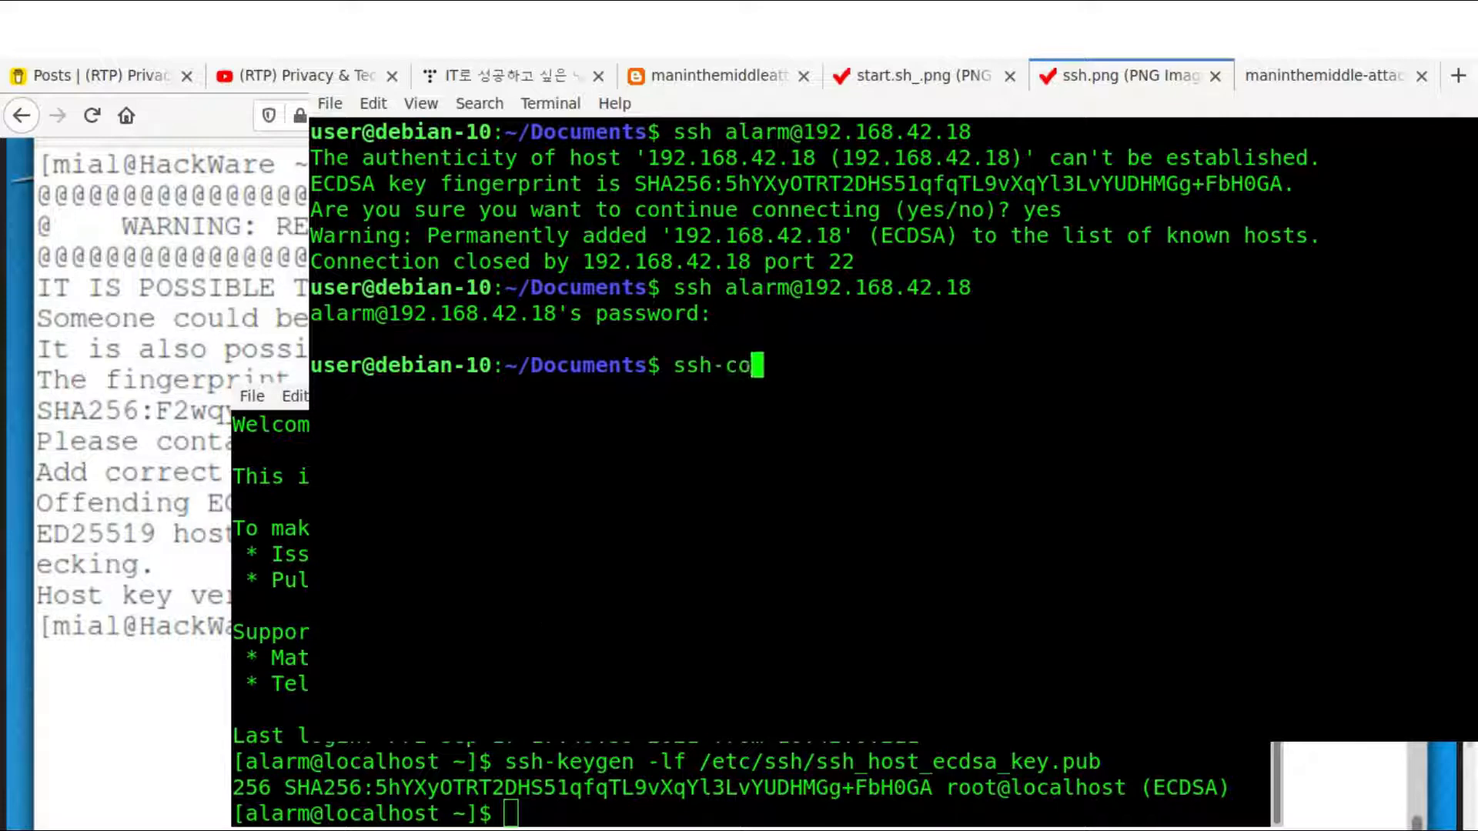
type("py-id")
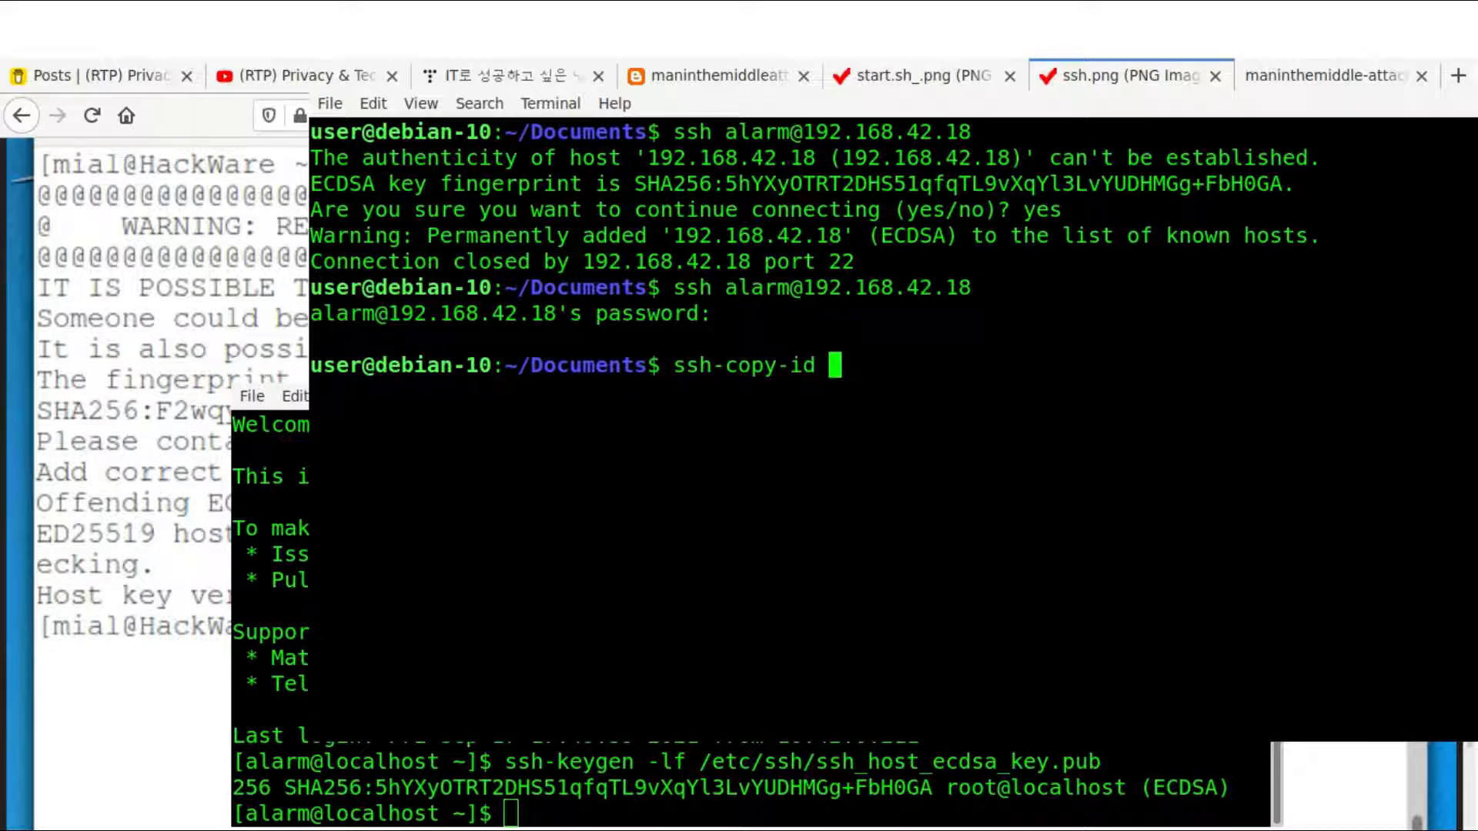
type("alarm")
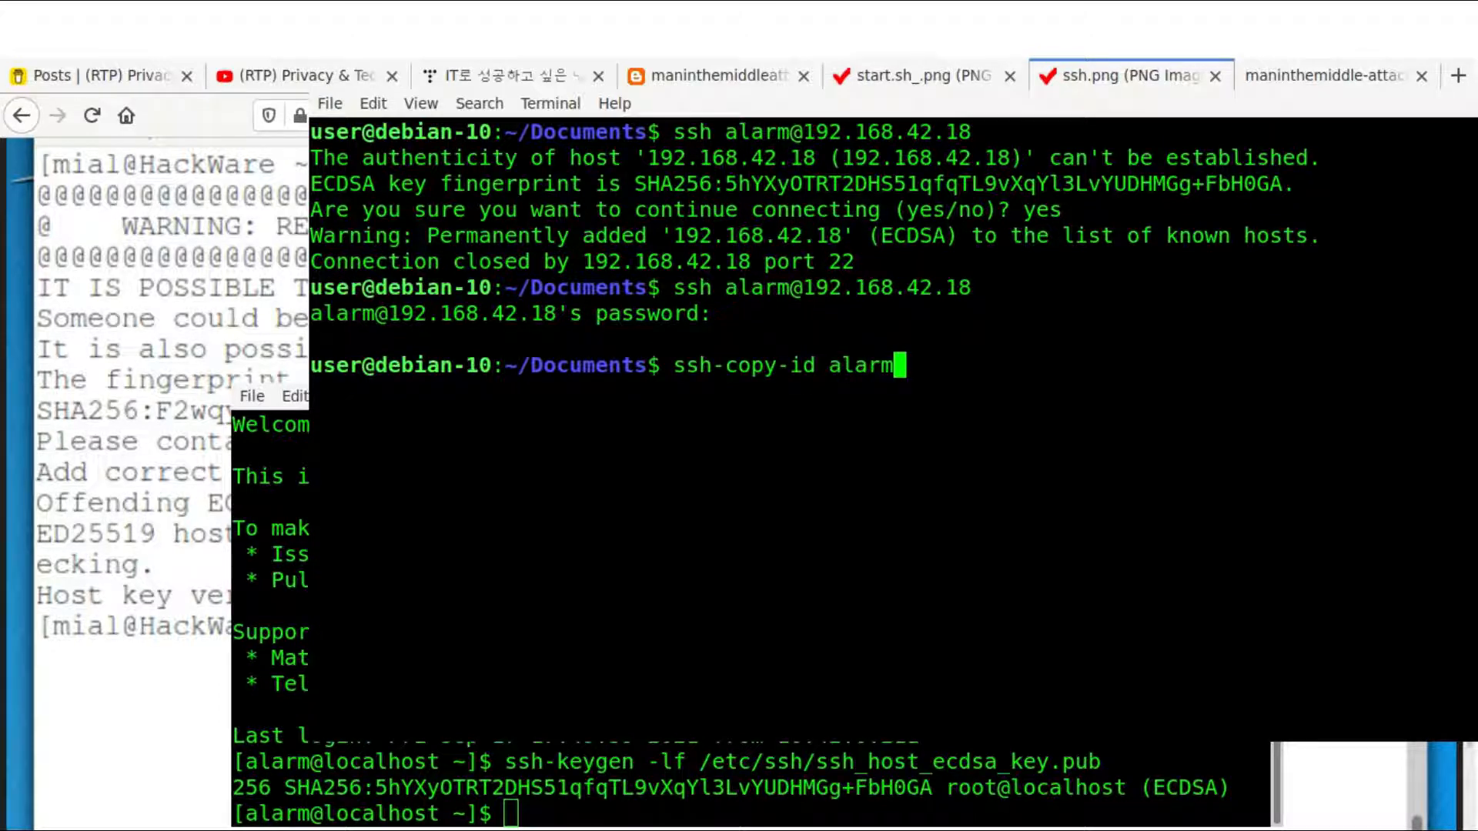
type("@")
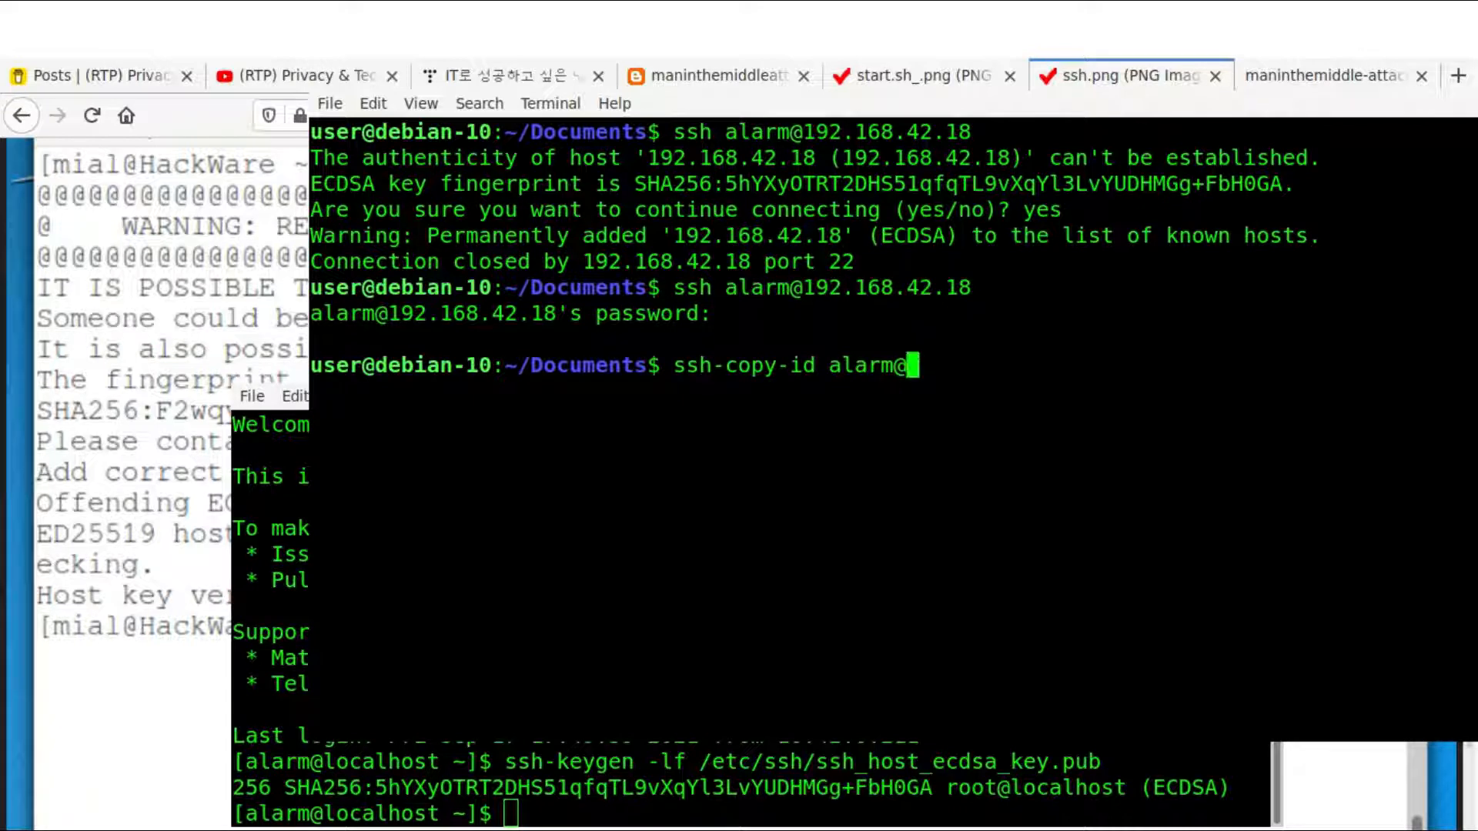
type("192")
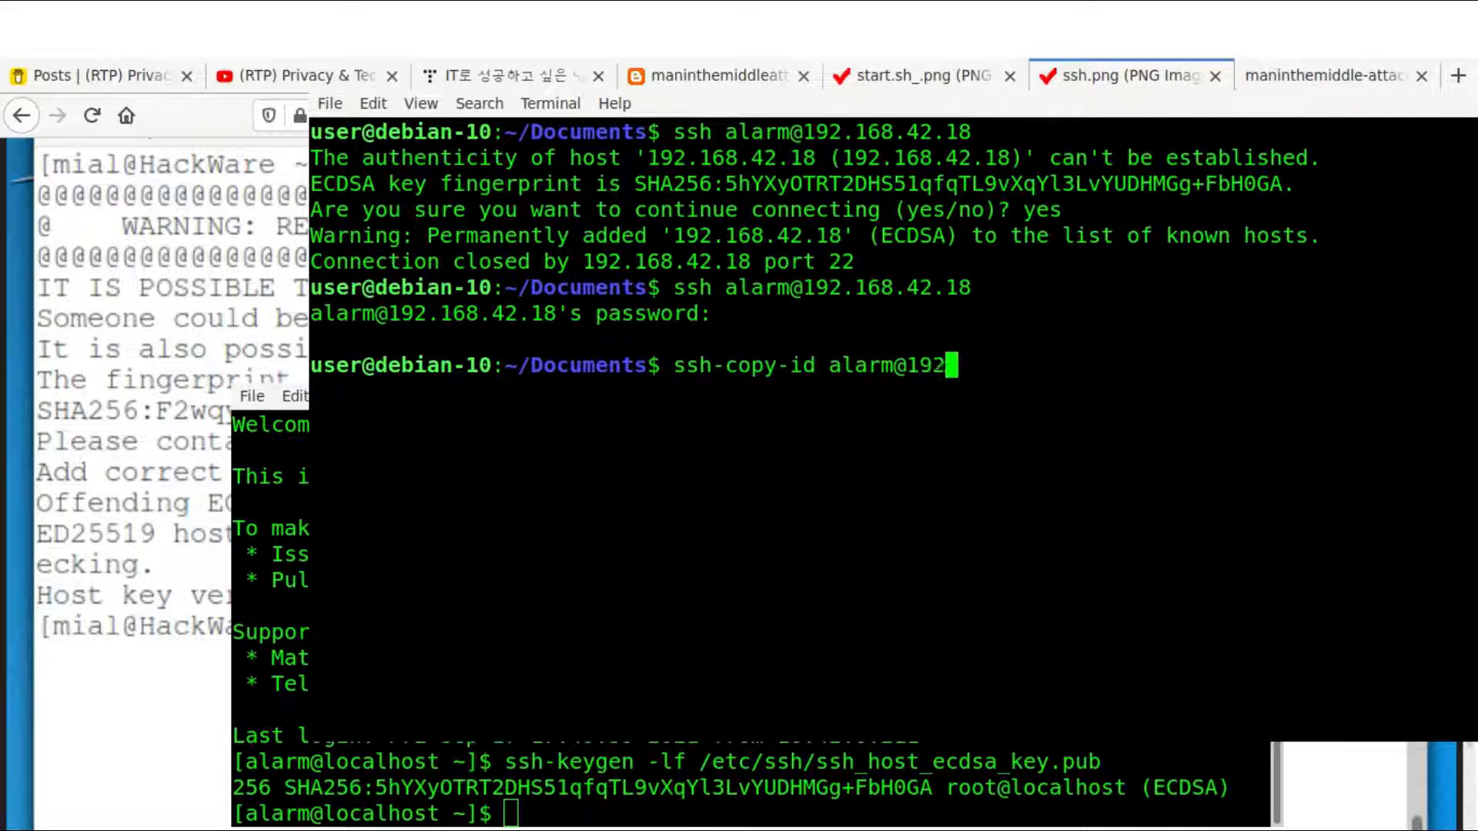
type(".168.42.18")
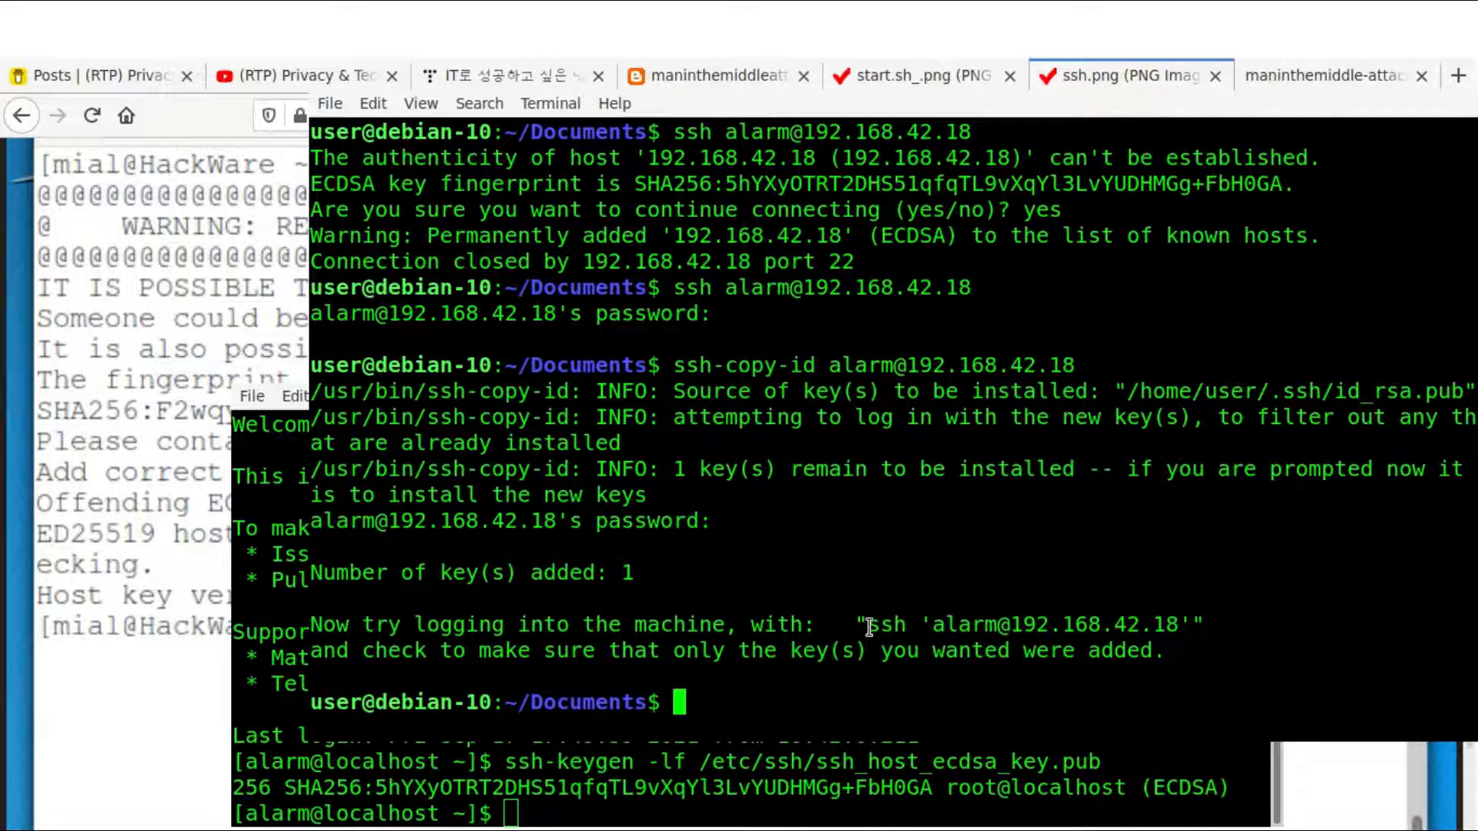
Paste the suggested ssh login command at the prompt via the context menu
right_click(1008, 624)
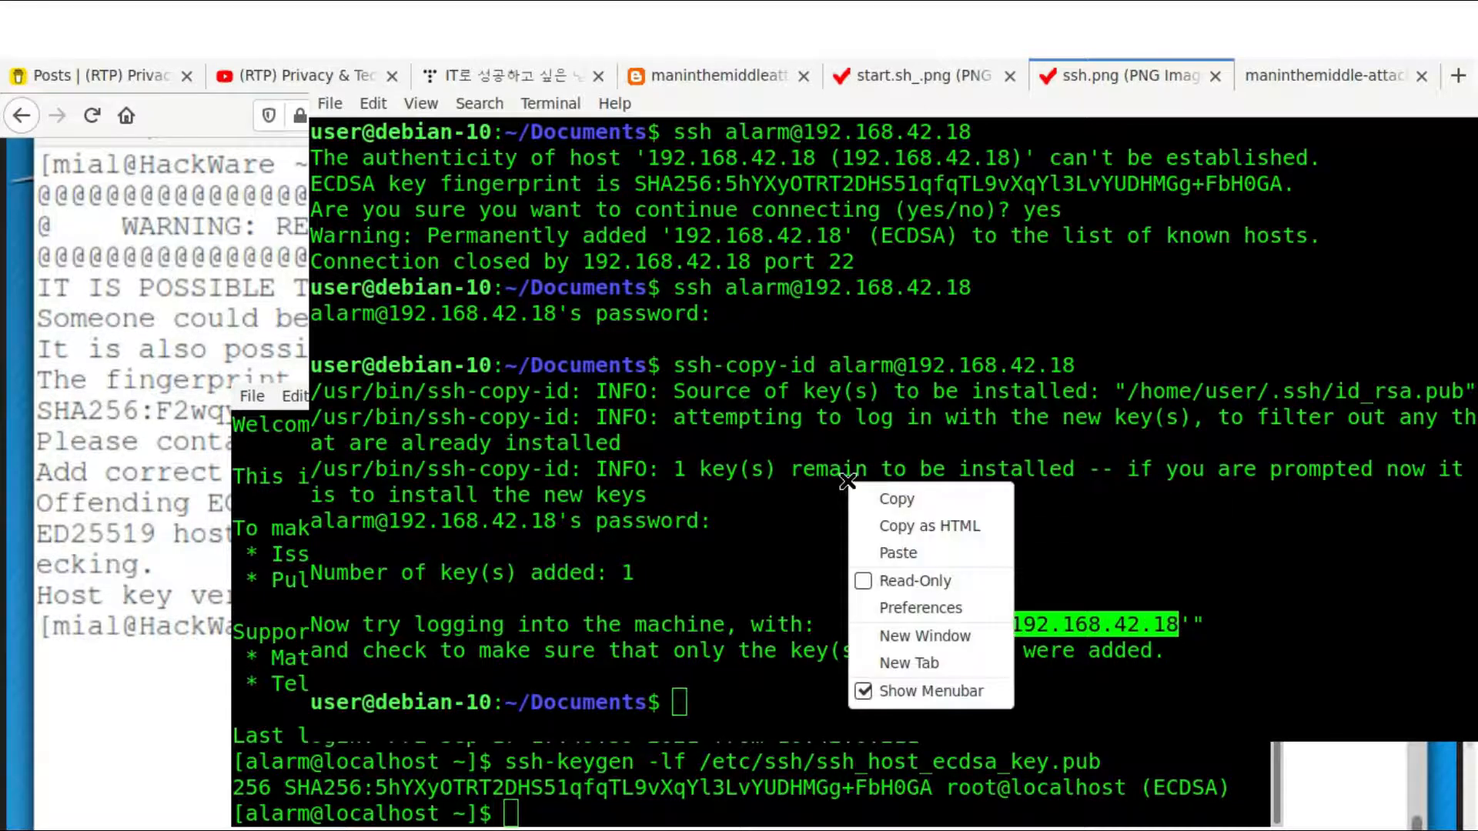
mouse_move(897, 552)
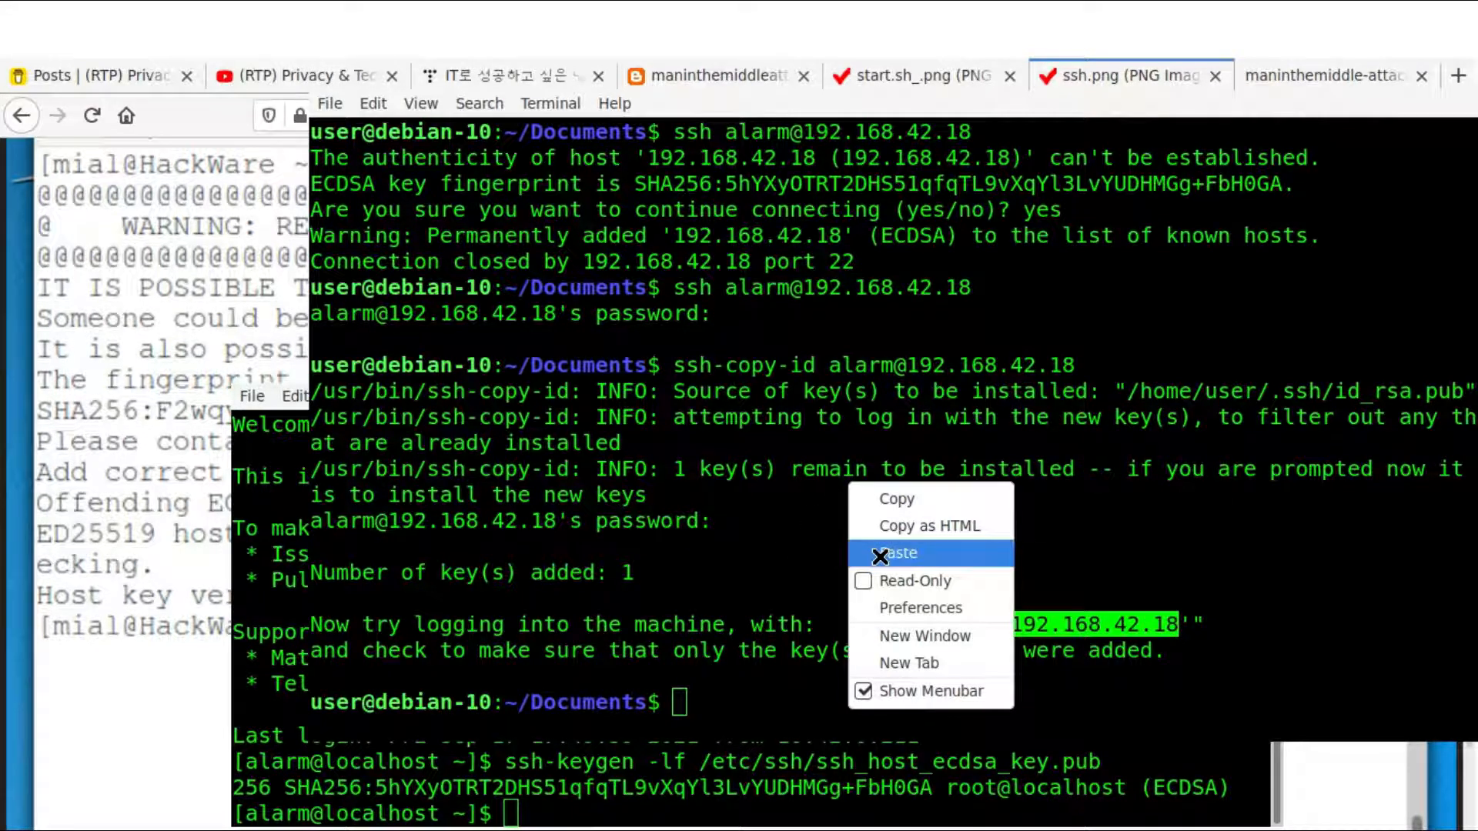
left_click(900, 552)
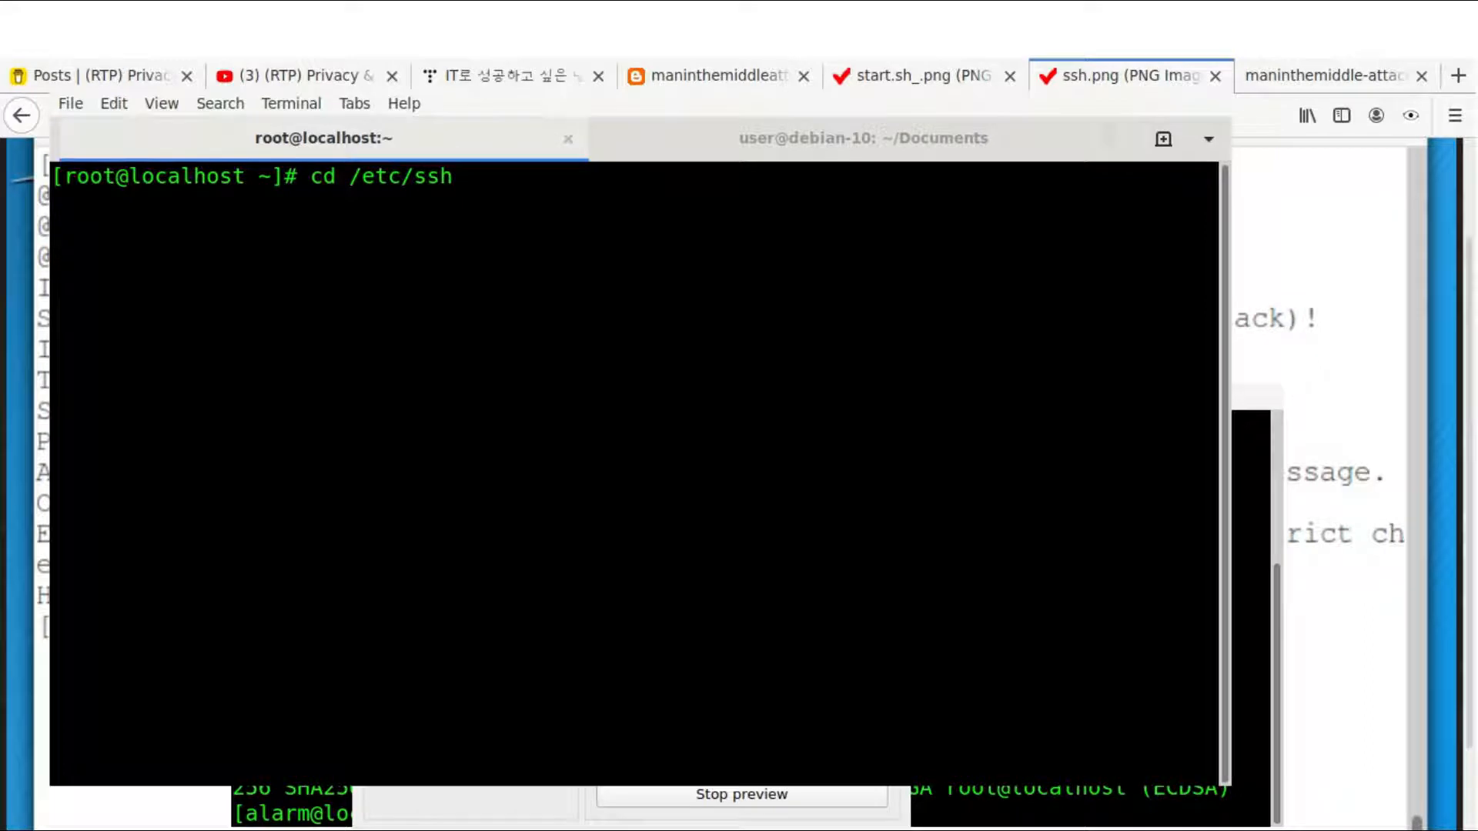
Enter /etc/ssh and open sshd_config in nano
key("Return")
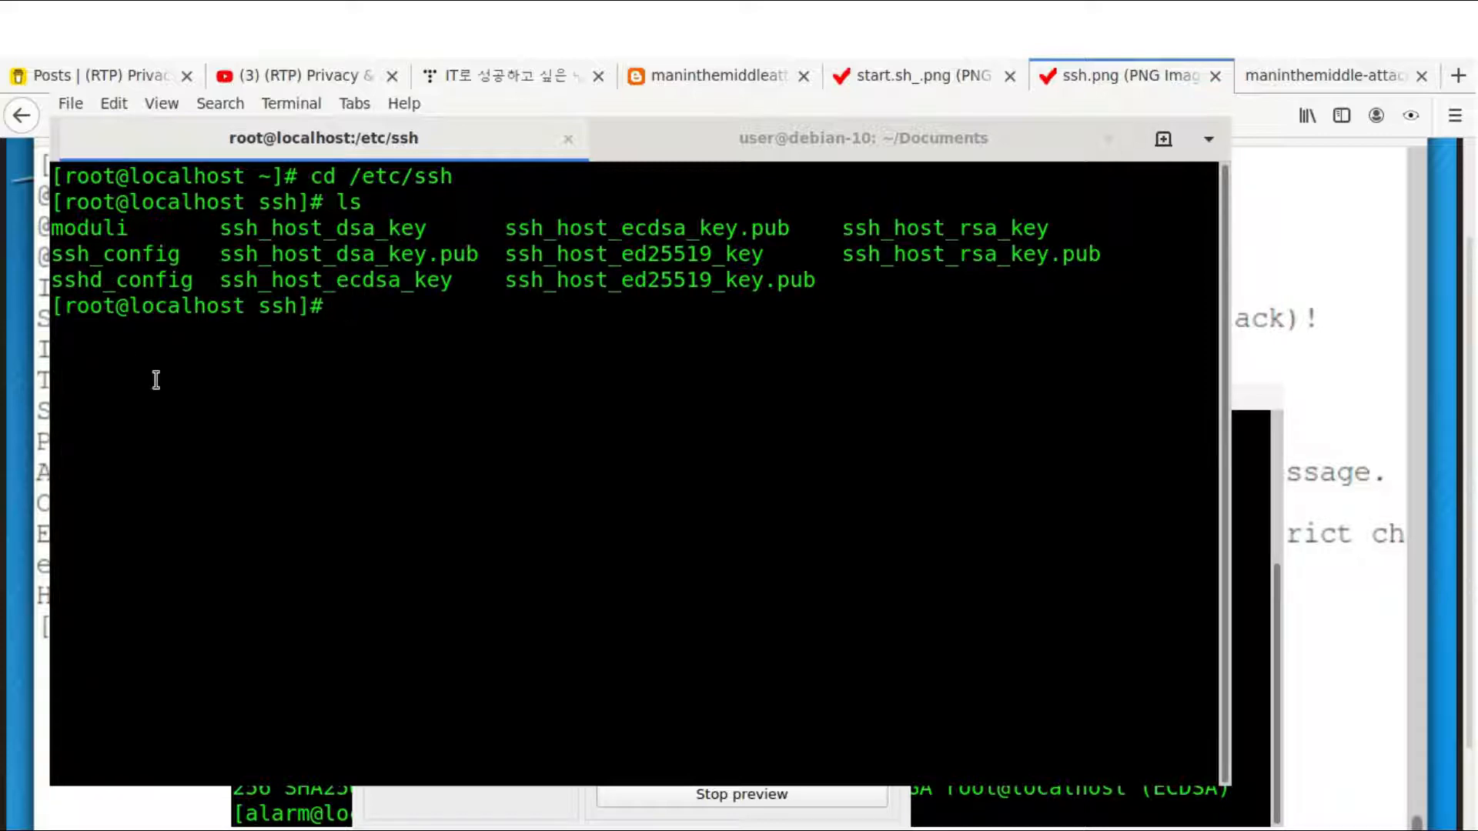
type("nano")
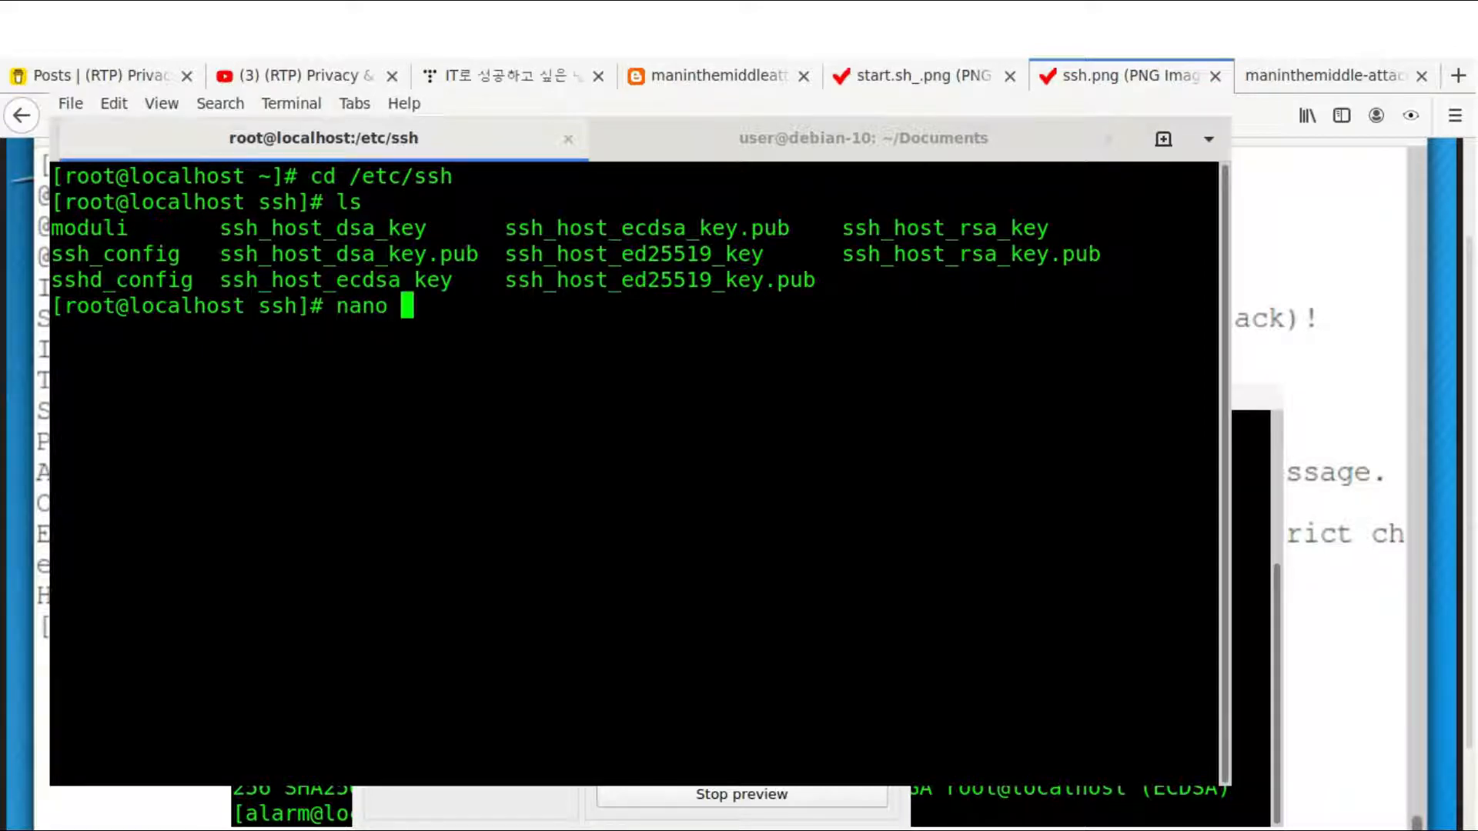
type("sshd_")
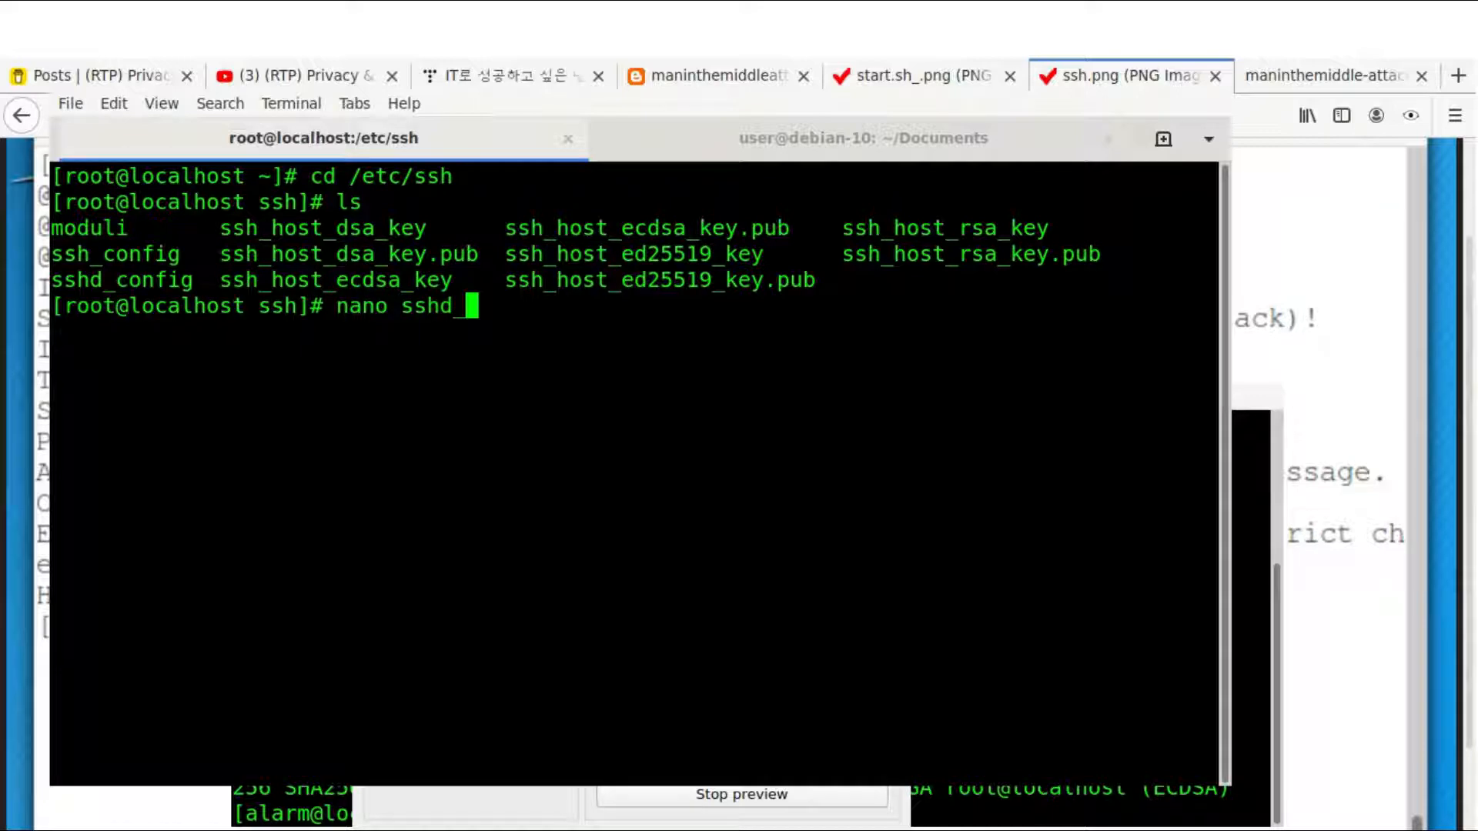
type("_config")
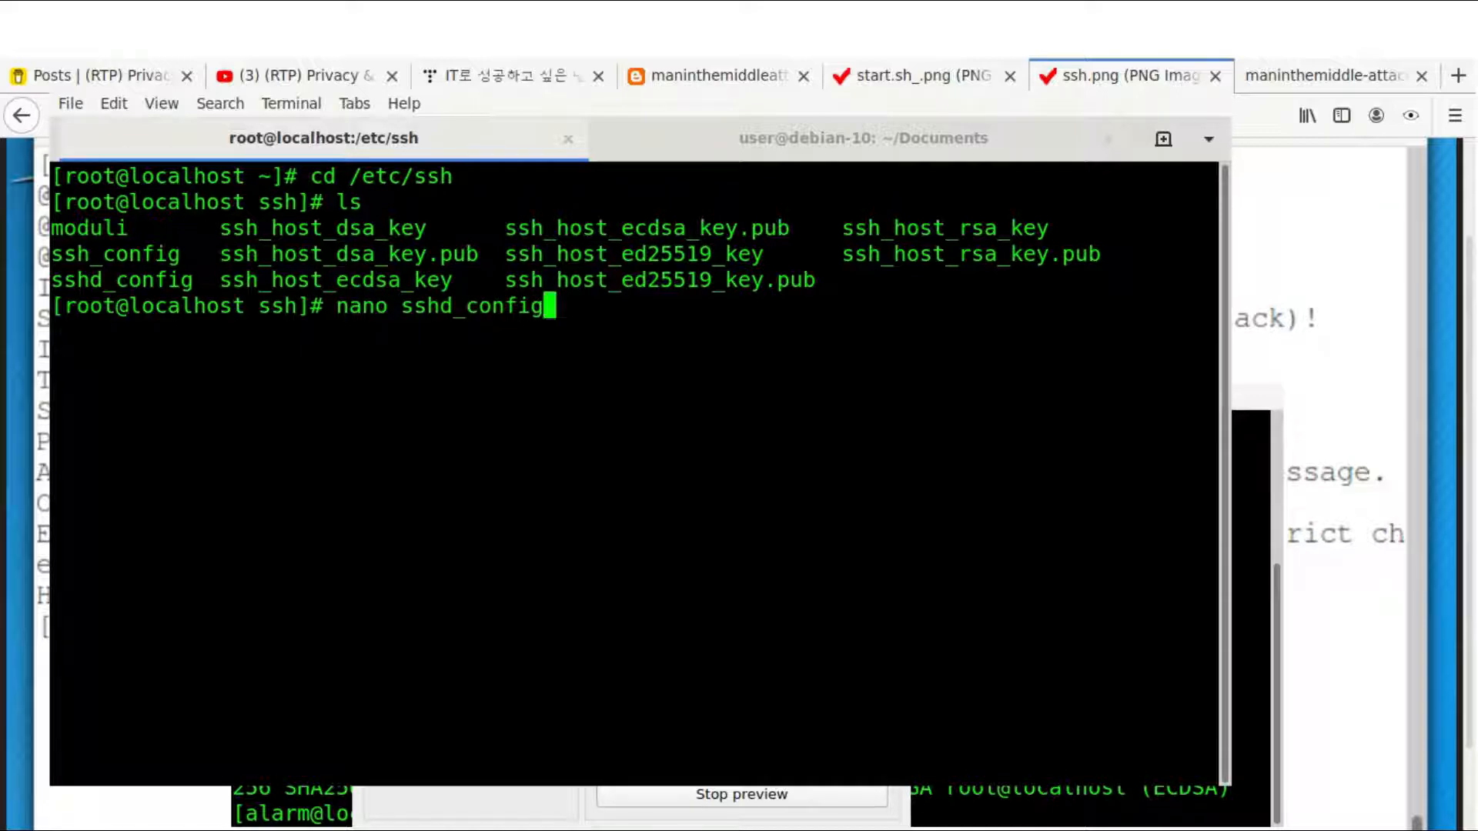
key("Return")
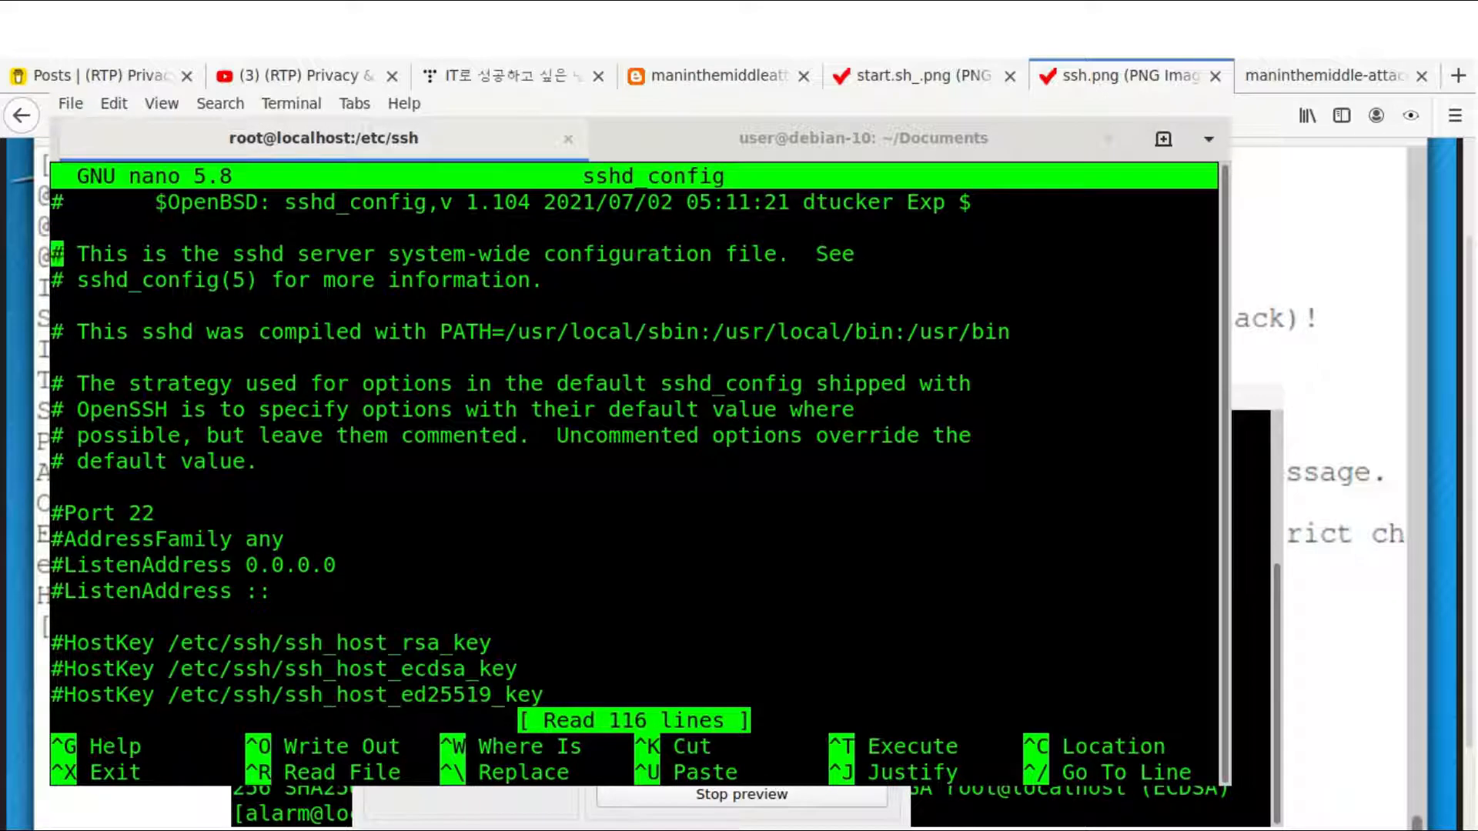
Scroll past PasswordAuthentication and UsePAM to the end of sshd_config and begin a new 'Pas' line
scroll("down", 3)
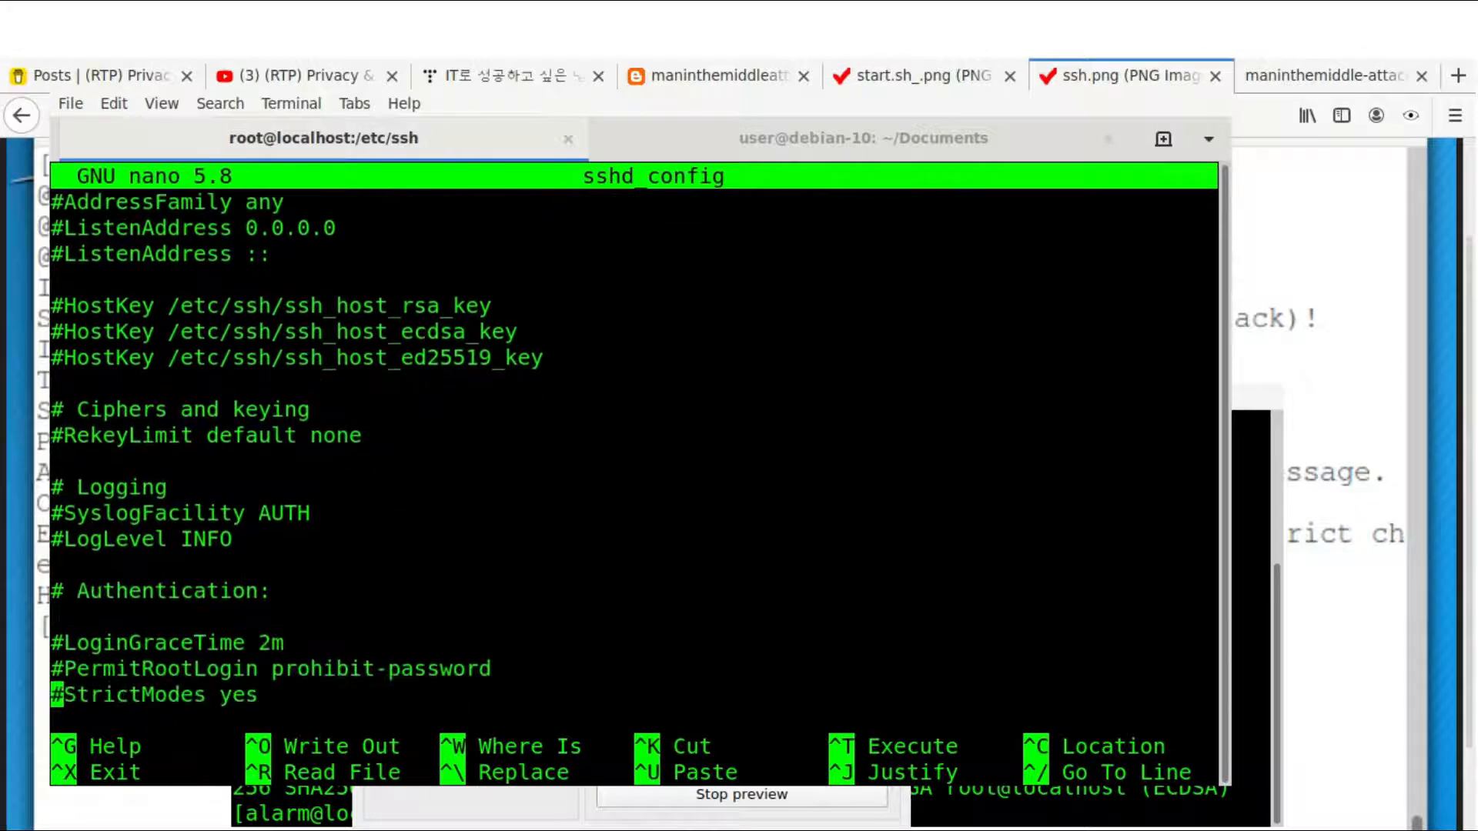
scroll("down", 3)
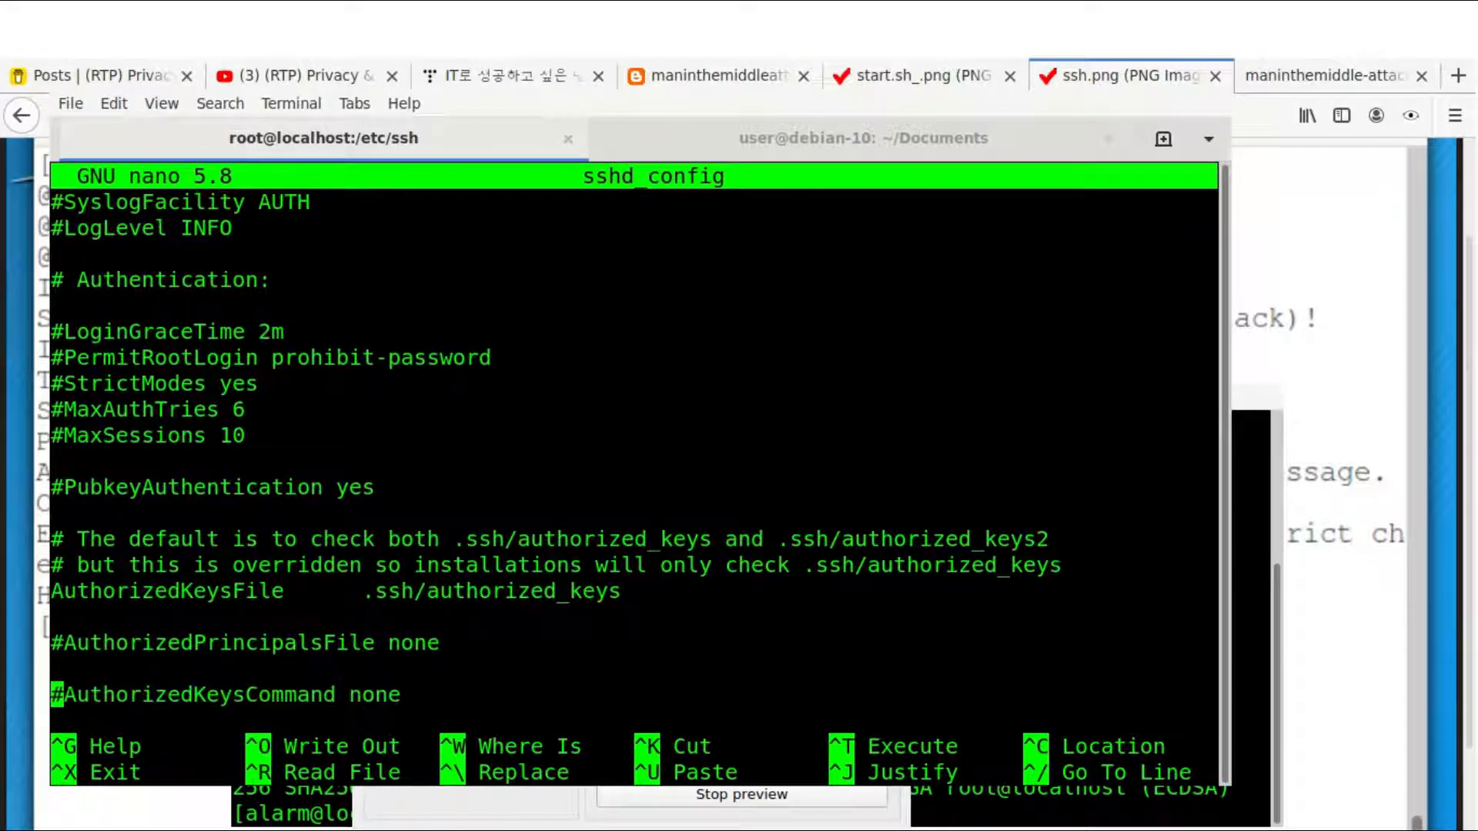
scroll("down", 3)
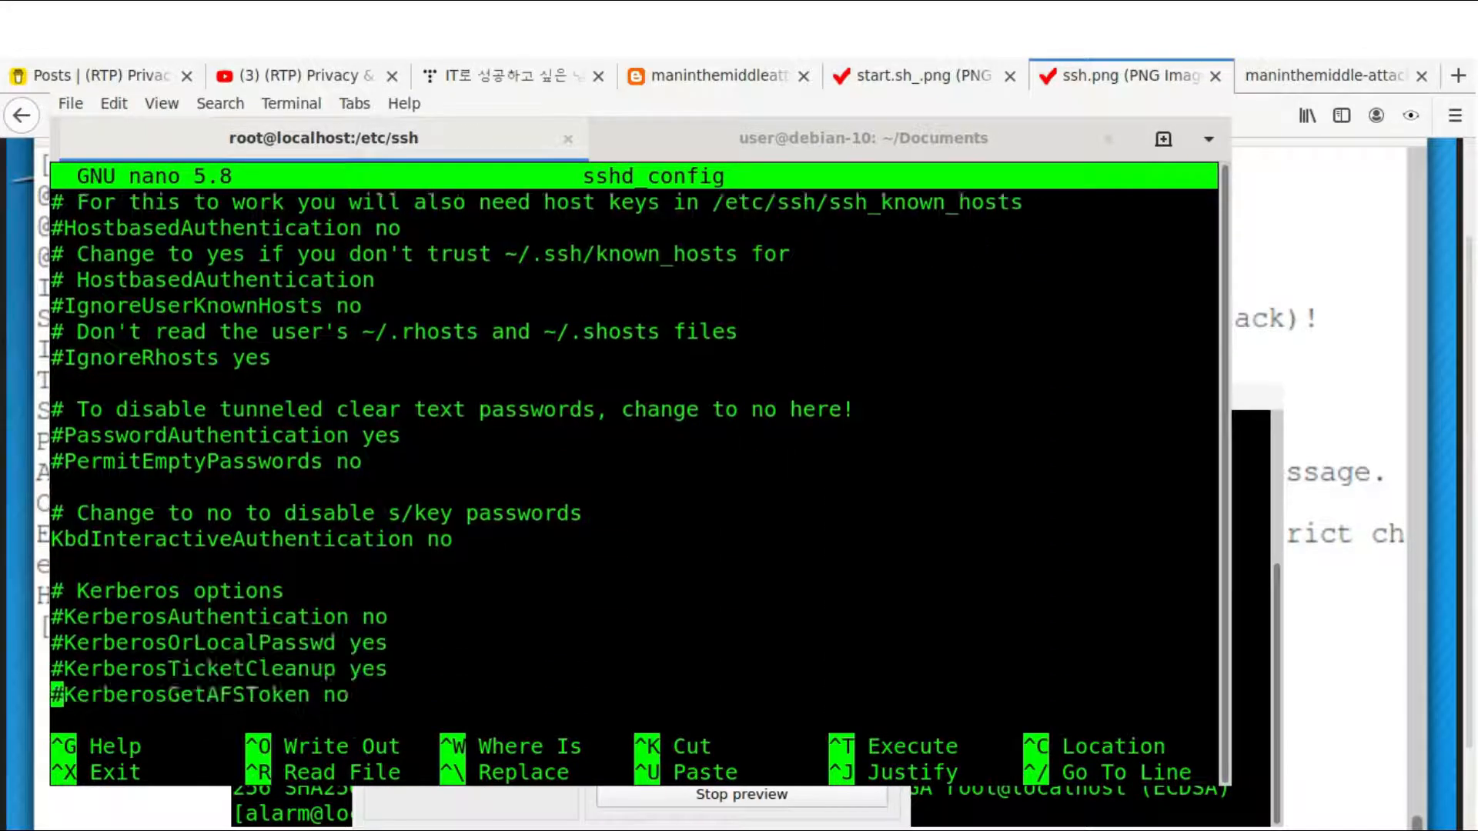
scroll("down", 3)
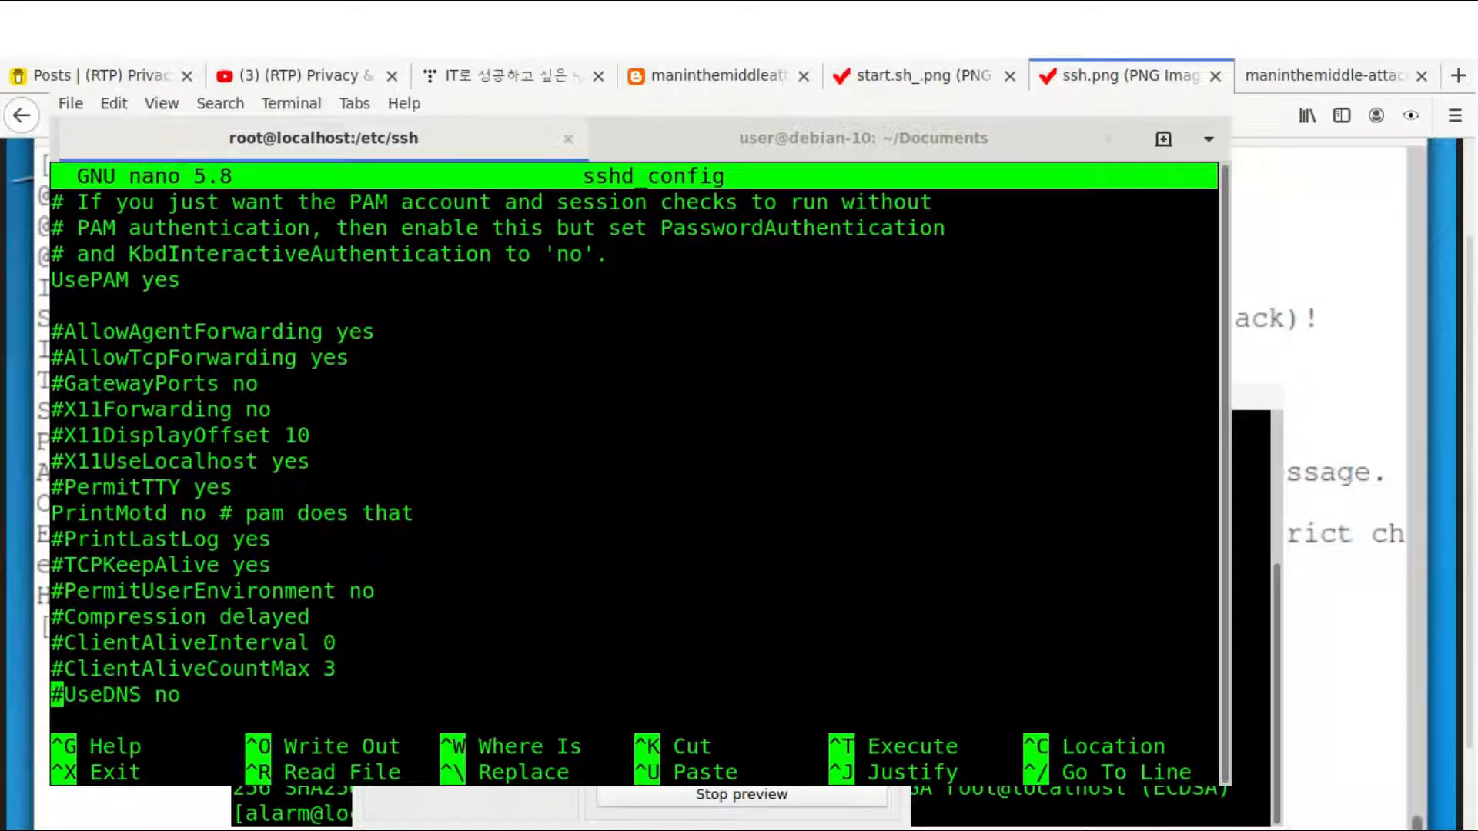
scroll("down", 3)
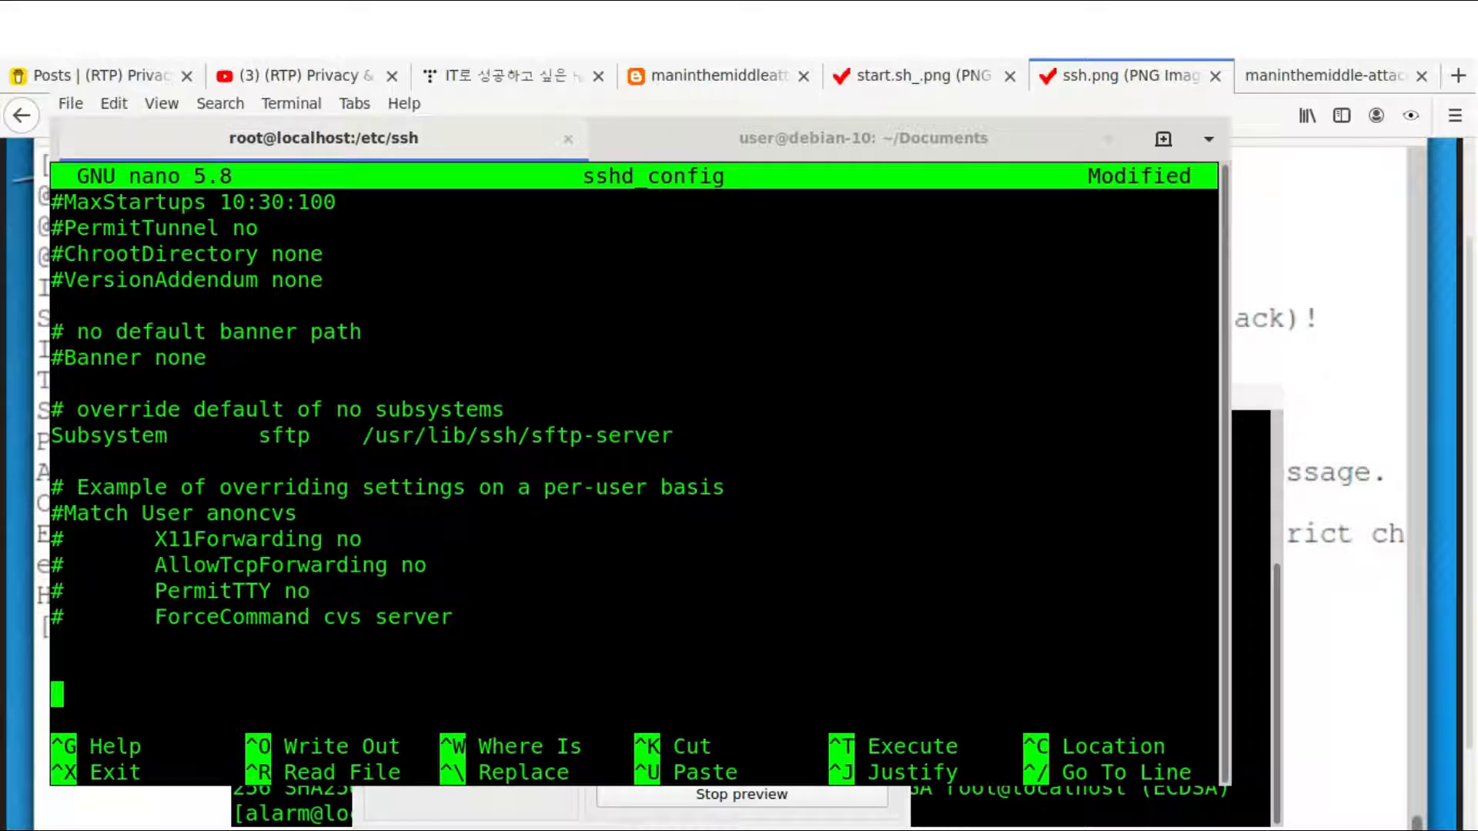
type("Pas")
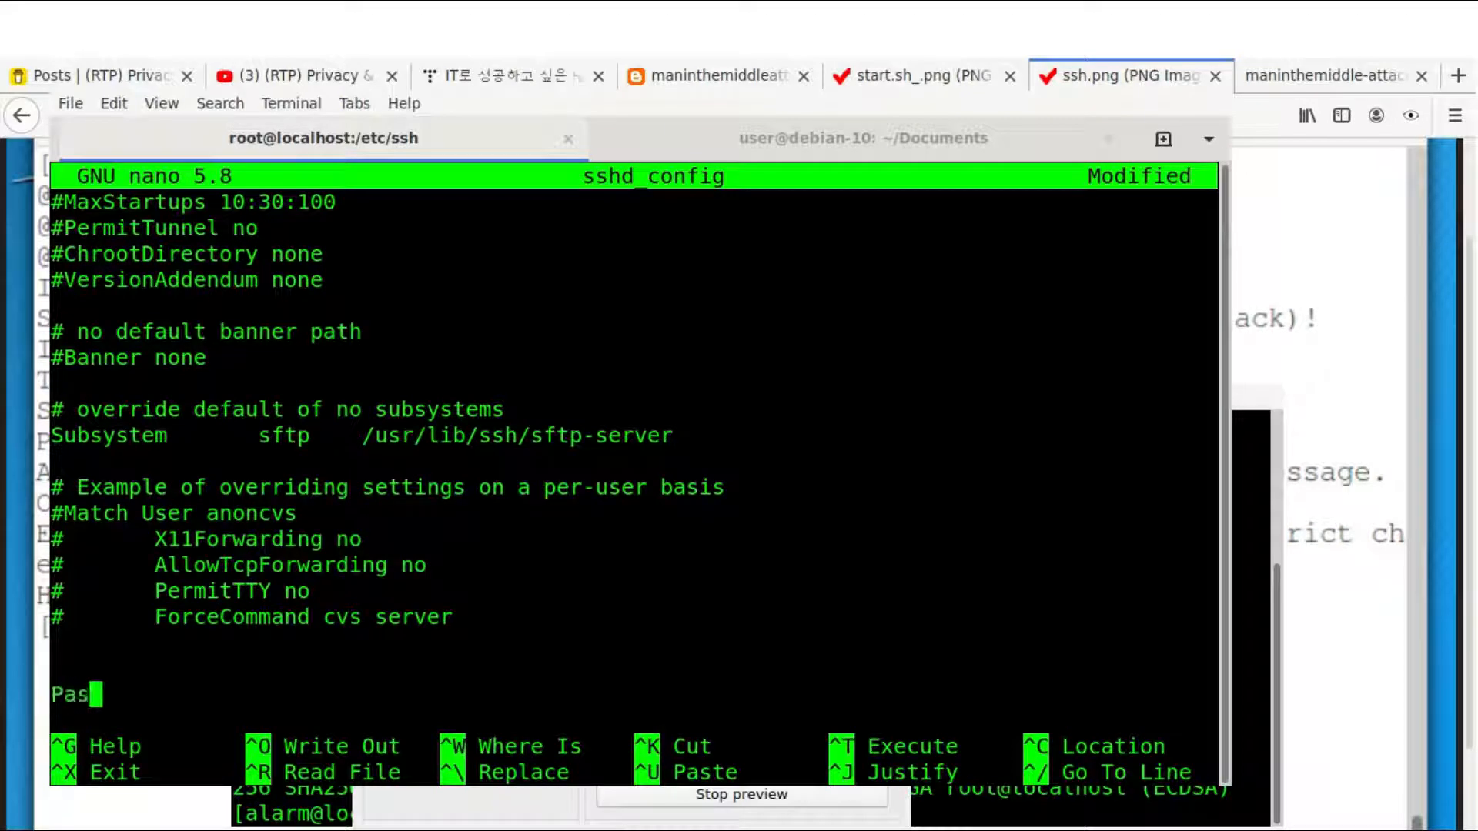
Add PasswordAuthentication no, ChallengeResponseAuthentication no and UsePAM no at the end of sshd_config
type("swordAuthen")
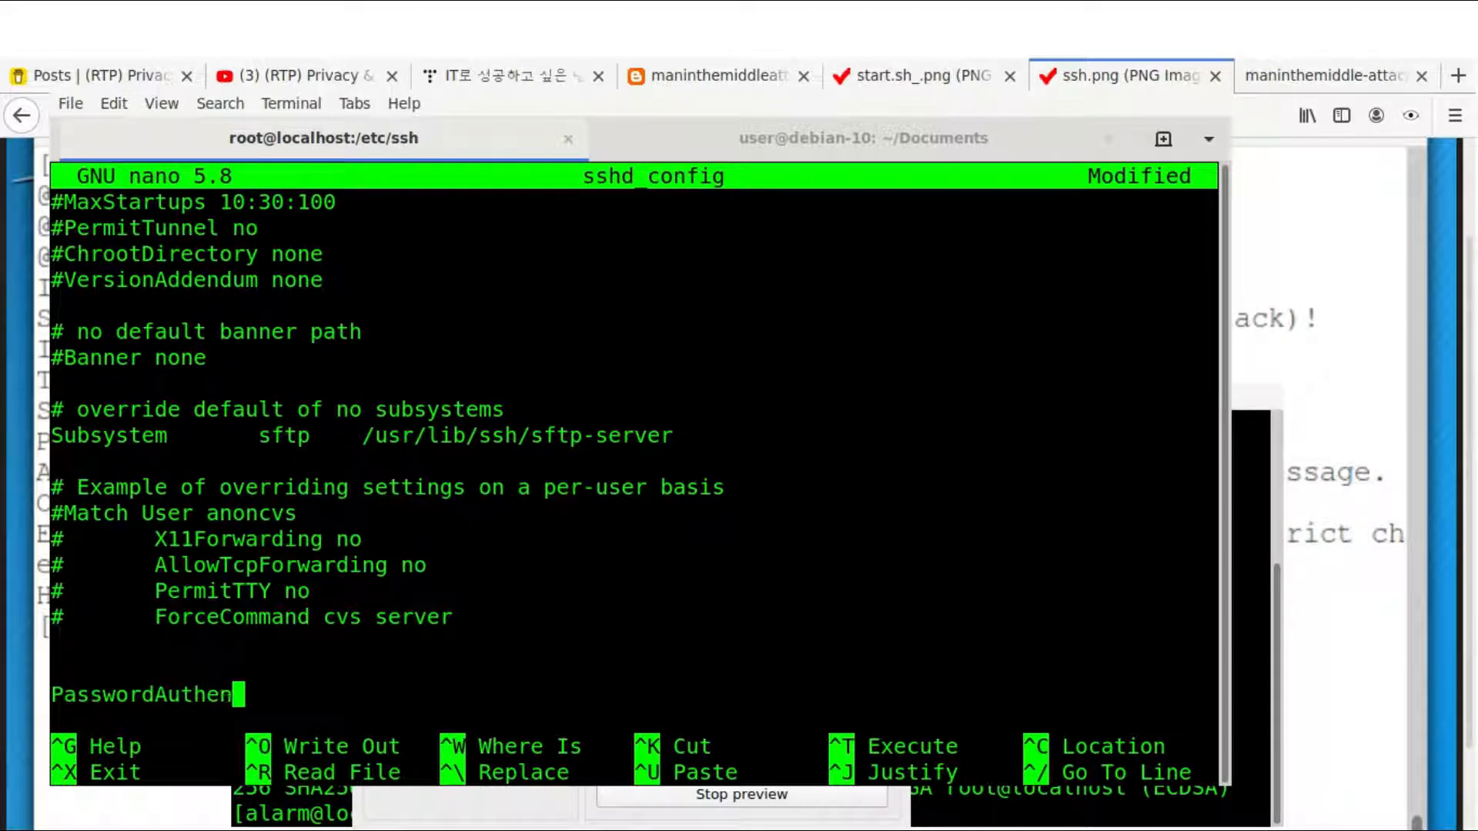
type("tication no")
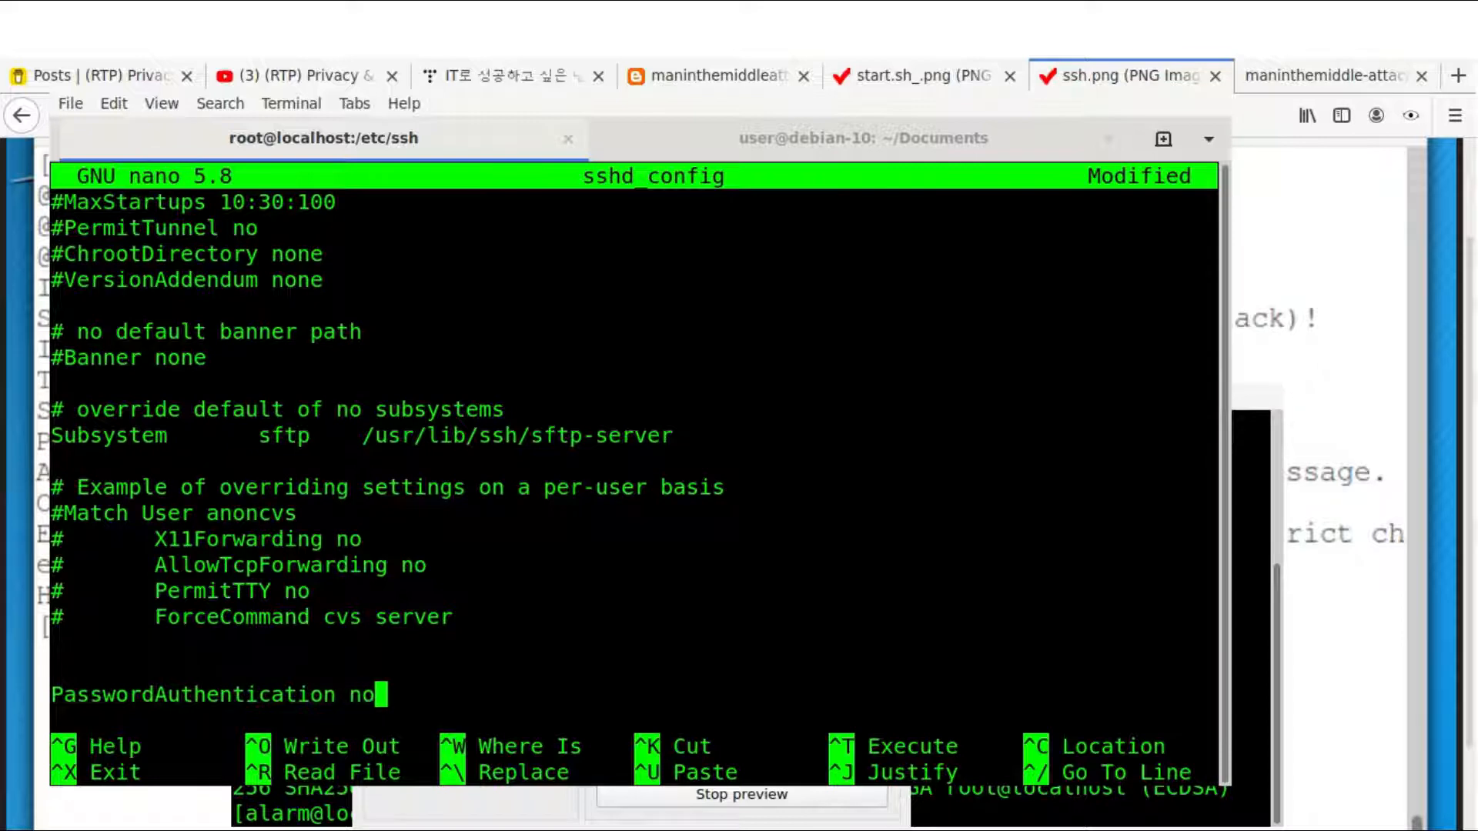
key("Return")
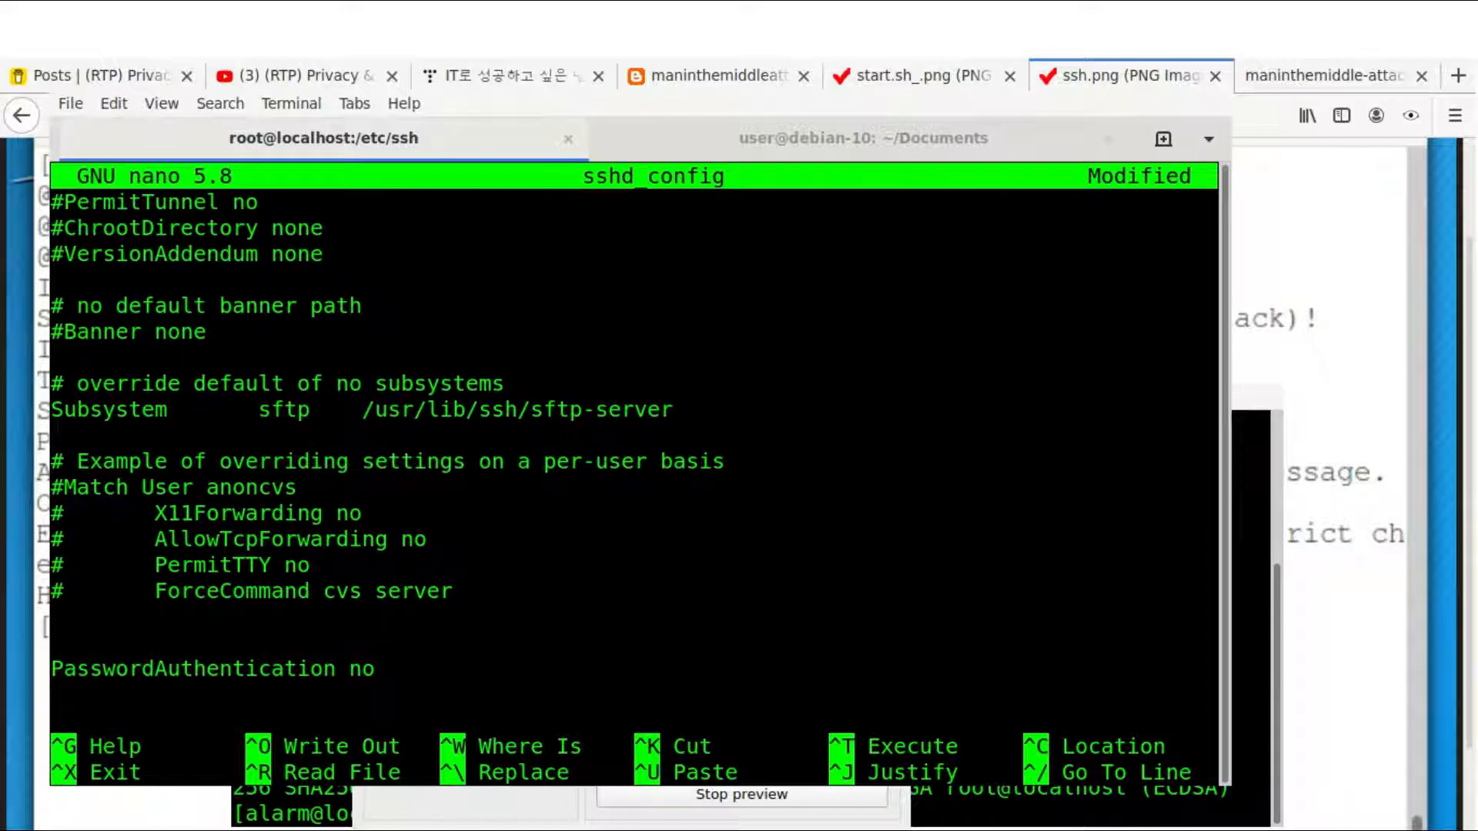
type("Challenge")
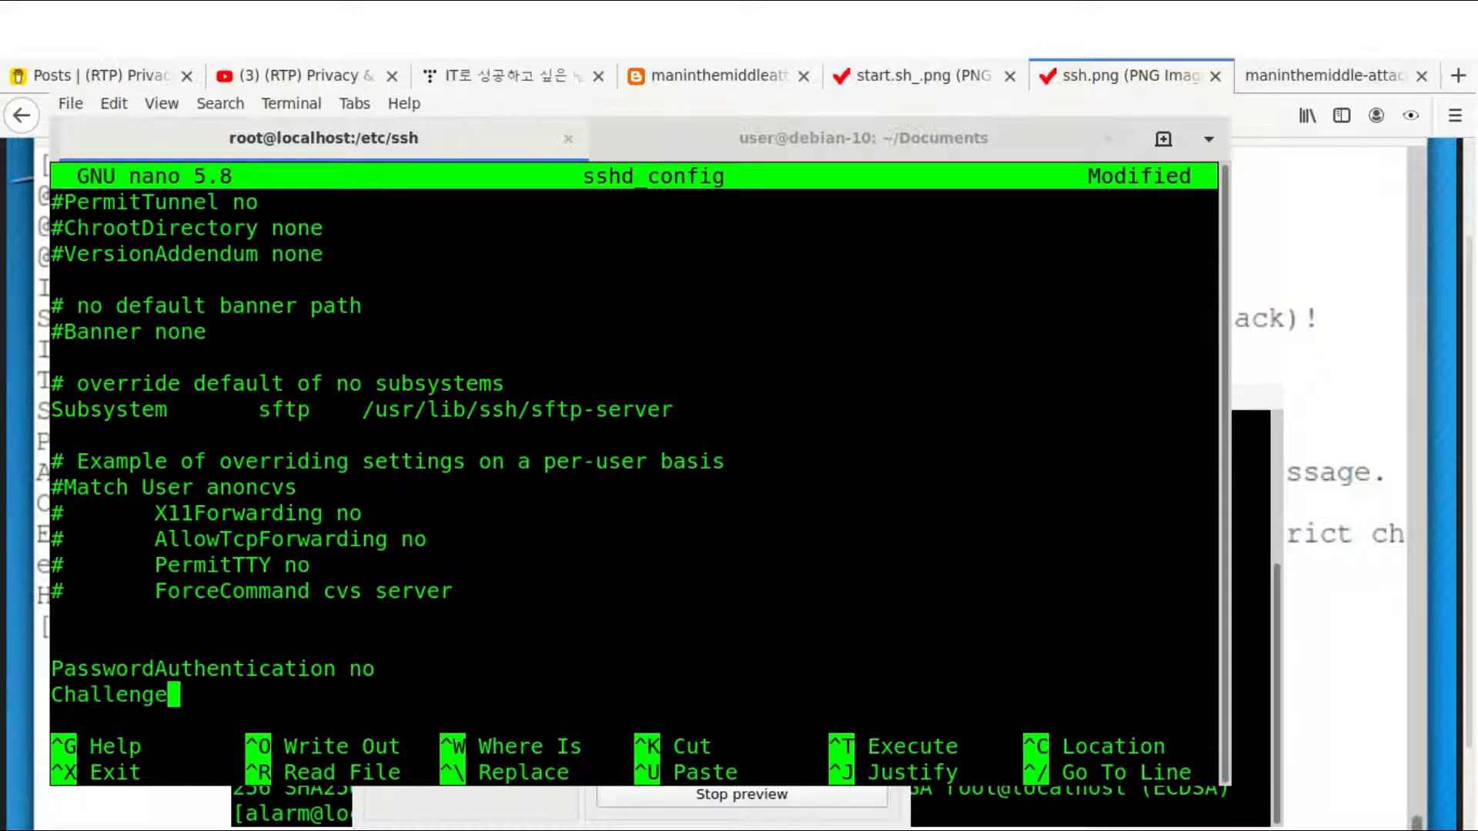
type("Response")
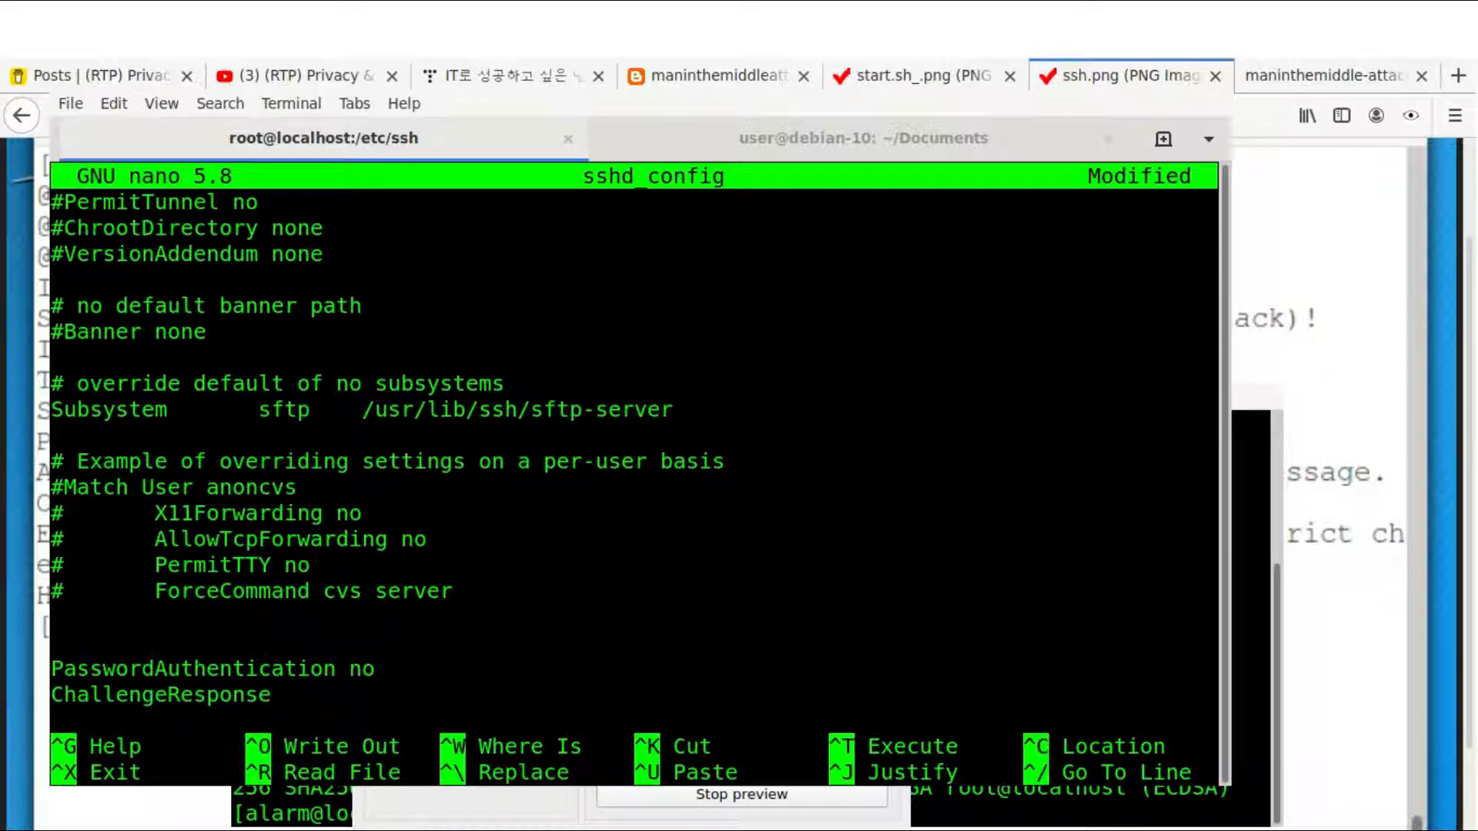
type("Au")
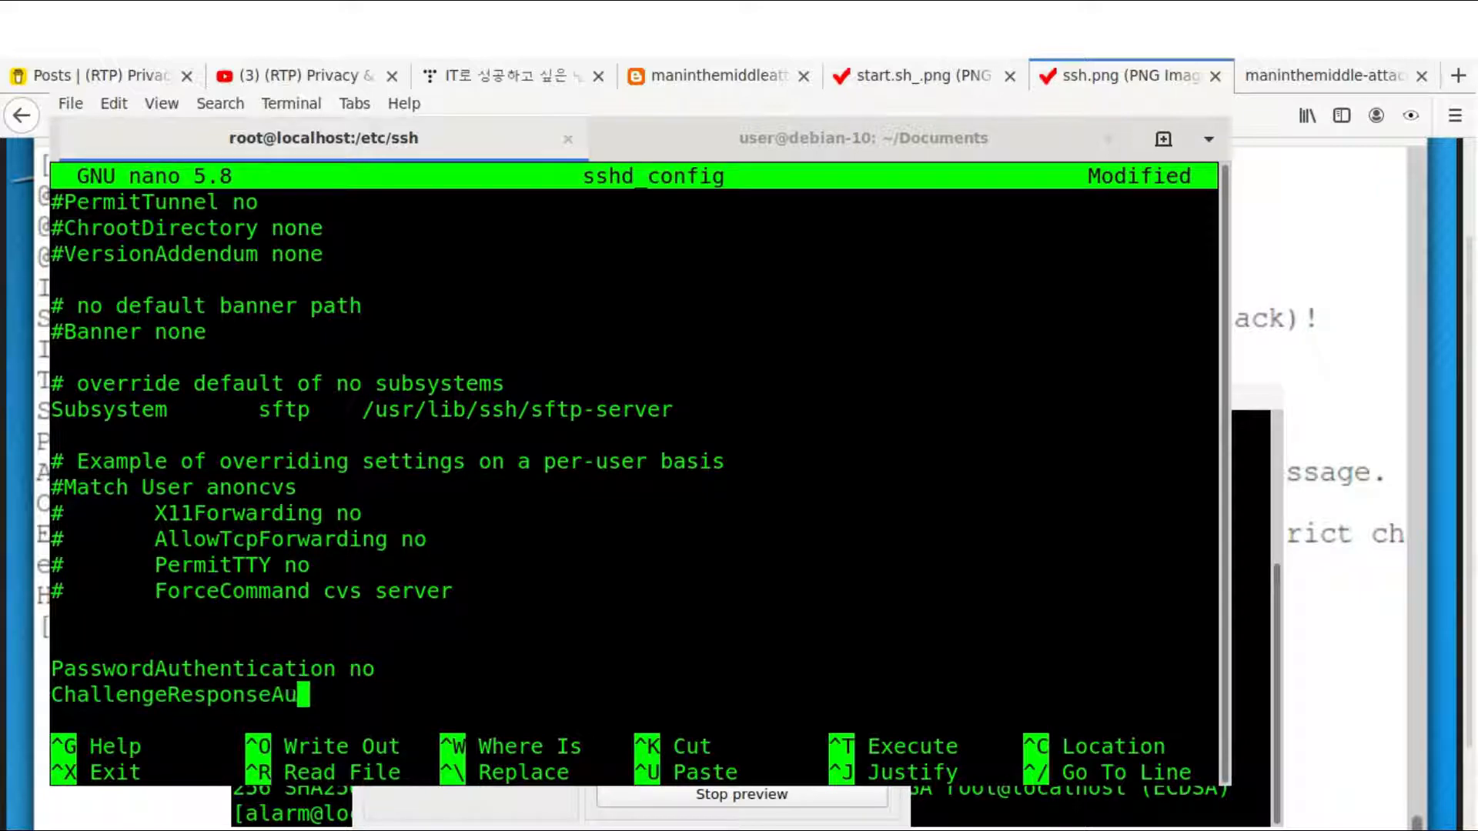
type("thentication")
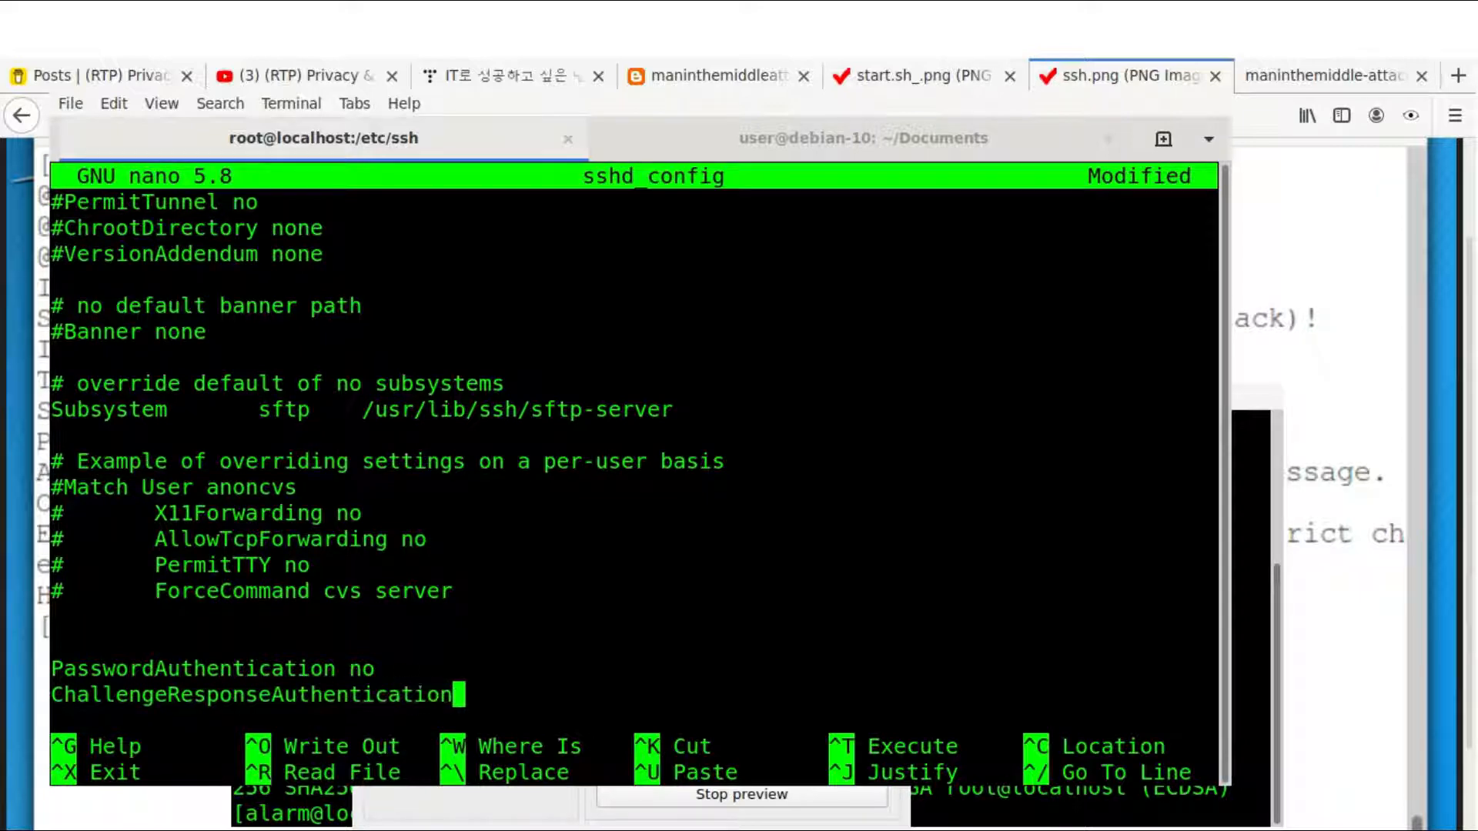
type("no")
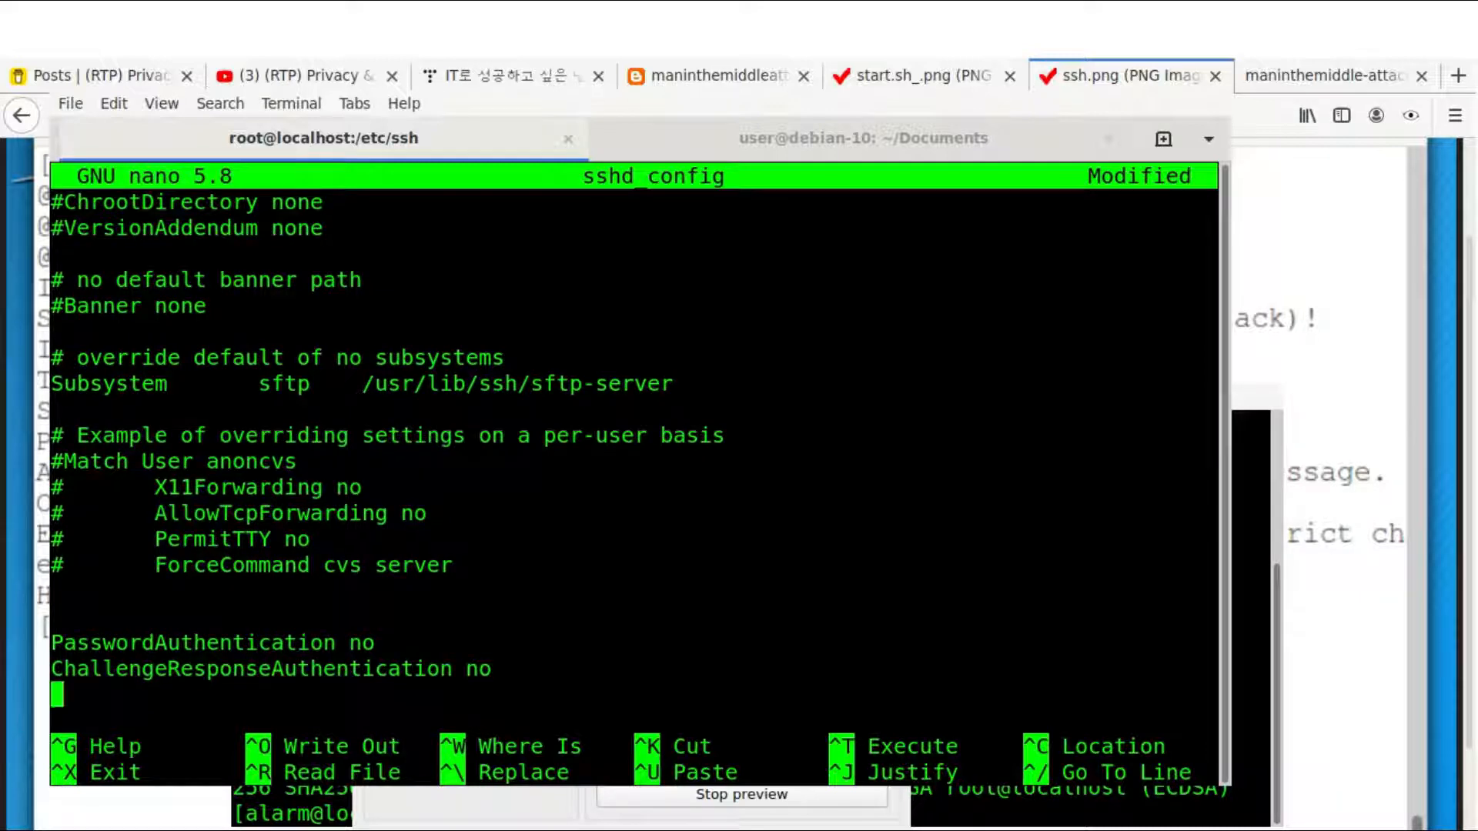
type("UsePAM no")
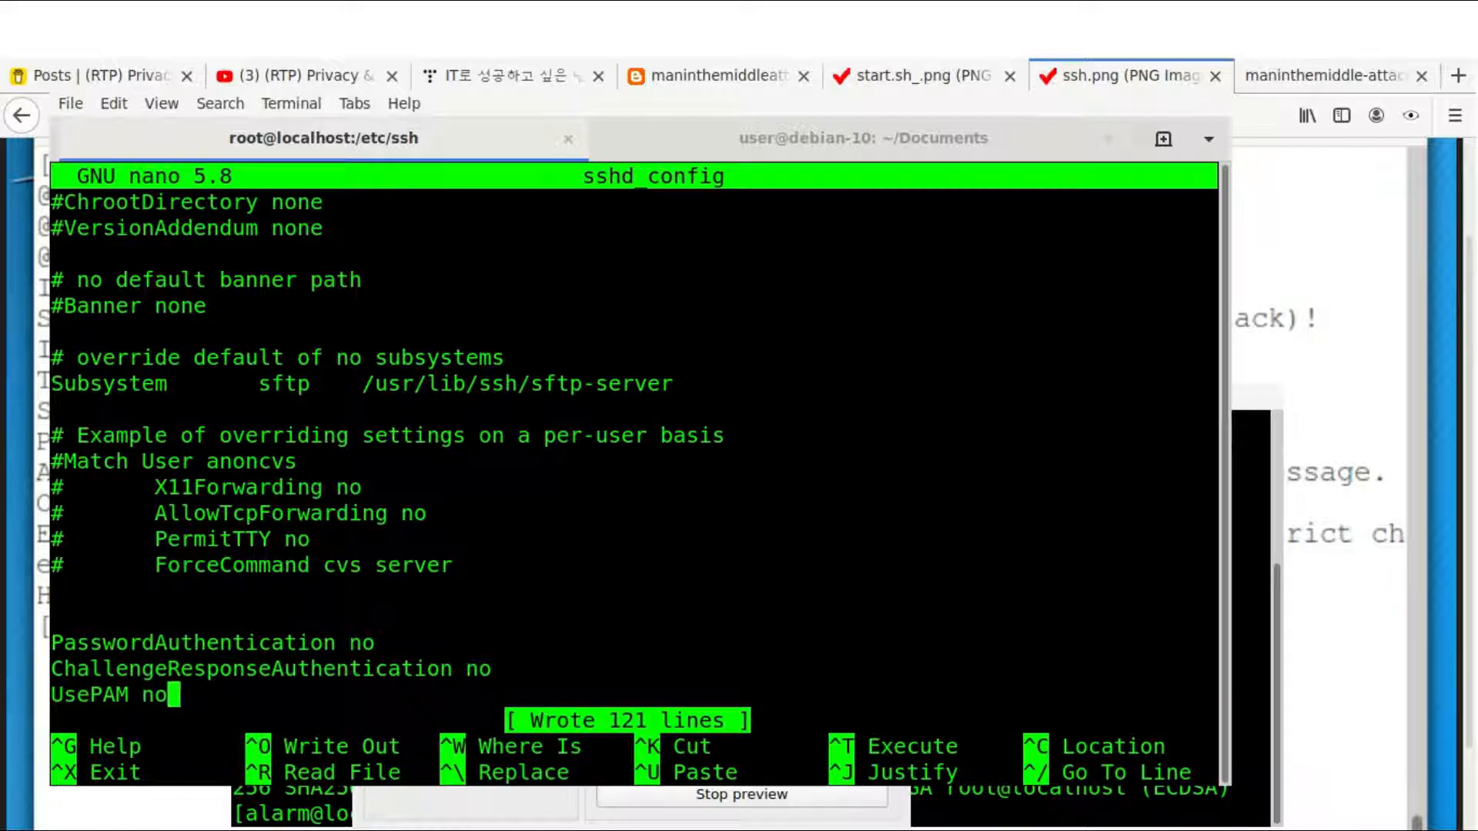
Save sshd_config with Ctrl+O and exit nano to the root shell
key("ctrl+o")
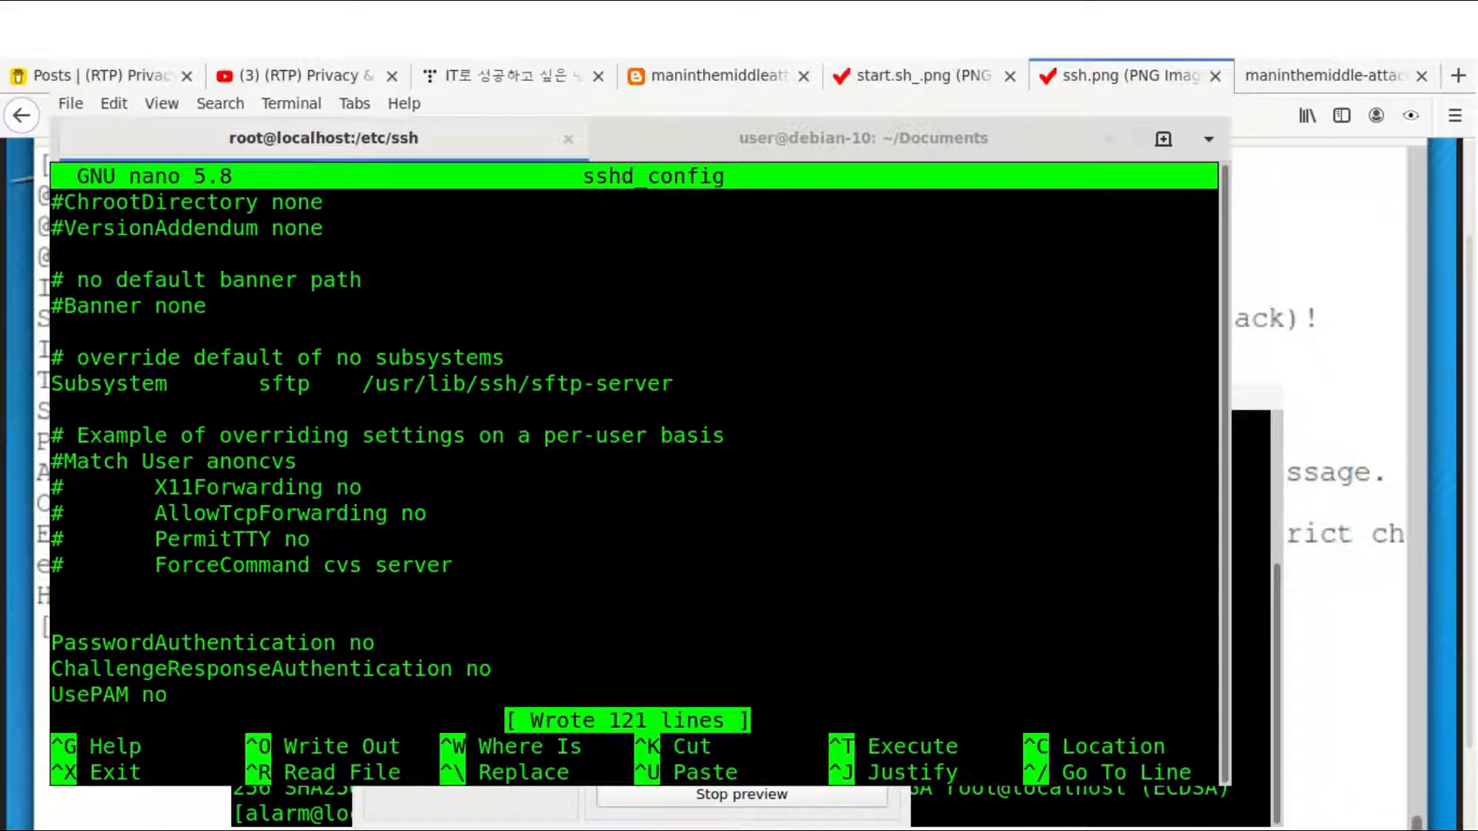
key("ctrl+x")
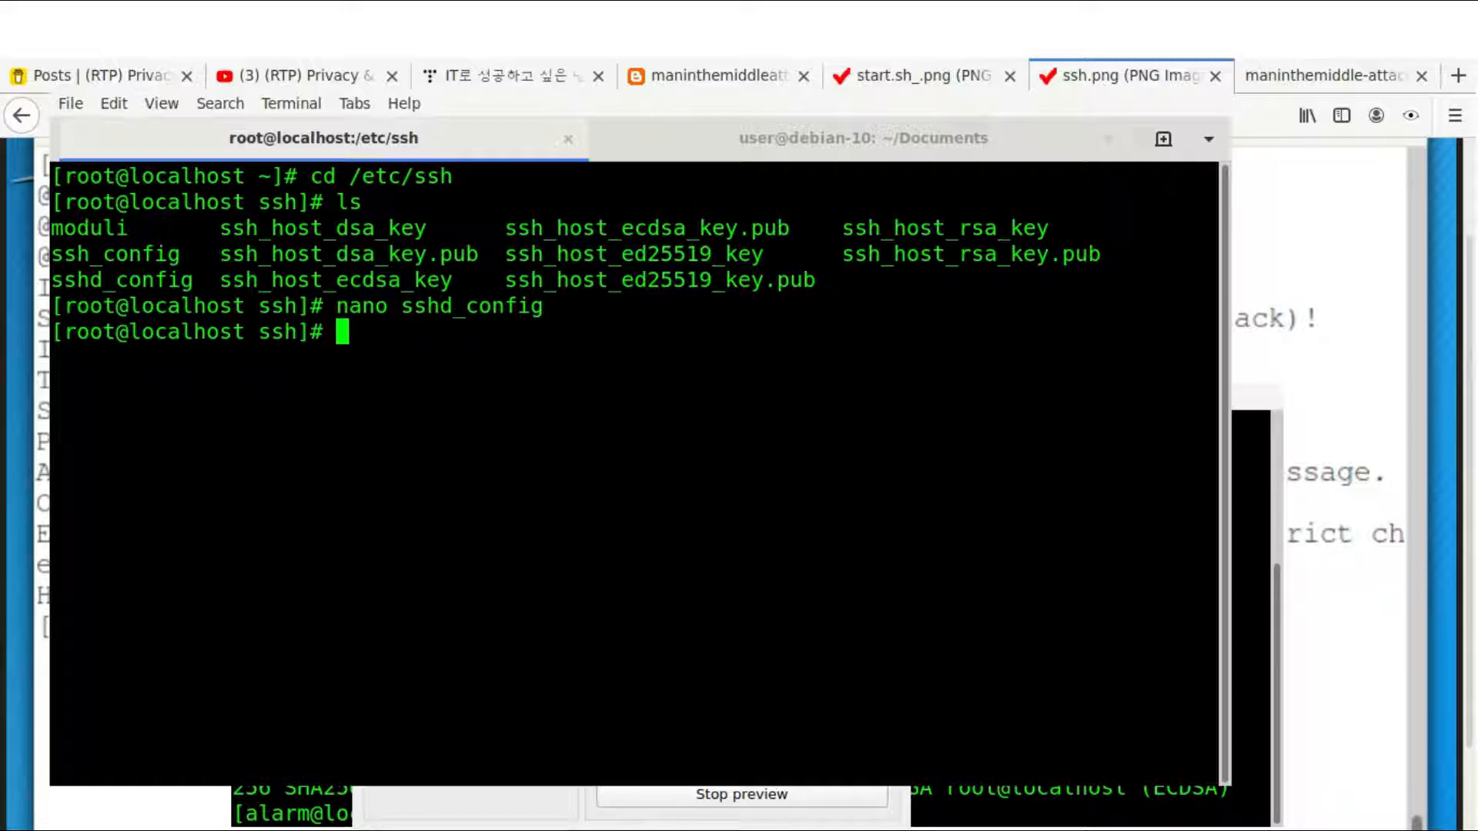
Run systemctl restart sshd to apply the key-only authentication settings
type("systemctl")
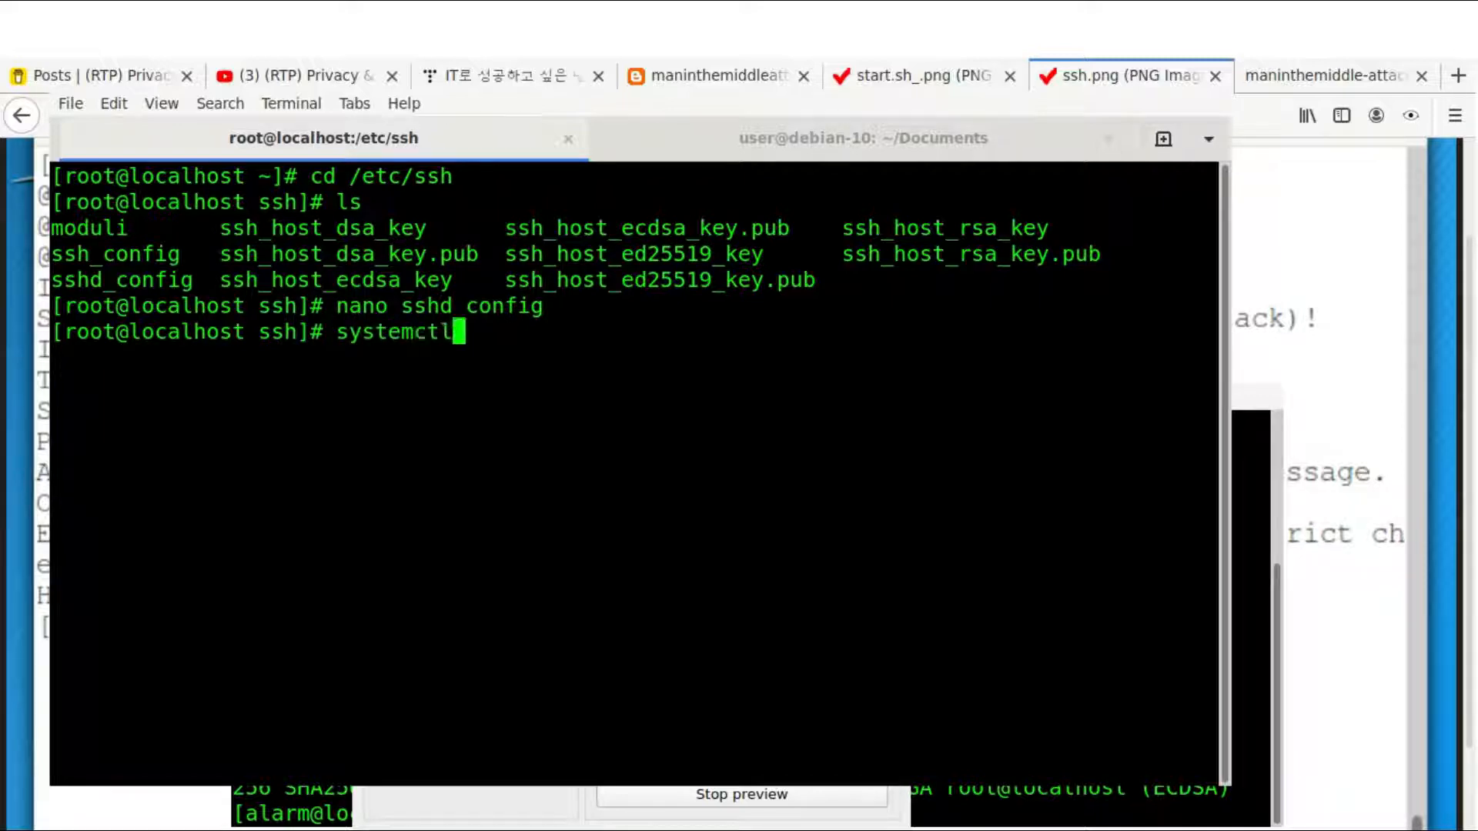
type("restart")
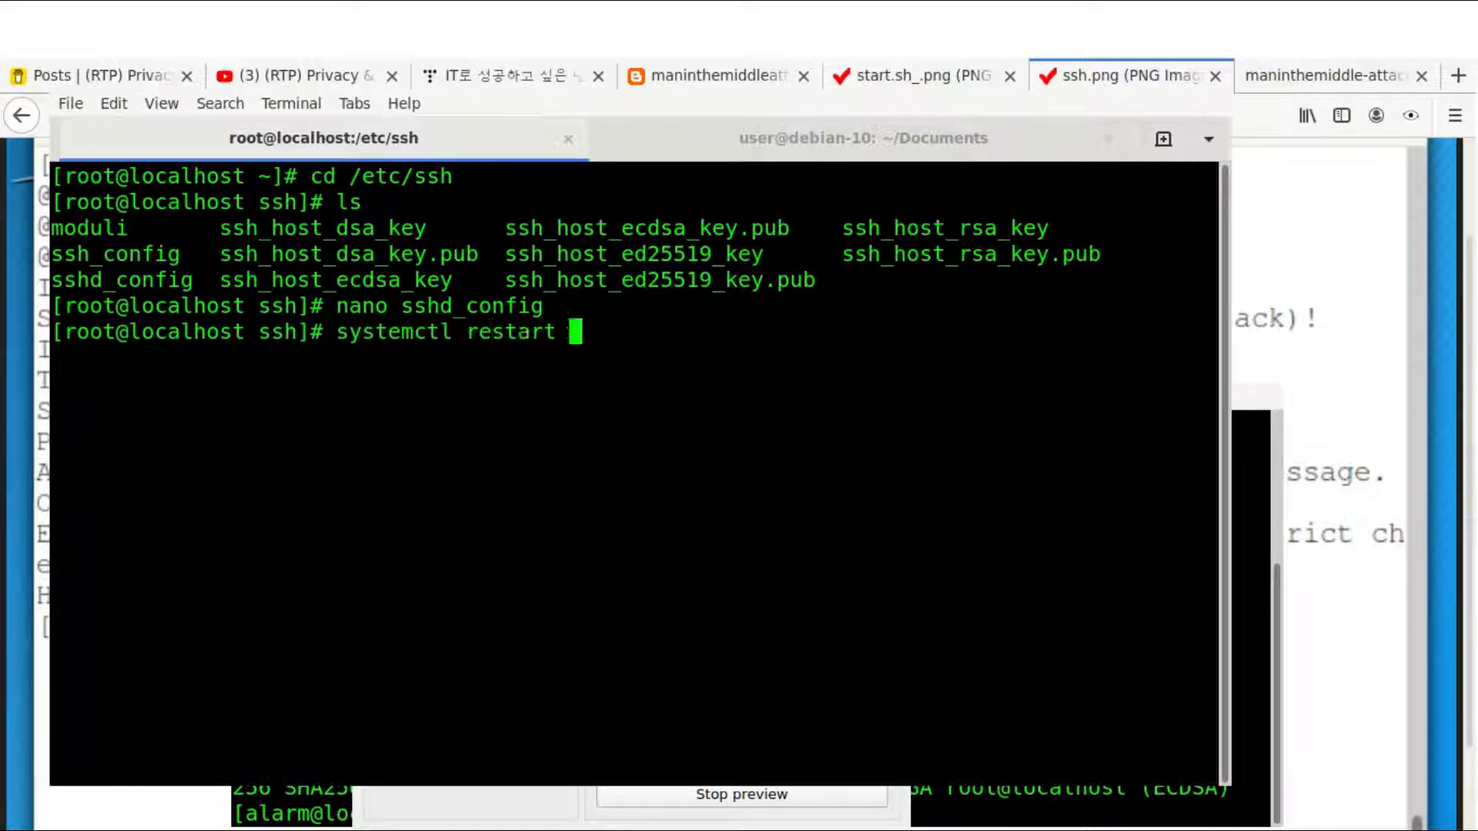
type("sshd")
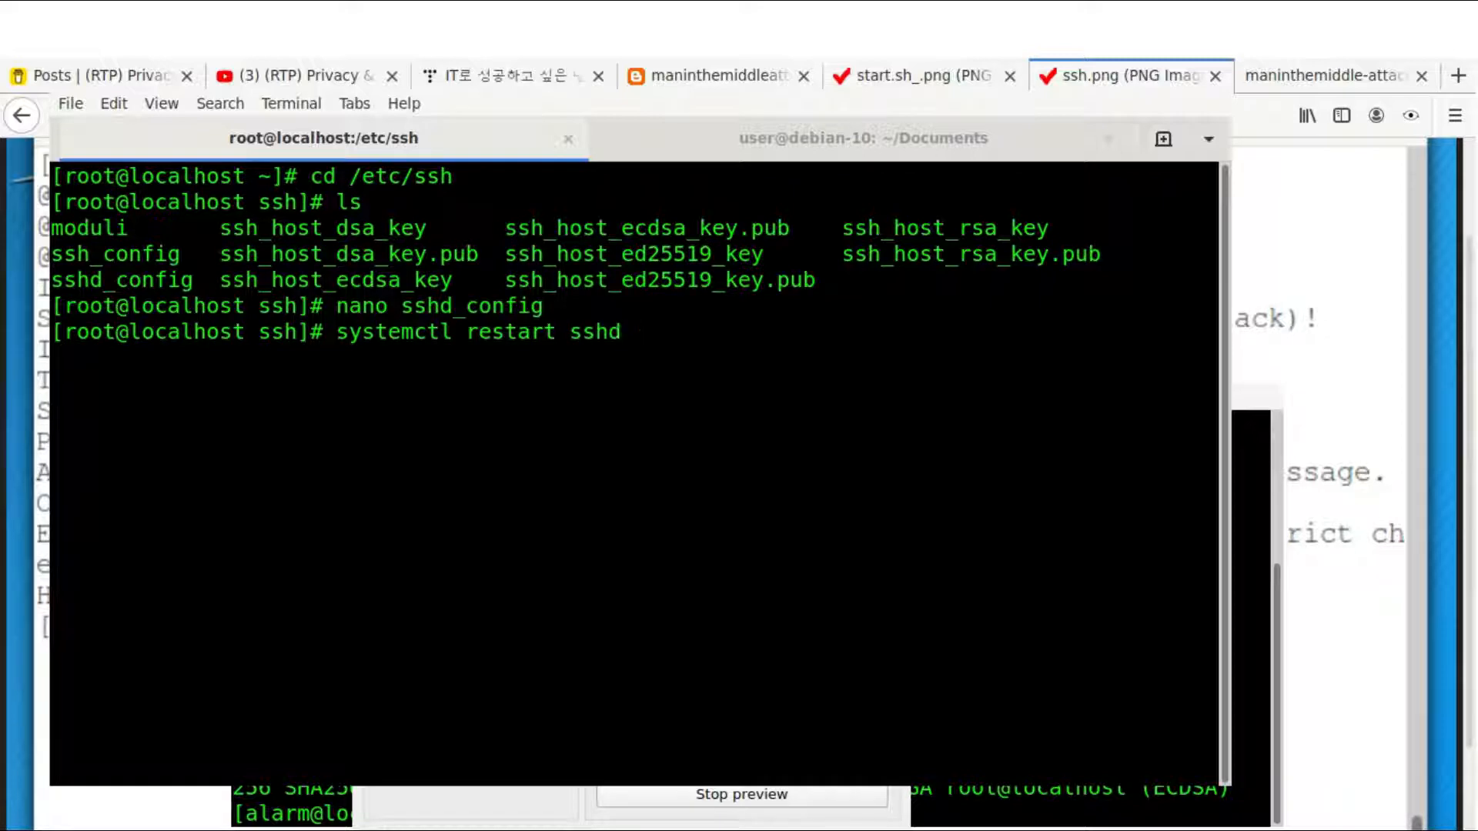
key("Return")
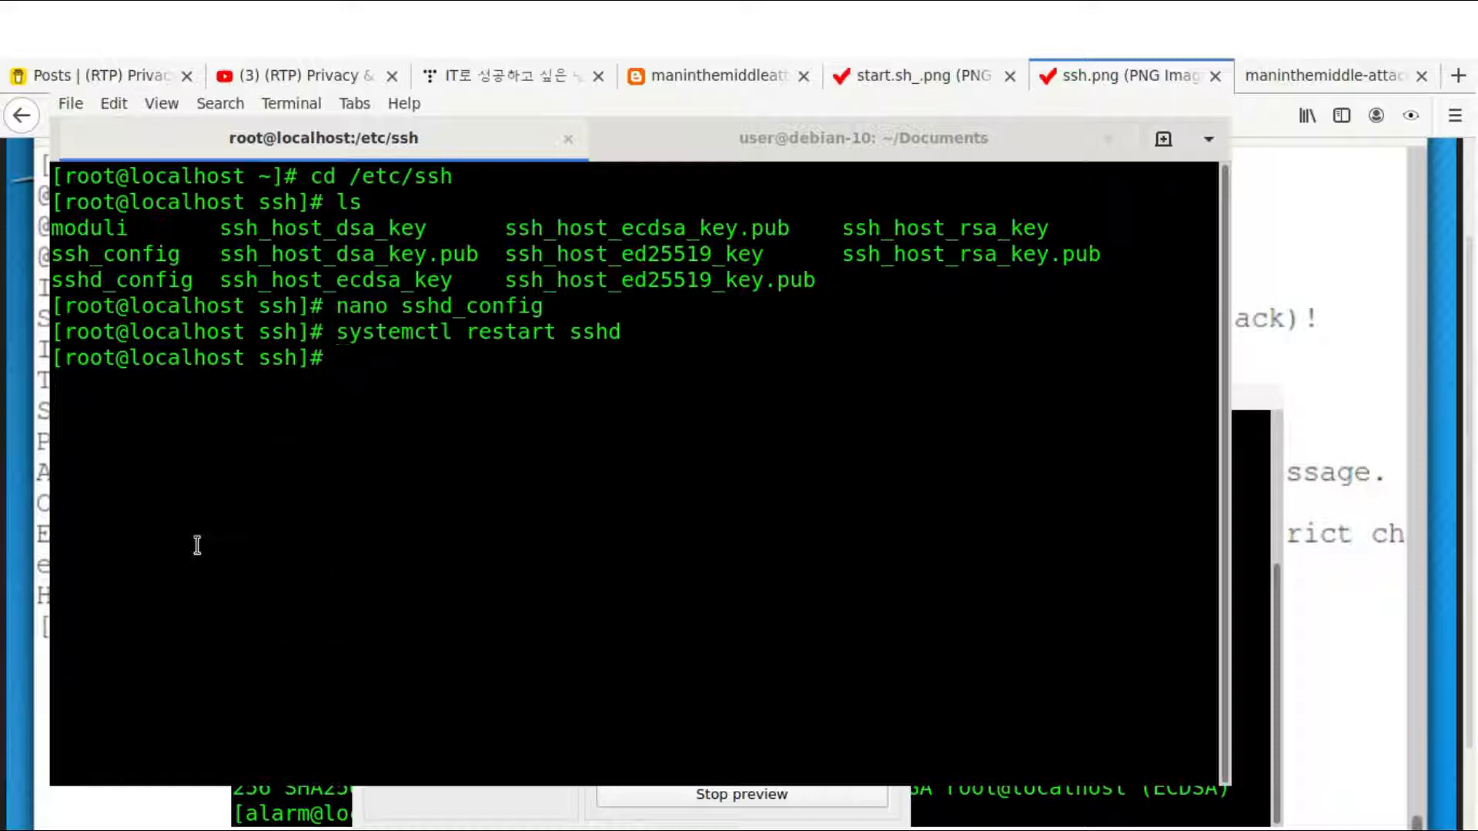
mouse_move(230, 509)
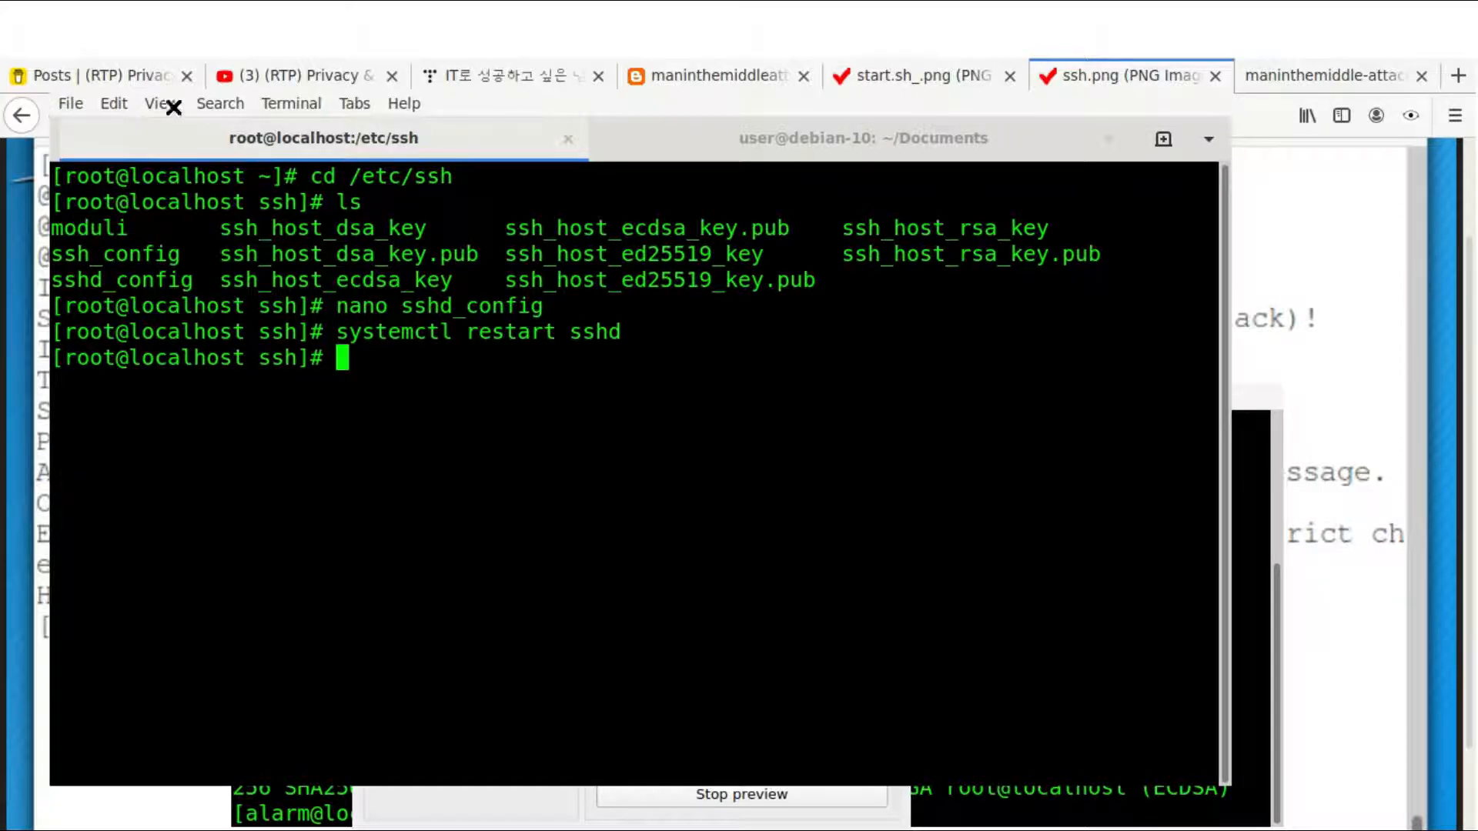
Browse the channel's YouTube Videos list, then show the man-in-the-middle attack diagram
left_click(306, 75)
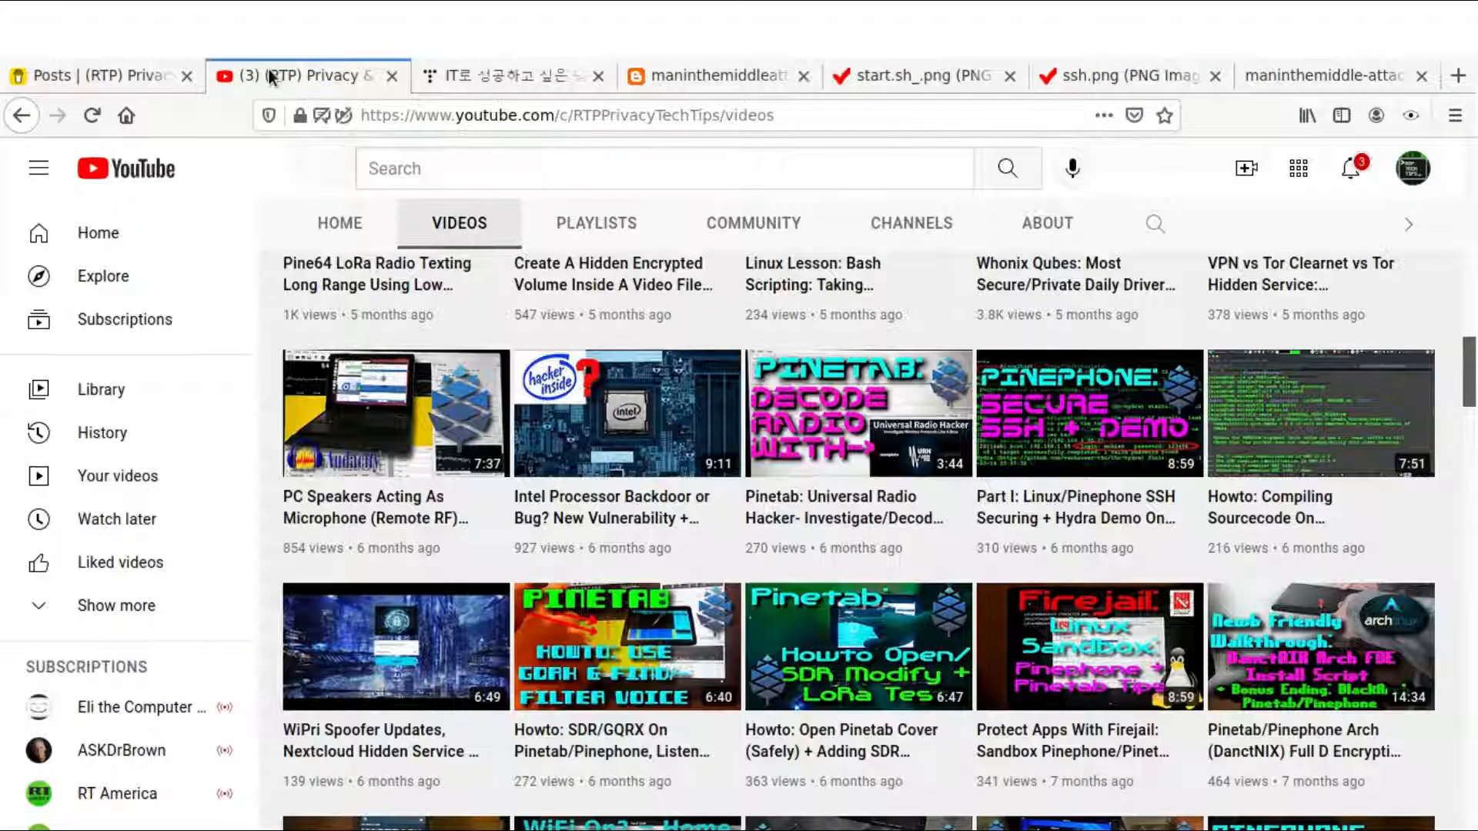
mouse_move(1088, 413)
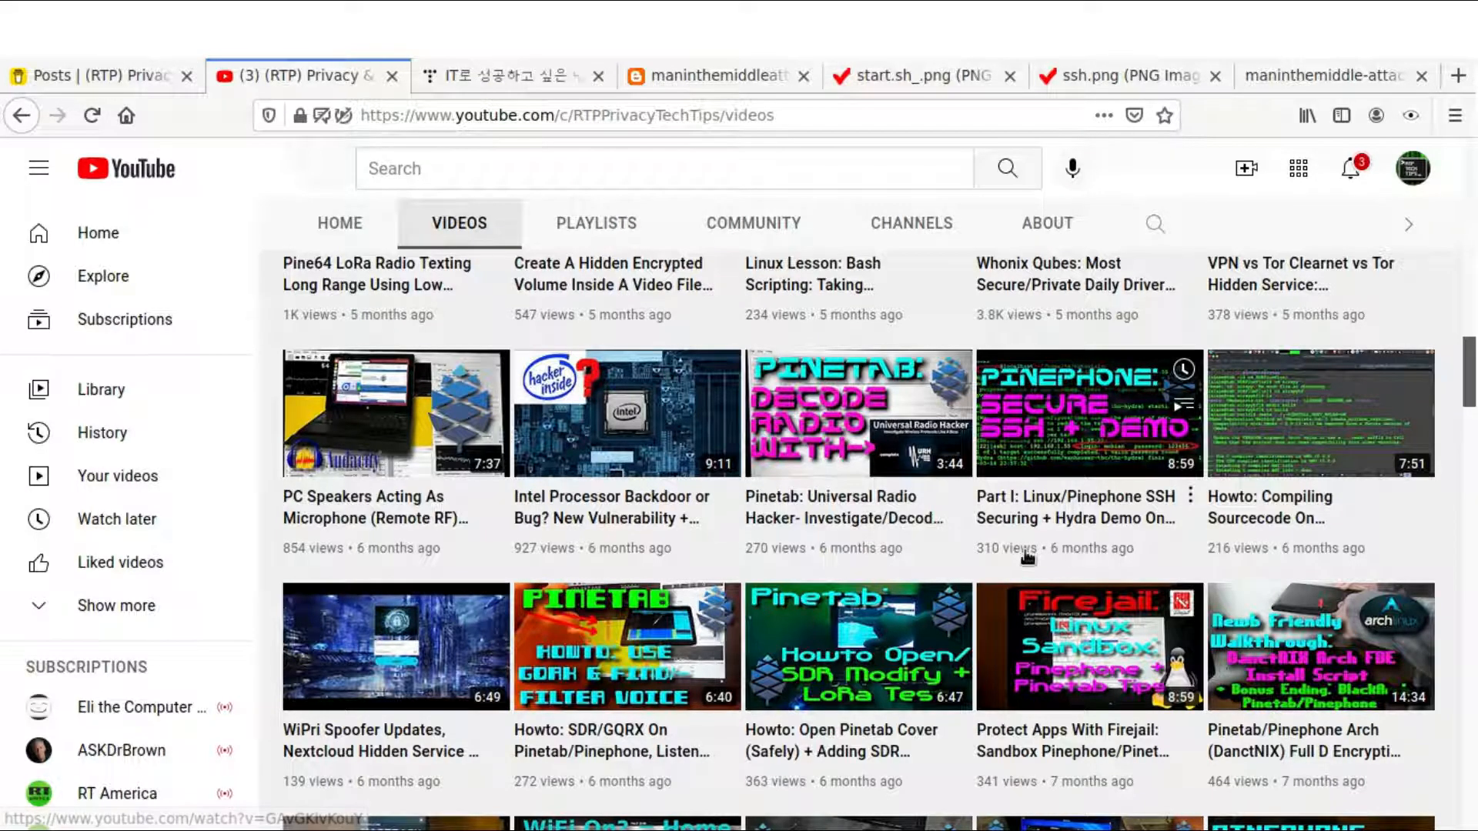
mouse_move(1150, 412)
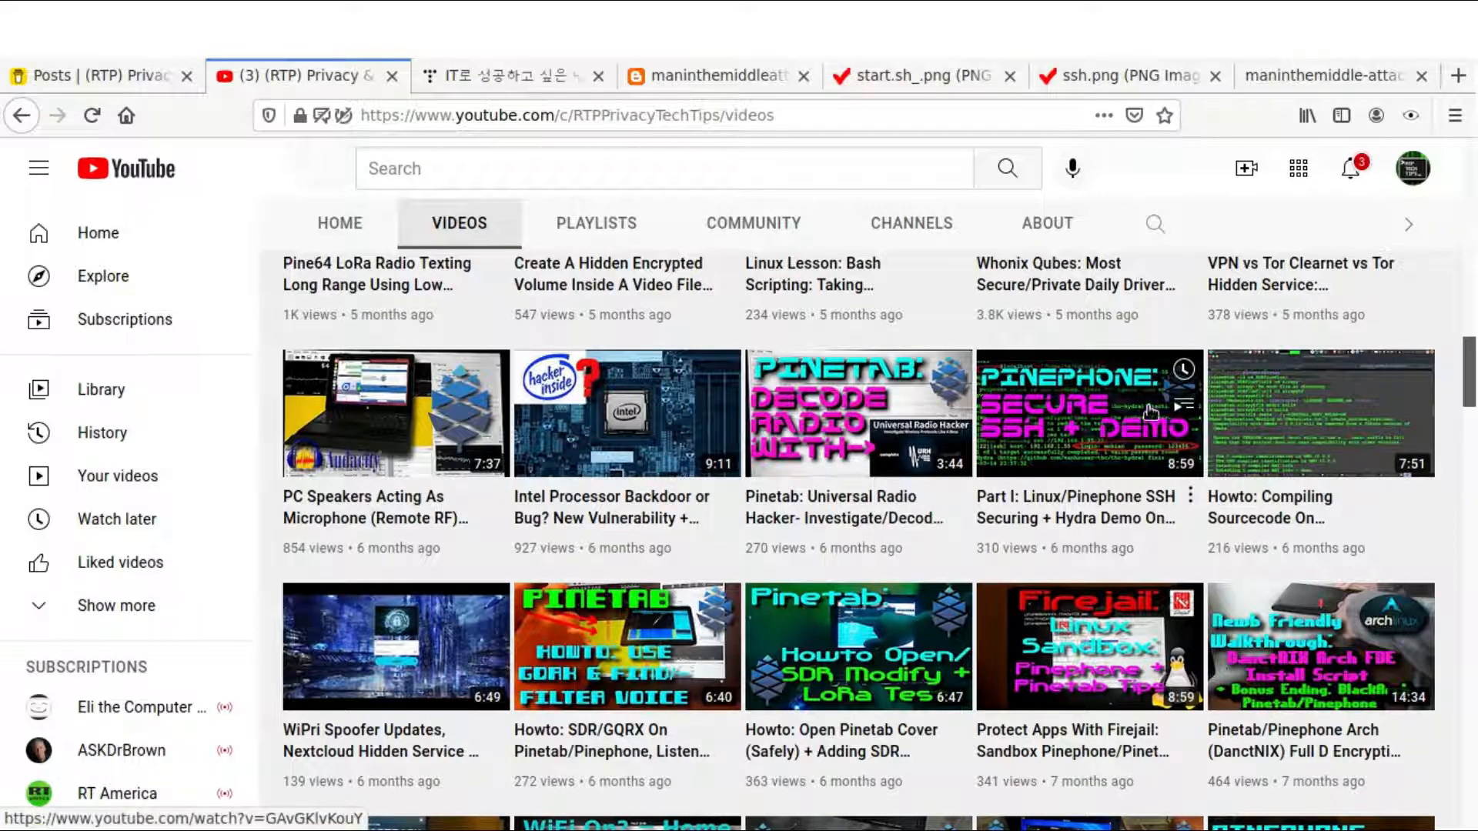
mouse_move(1052, 528)
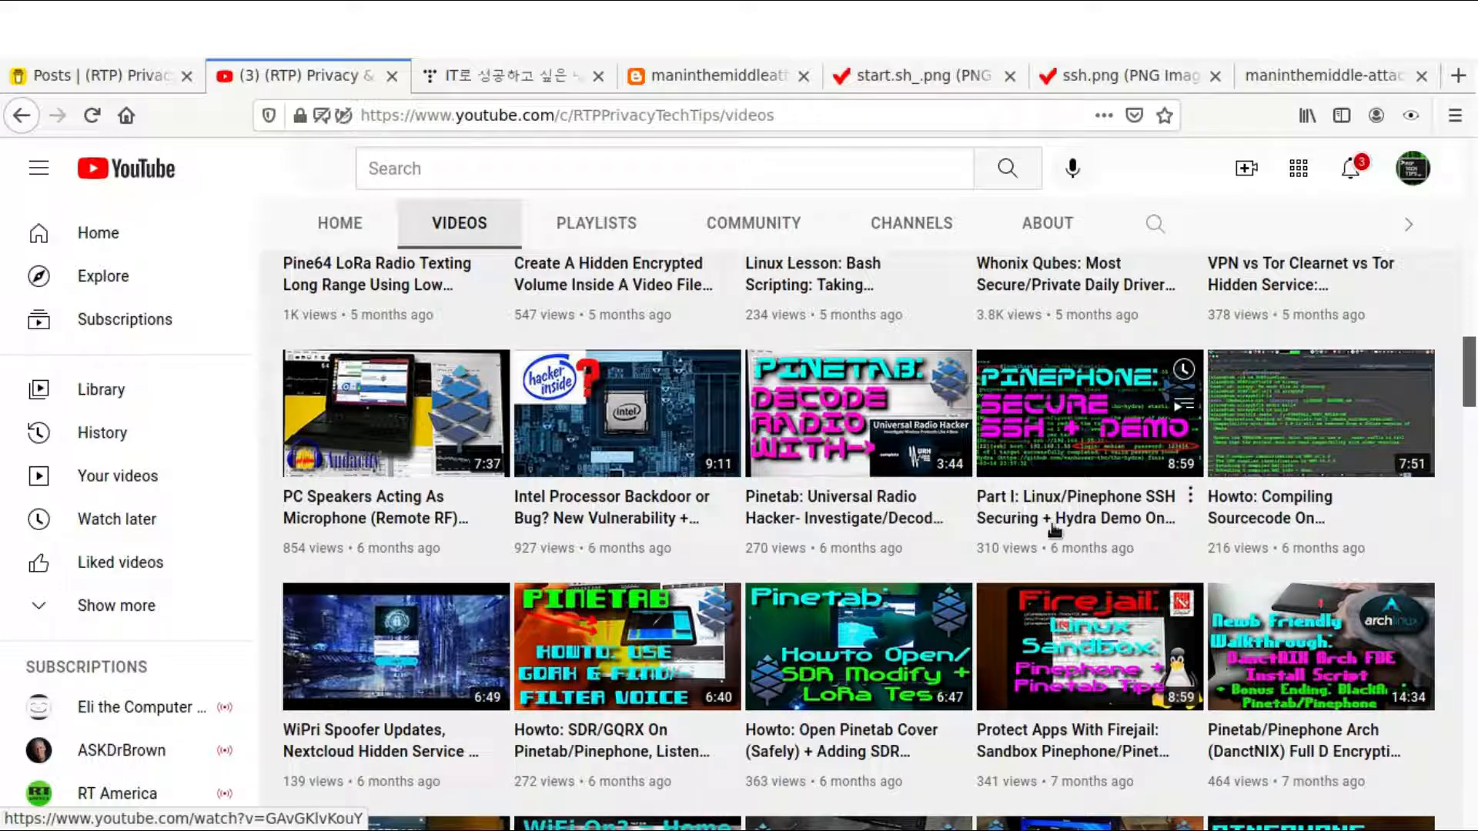
mouse_move(950, 413)
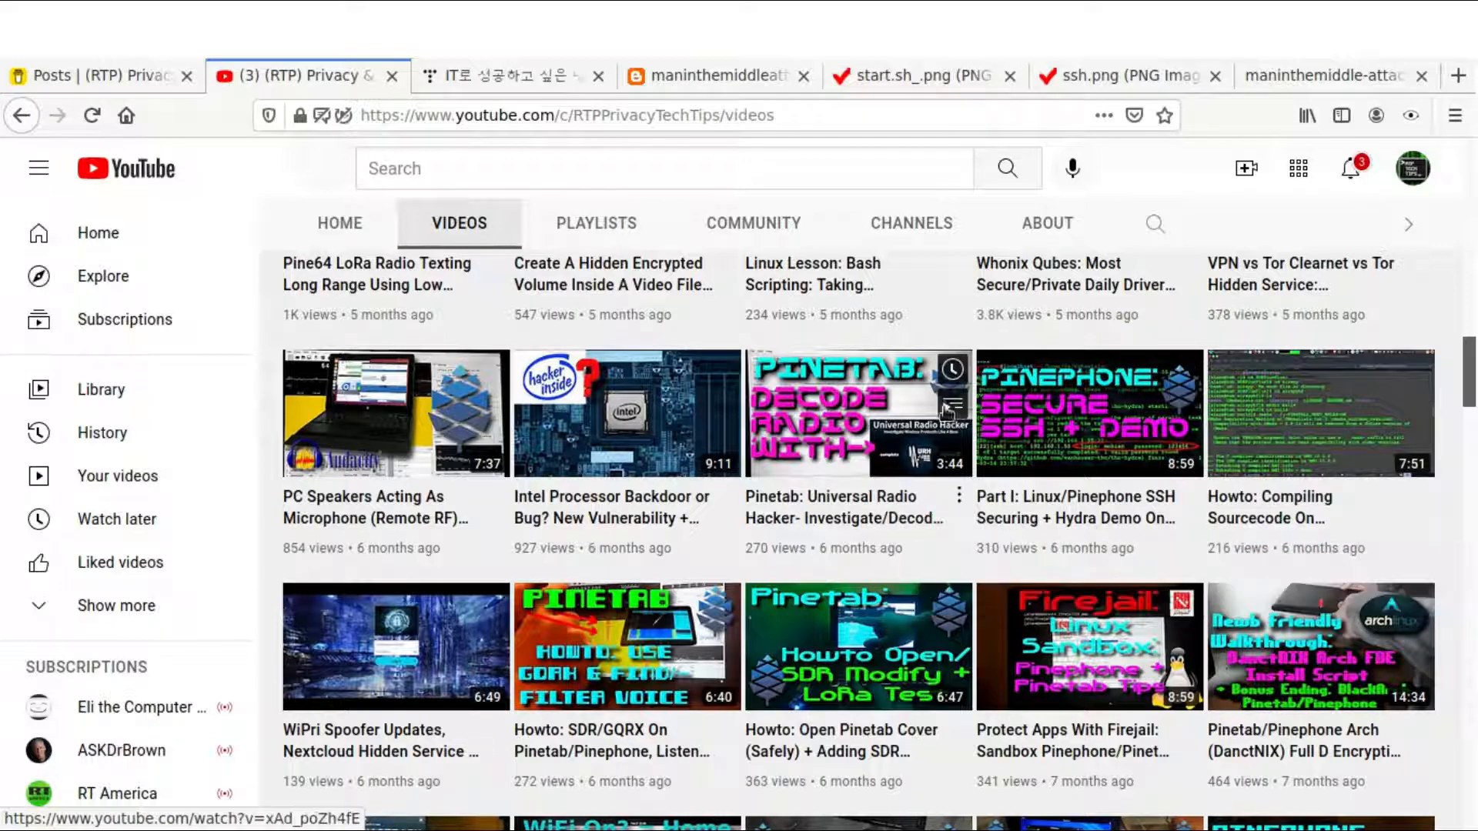
scroll("down", 3)
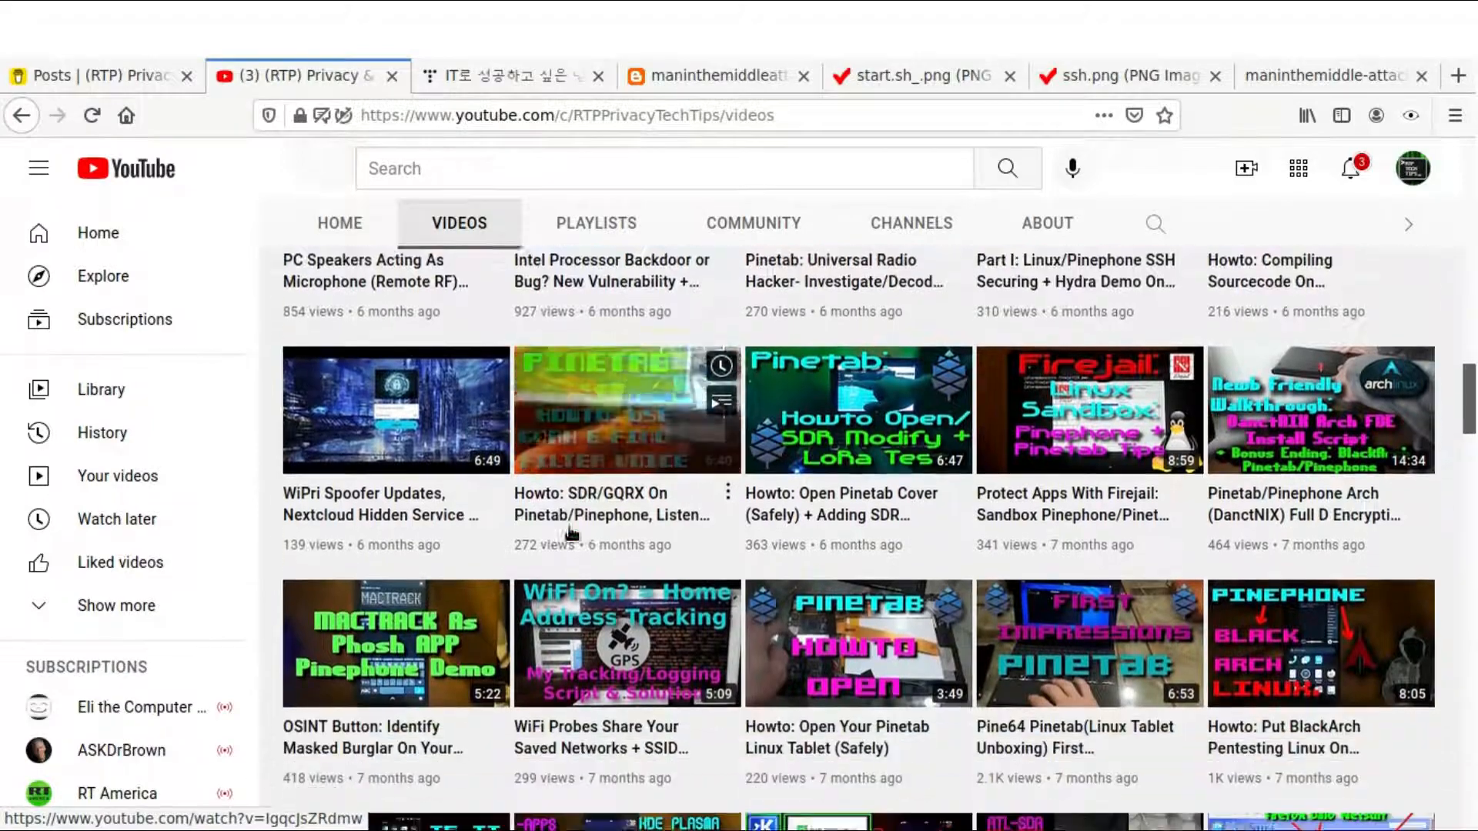
scroll("down", 3)
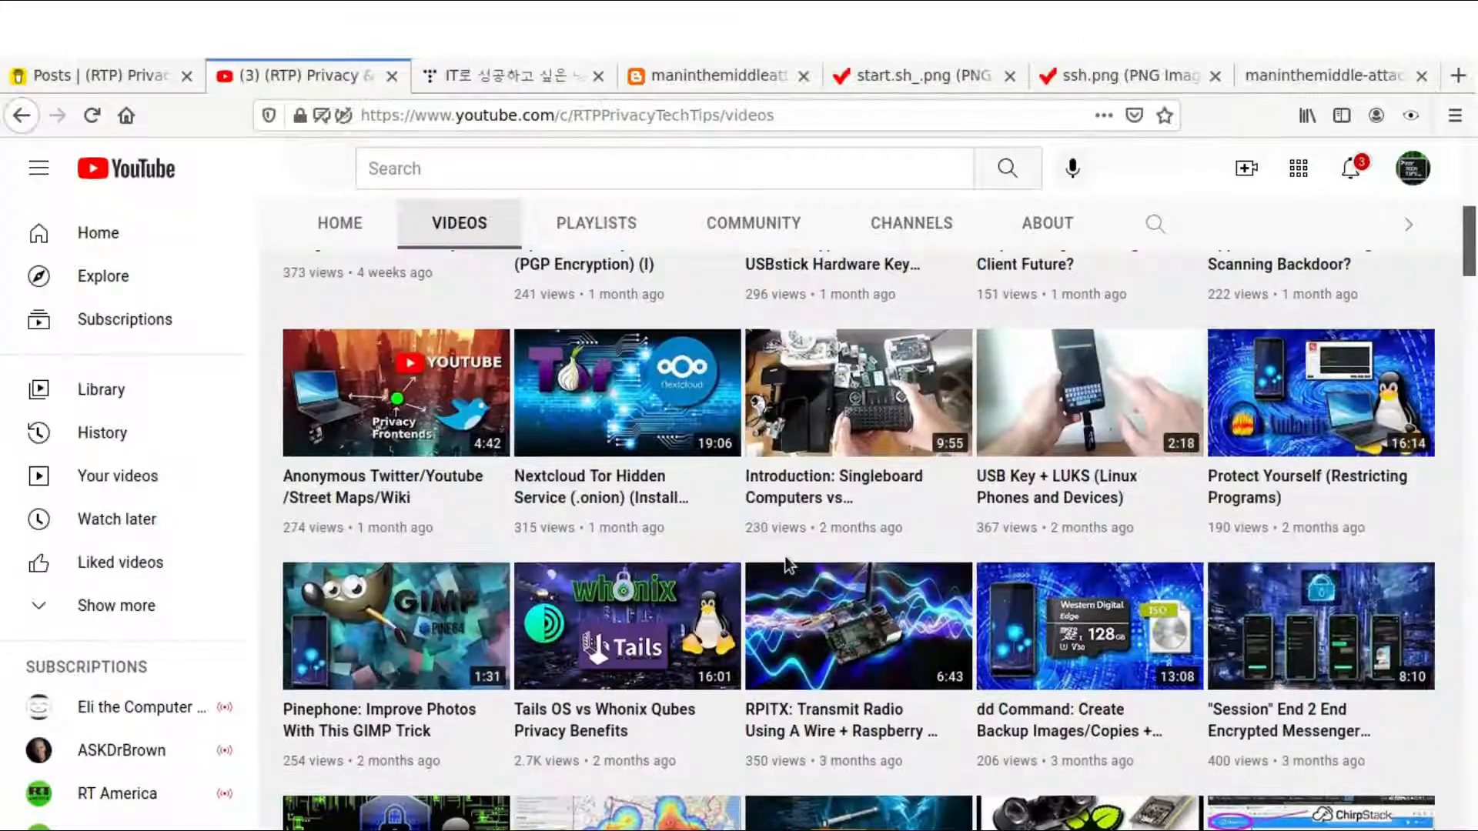
scroll("down", 3)
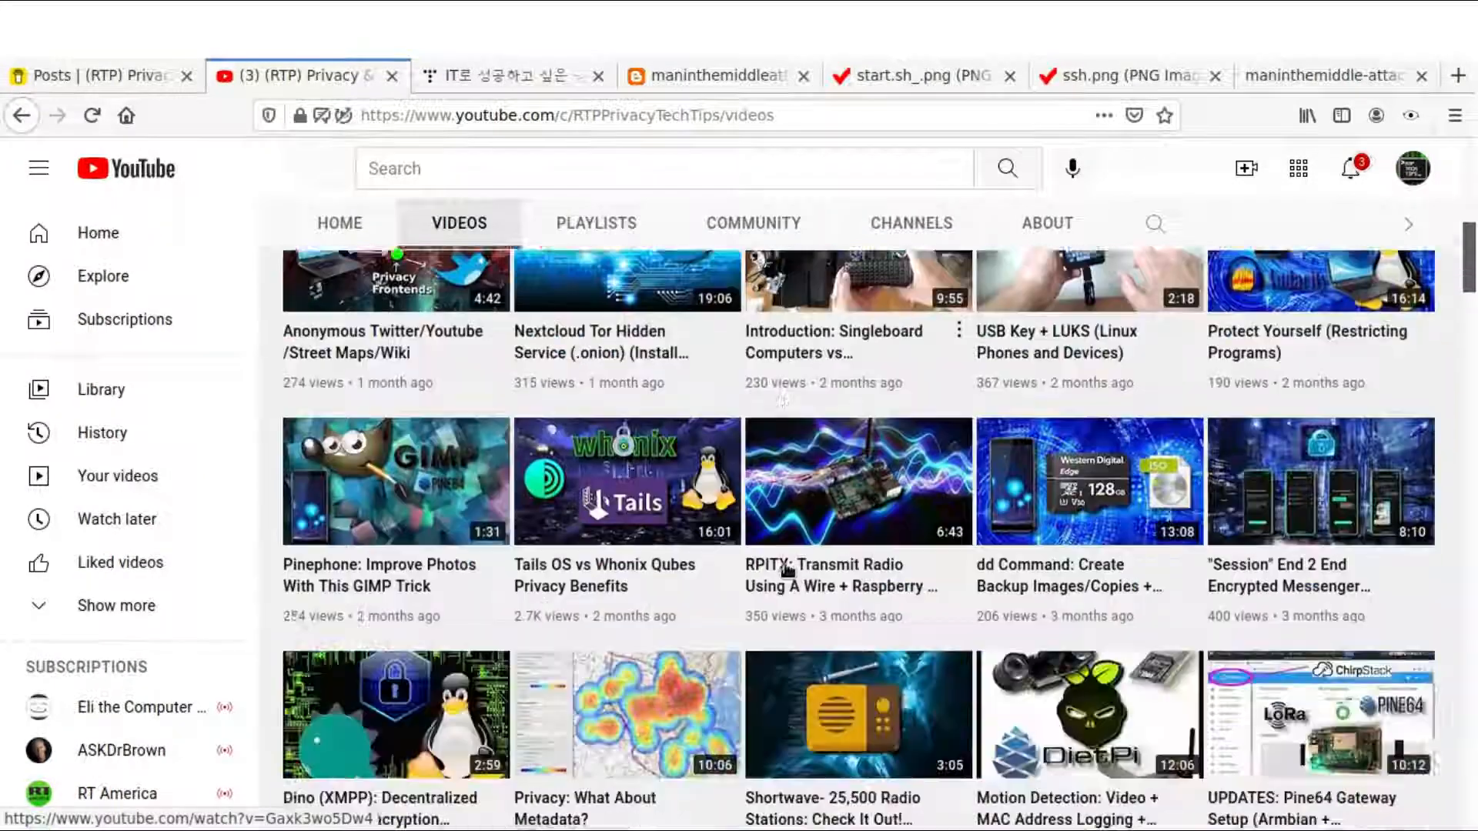
left_click(1319, 76)
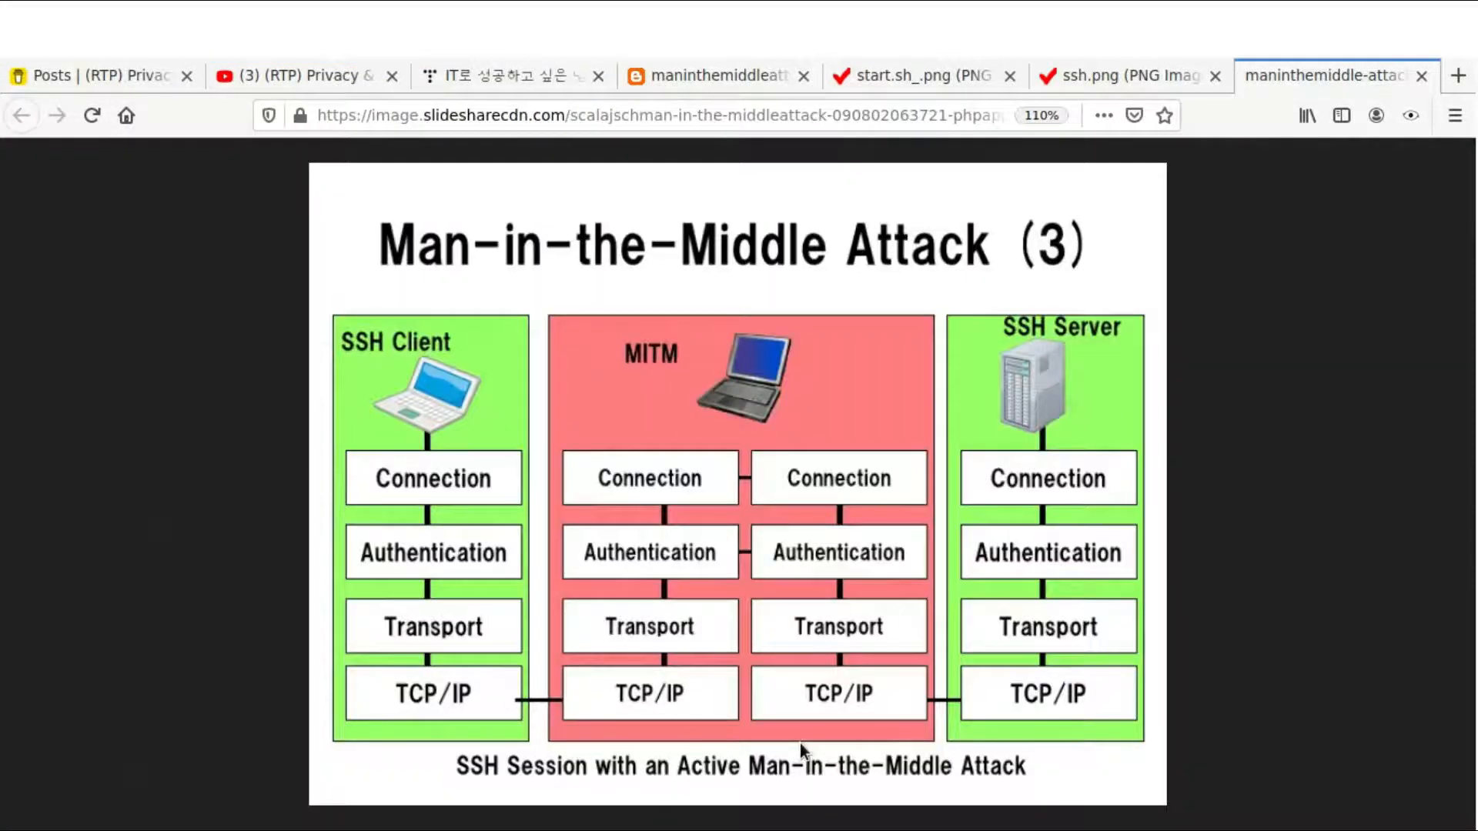